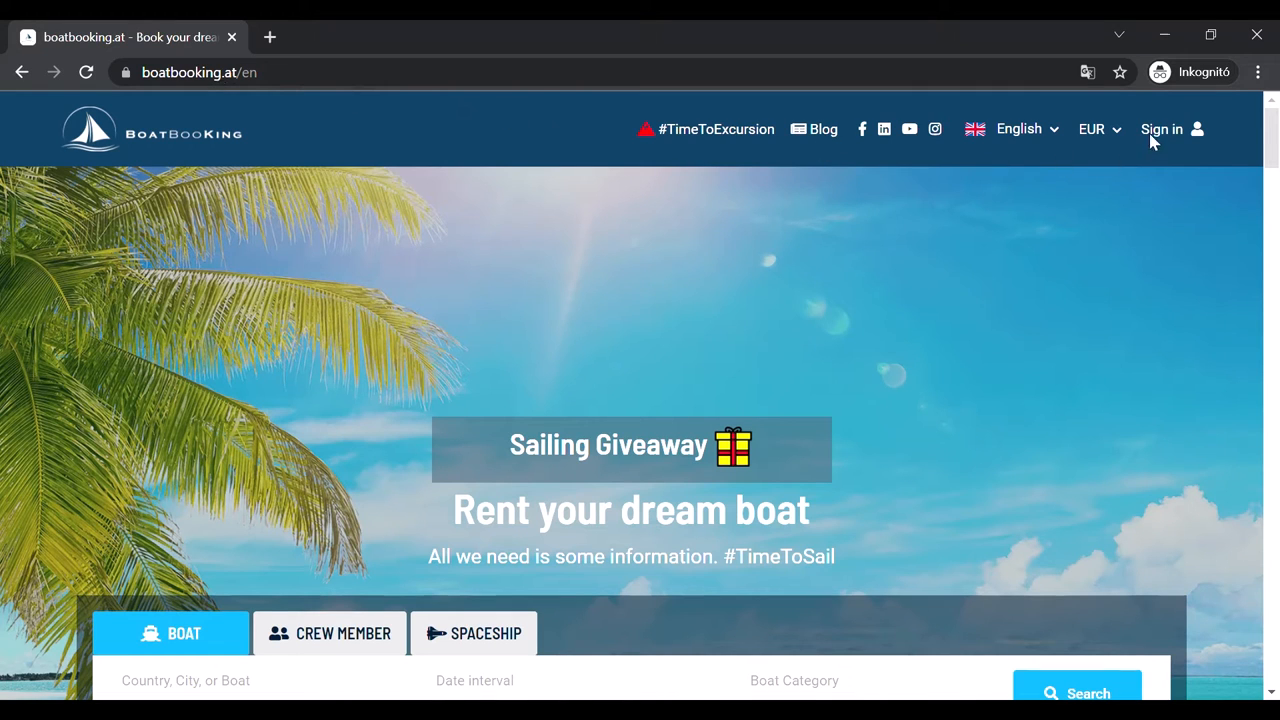
mouse_move(1173, 233)
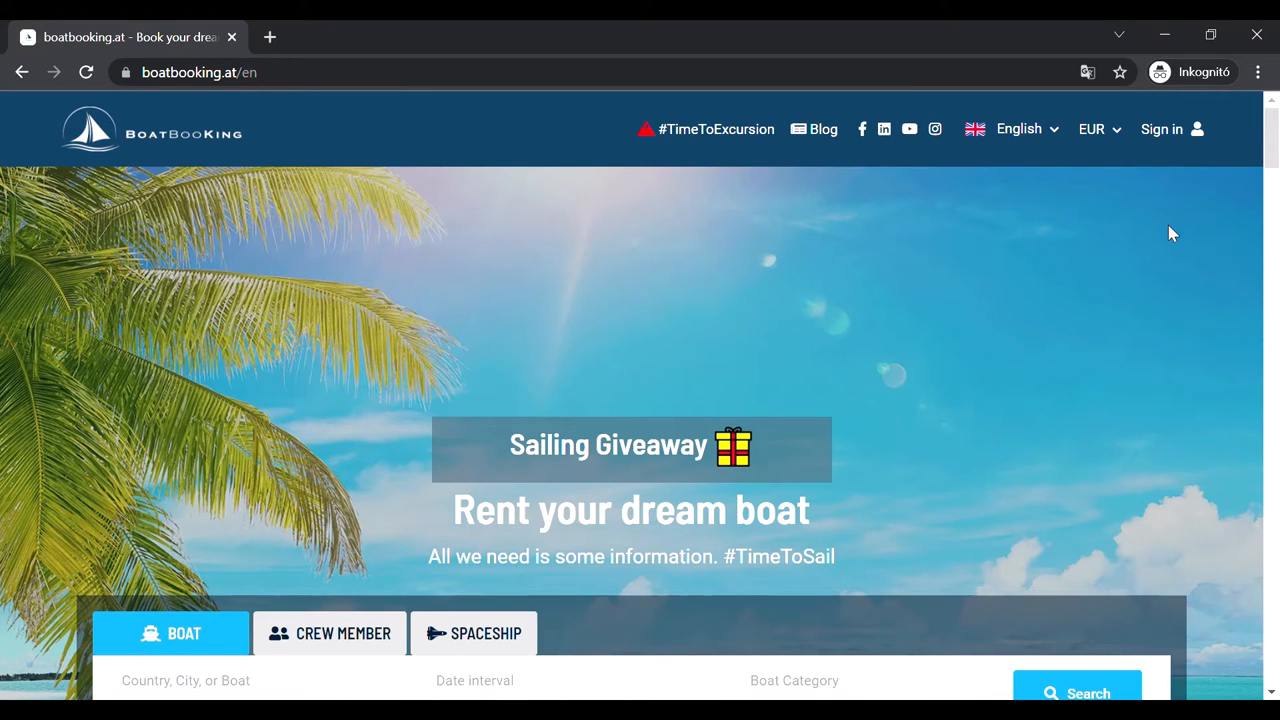
mouse_move(1009, 268)
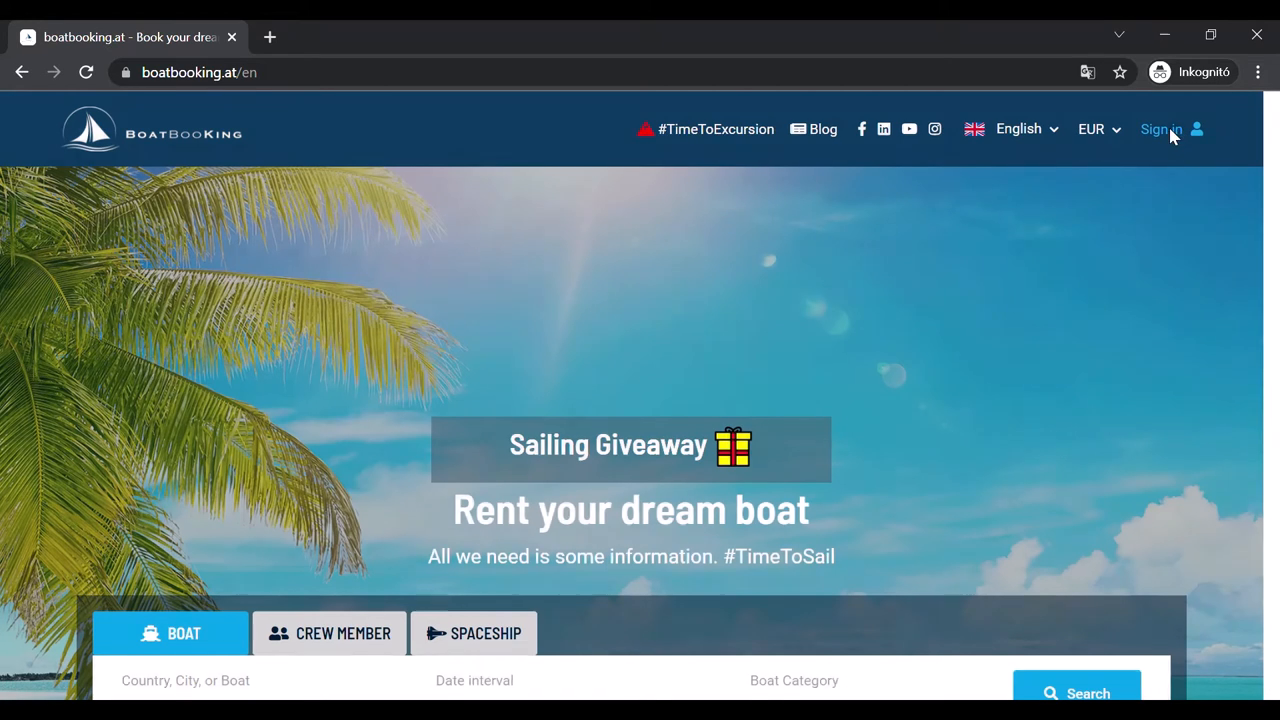
left_click(1161, 129)
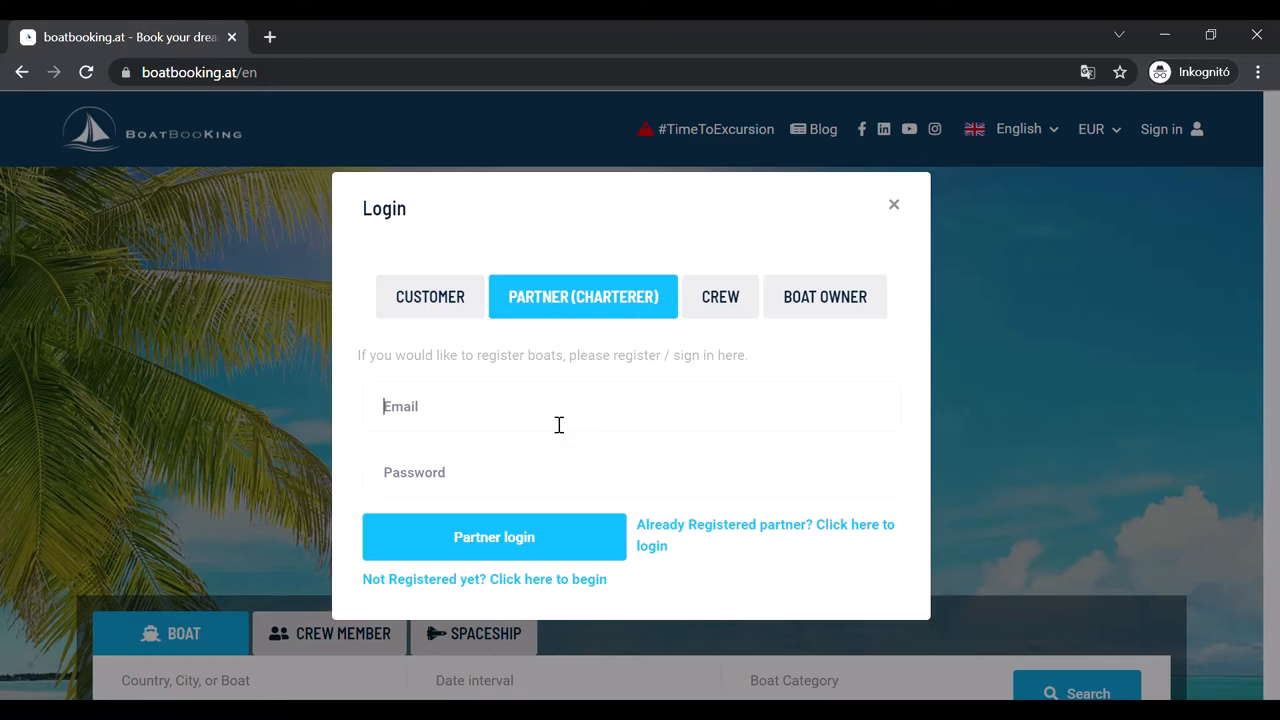
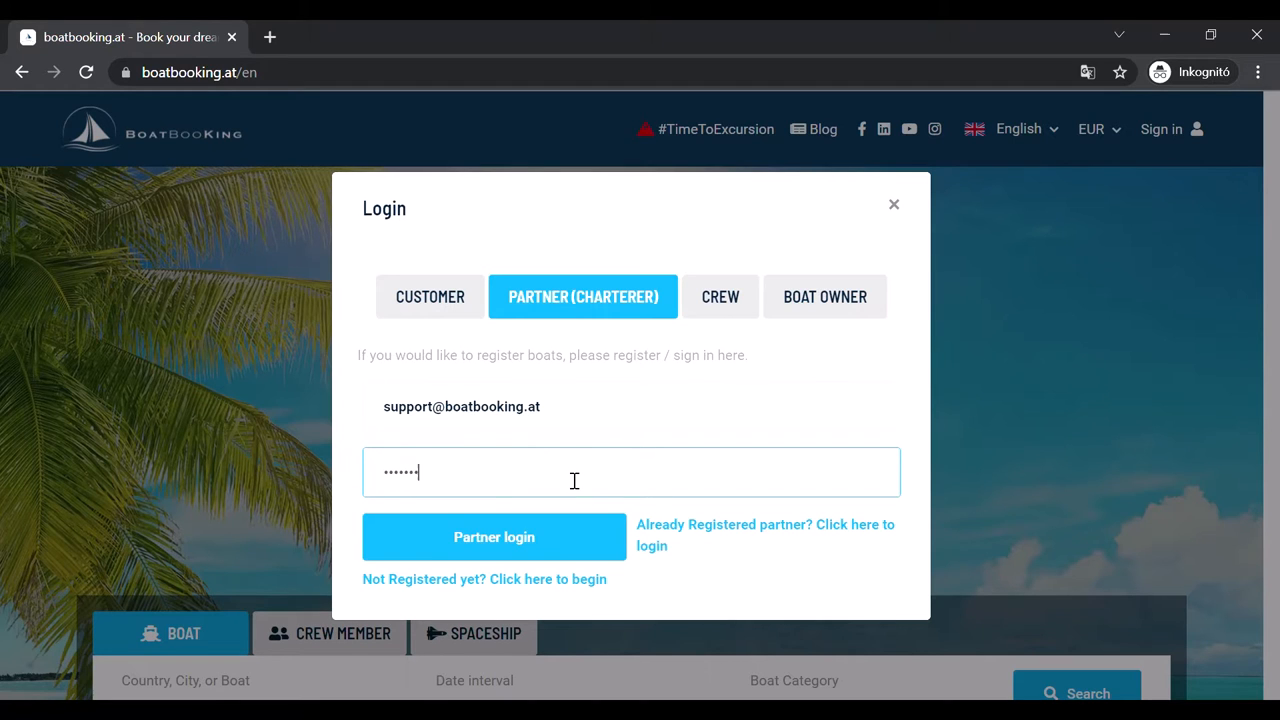
left_click(494, 537)
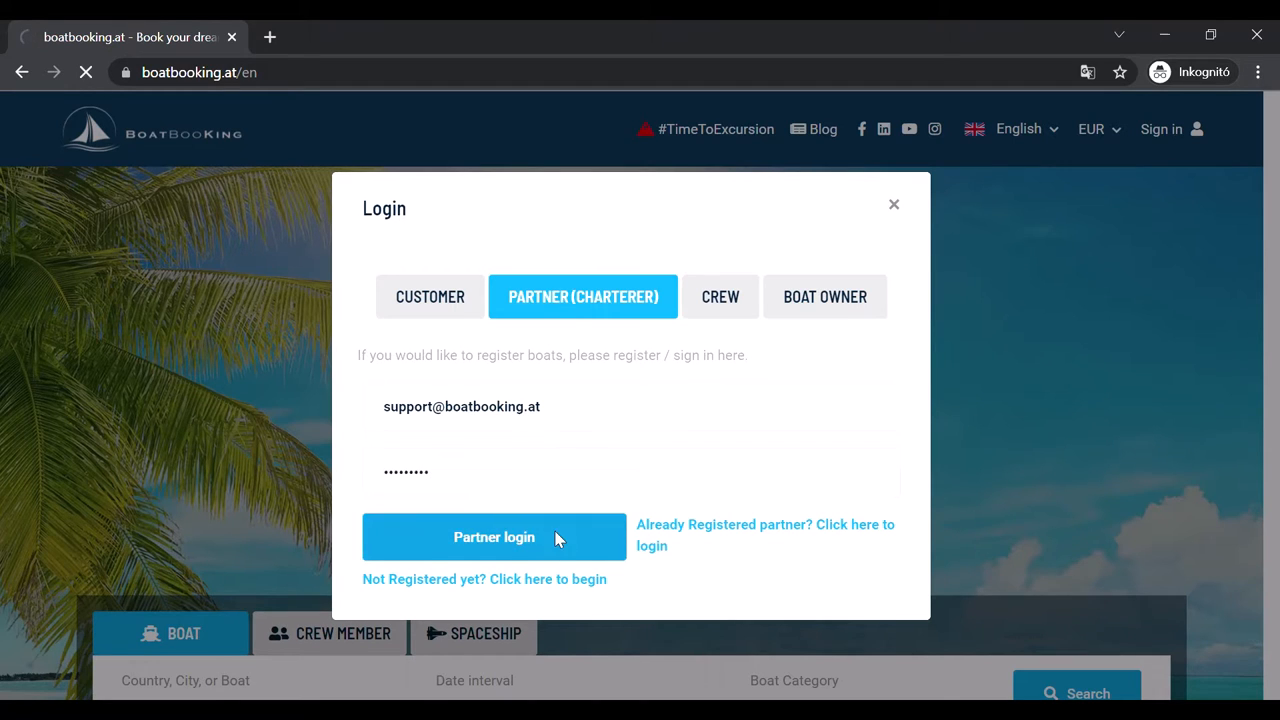
left_click(494, 537)
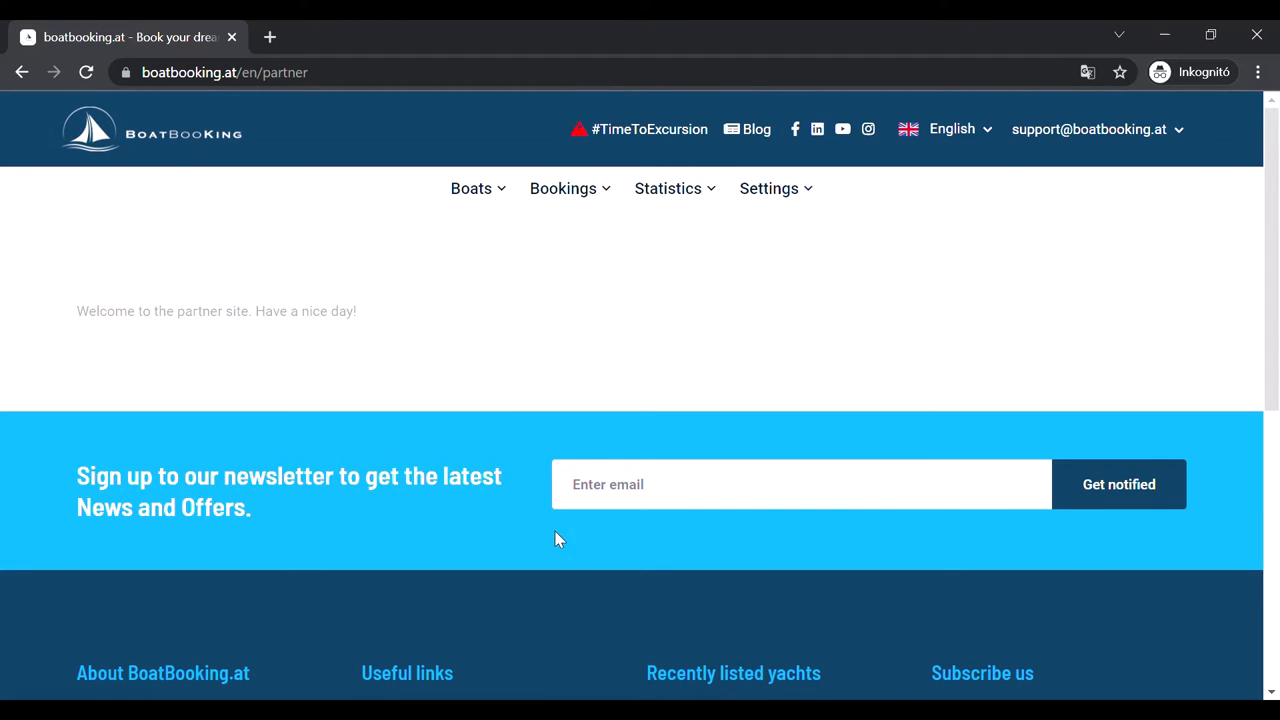
left_click(470, 188)
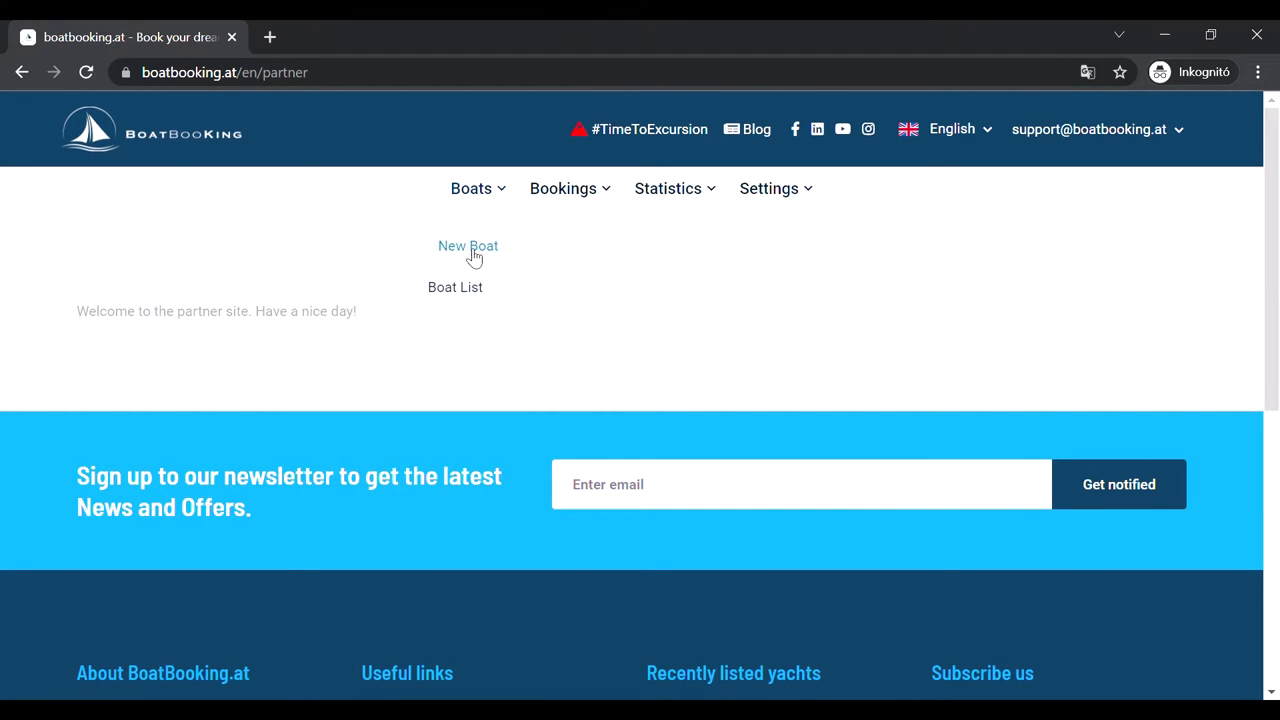
- Start a new boat listing and name it 'Best Boat'
left_click(468, 246)
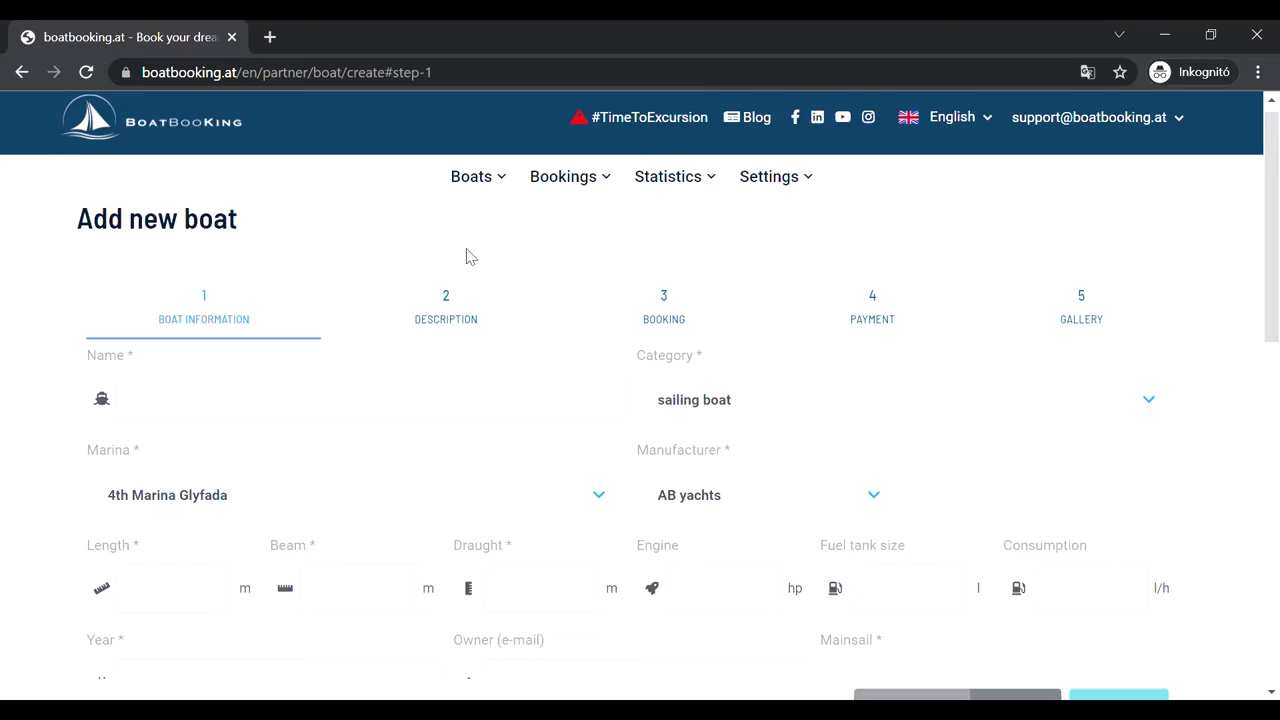
scroll("down", 3)
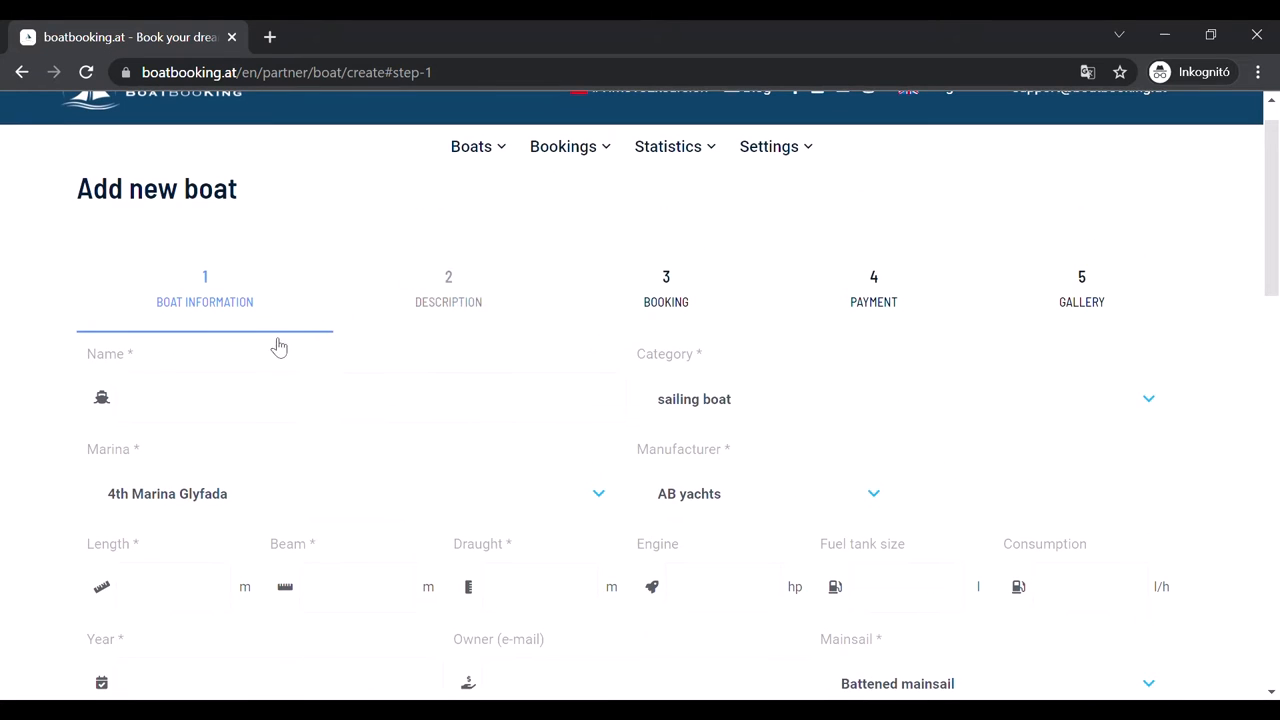
left_click(370, 398)
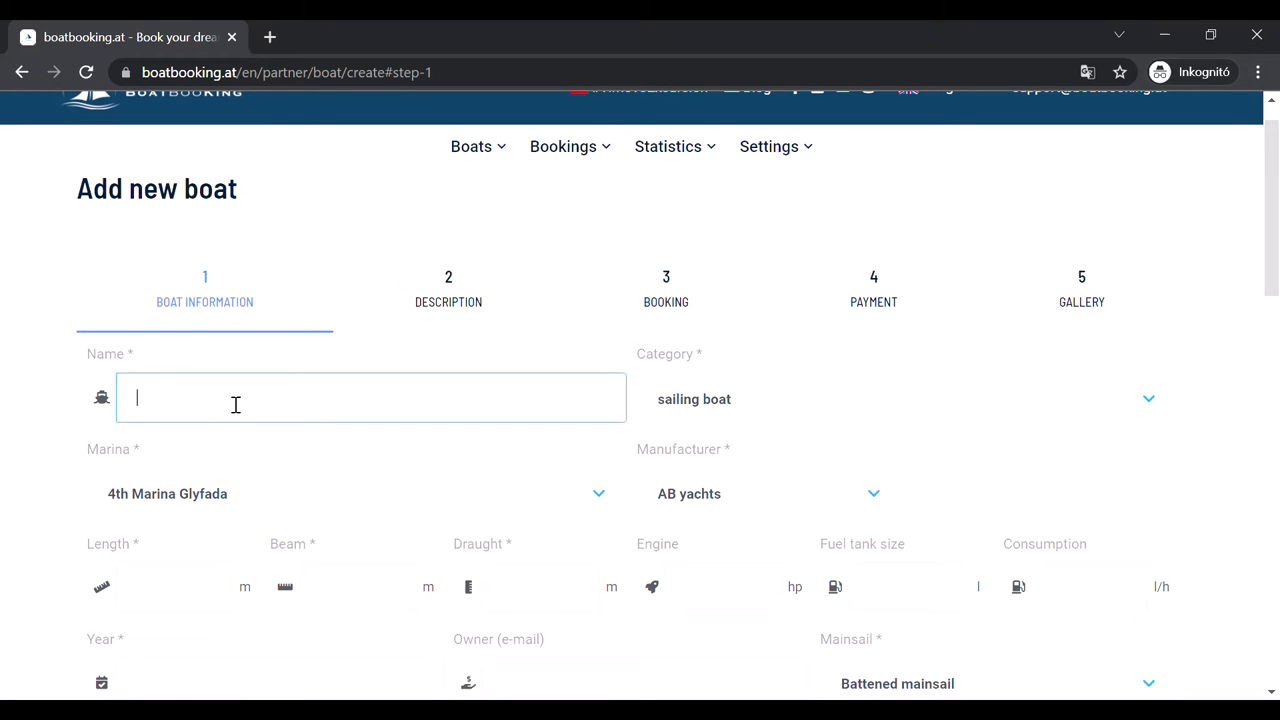
type("Best Boat")
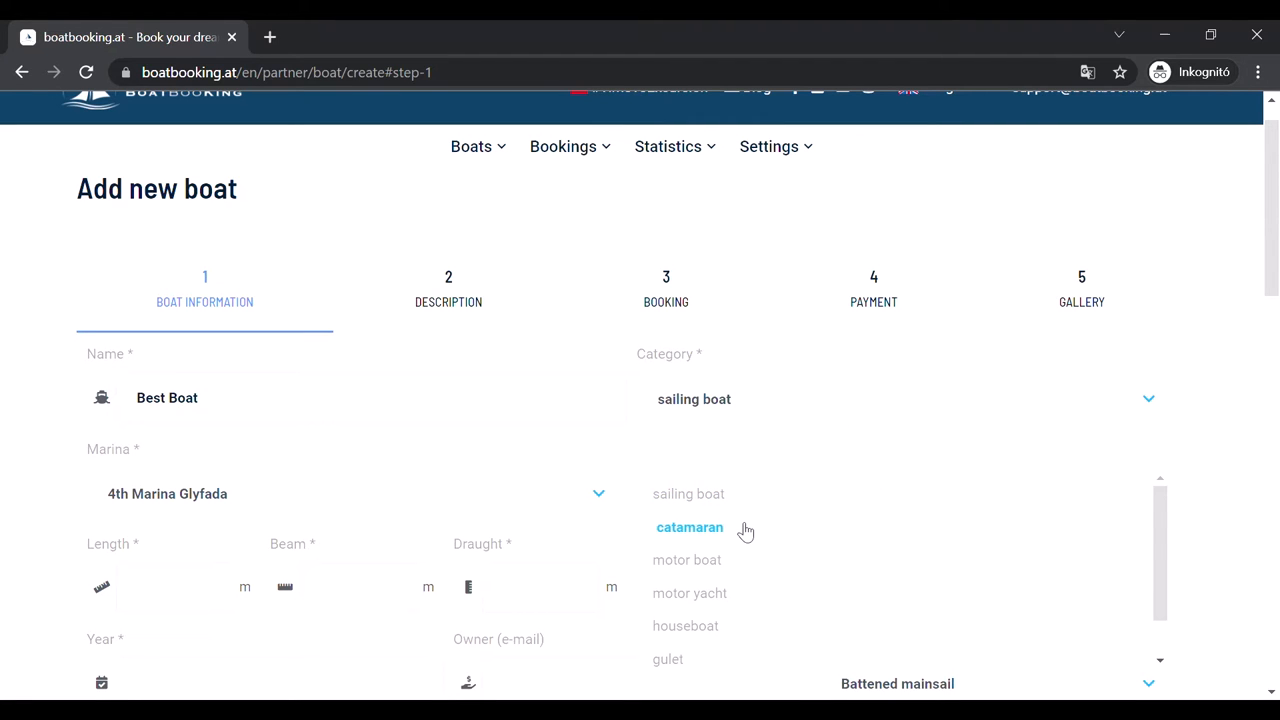
mouse_move(710, 540)
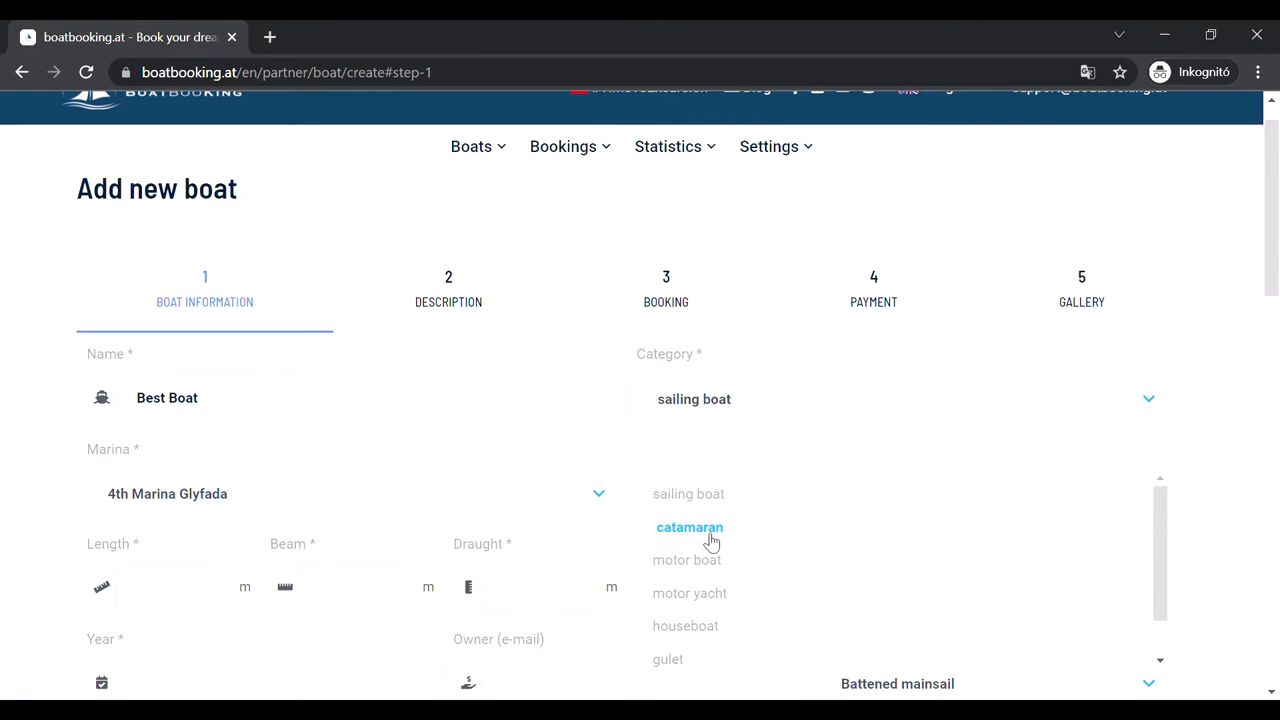
- Set the marina to Marina Kremik and the manufacturer to Lagoon
left_click(689, 527)
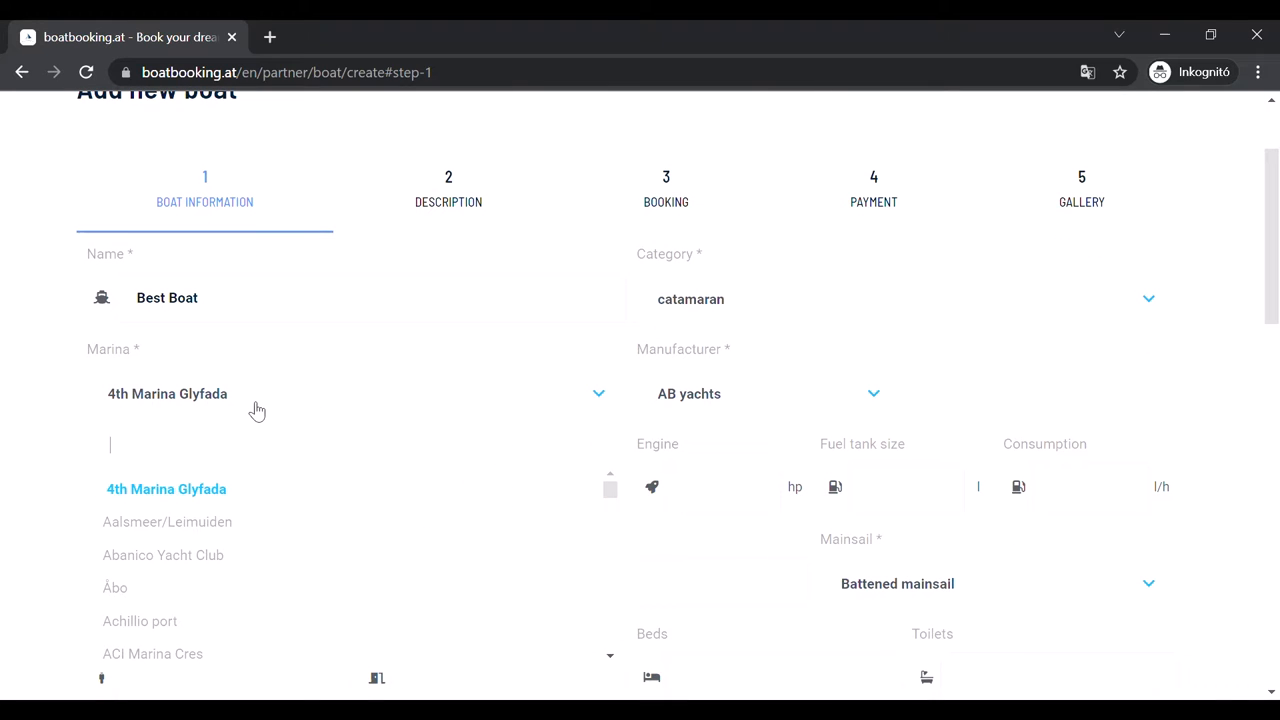
type("krem")
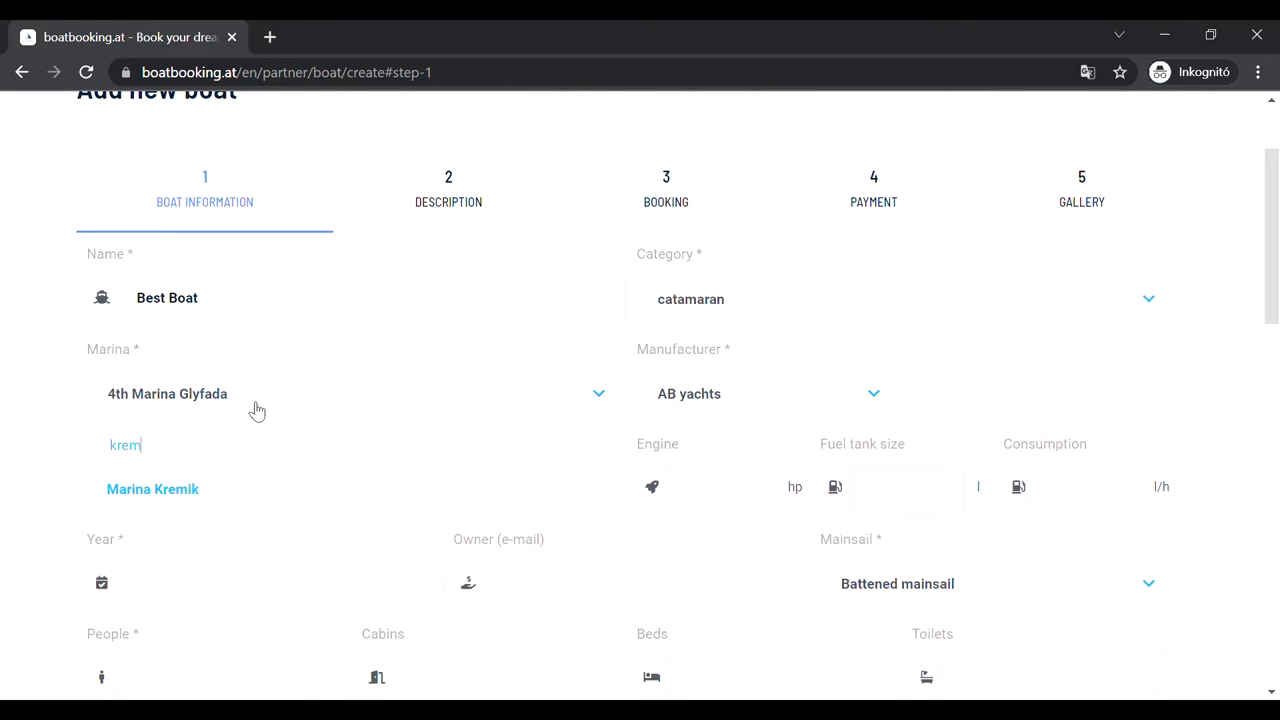
mouse_move(203, 503)
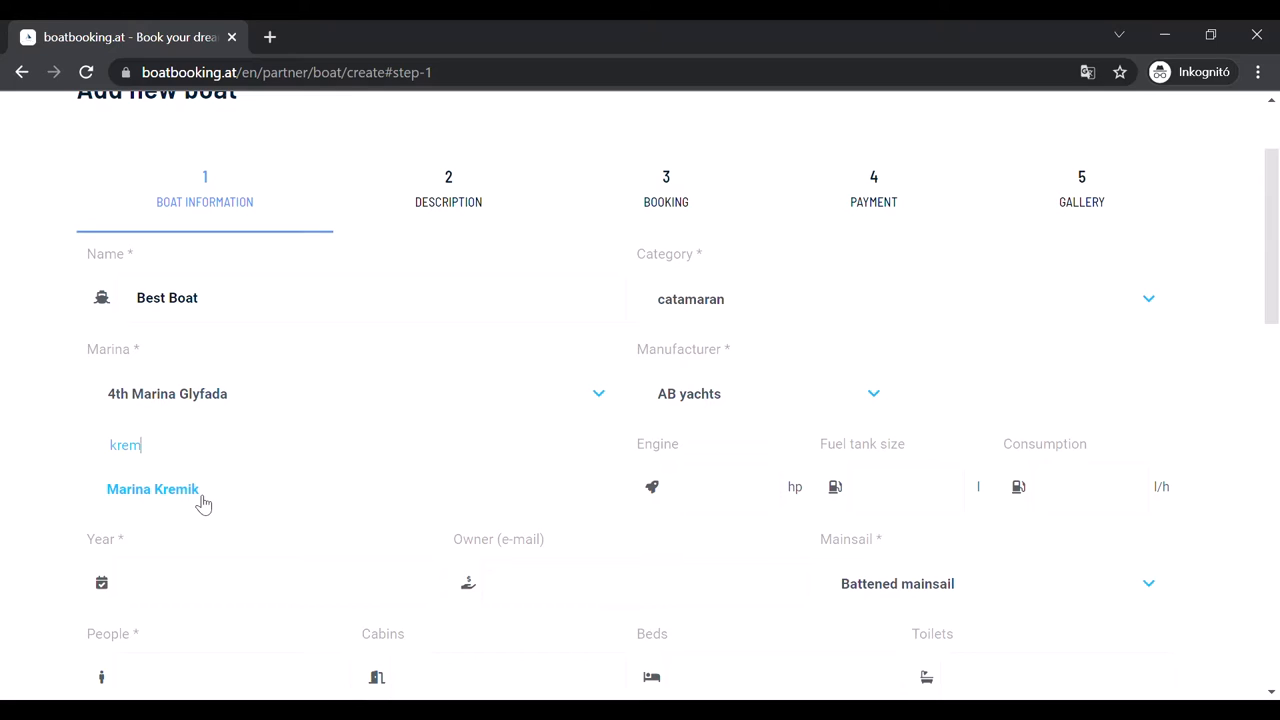
left_click(152, 489)
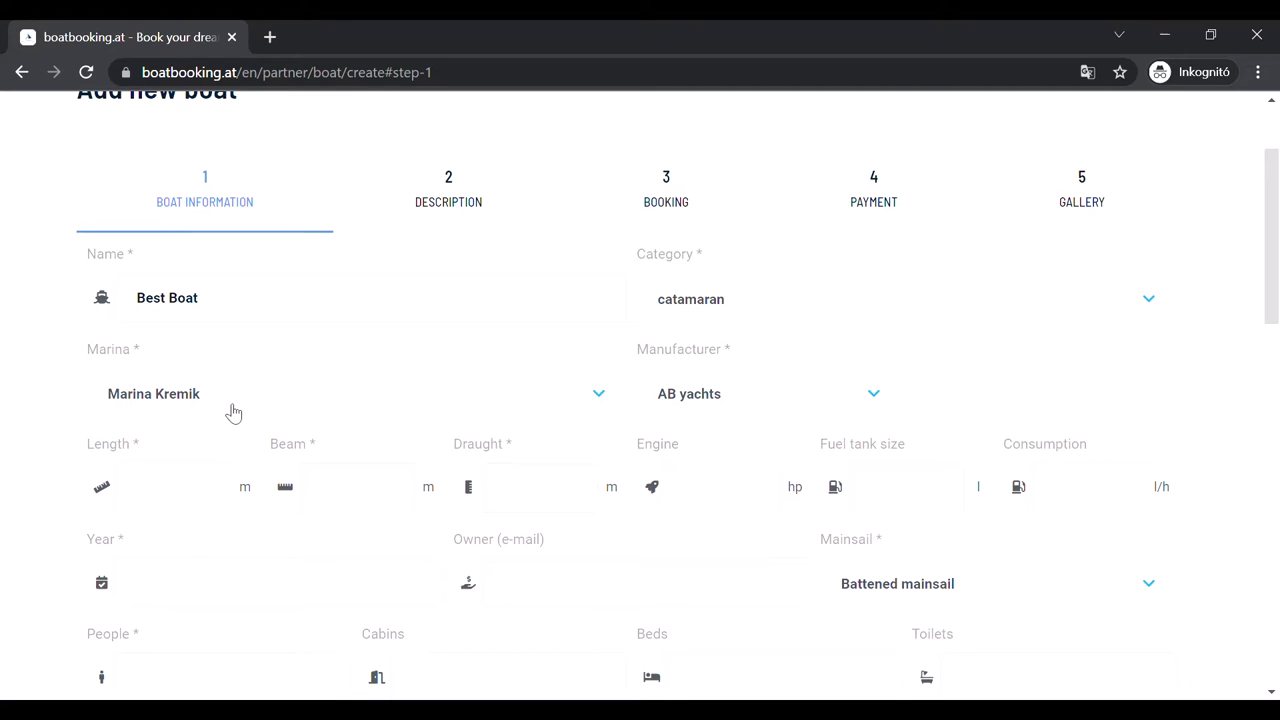
mouse_move(613, 408)
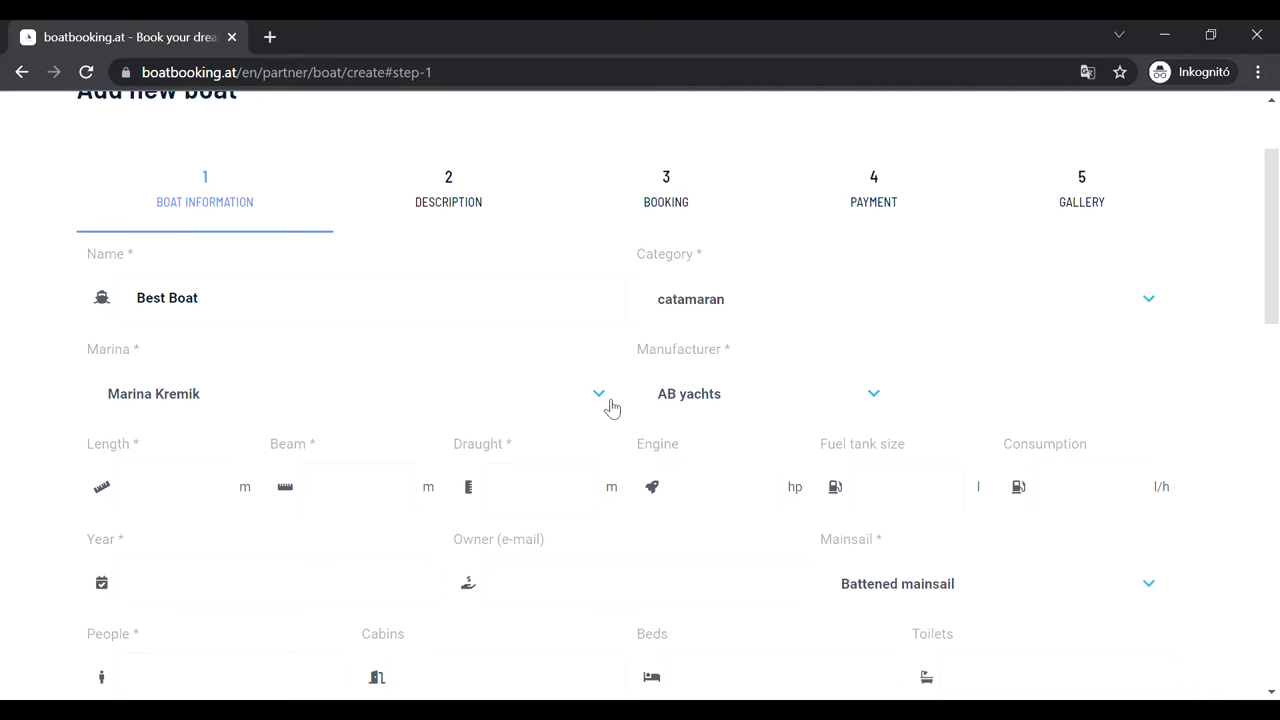
mouse_move(790, 403)
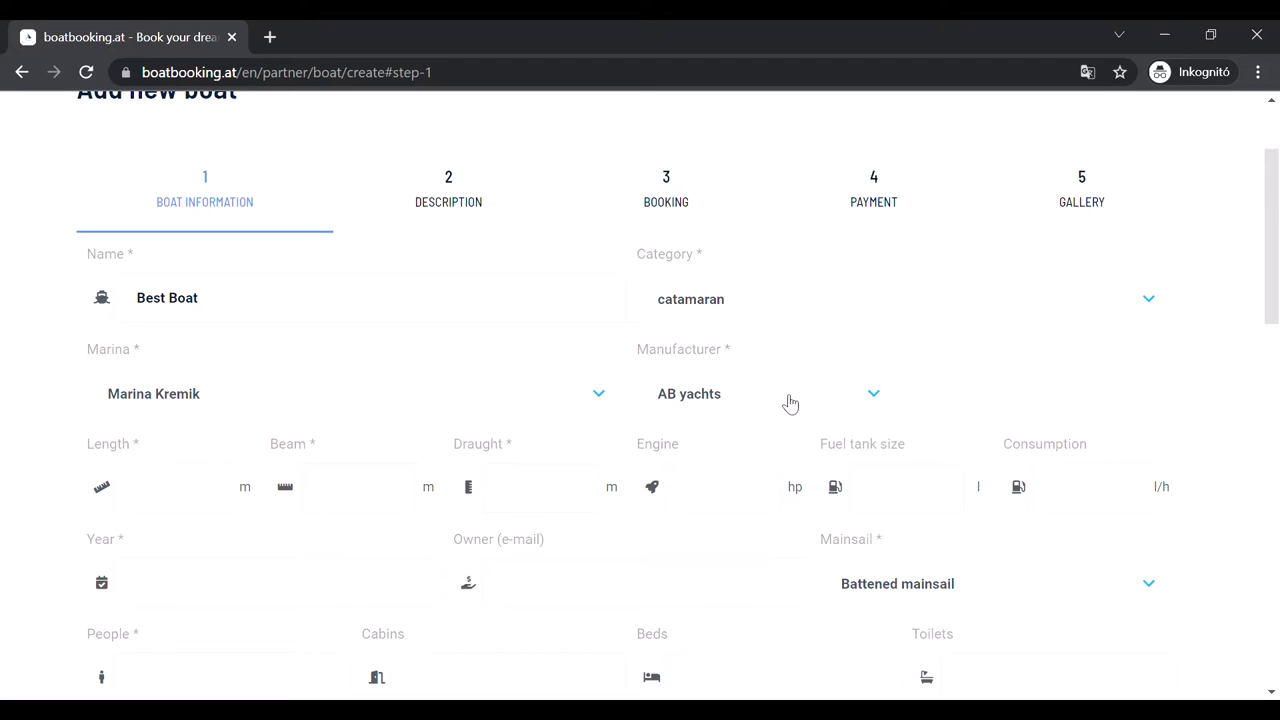
type("lagoo")
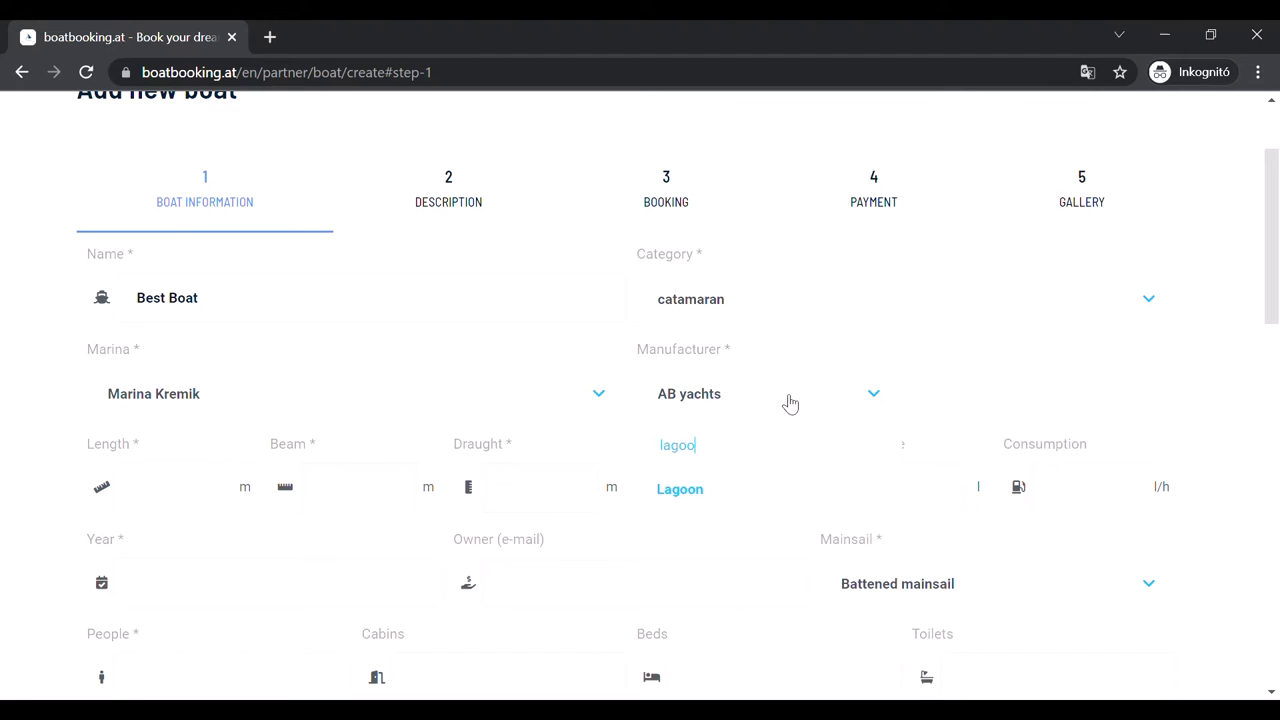
left_click(680, 489)
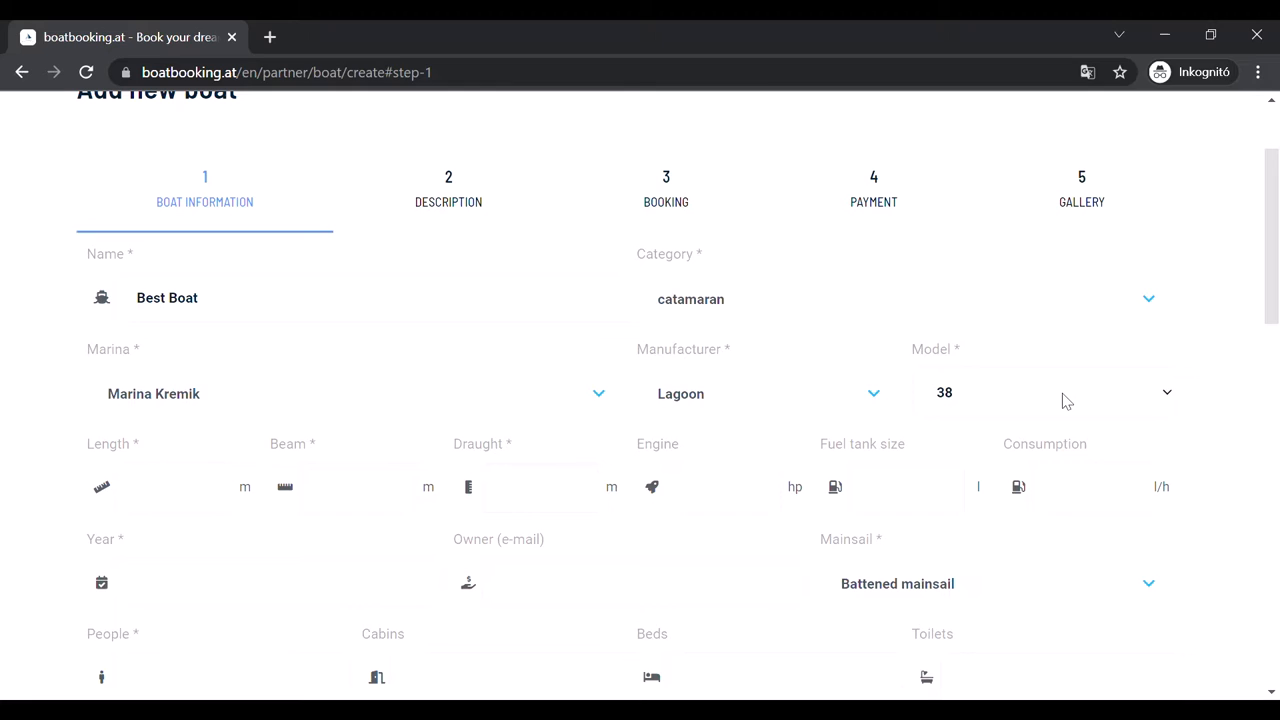
- Enter length 12.8, draught 1.25, engine '2 x 57' and build year 2020
left_click(1043, 392)
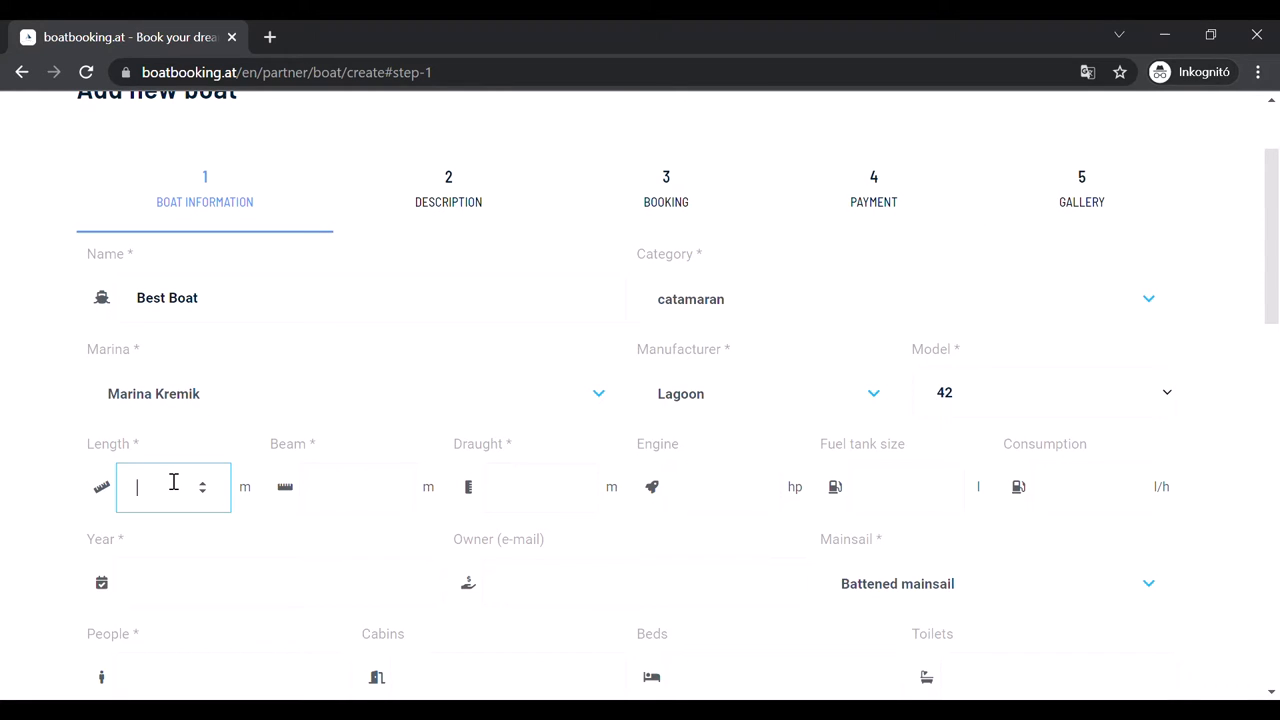
type("12.8")
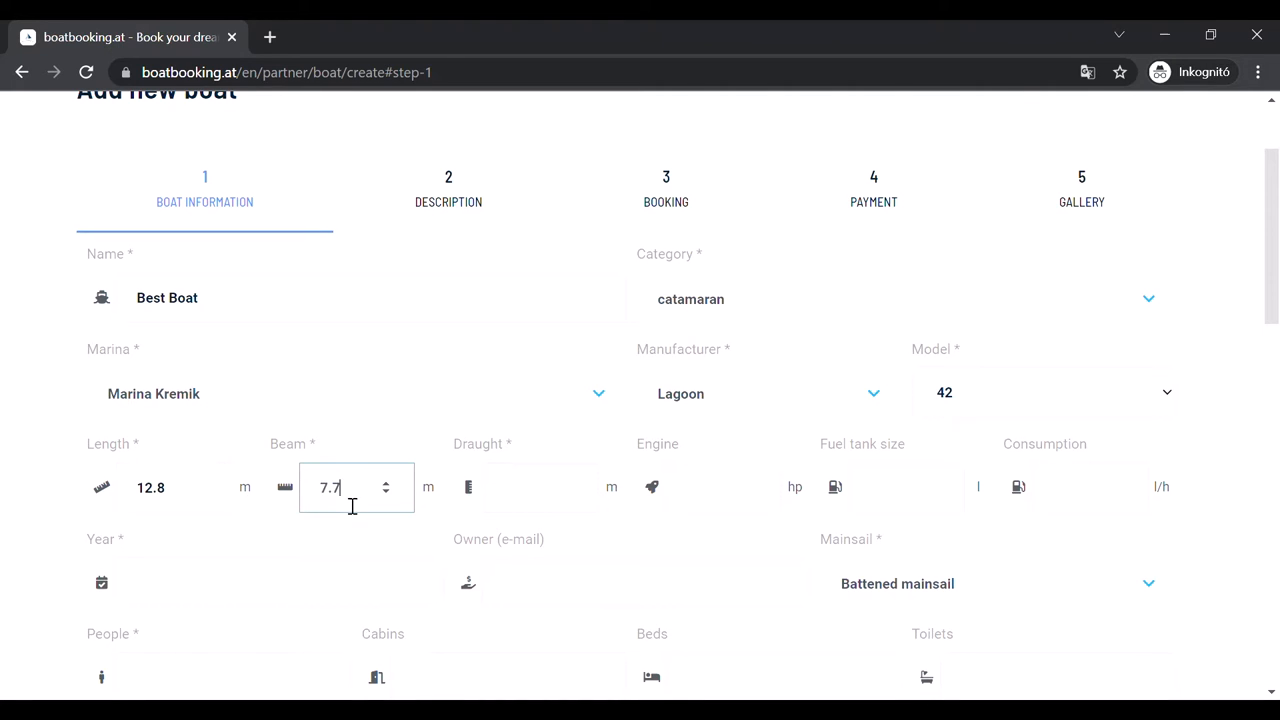
left_click(540, 487)
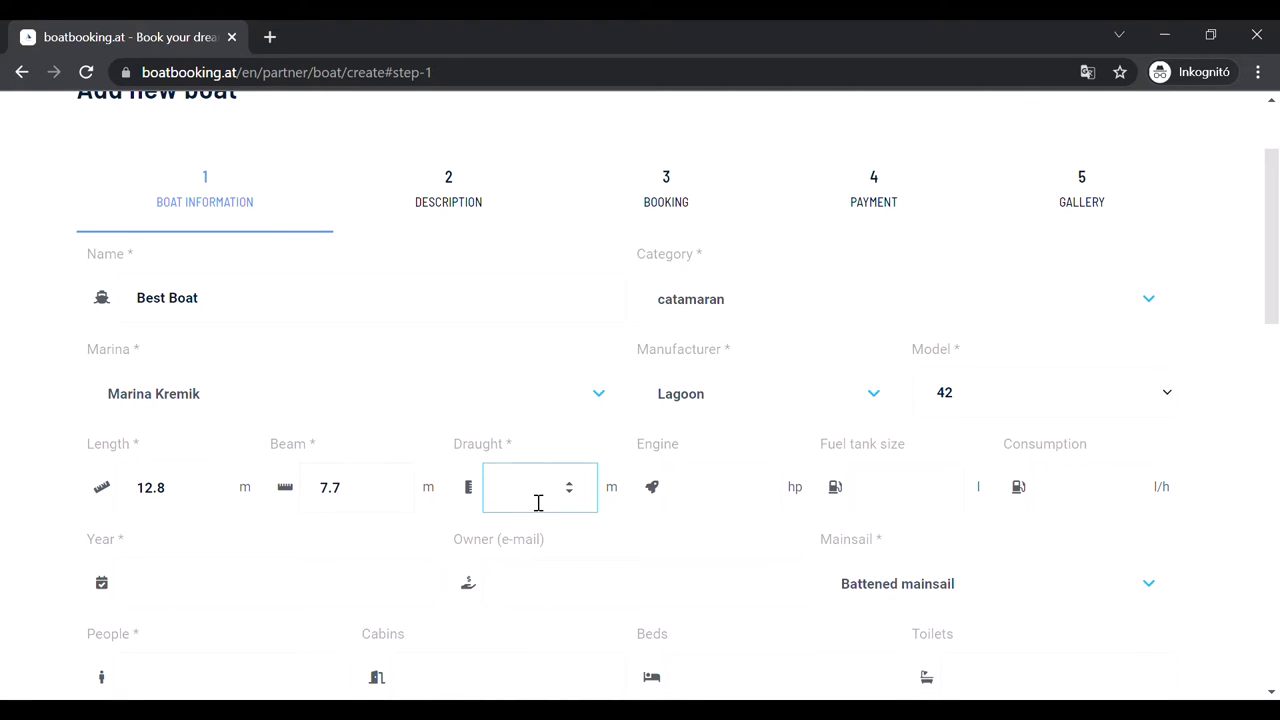
type("1.25")
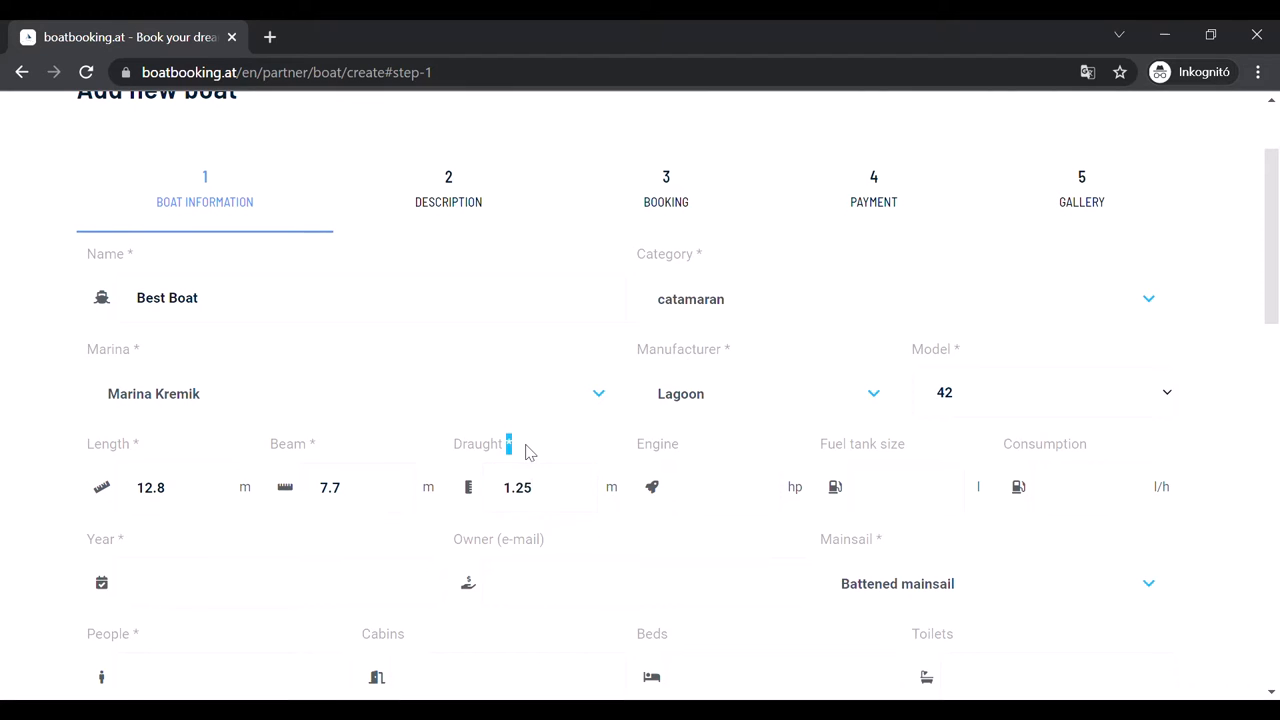
left_click(722, 487)
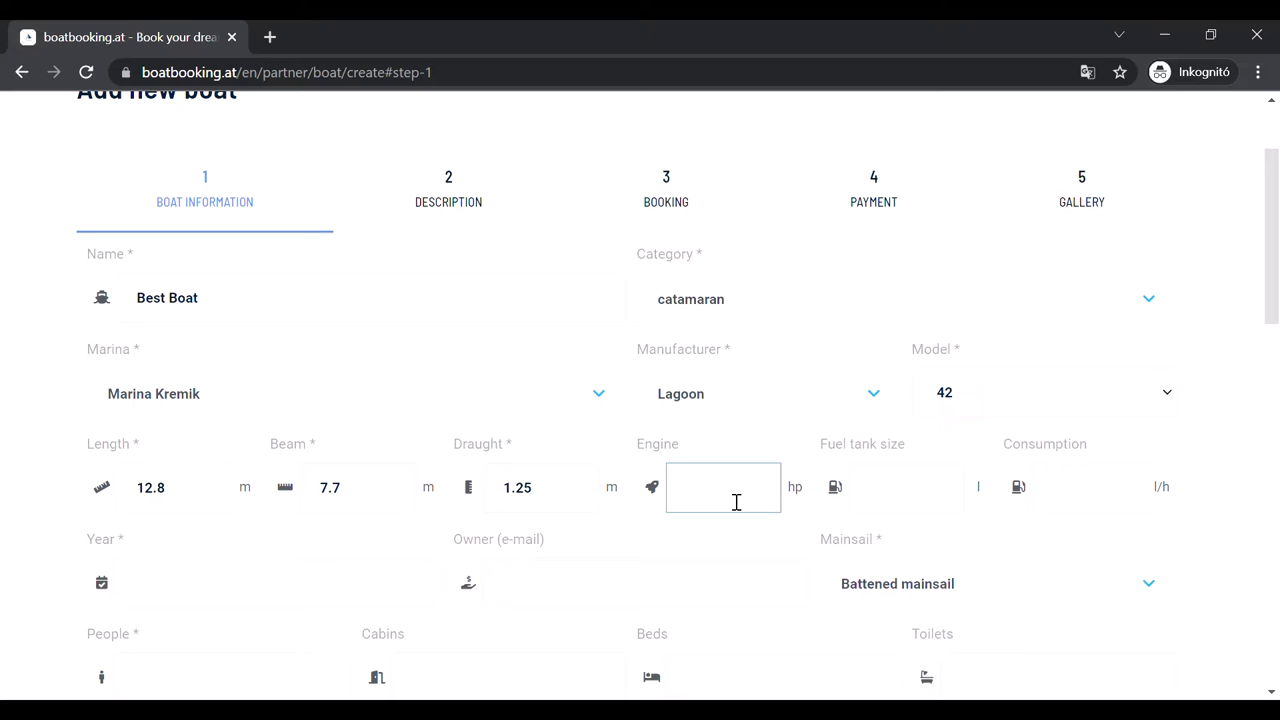
type("2")
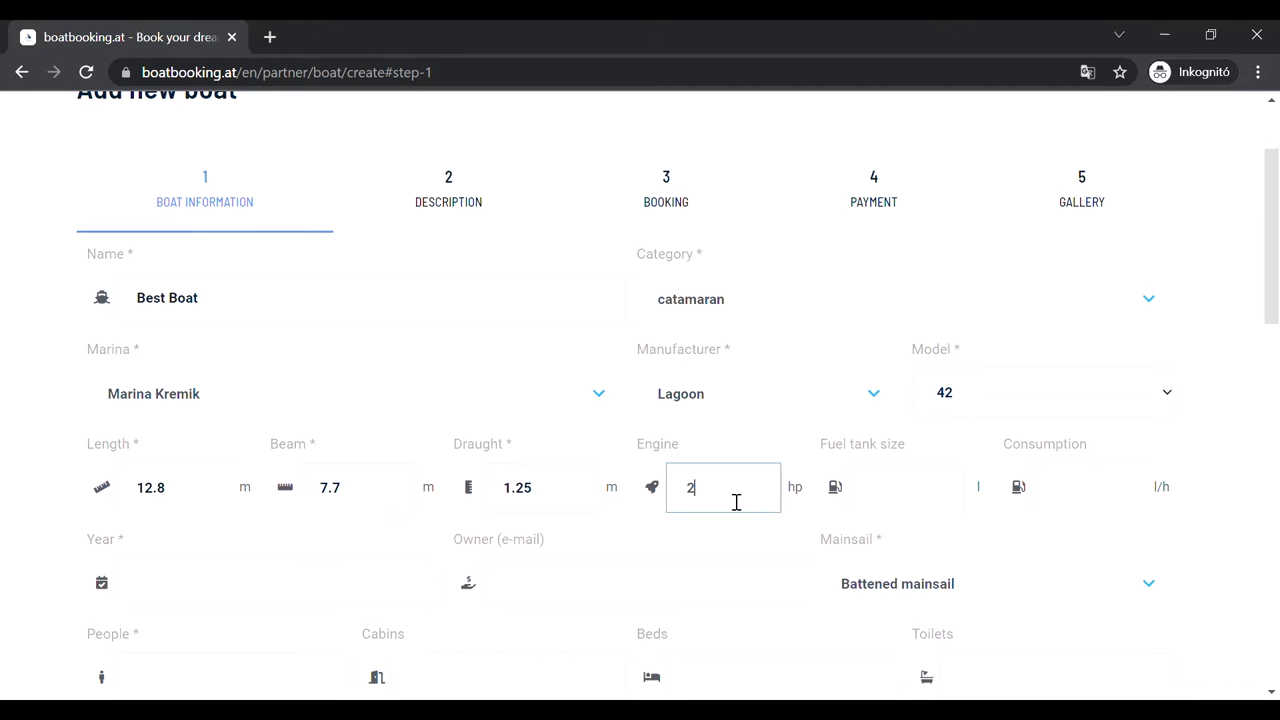
type("x 57")
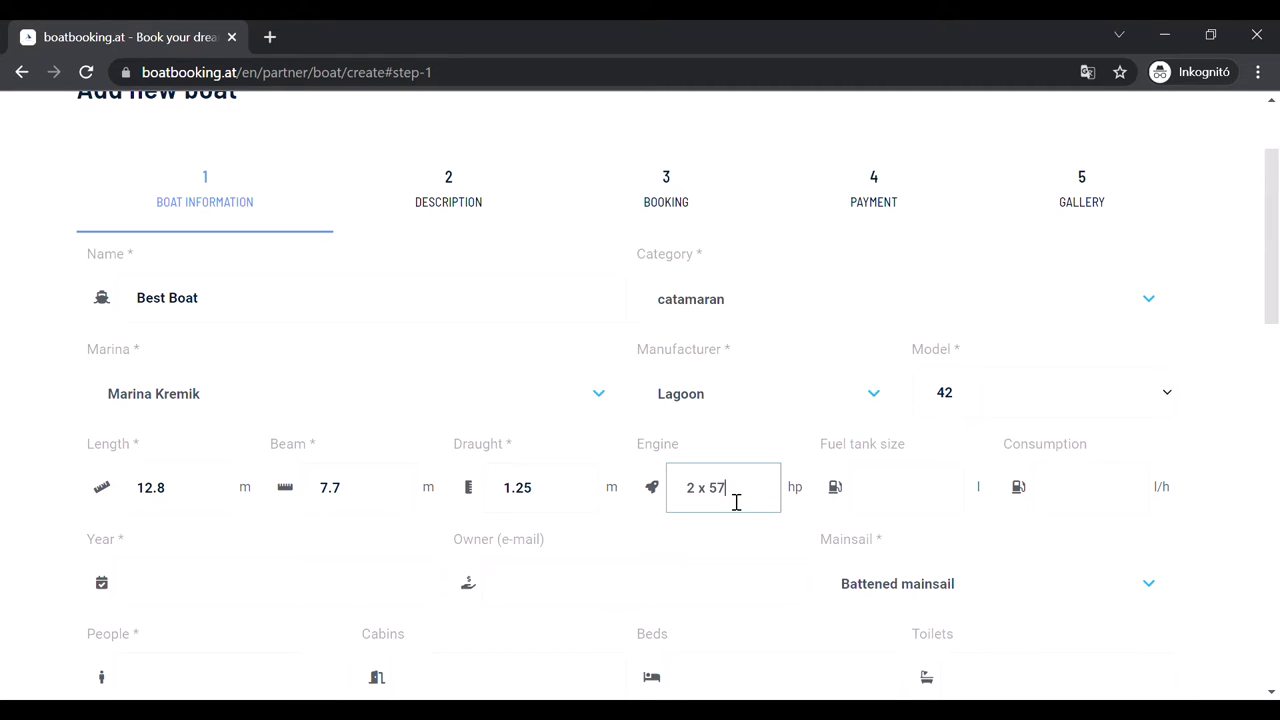
mouse_move(892, 508)
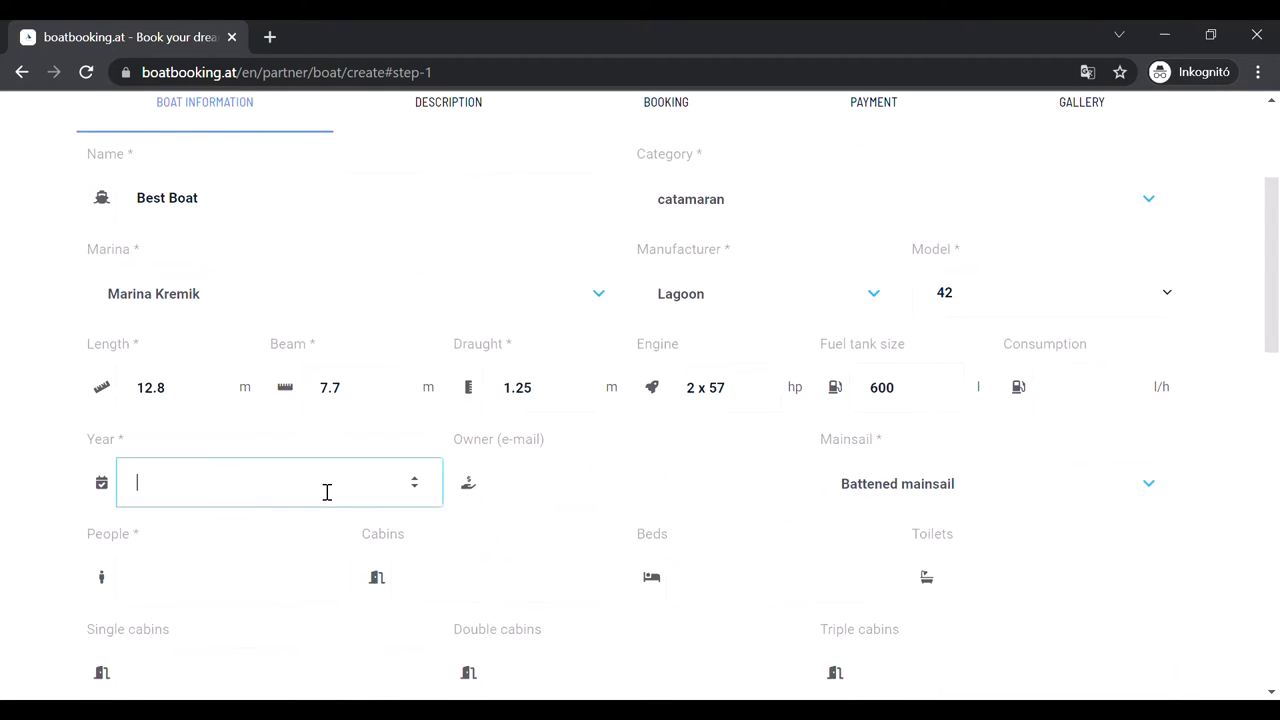
type("2020")
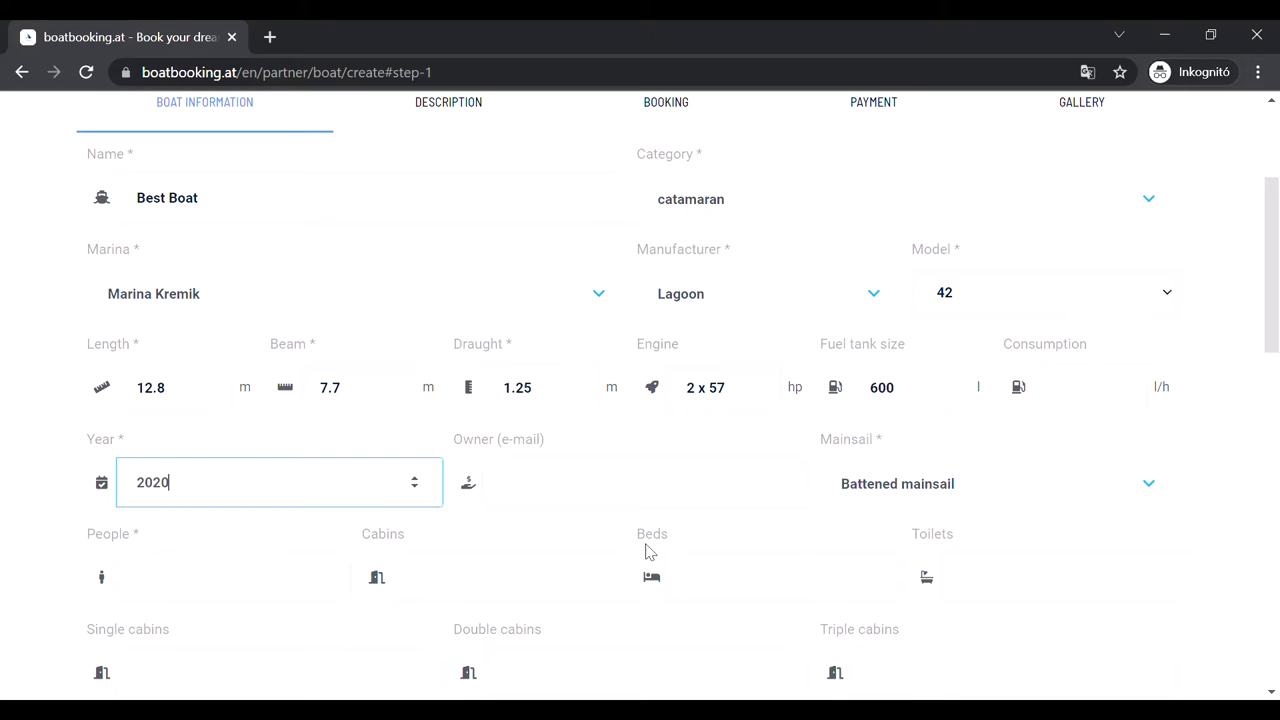
scroll("down", 3)
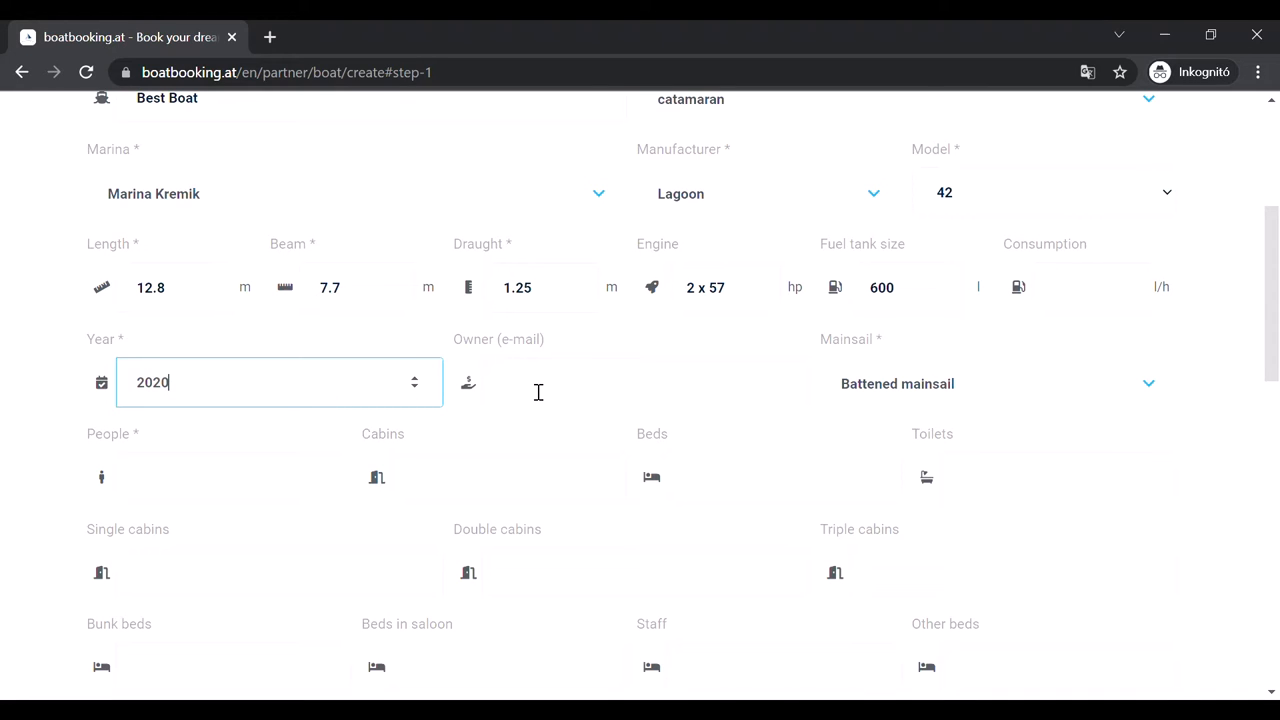
- Choose Full batten mainsail, fill the people and cabin counts, and continue to the description step
left_click(645, 382)
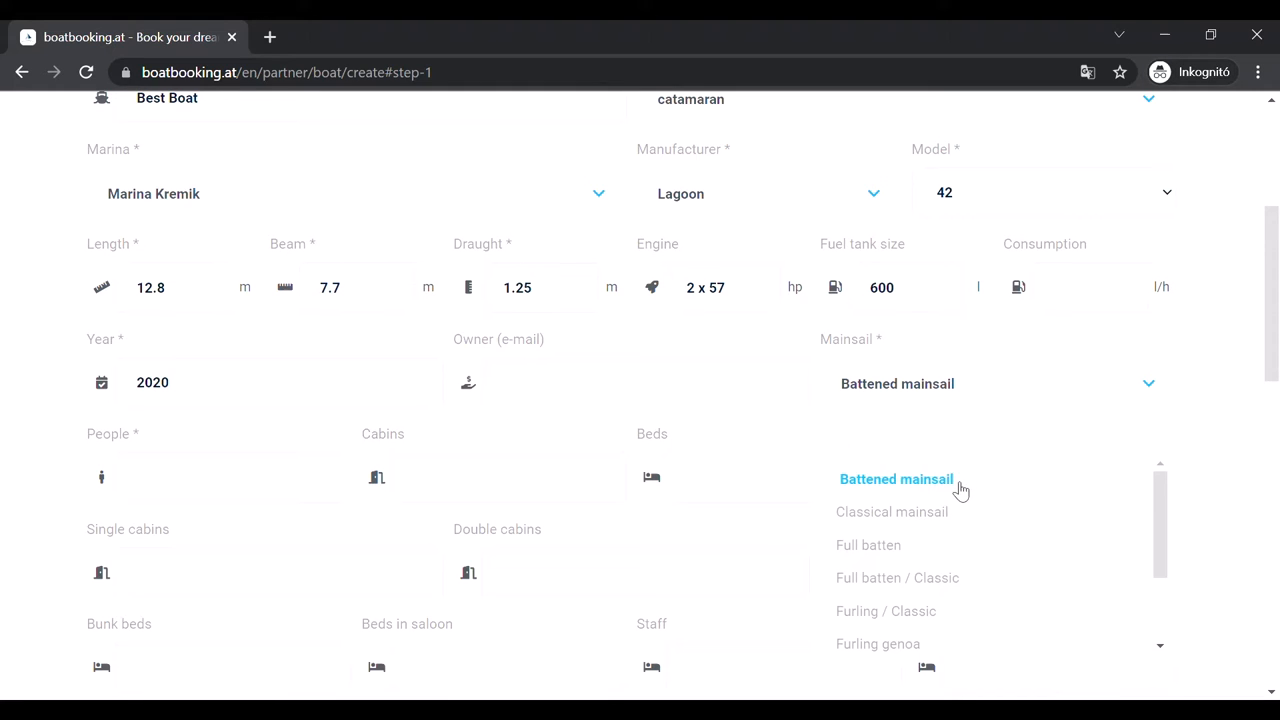
left_click(868, 545)
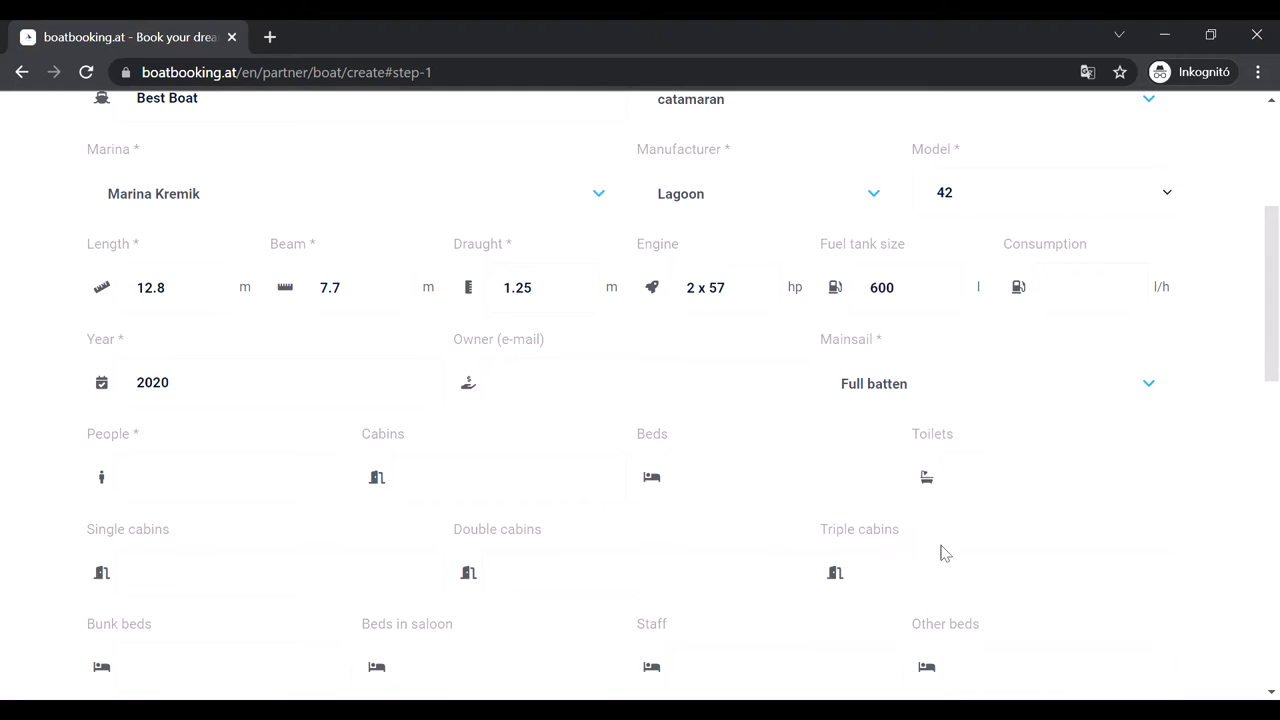
left_click(210, 477)
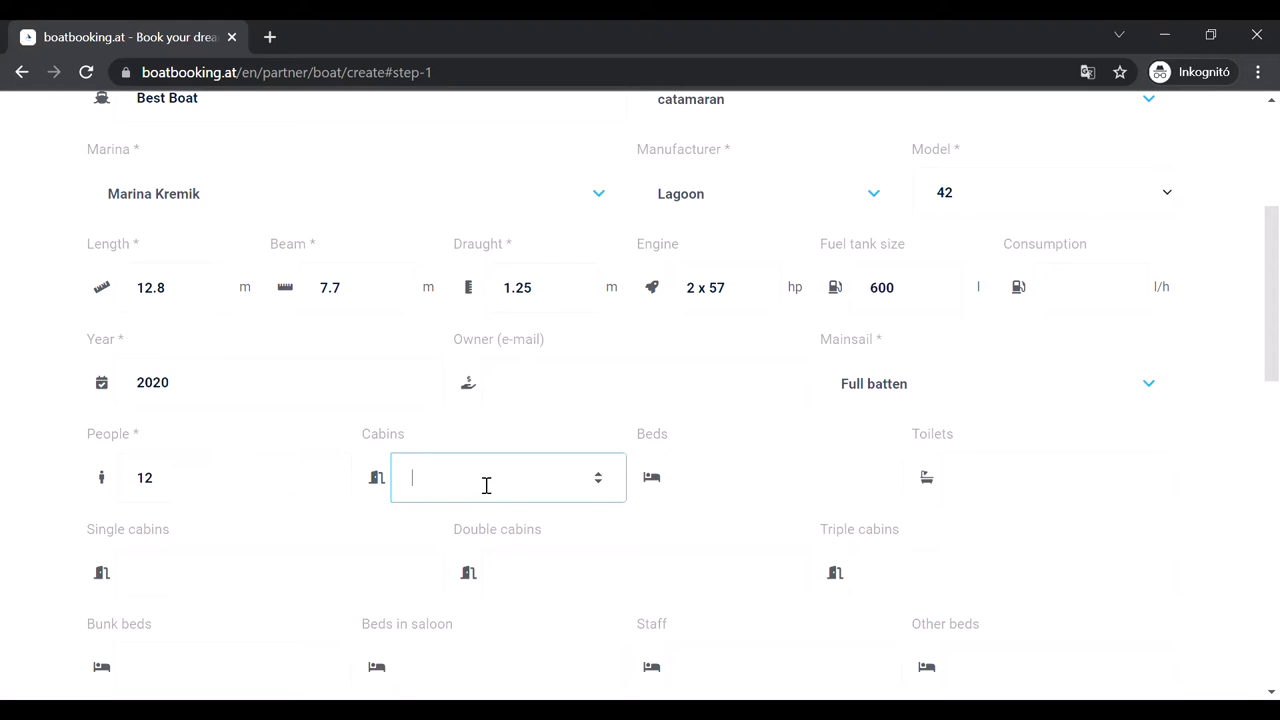
type("6")
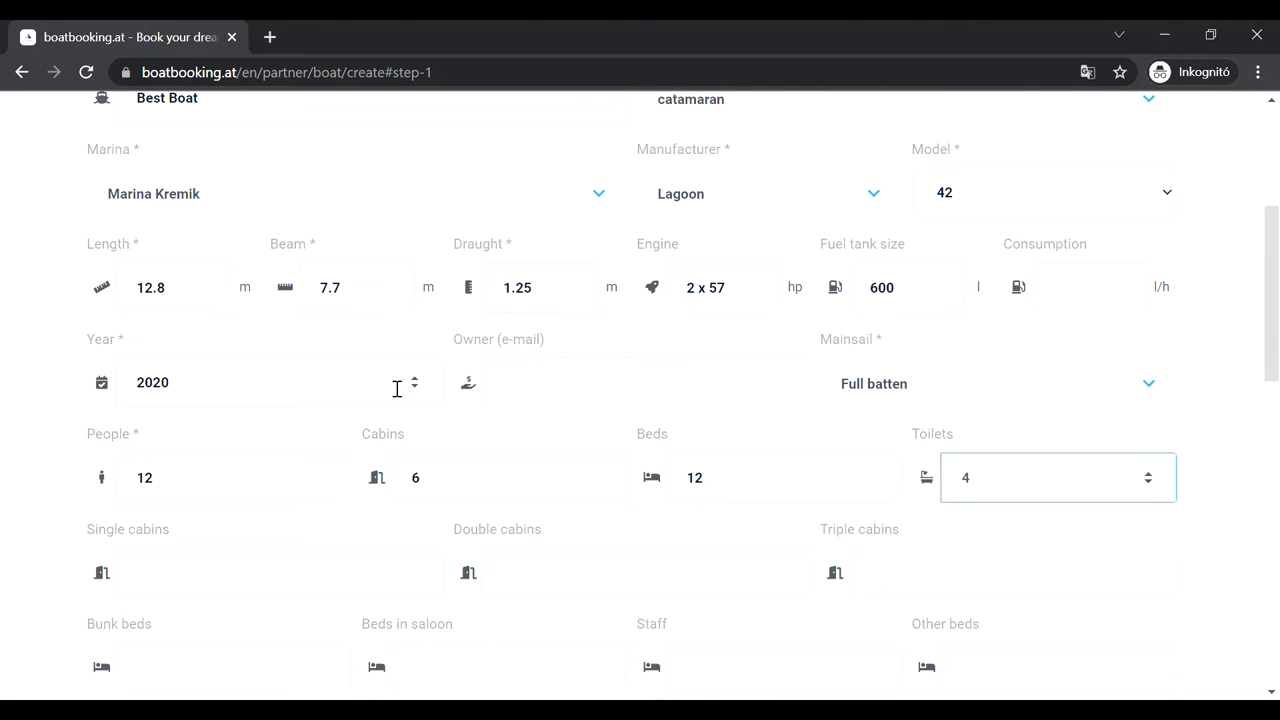
scroll("down", 3)
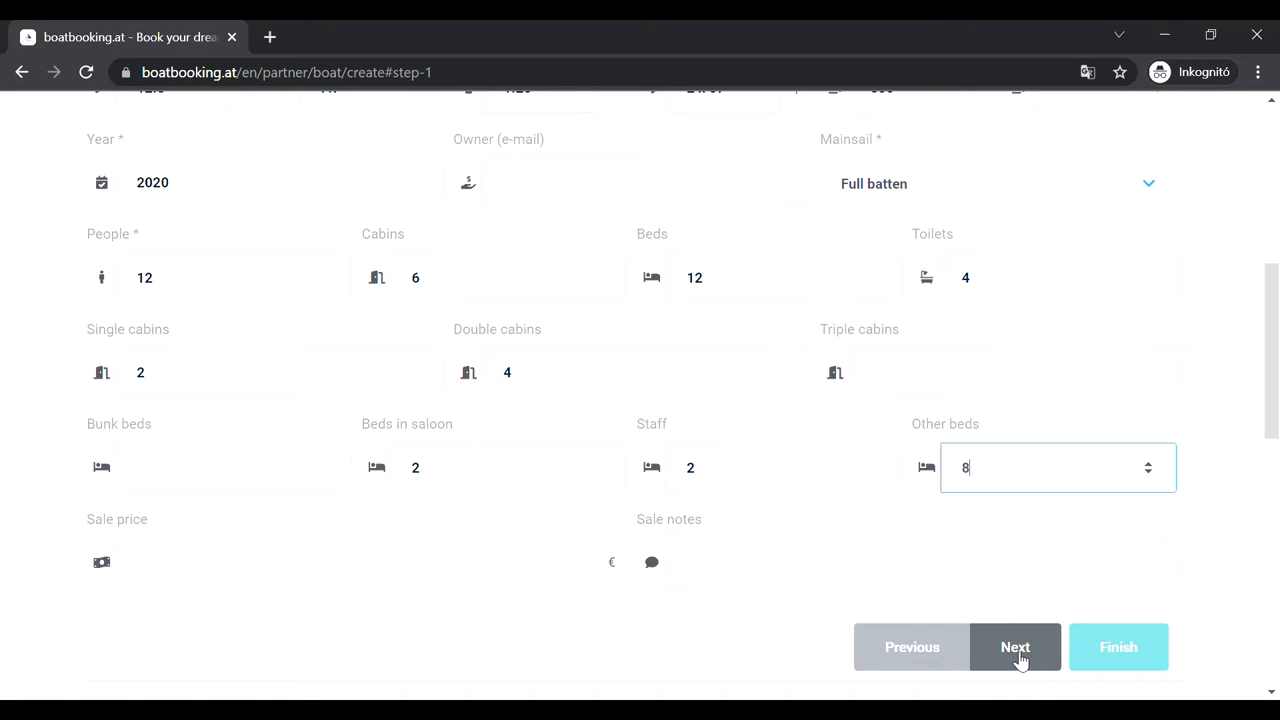
left_click(1015, 647)
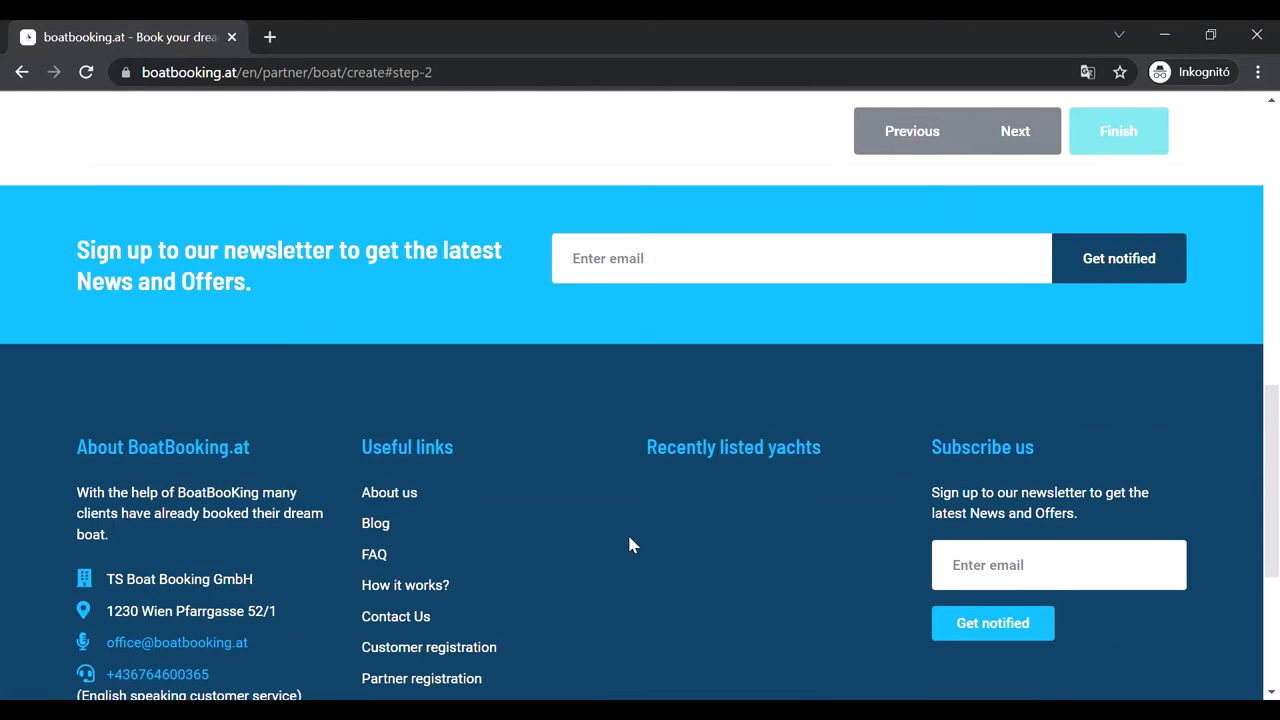
- Enter the description 'Detailed information on the boat itself.'
scroll("up", 3)
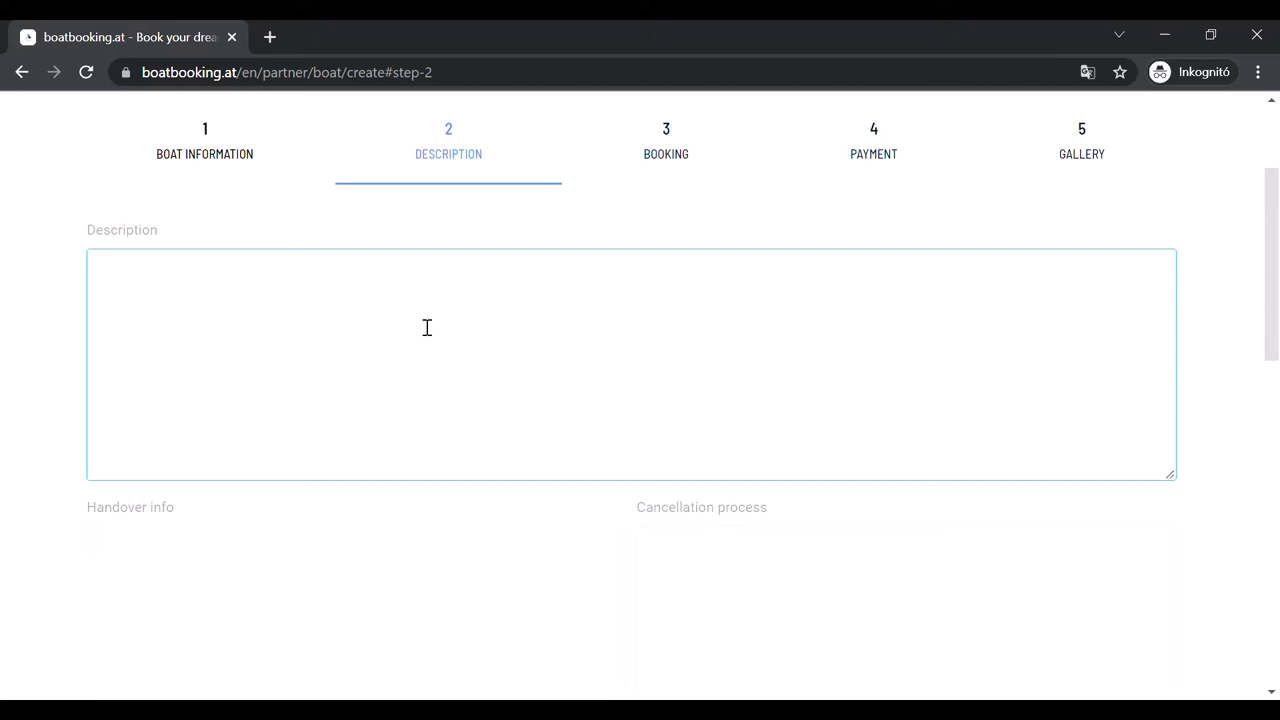
type("Det")
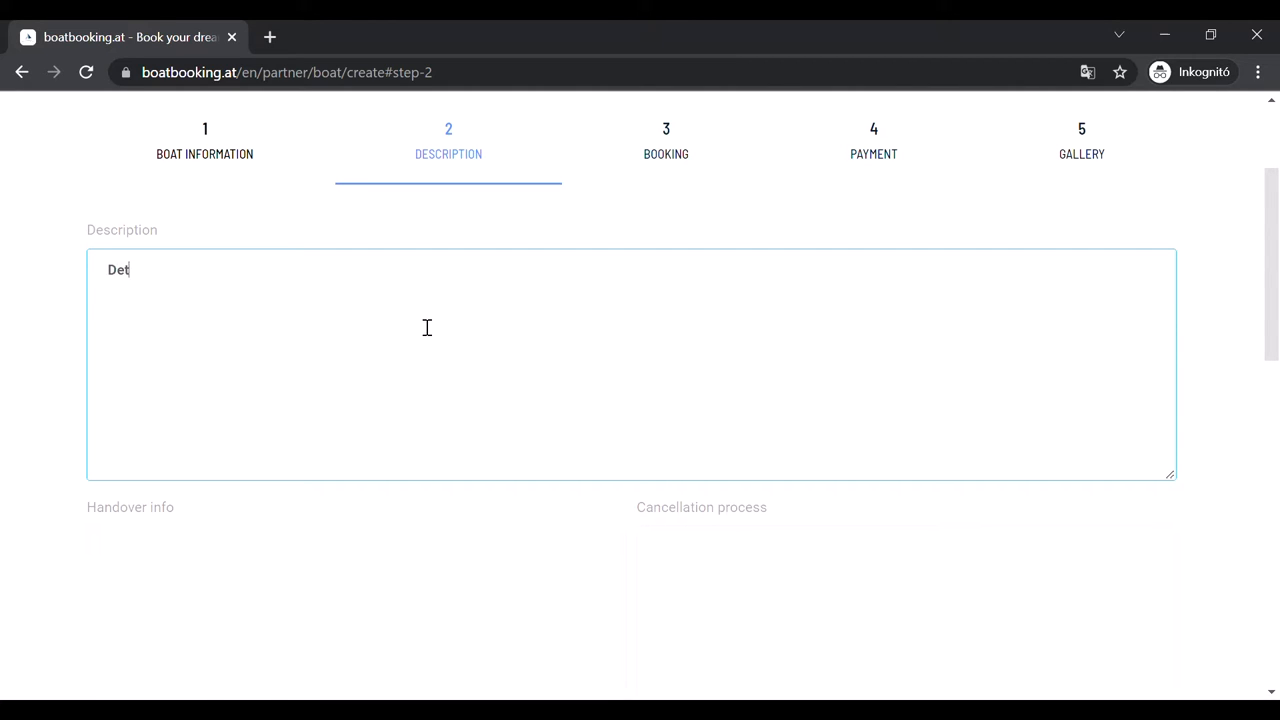
type("ailed inf")
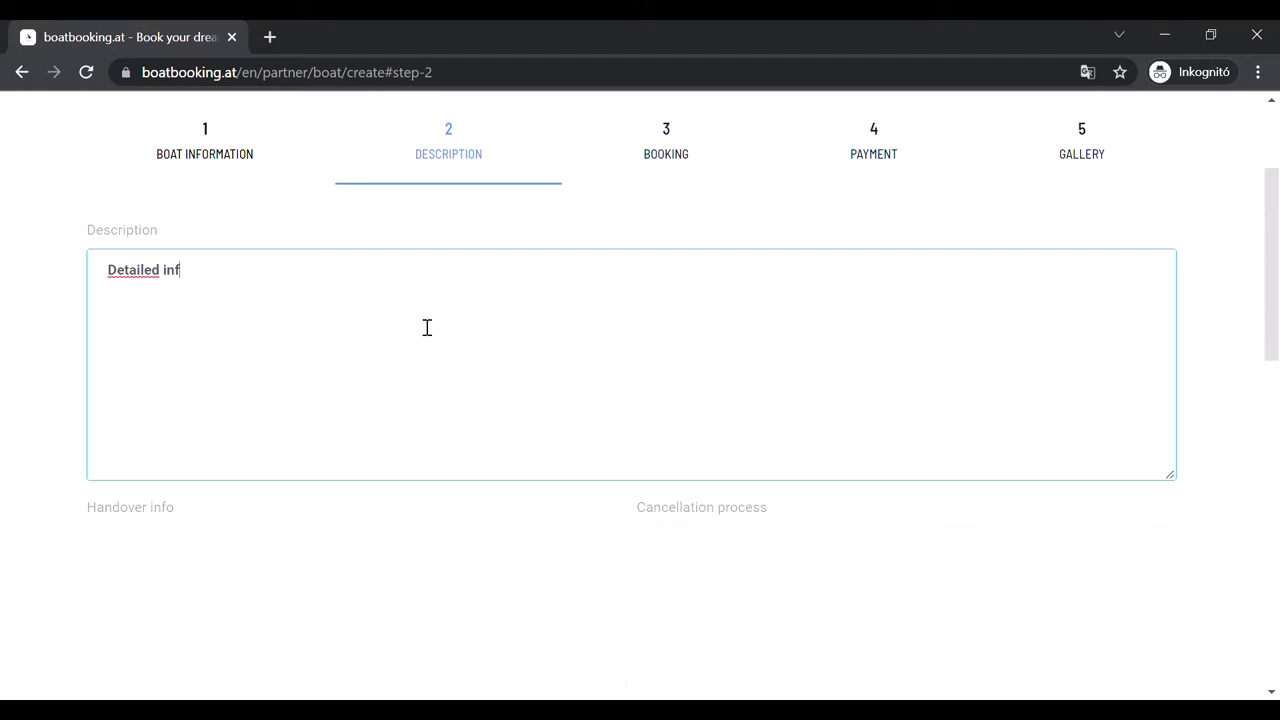
type("ormation")
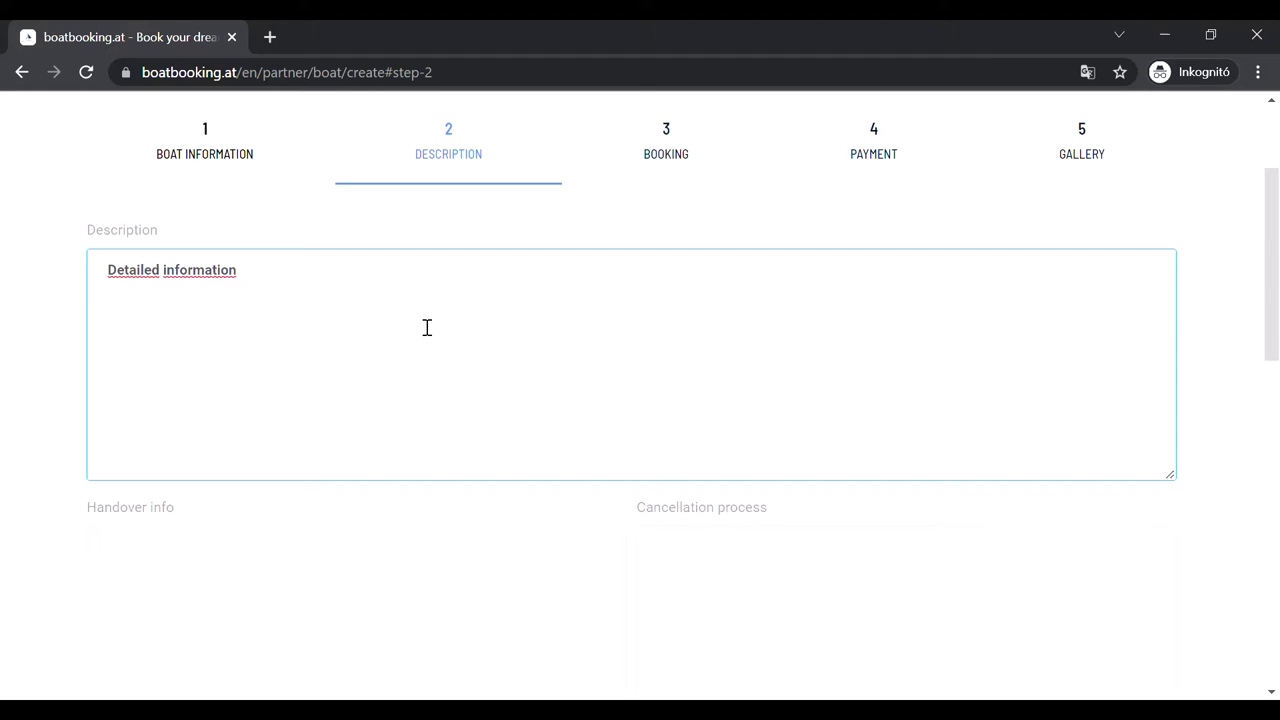
type("on")
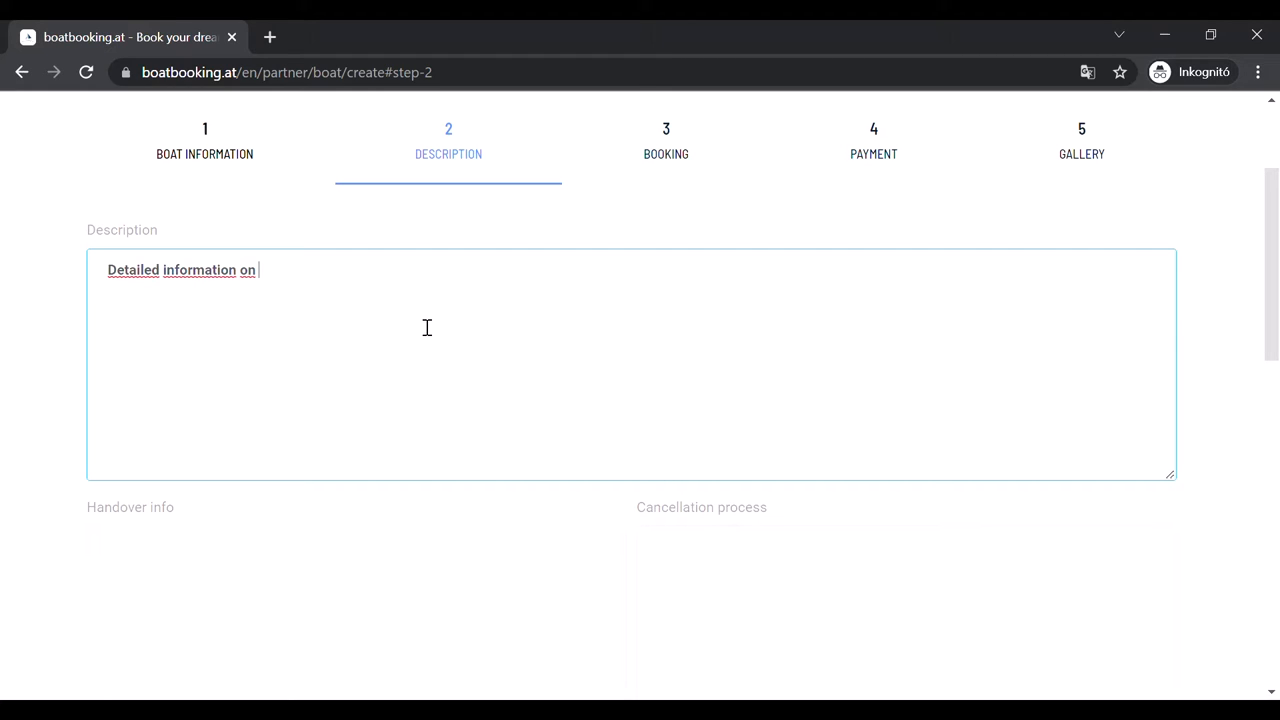
type("the boat")
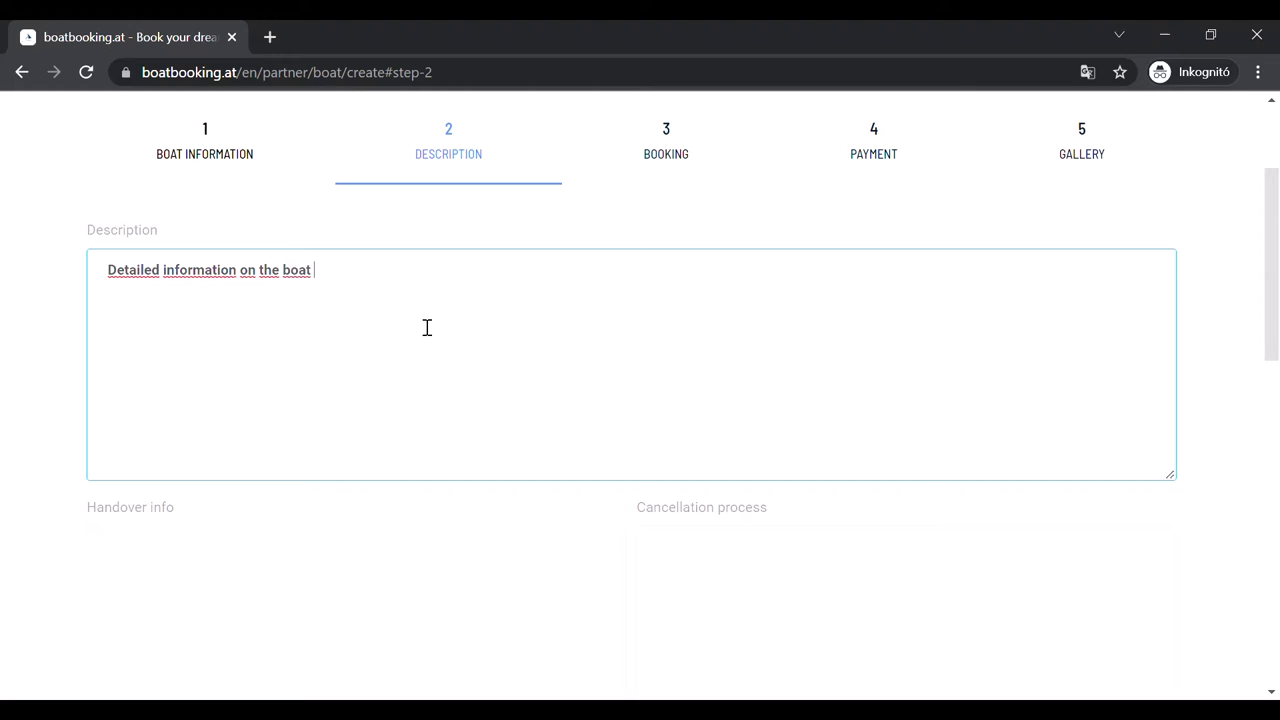
type("itself.")
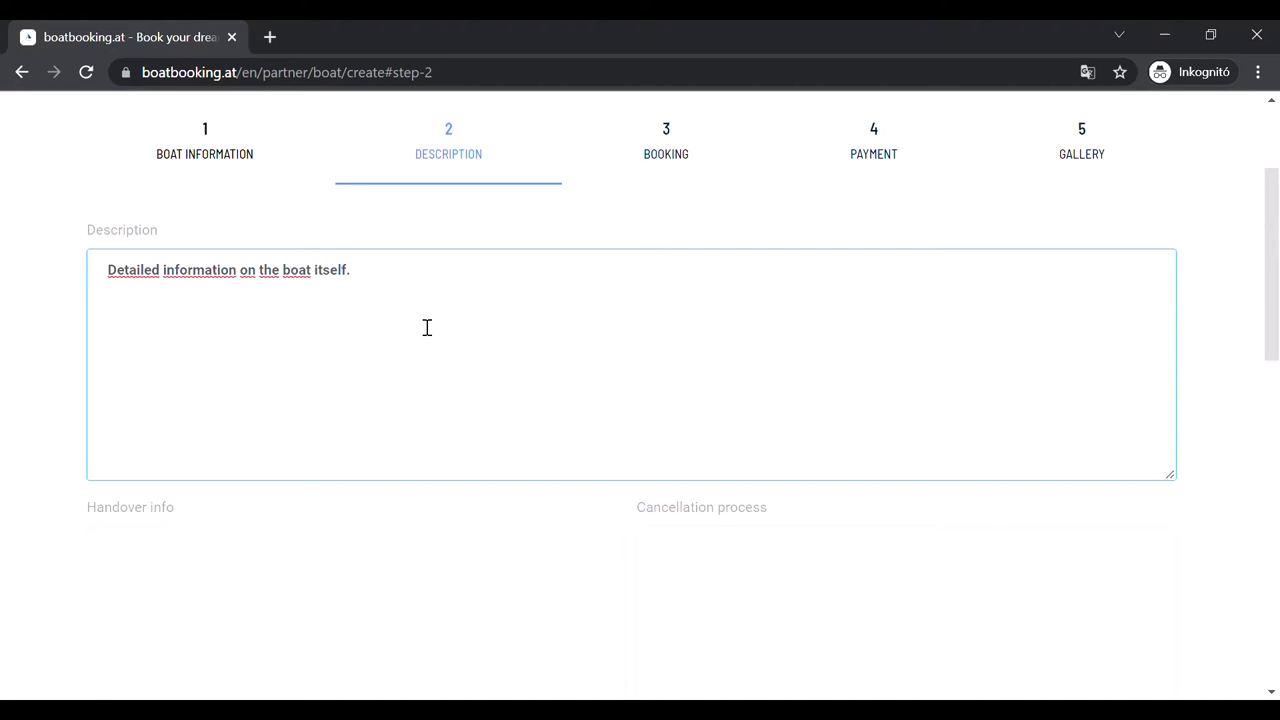
scroll("down", 3)
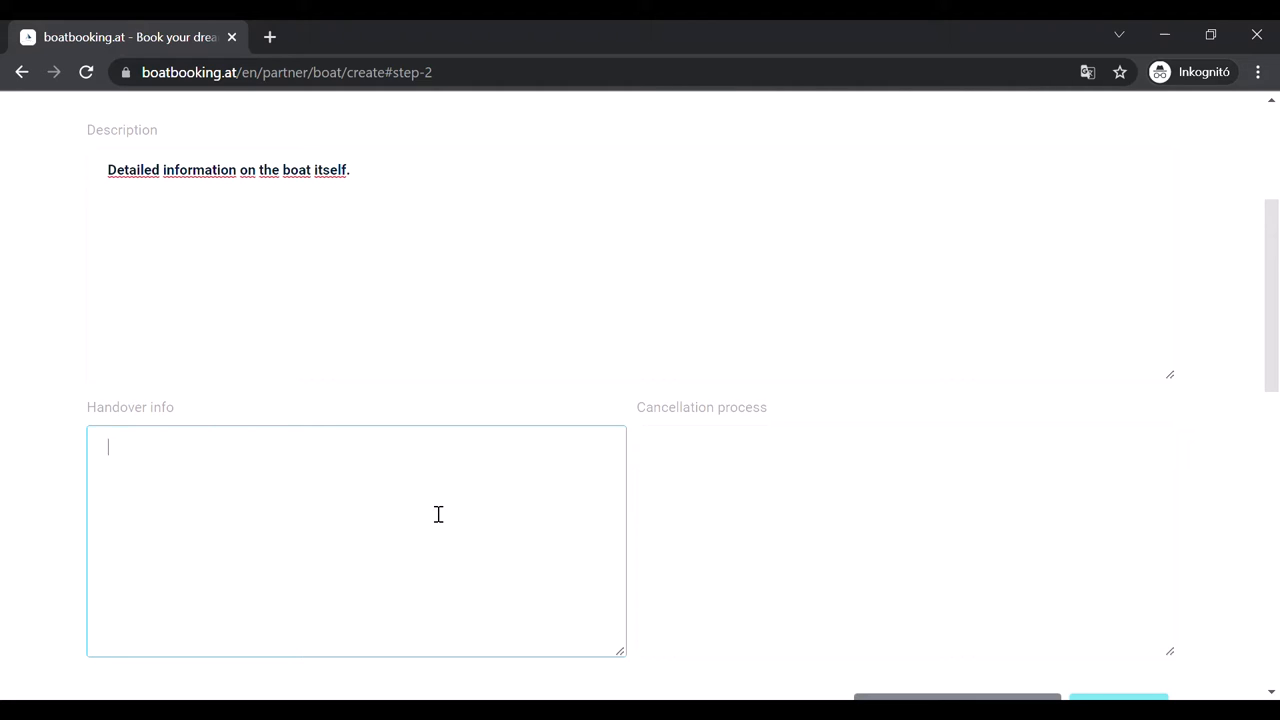
- Enter 'Detailed info on handover' and 'Details of cancellation process.' in the handover and cancellation boxes
type("Detaie")
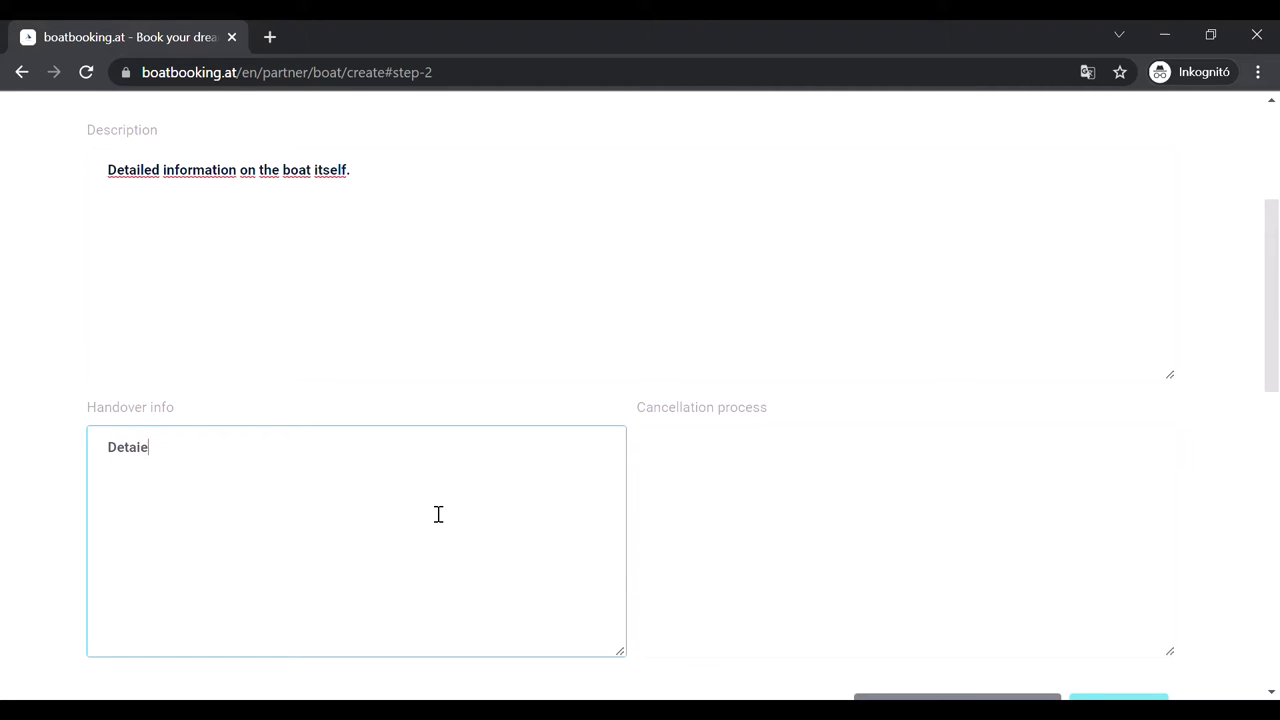
type("Detailed info on handover")
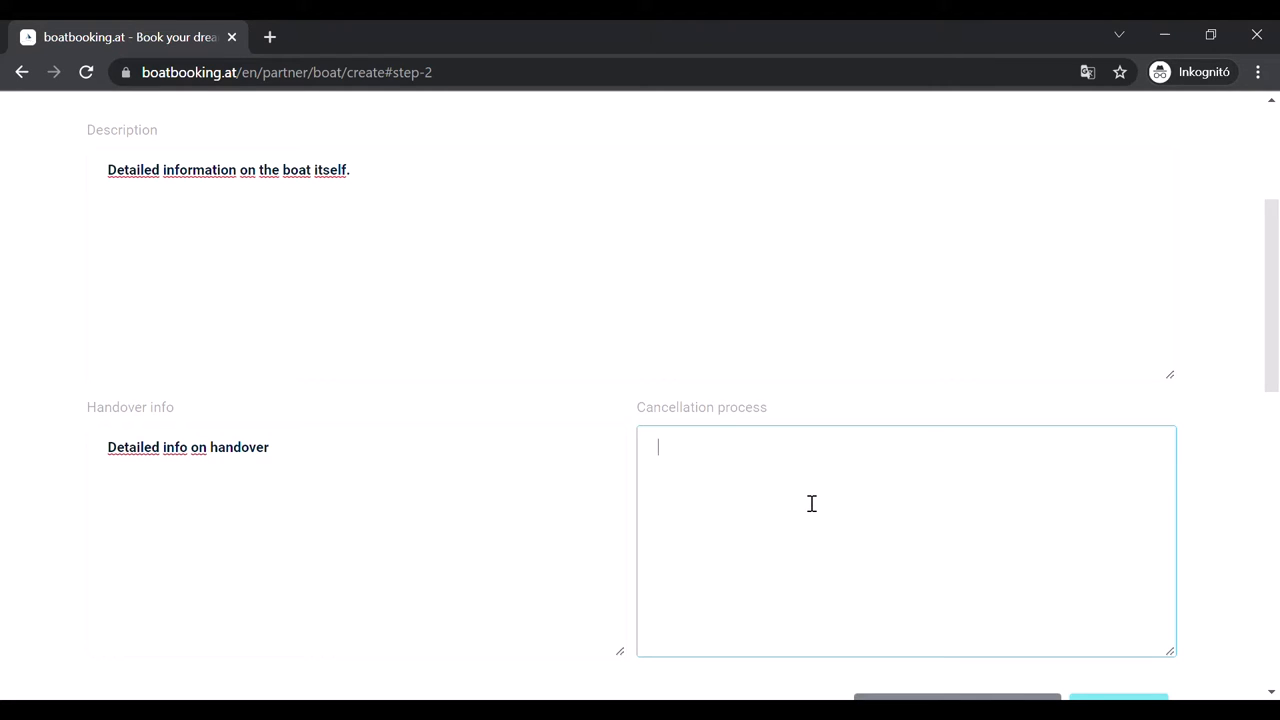
type("Details")
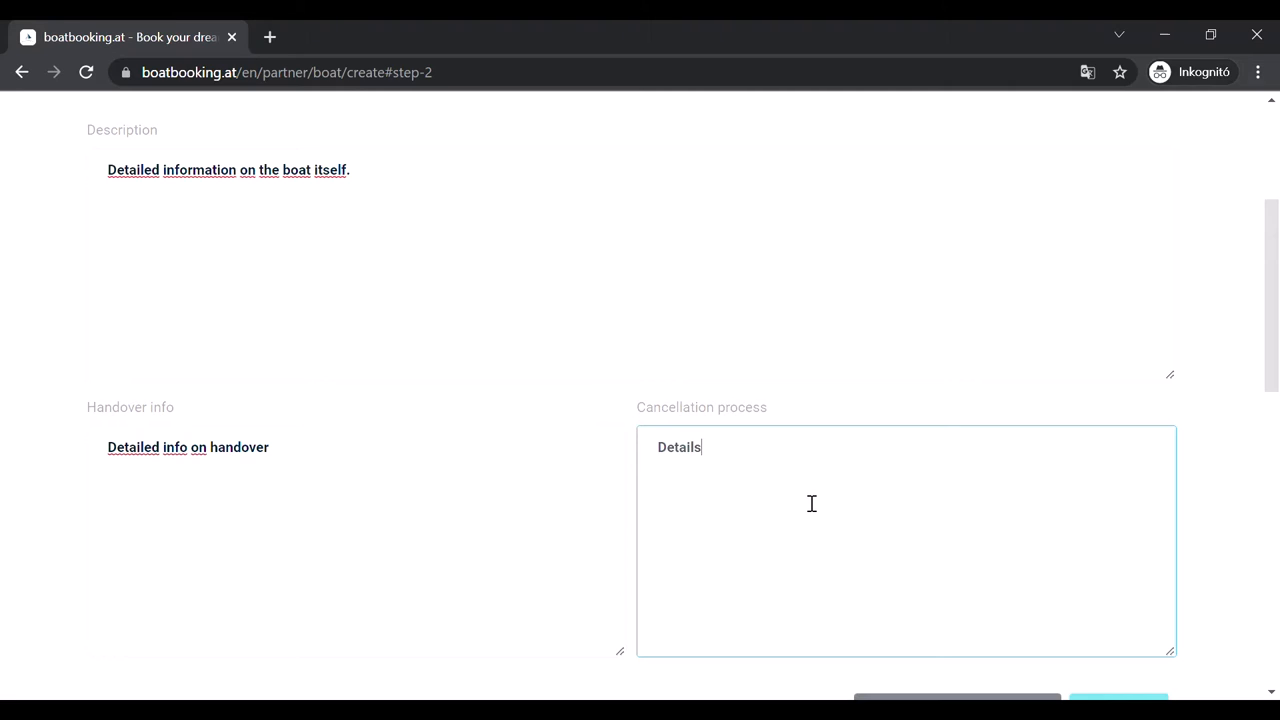
type("of cancel")
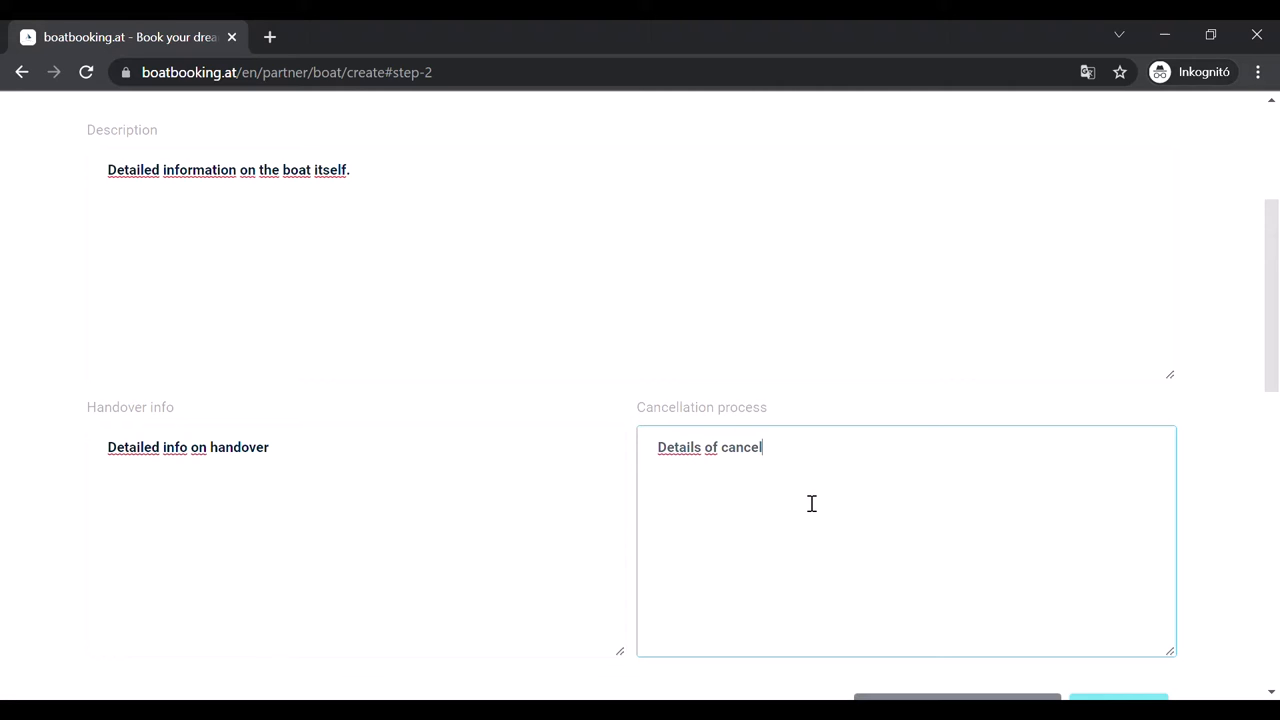
type("lation proces")
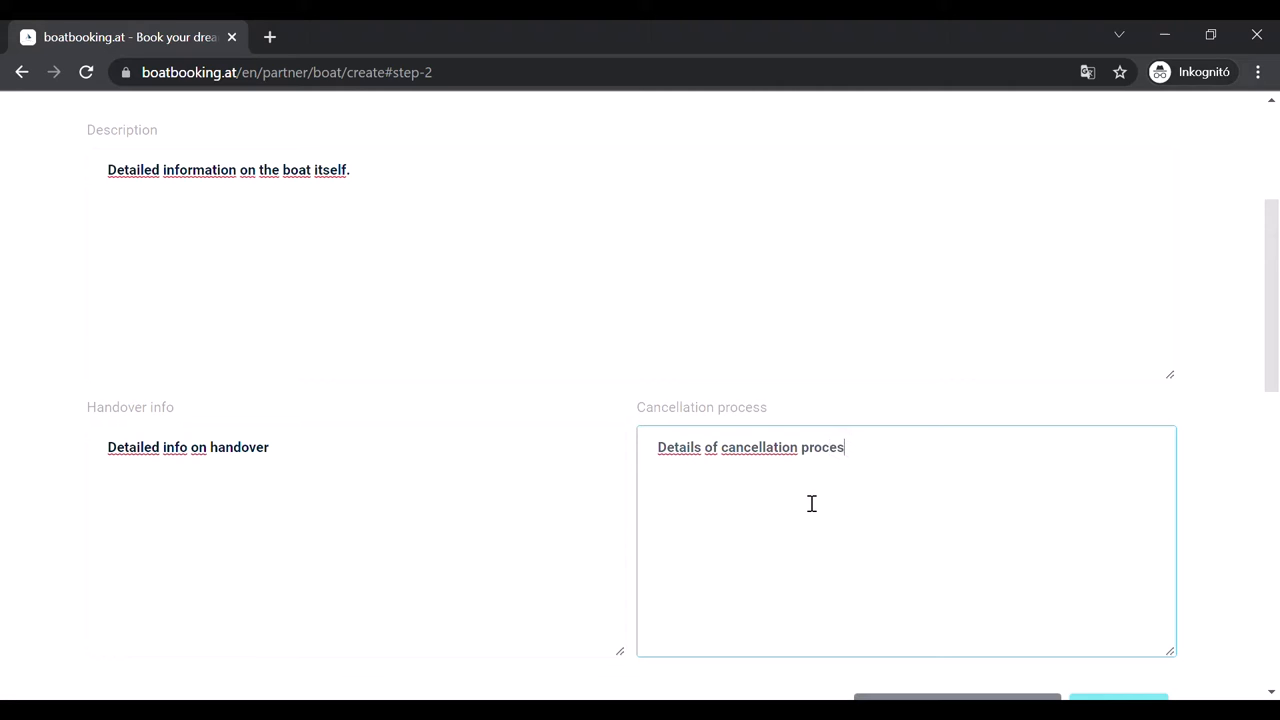
type("s.")
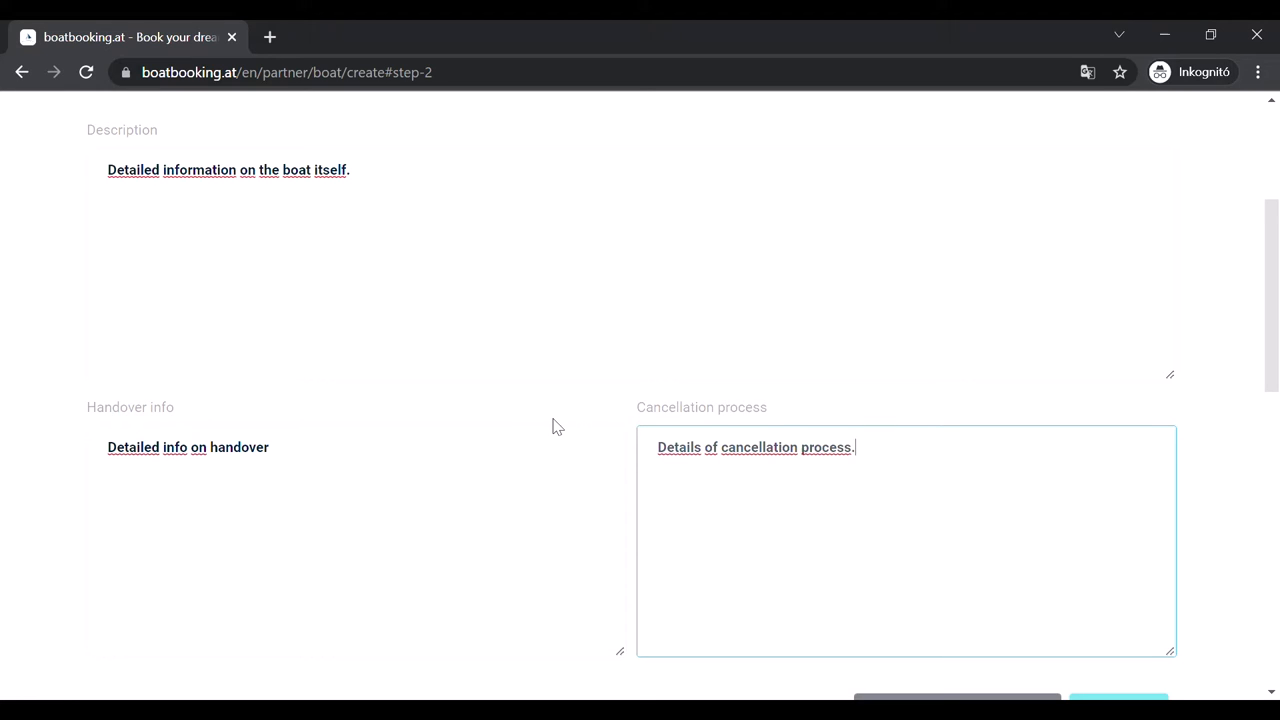
mouse_move(731, 572)
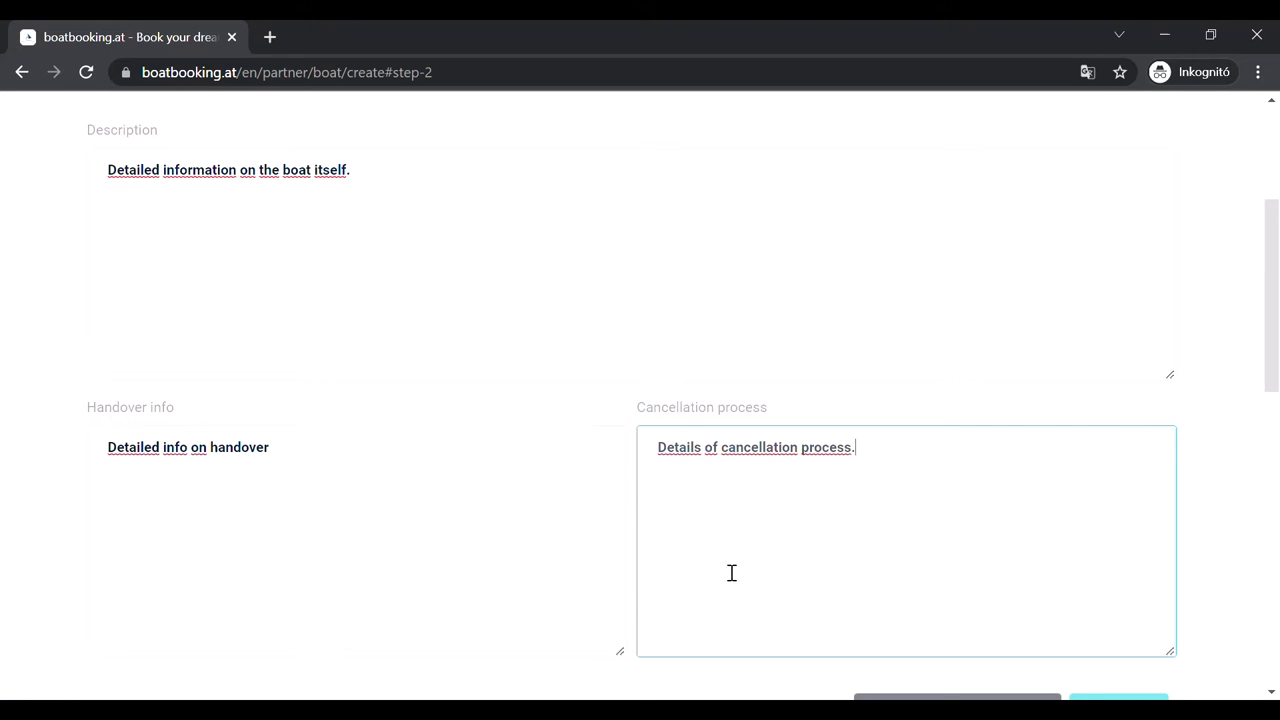
scroll("down", 3)
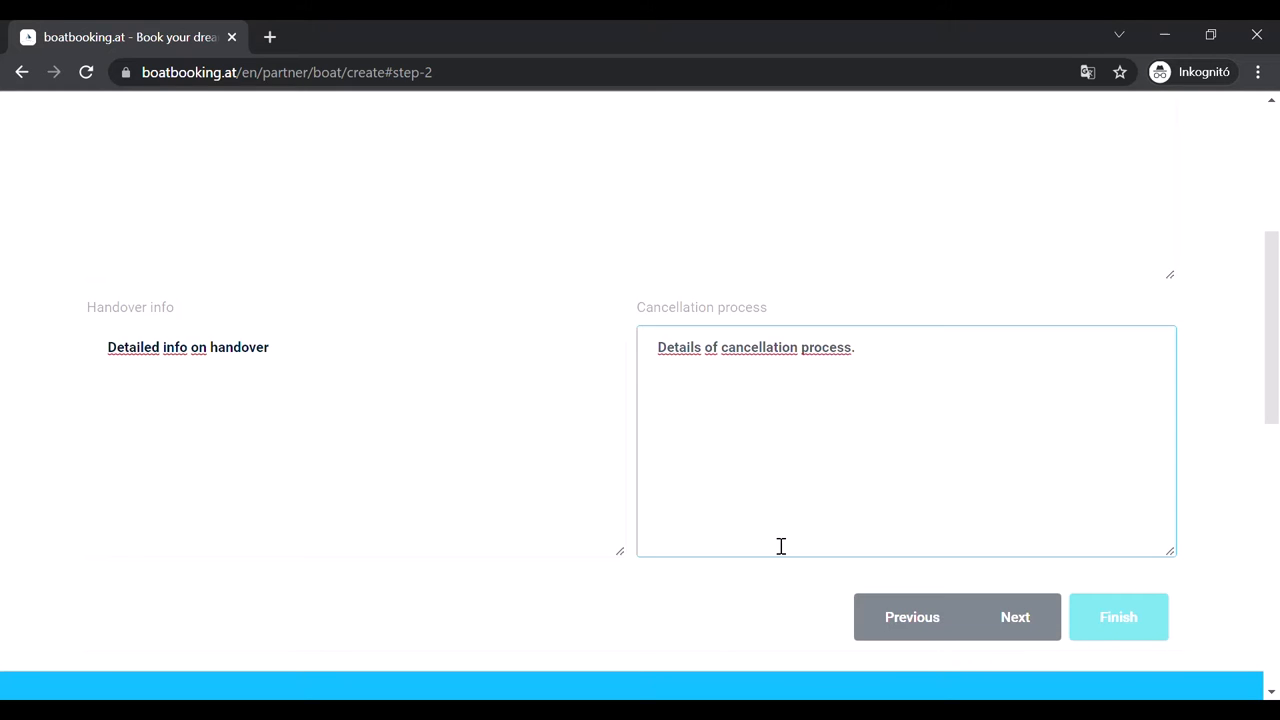
mouse_move(108, 597)
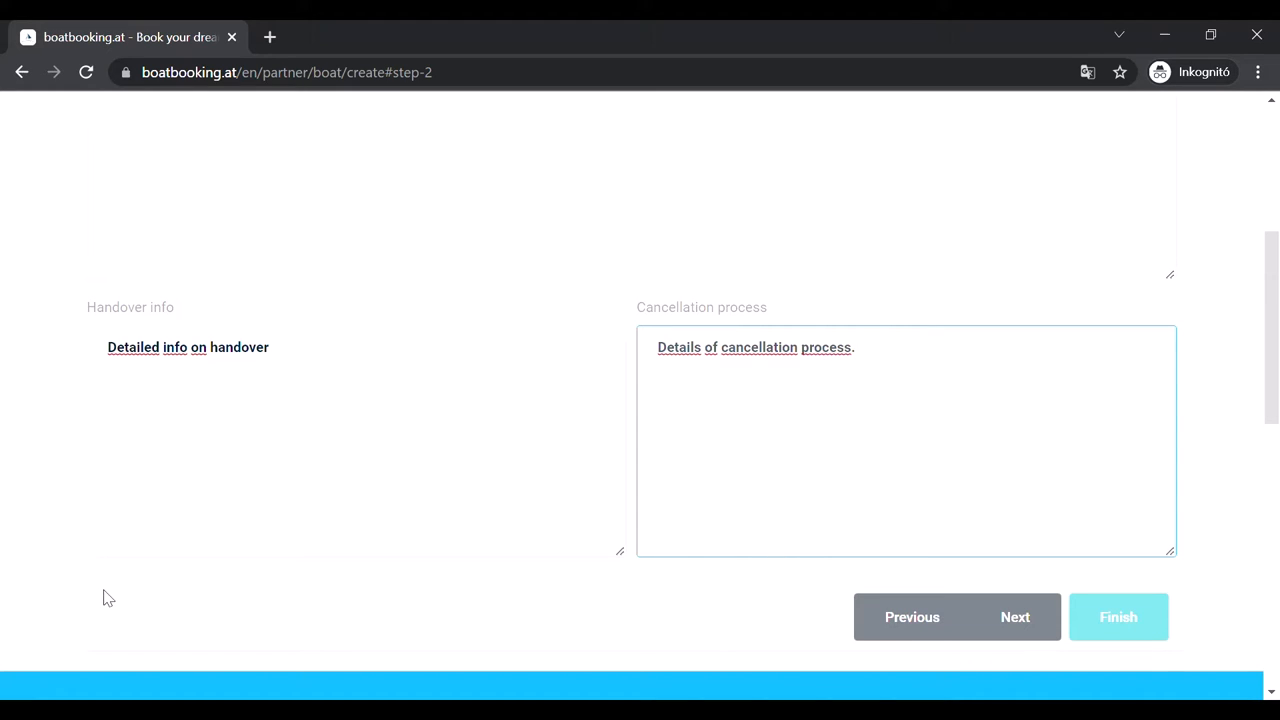
mouse_move(268, 624)
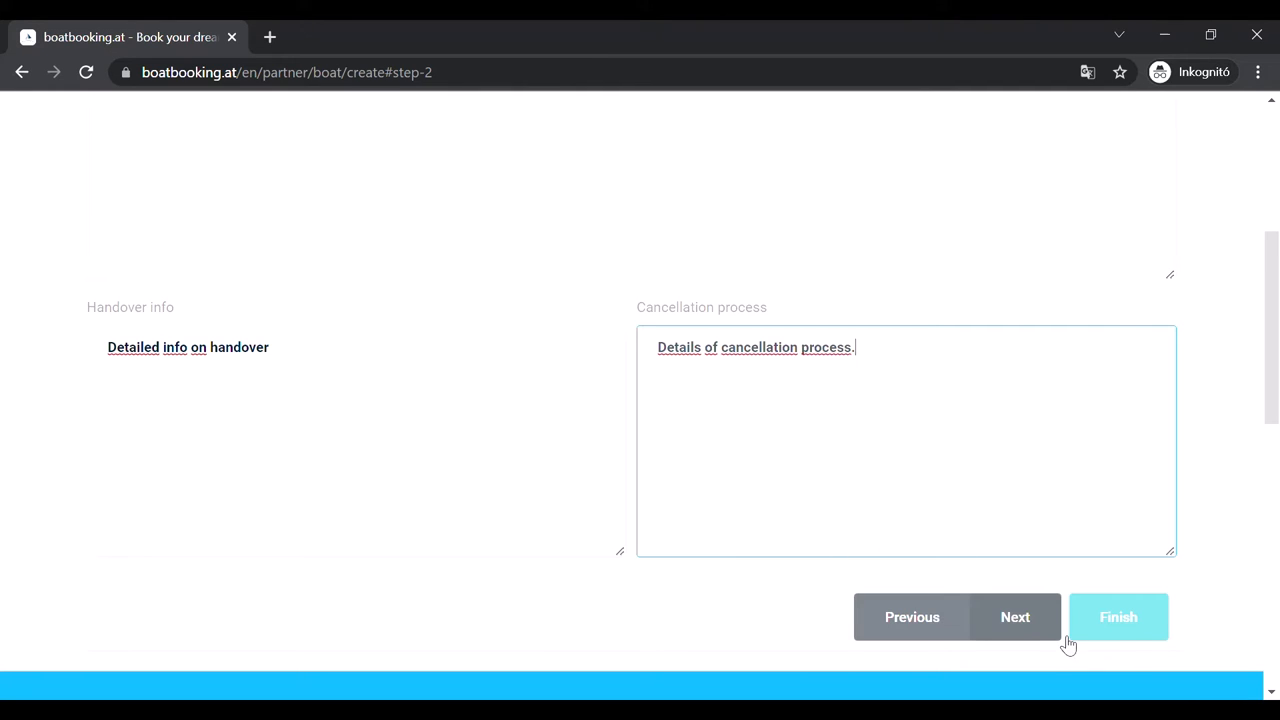
- On the Booking step, add VISA and Mastercard to the payment methods alongside Euro
left_click(1015, 616)
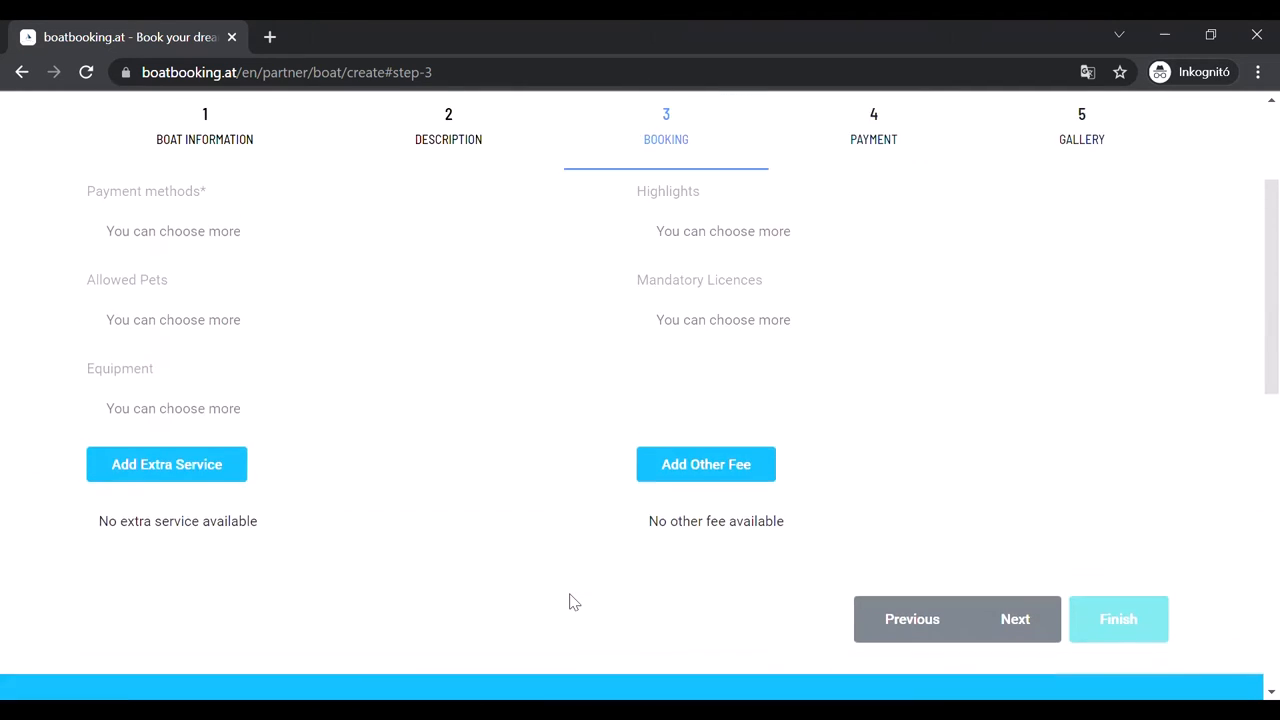
scroll("up", 3)
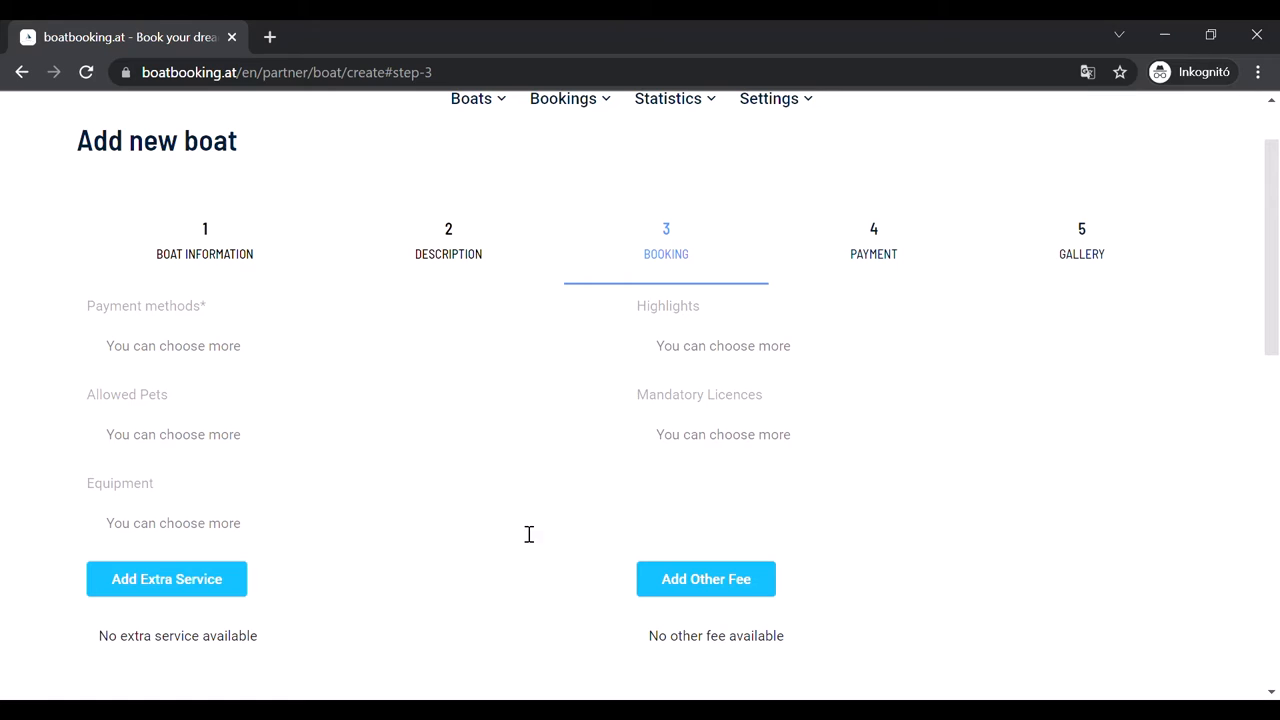
left_click(173, 345)
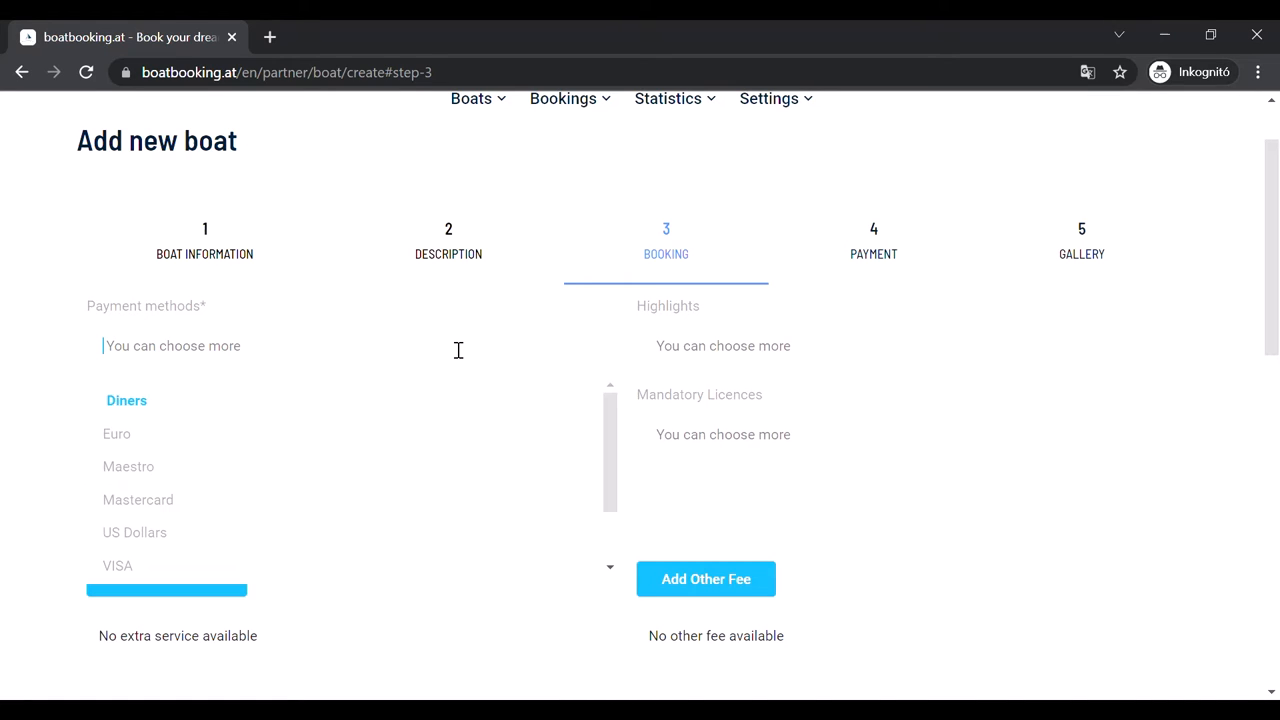
scroll("down", 3)
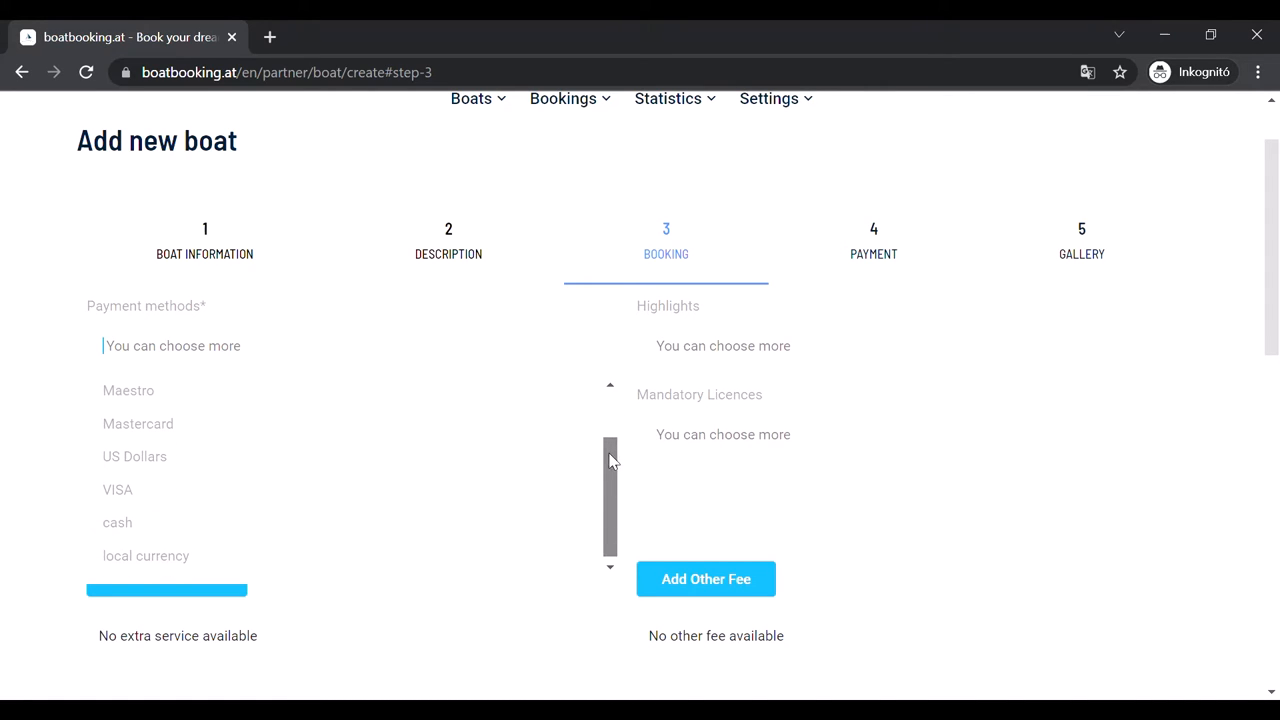
scroll("up", 3)
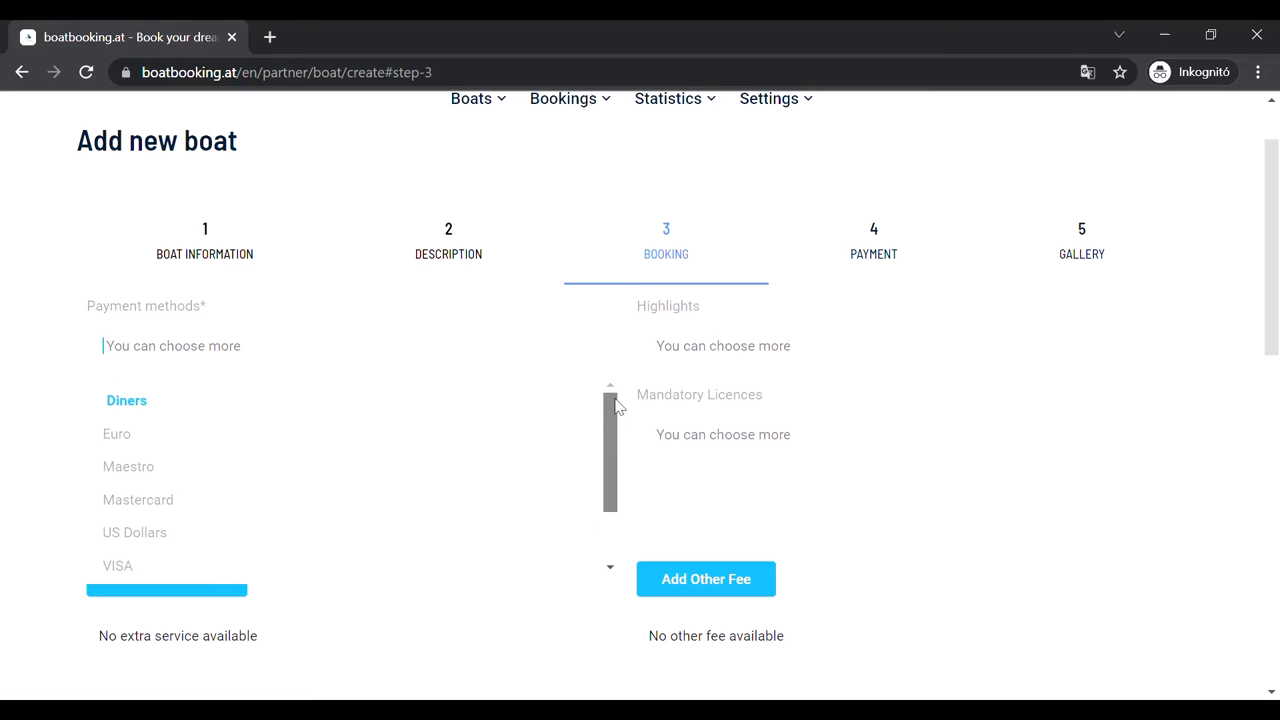
left_click(117, 433)
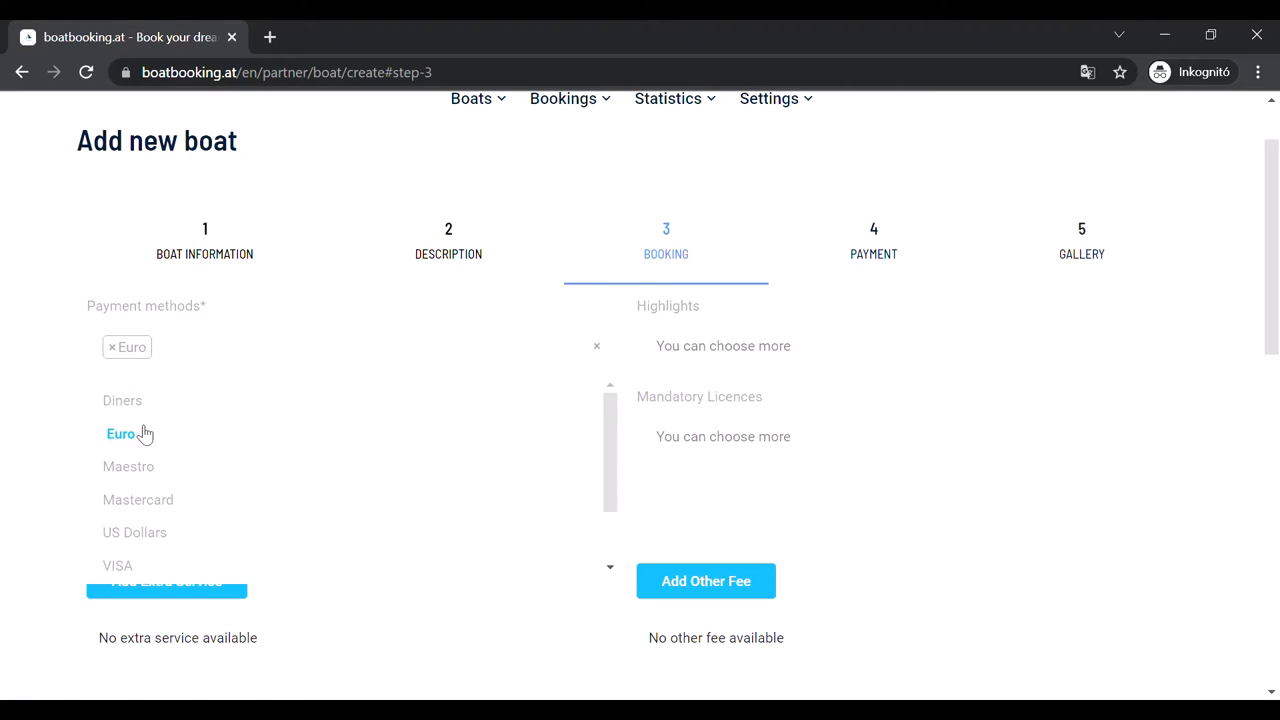
left_click(120, 433)
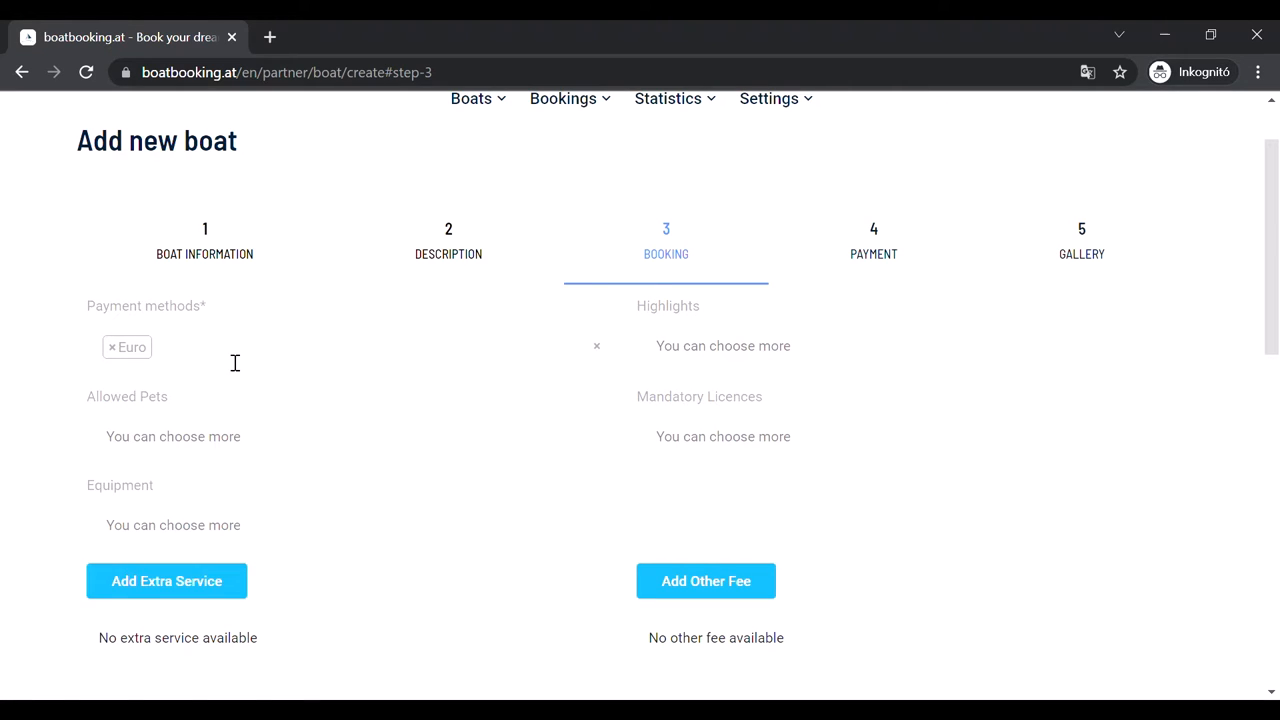
type("vis")
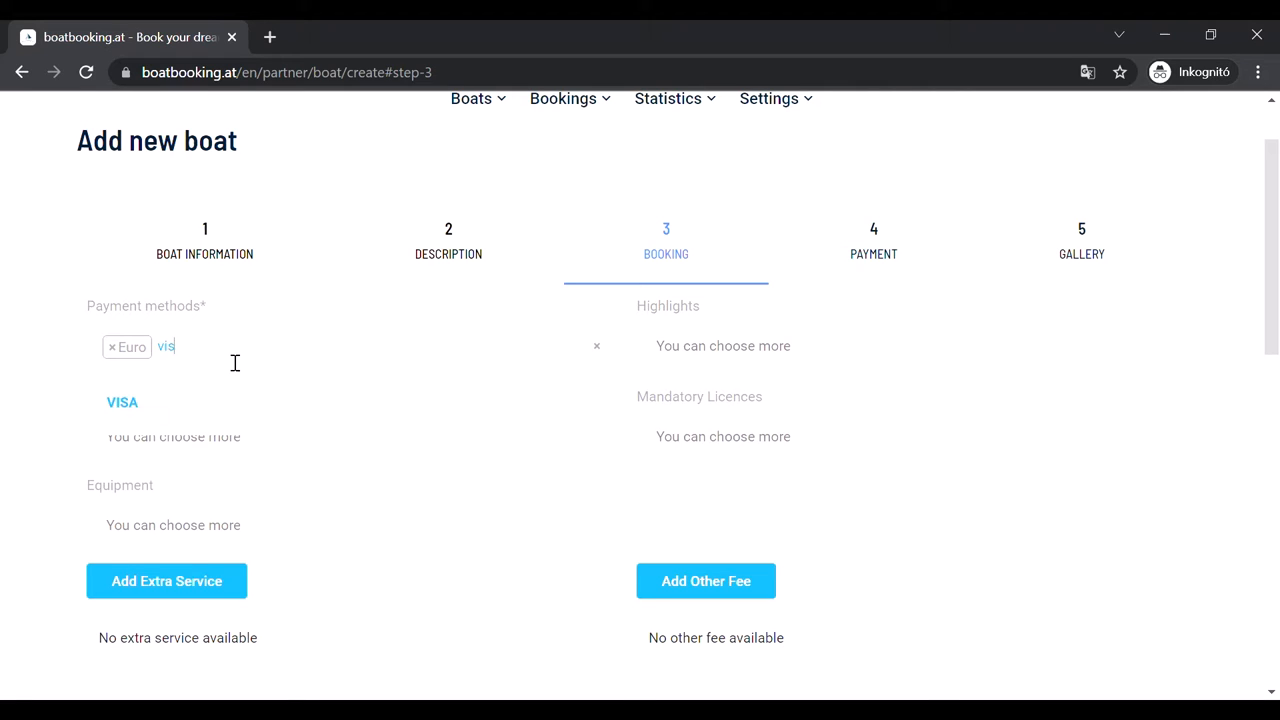
left_click(122, 401)
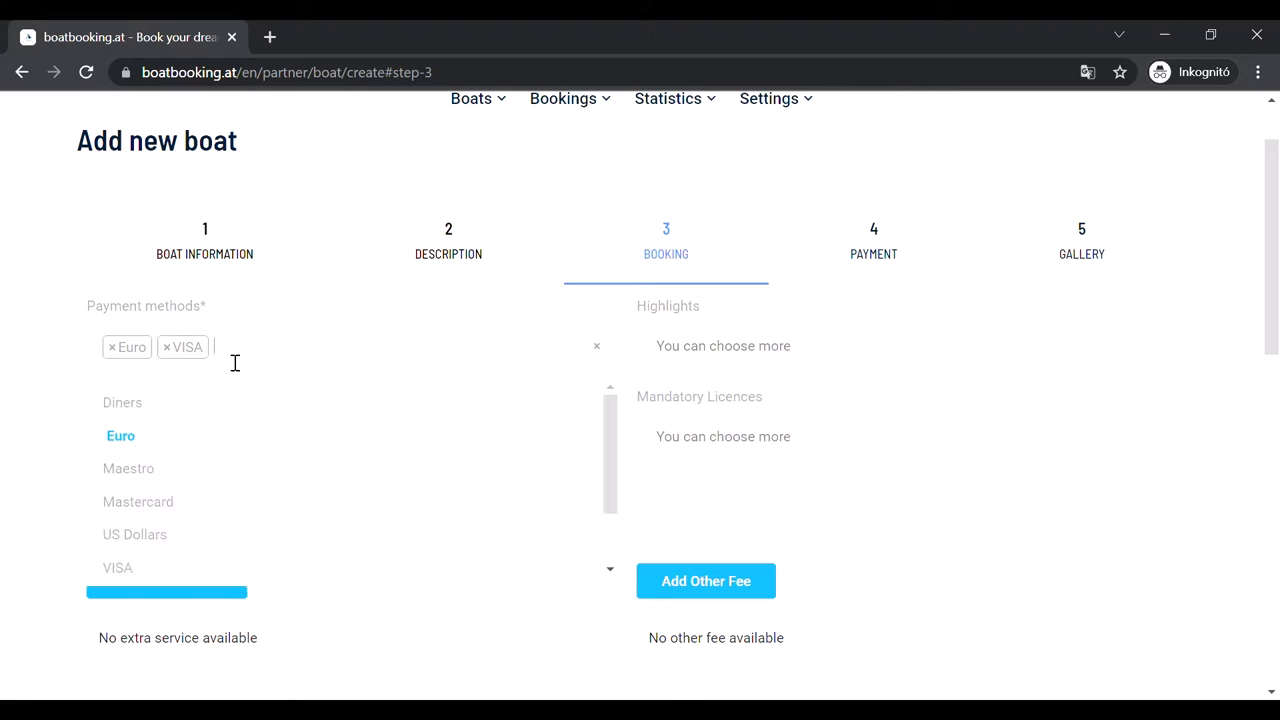
type("master")
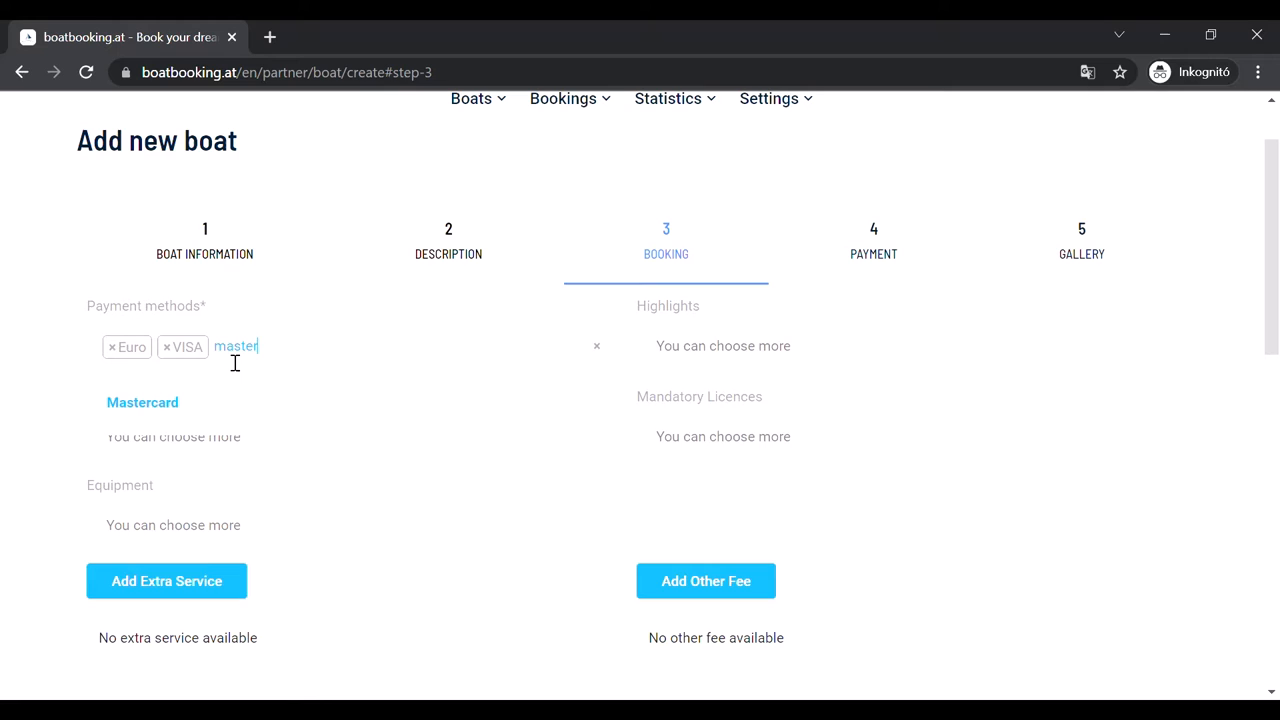
left_click(142, 402)
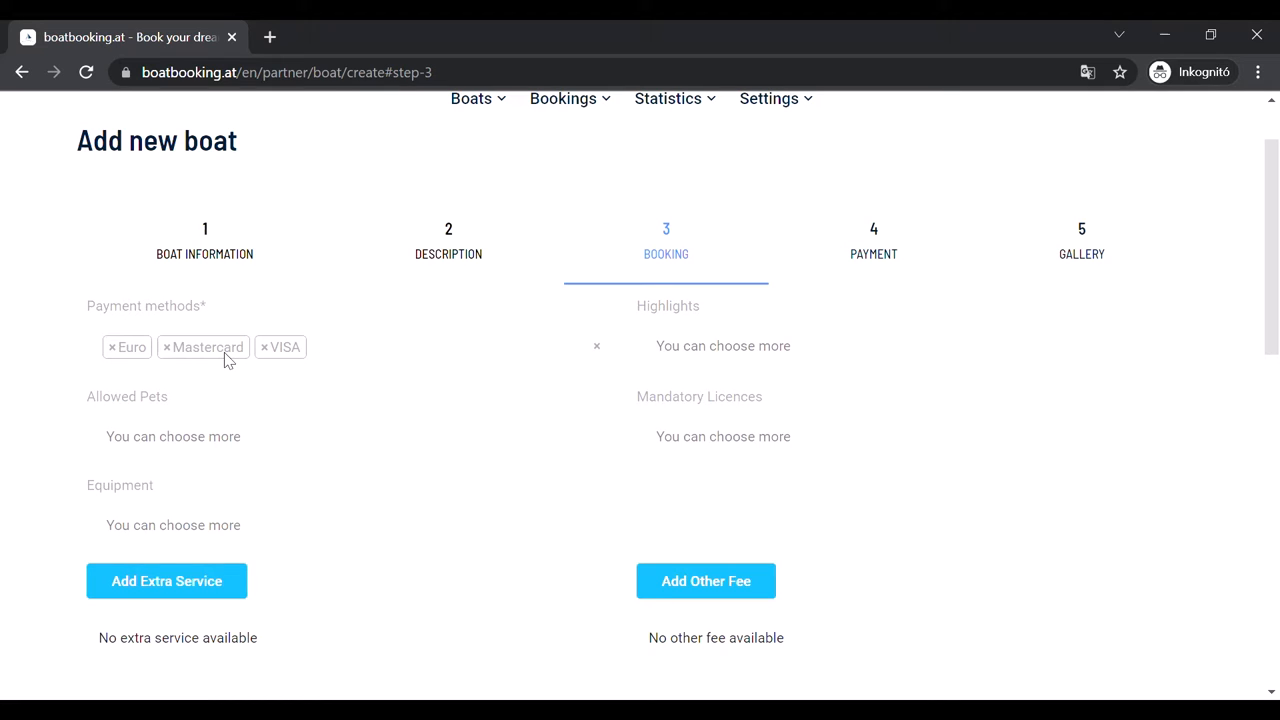
- Select Autopilot, Bimini and Dinghy 5 HP as the boat's highlights
left_click(722, 345)
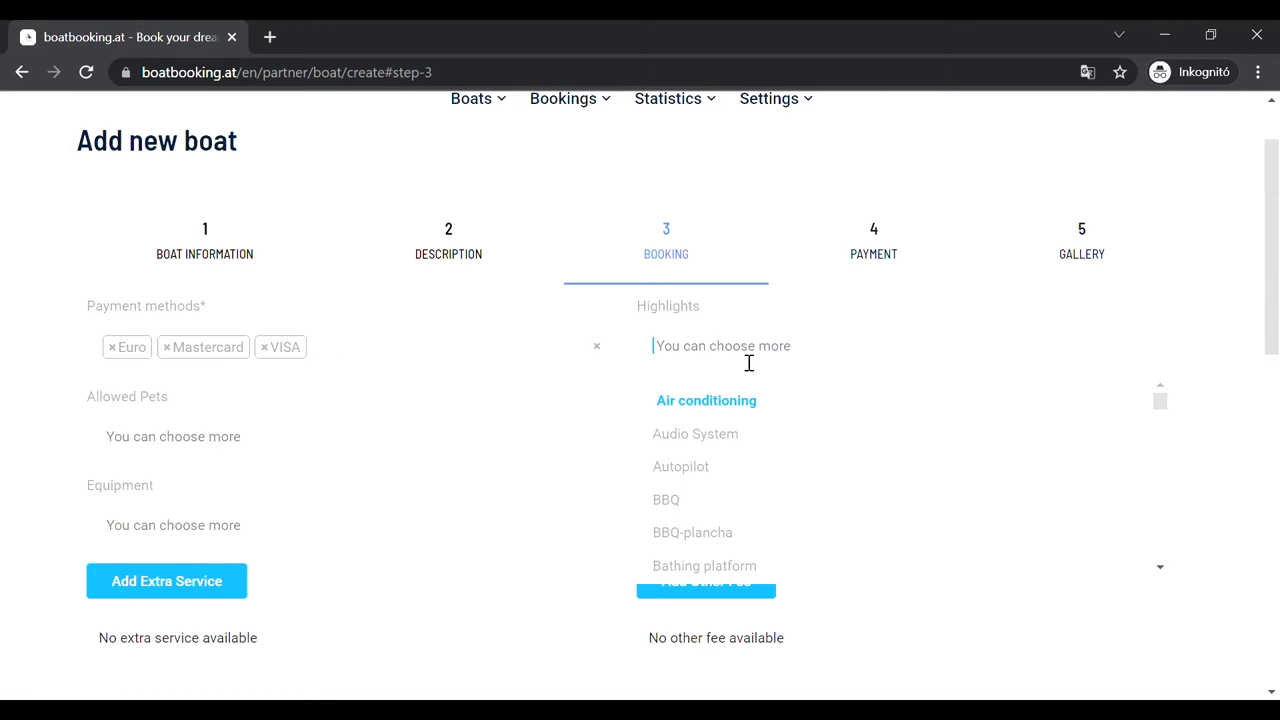
mouse_move(696, 466)
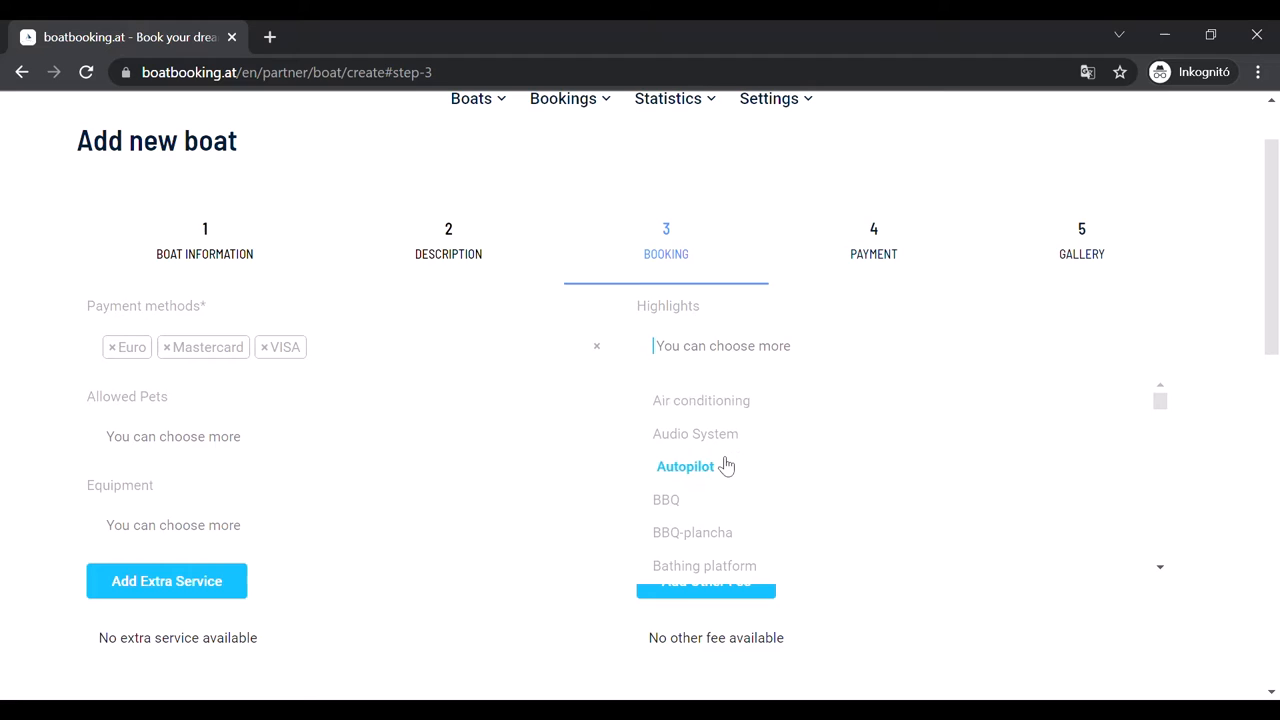
left_click(685, 466)
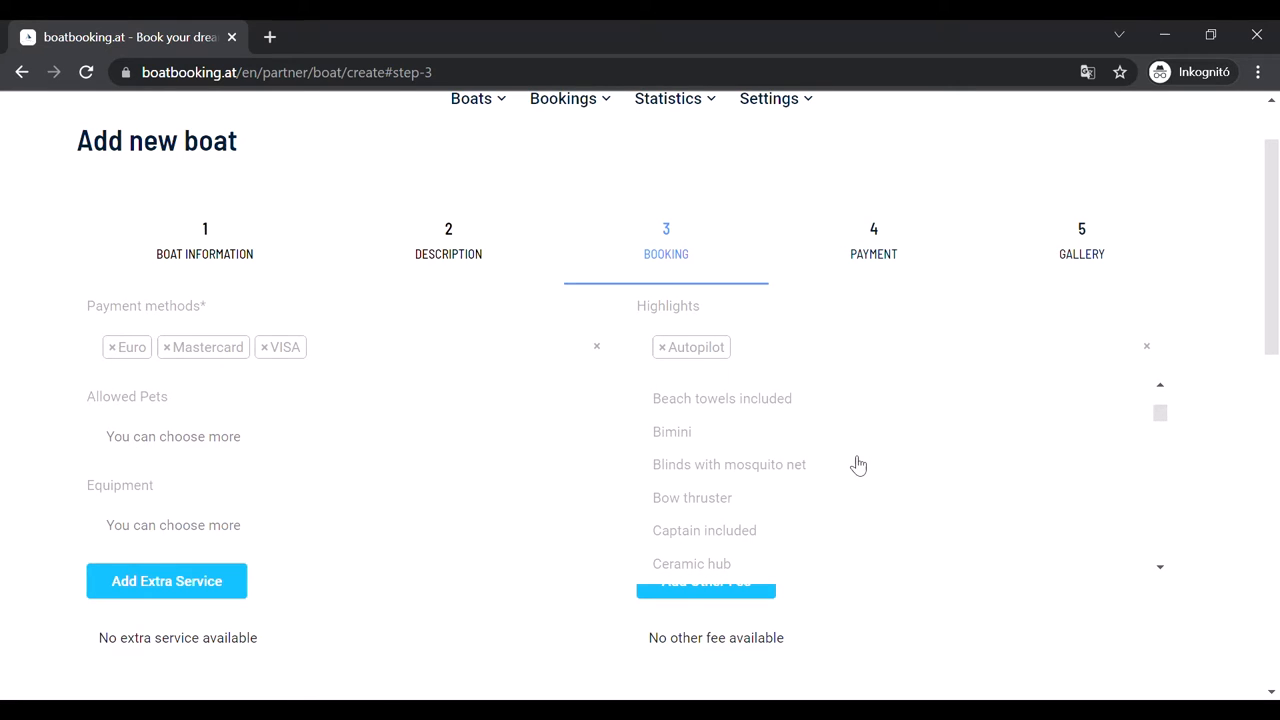
left_click(672, 431)
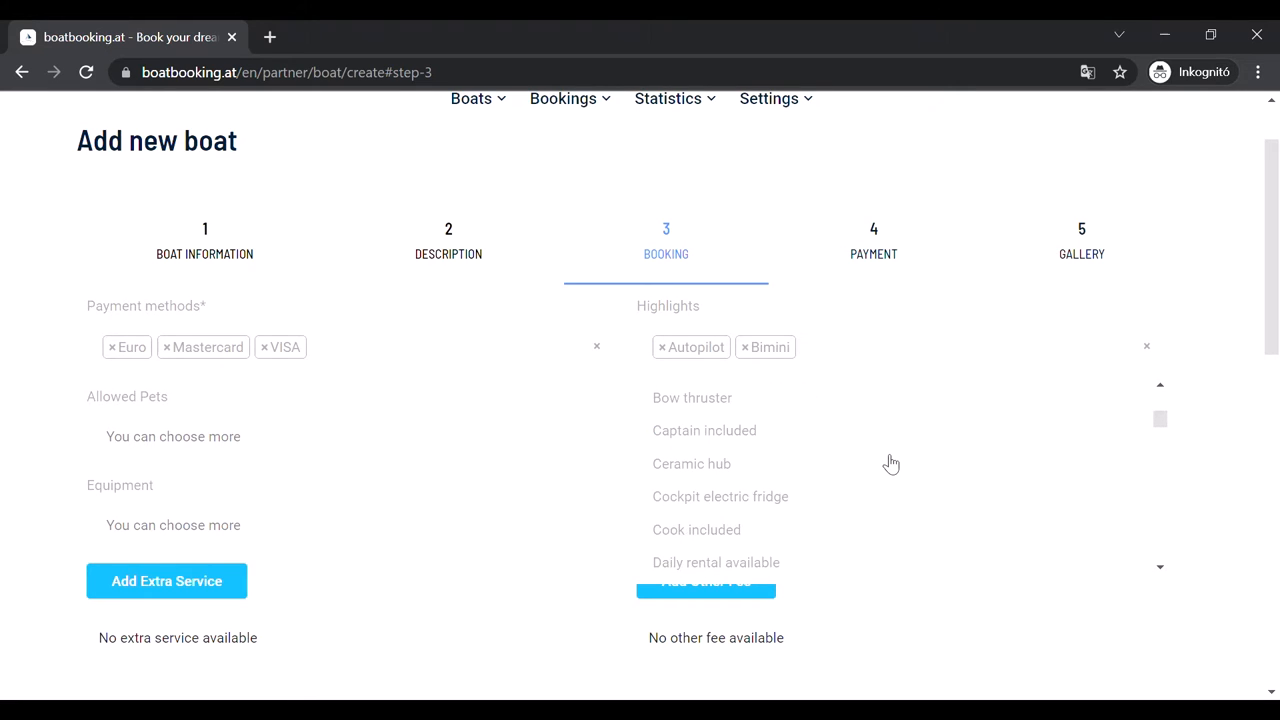
scroll("down", 3)
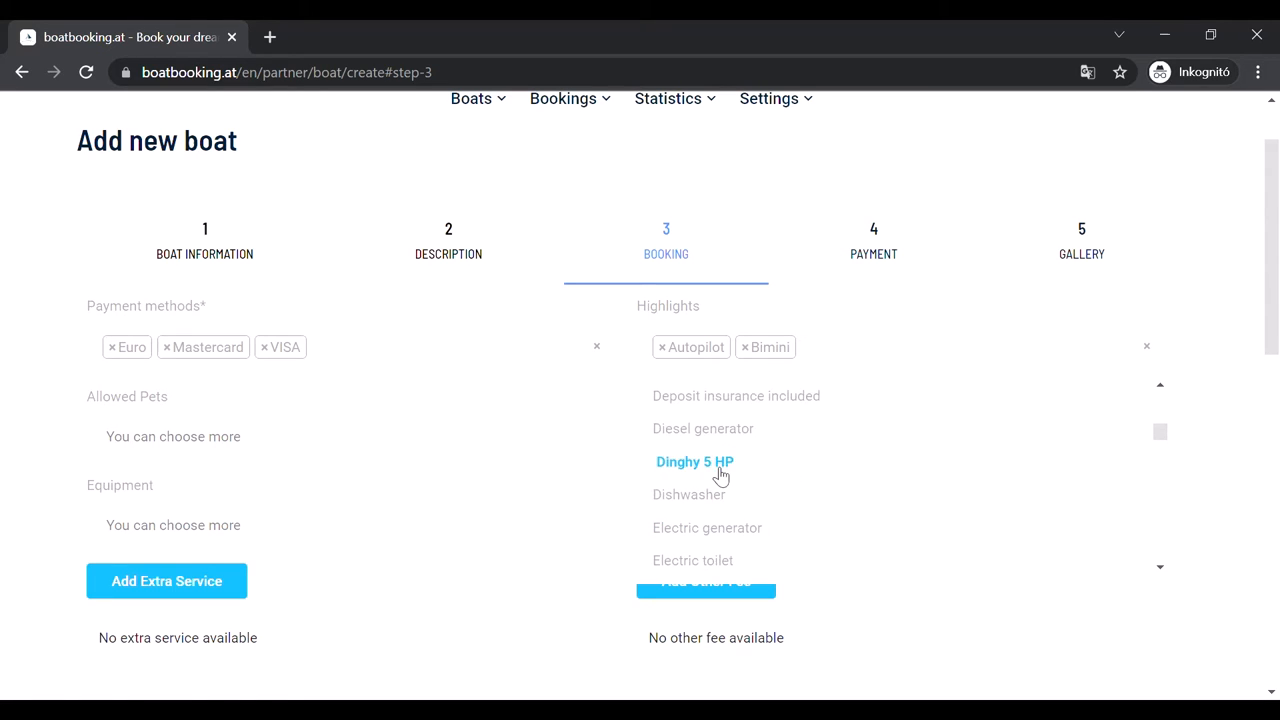
left_click(694, 461)
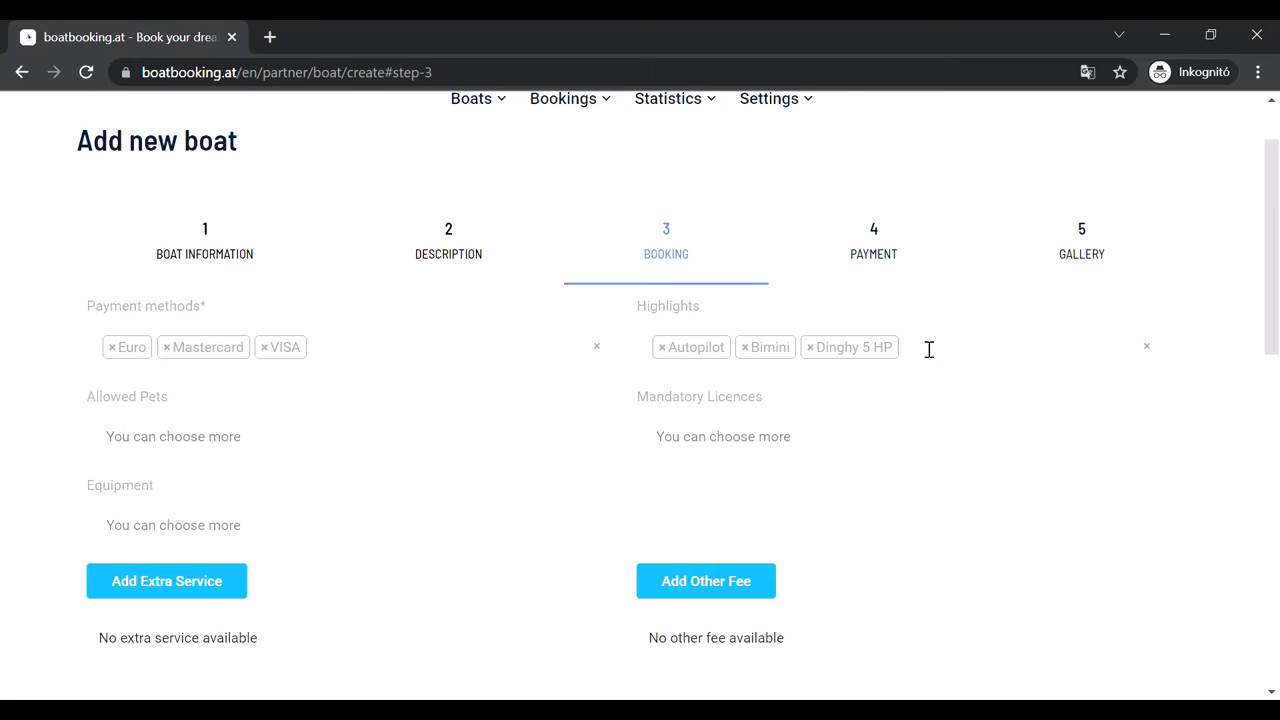
mouse_move(790, 378)
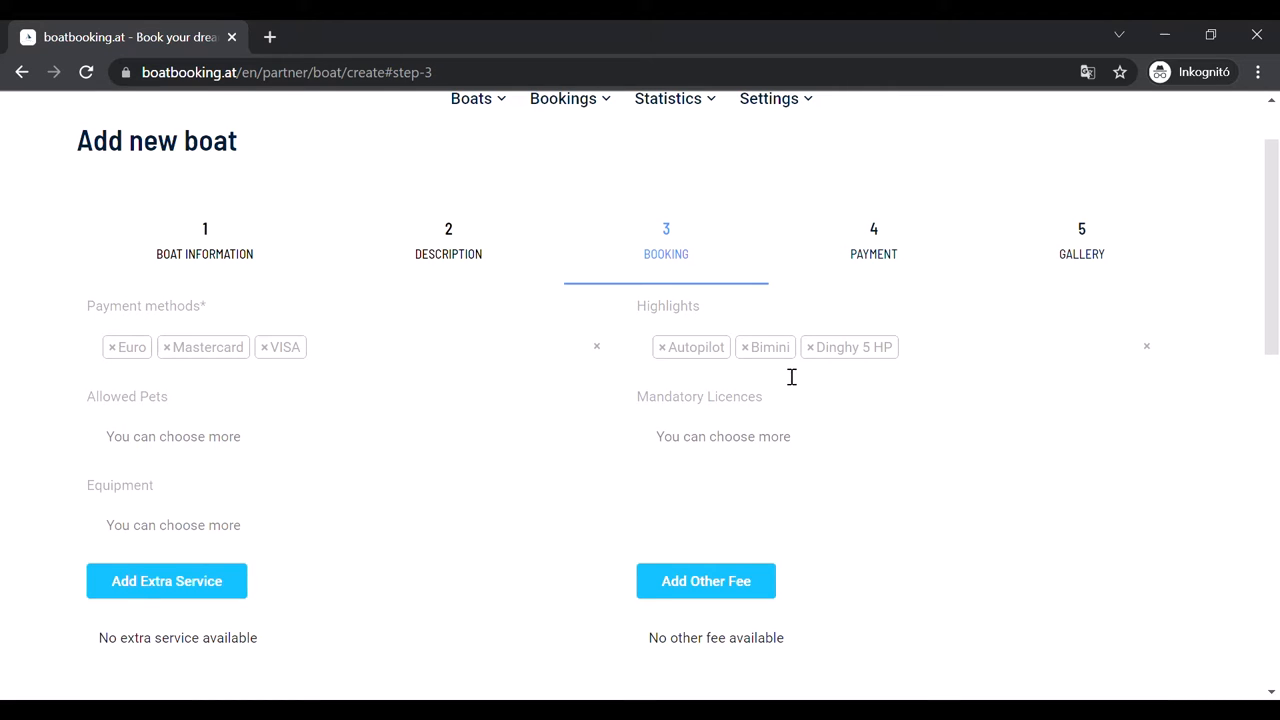
mouse_move(420, 418)
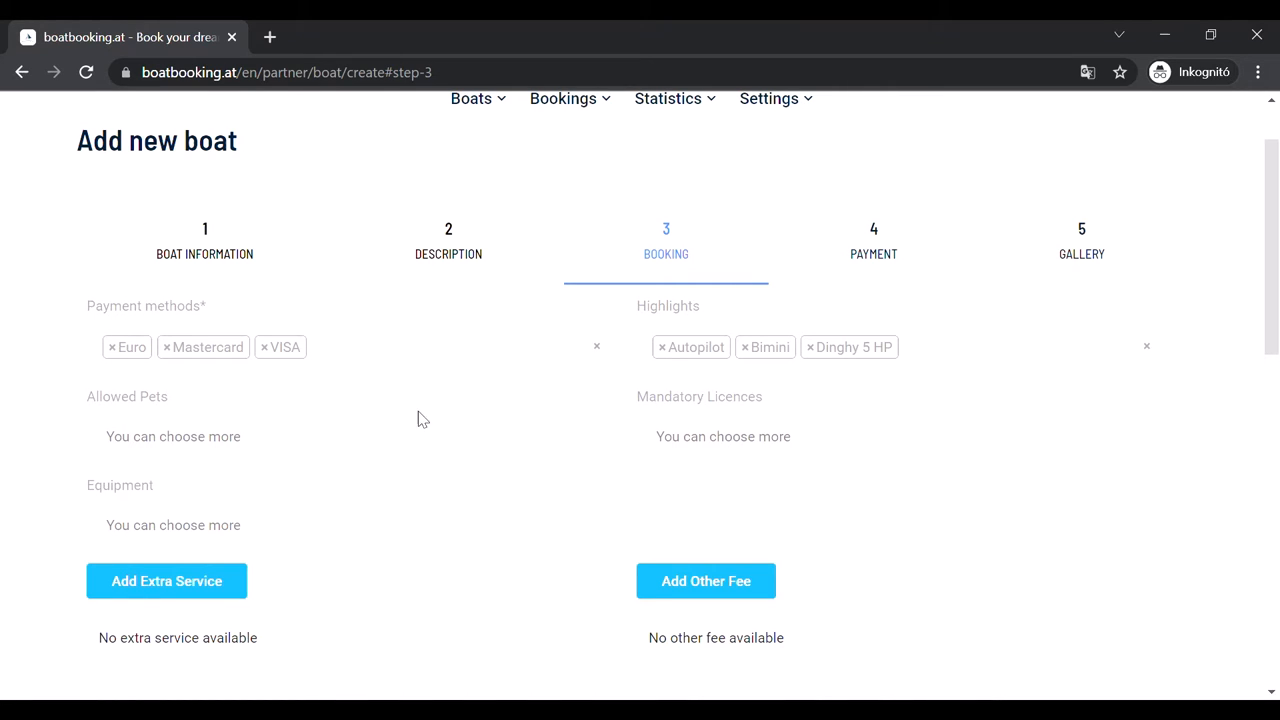
- Set Allowed Pets to 'Pets are allowed. Charges may be applicable.'
left_click(173, 436)
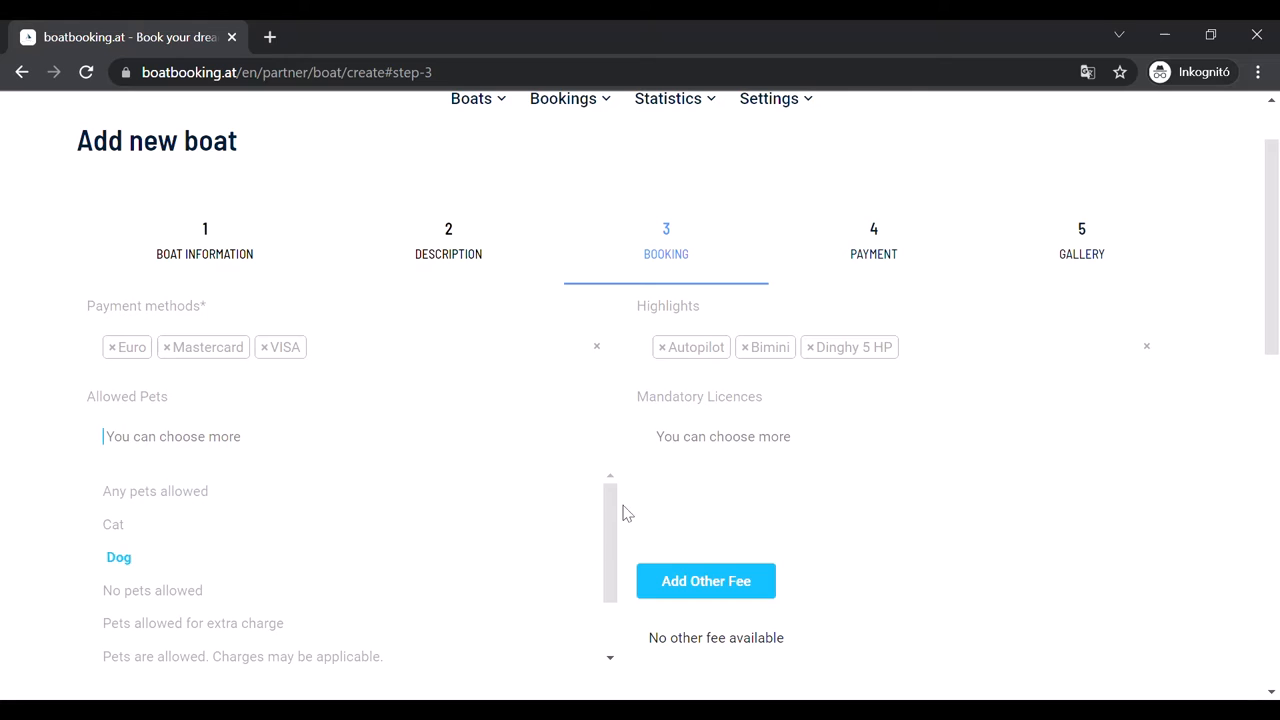
scroll("down", 3)
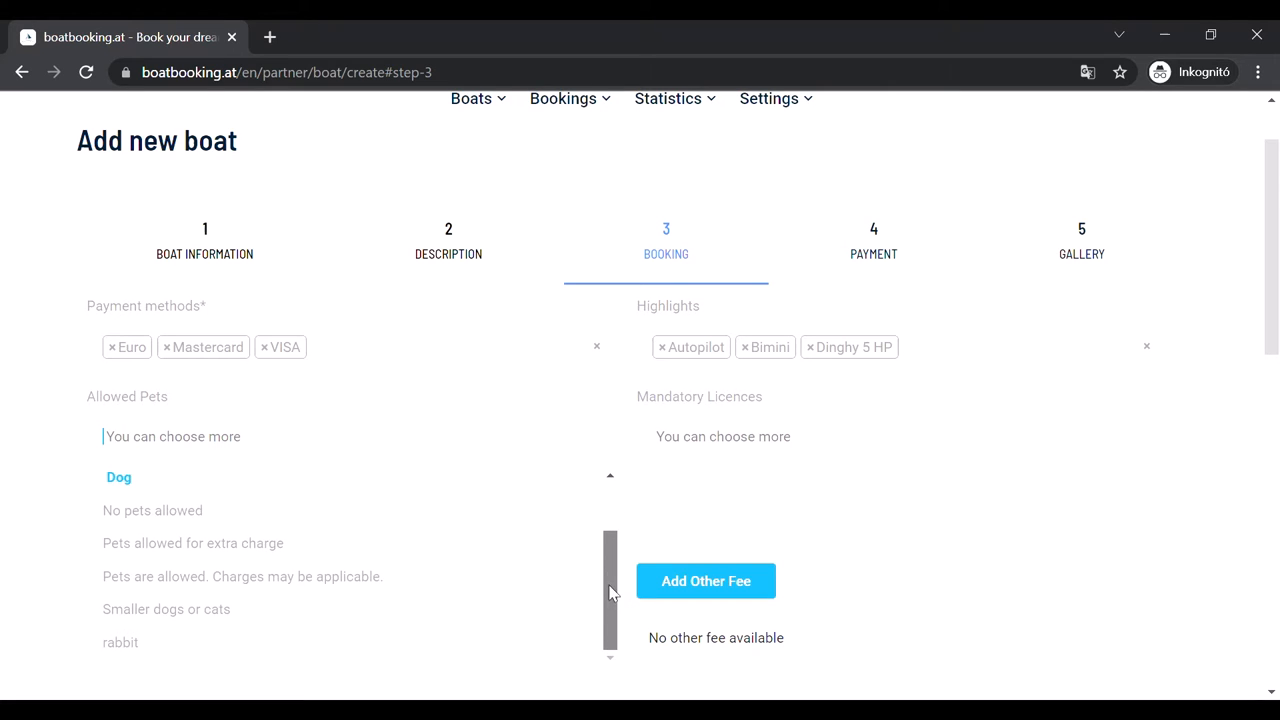
scroll("up", 3)
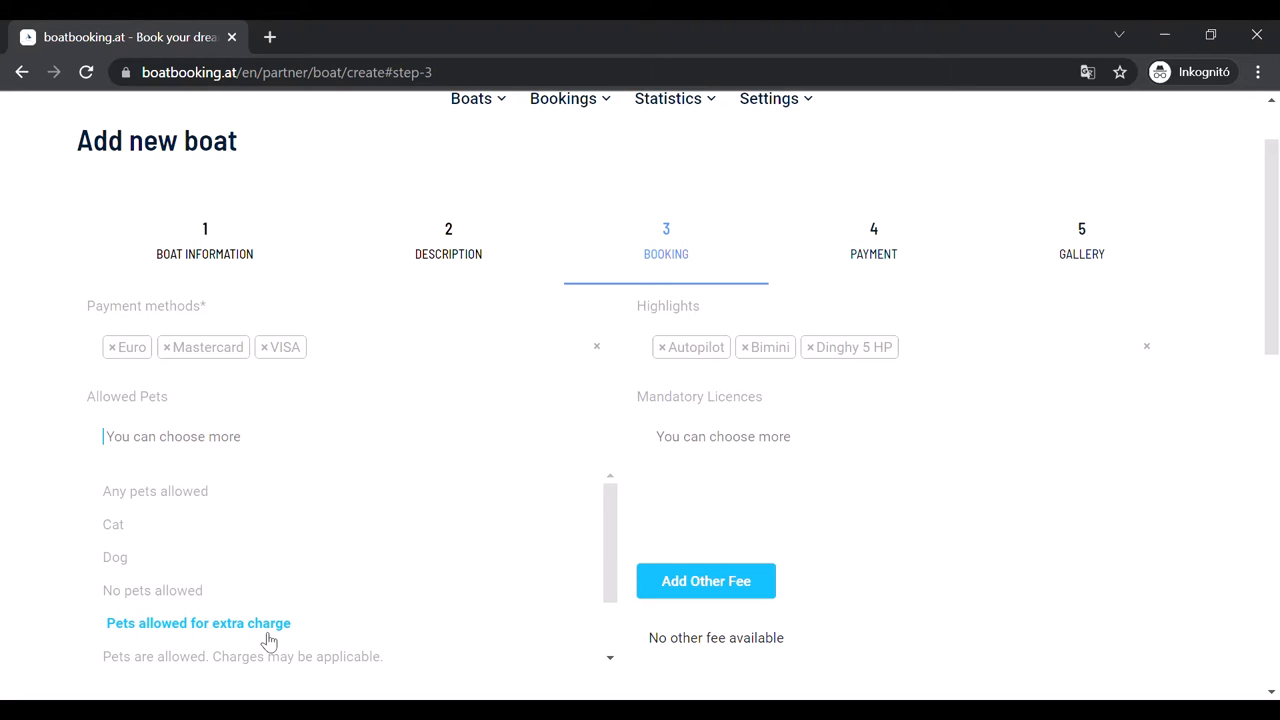
left_click(198, 622)
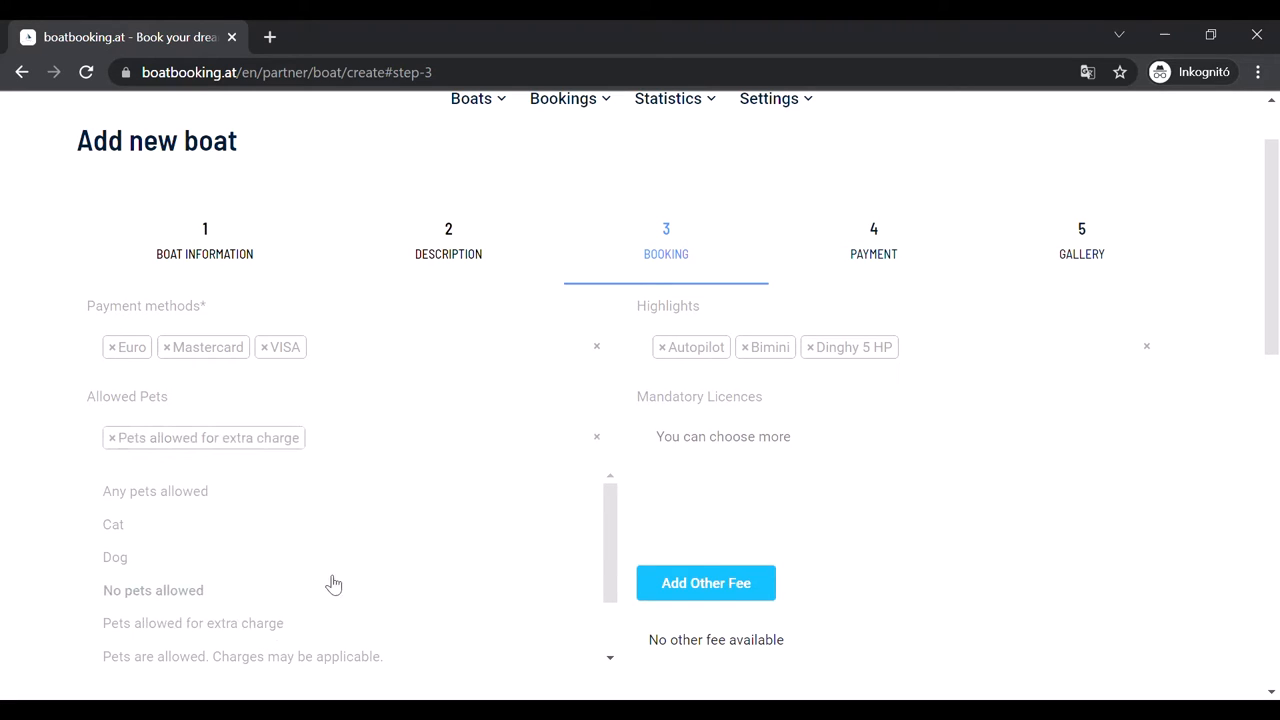
left_click(382, 444)
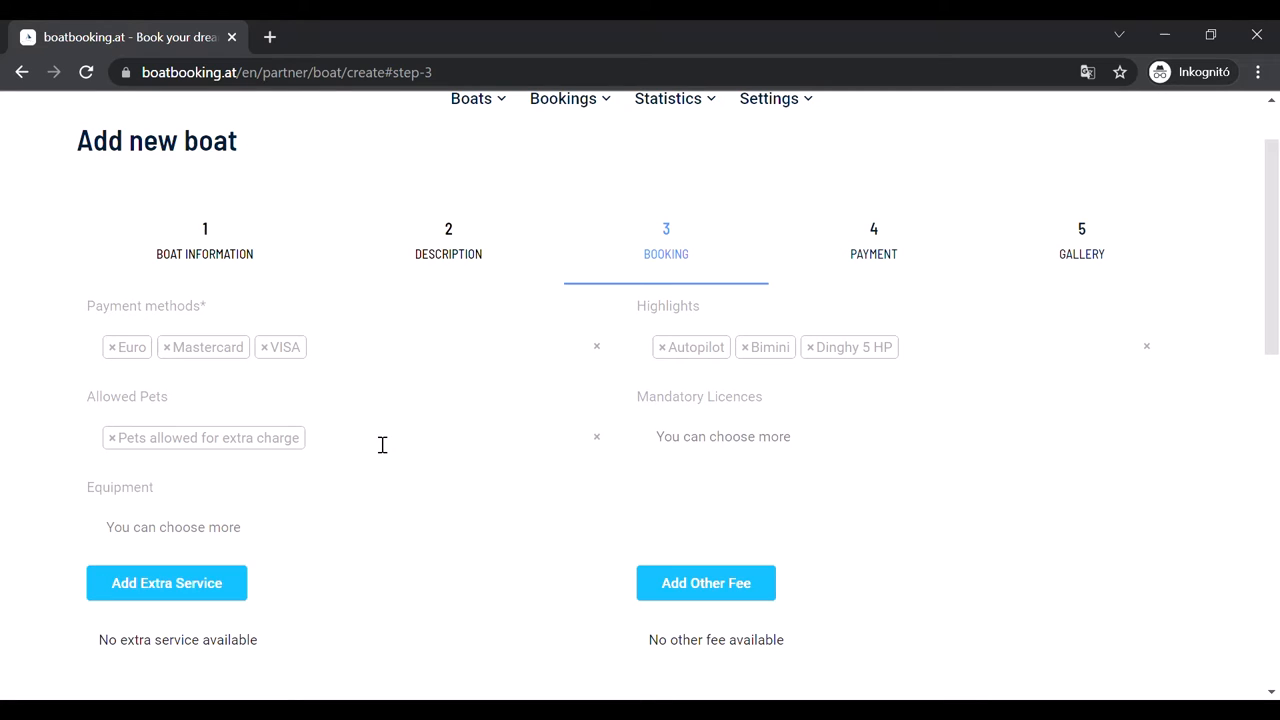
mouse_move(113, 439)
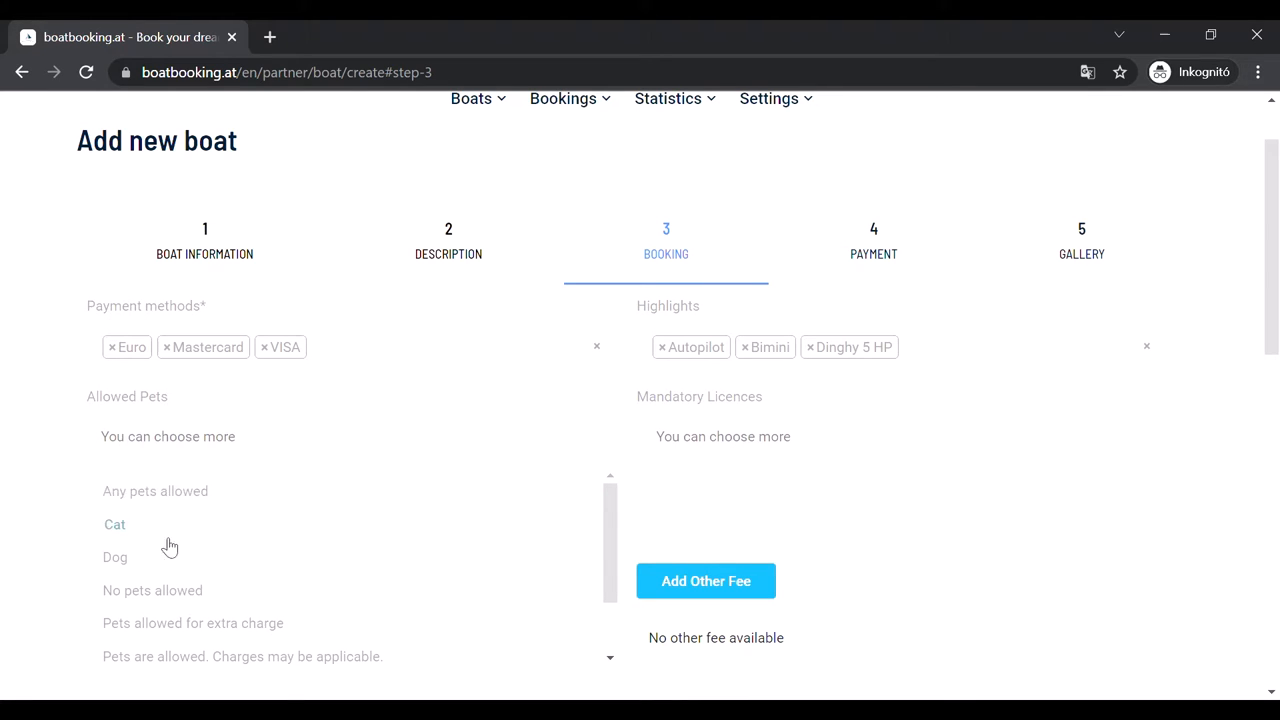
left_click(242, 656)
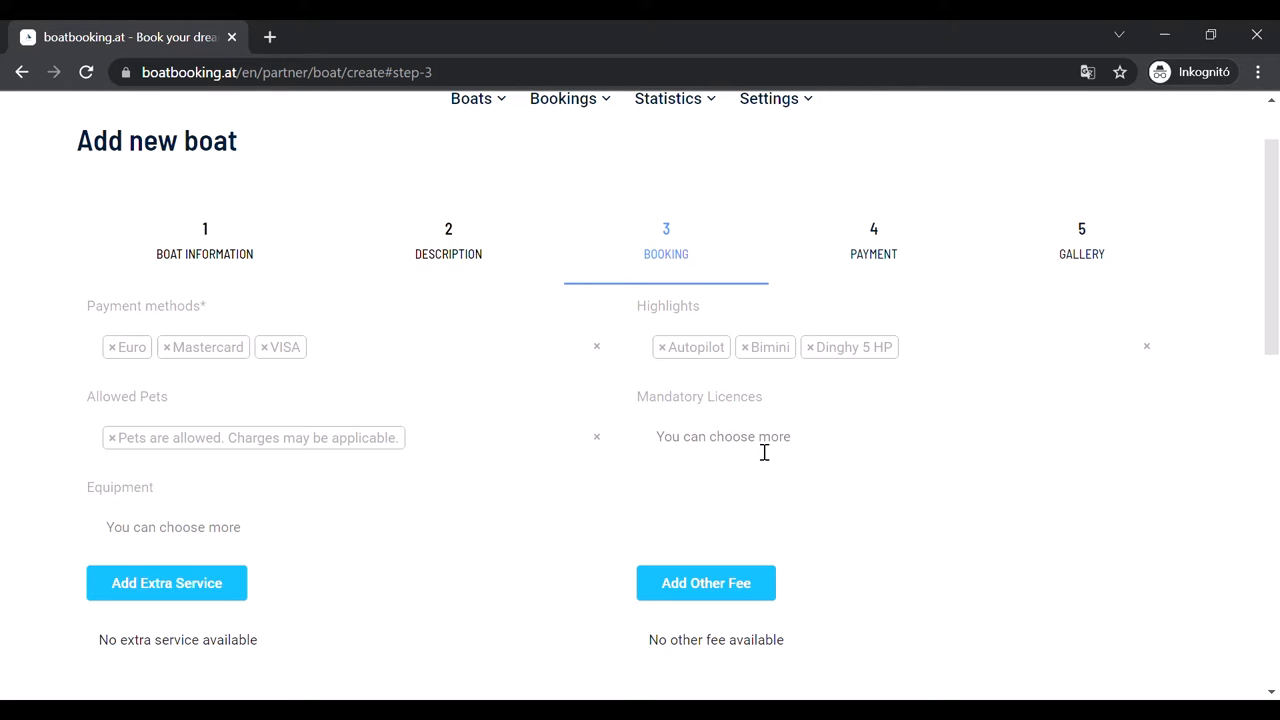
- Require Boat Skipper categories A, B, C and VHF license as mandatory licences
left_click(722, 436)
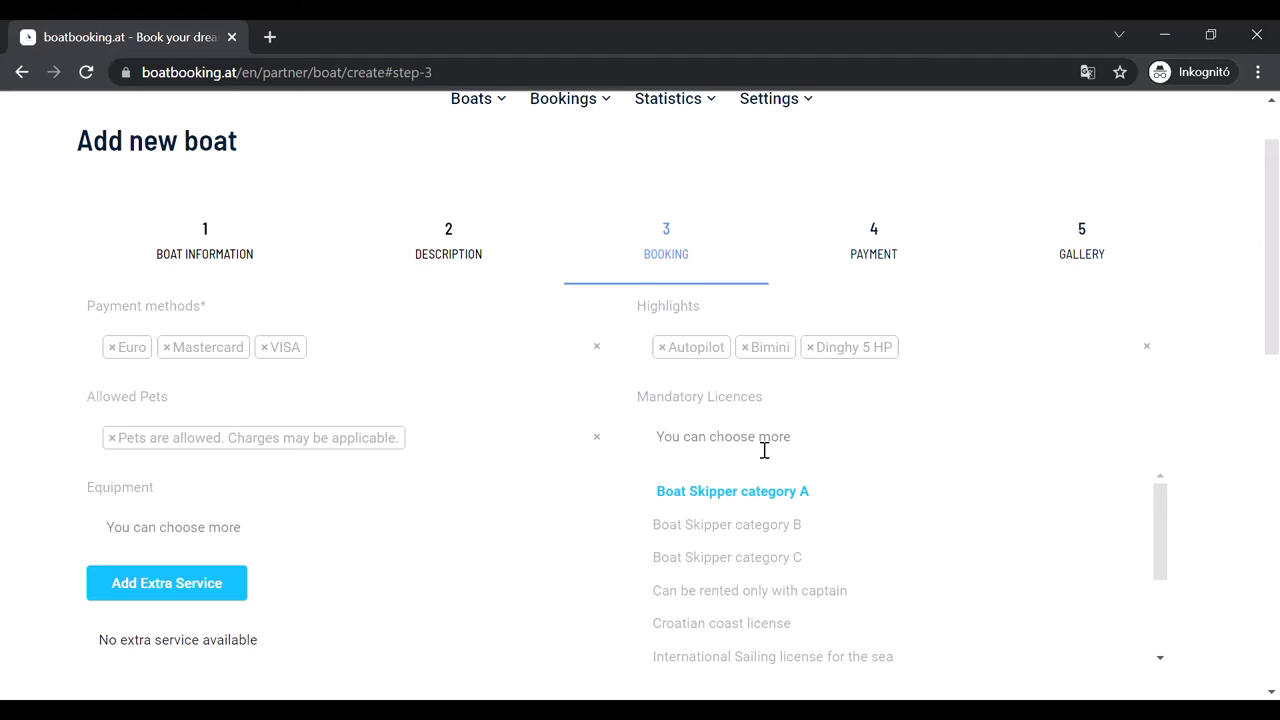
mouse_move(883, 511)
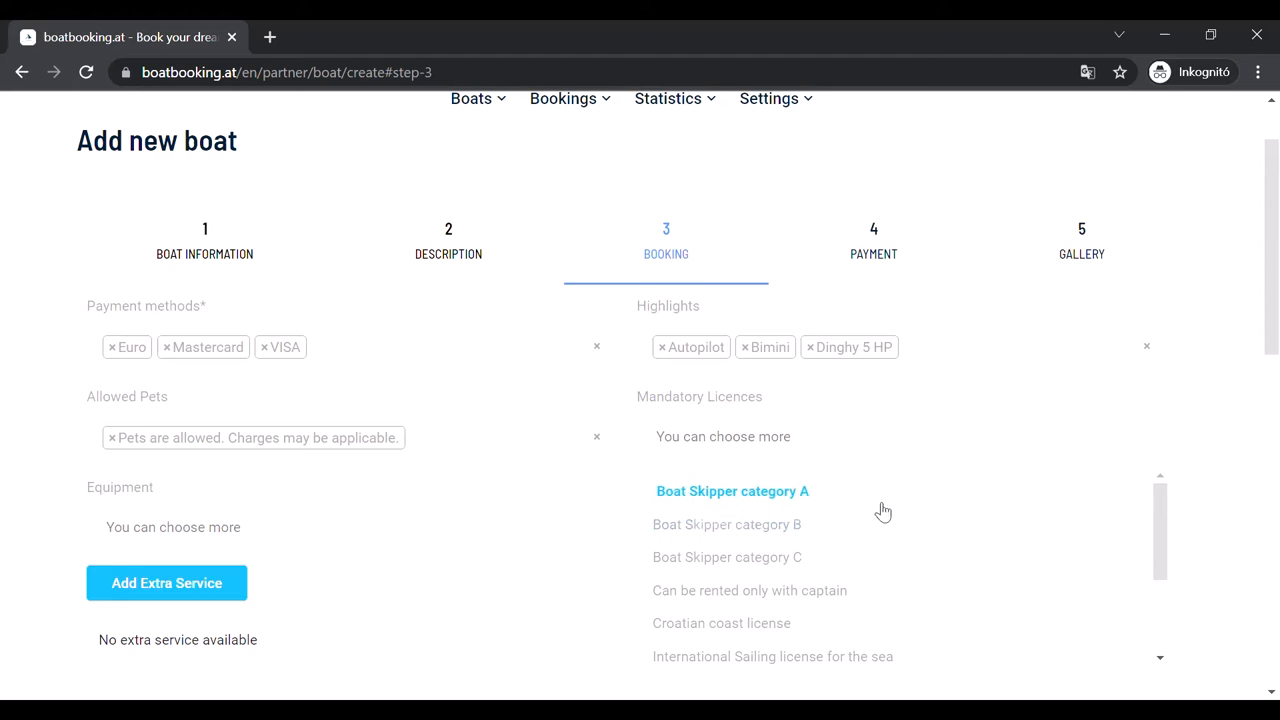
left_click(727, 524)
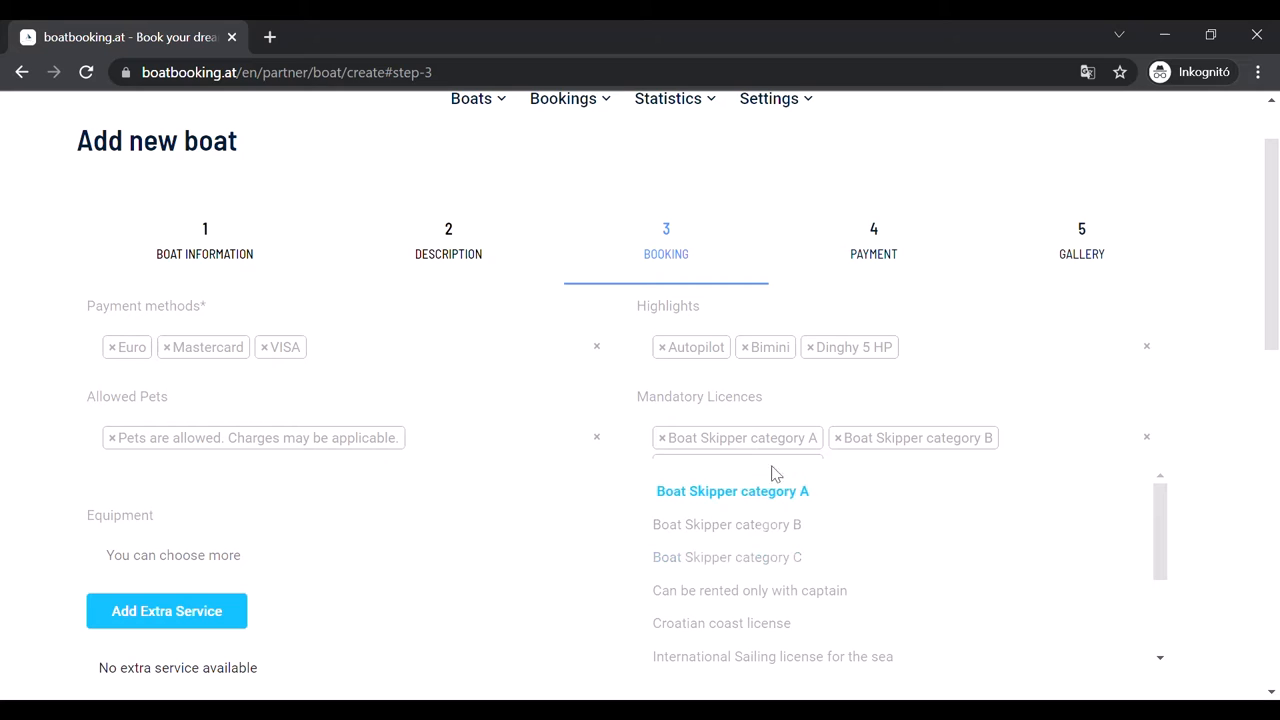
scroll("down", 3)
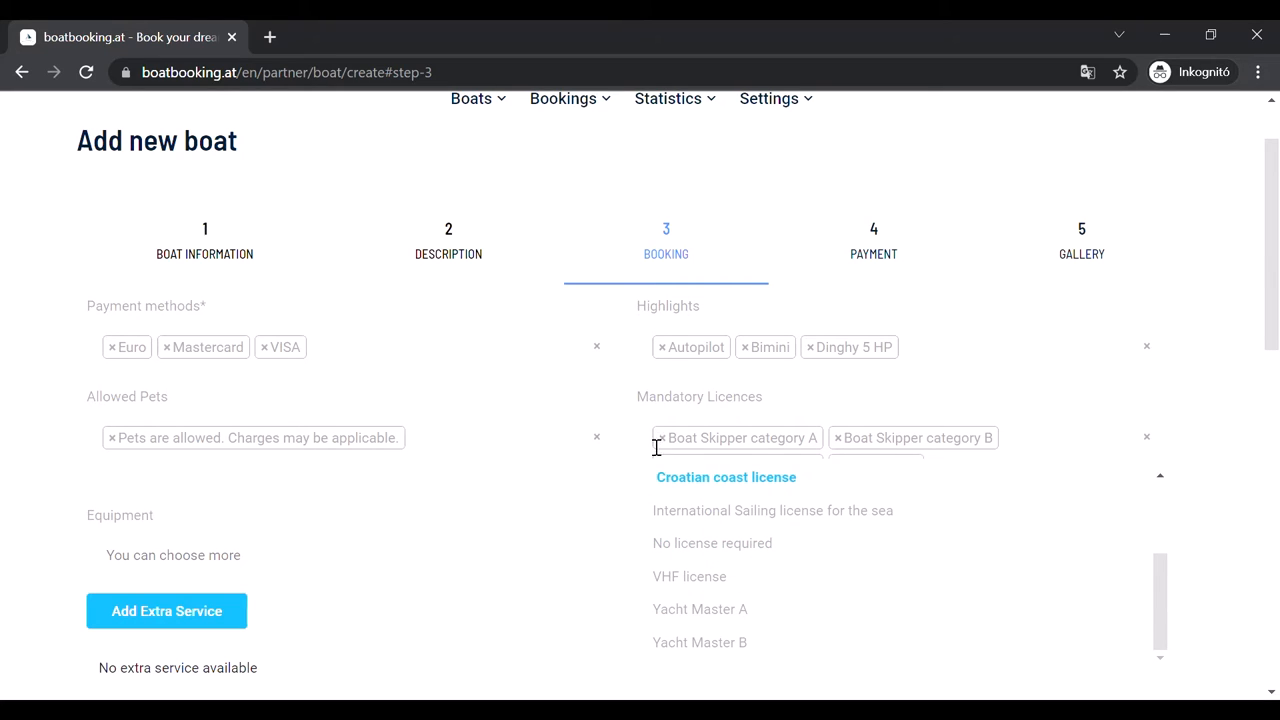
left_click(689, 576)
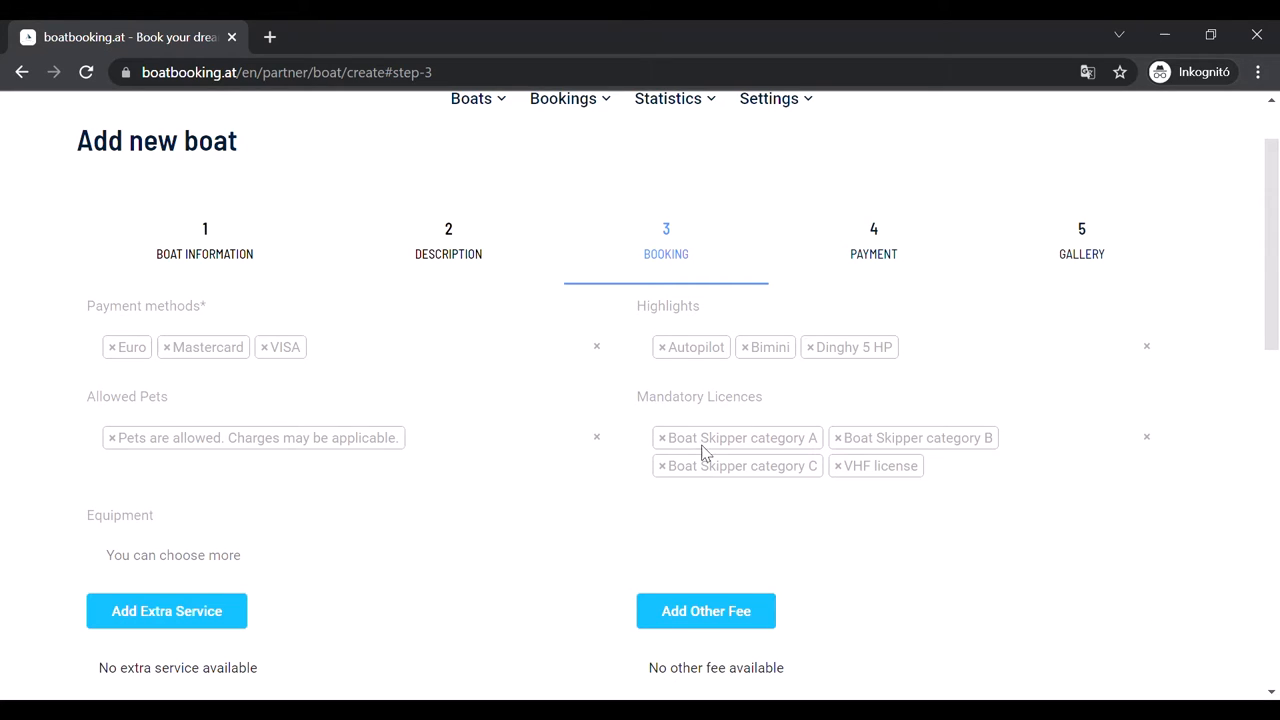
mouse_move(56, 467)
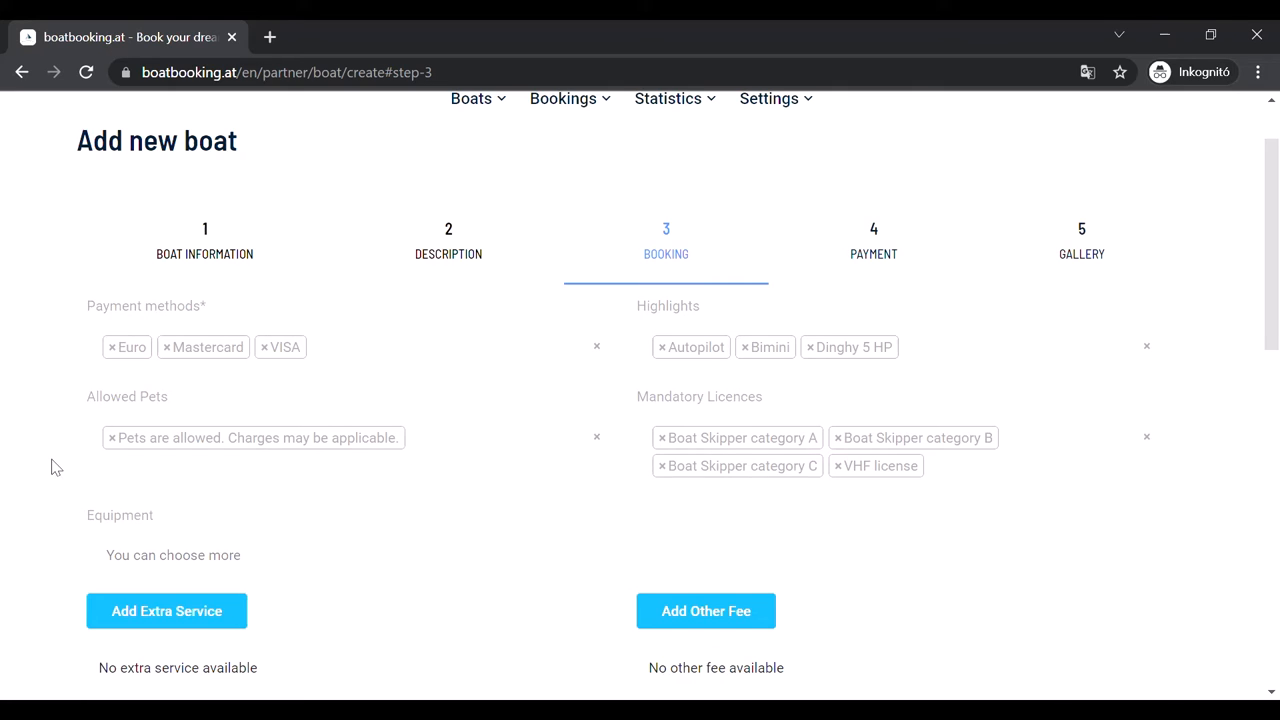
- Add Fire extinguisher to the boat's equipment via the equipment search
left_click(172, 555)
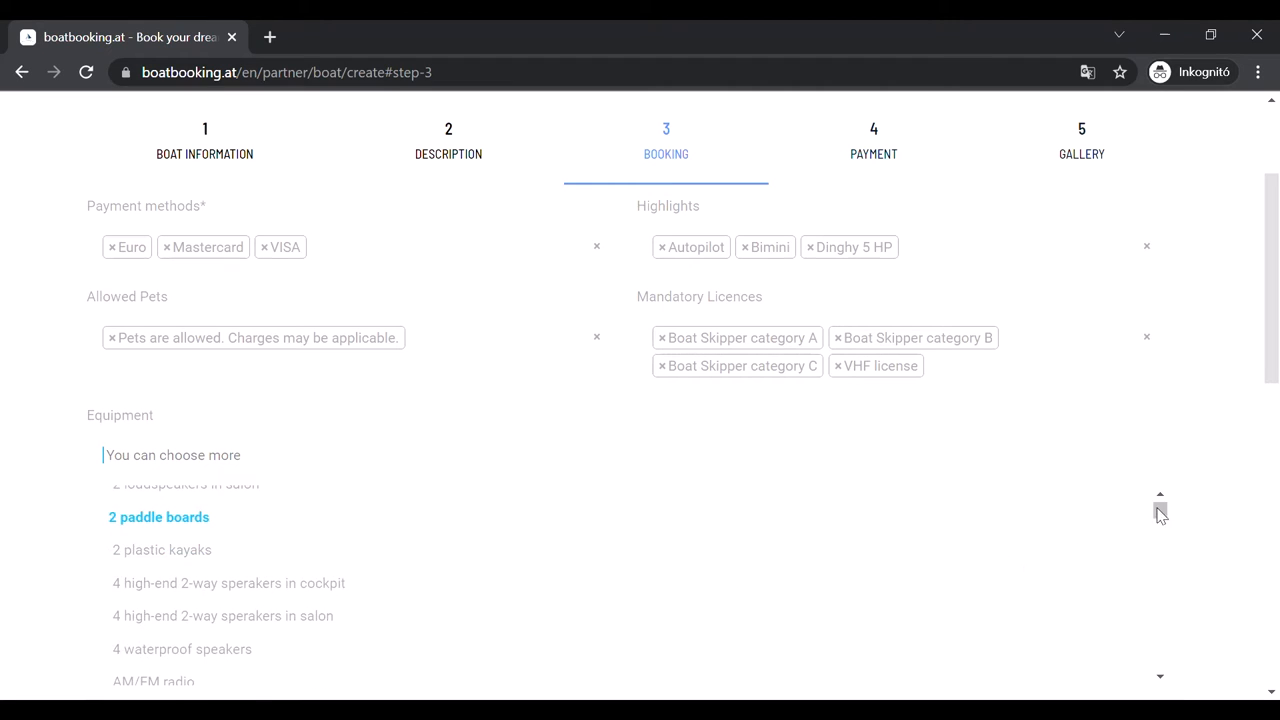
scroll("down", 3)
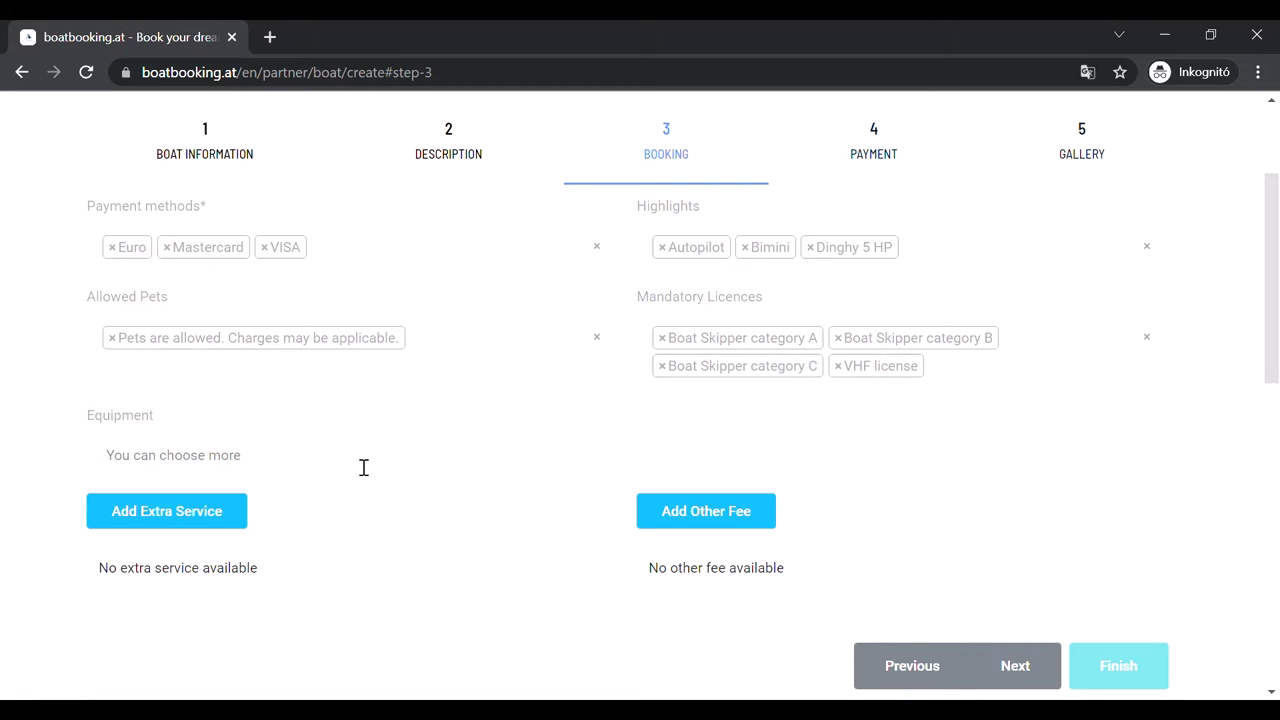
left_click(173, 455)
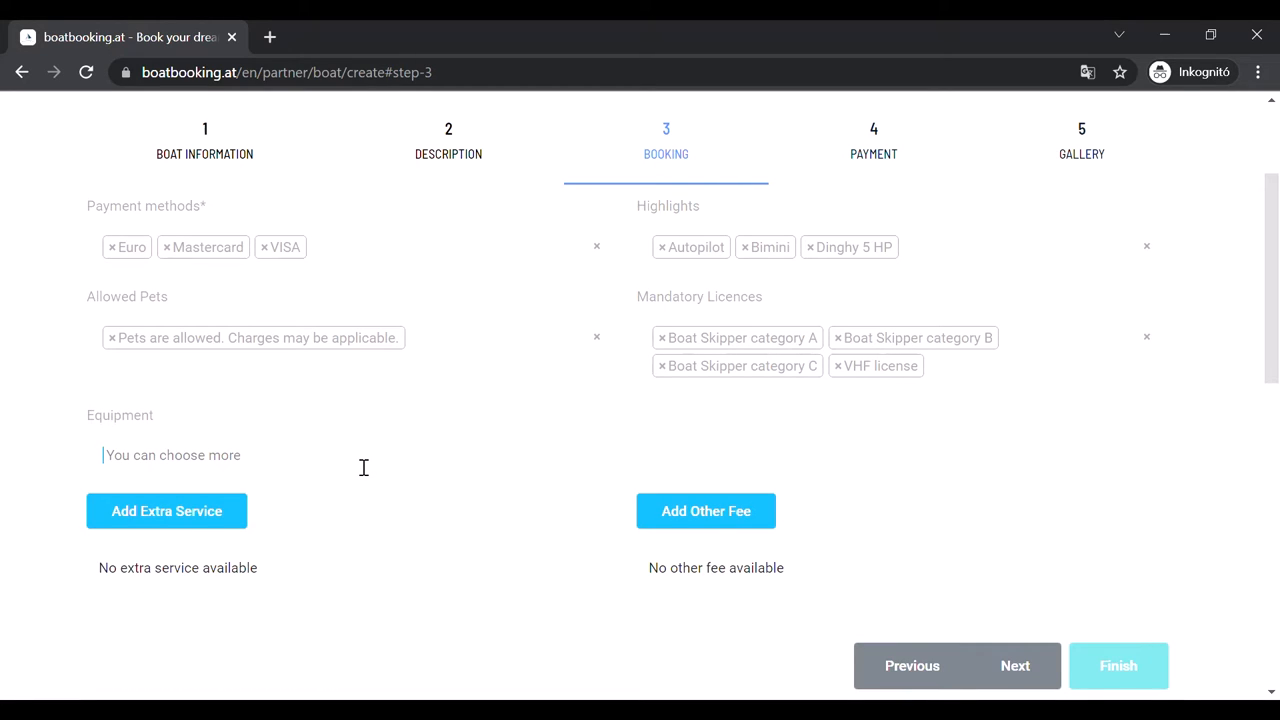
type("fire")
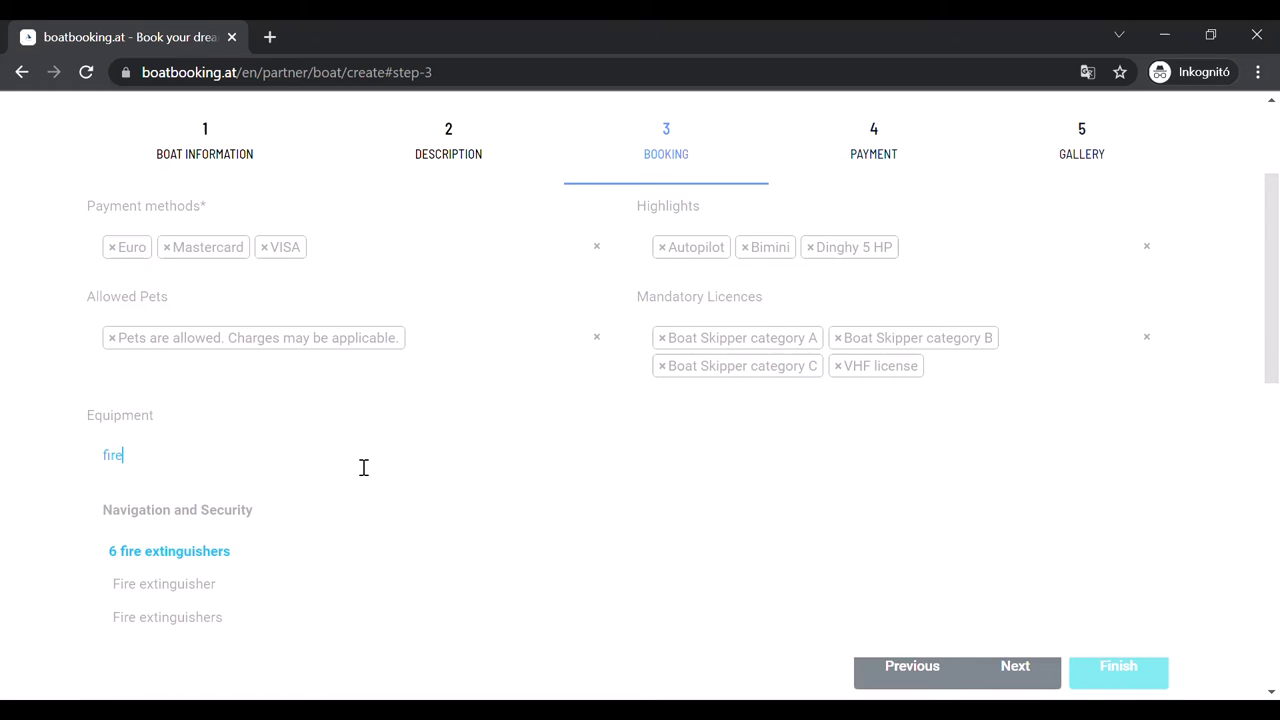
left_click(164, 583)
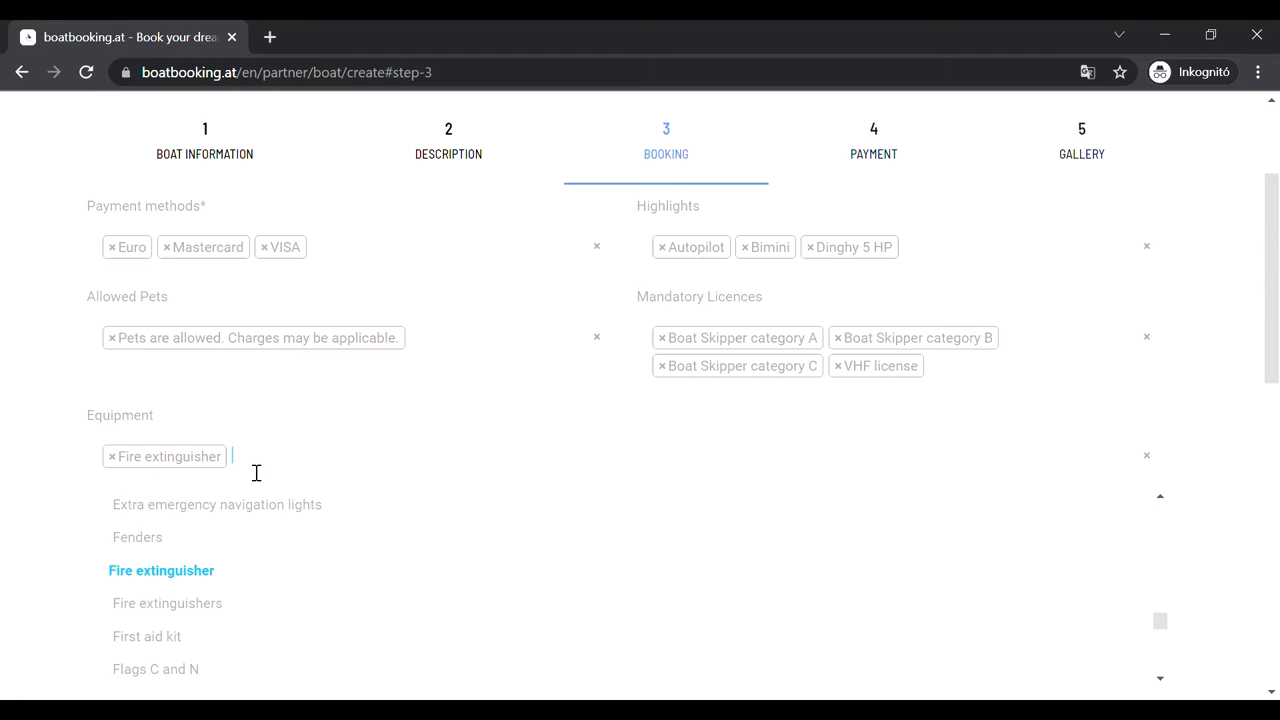
- Add Bimini top, Pillows and blankets and Can opener to the equipment list
type("bimin")
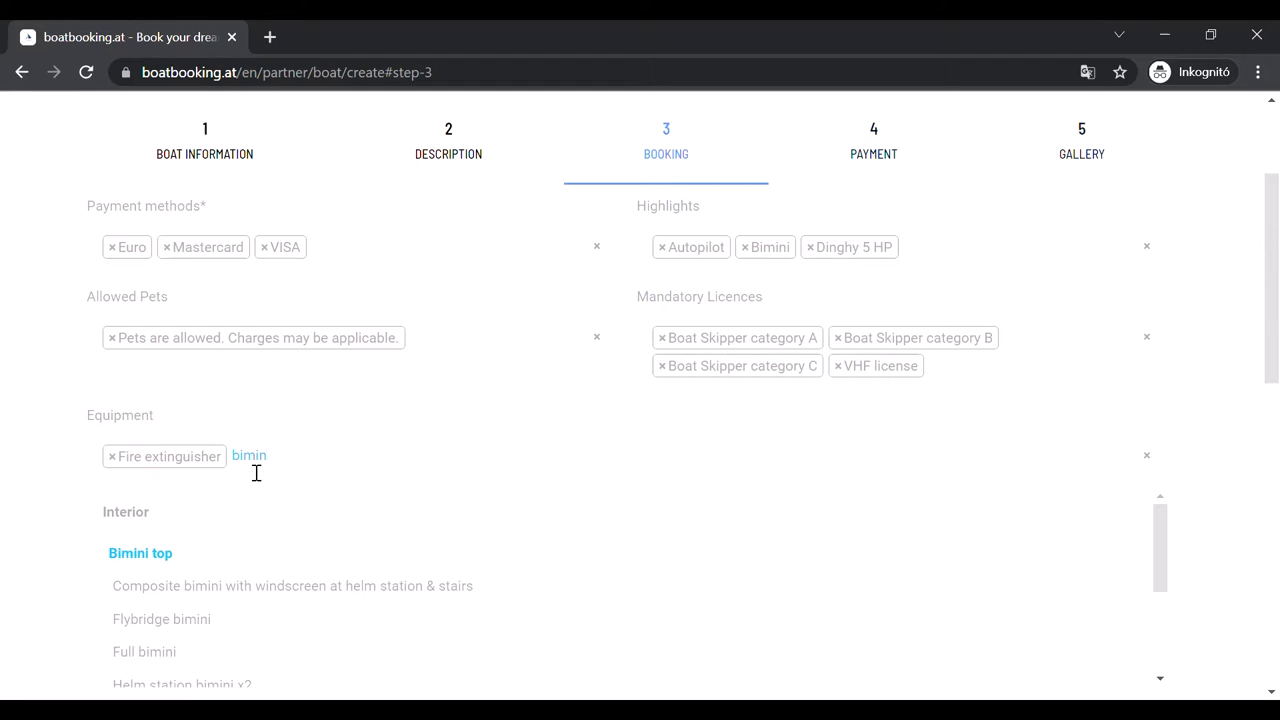
left_click(140, 553)
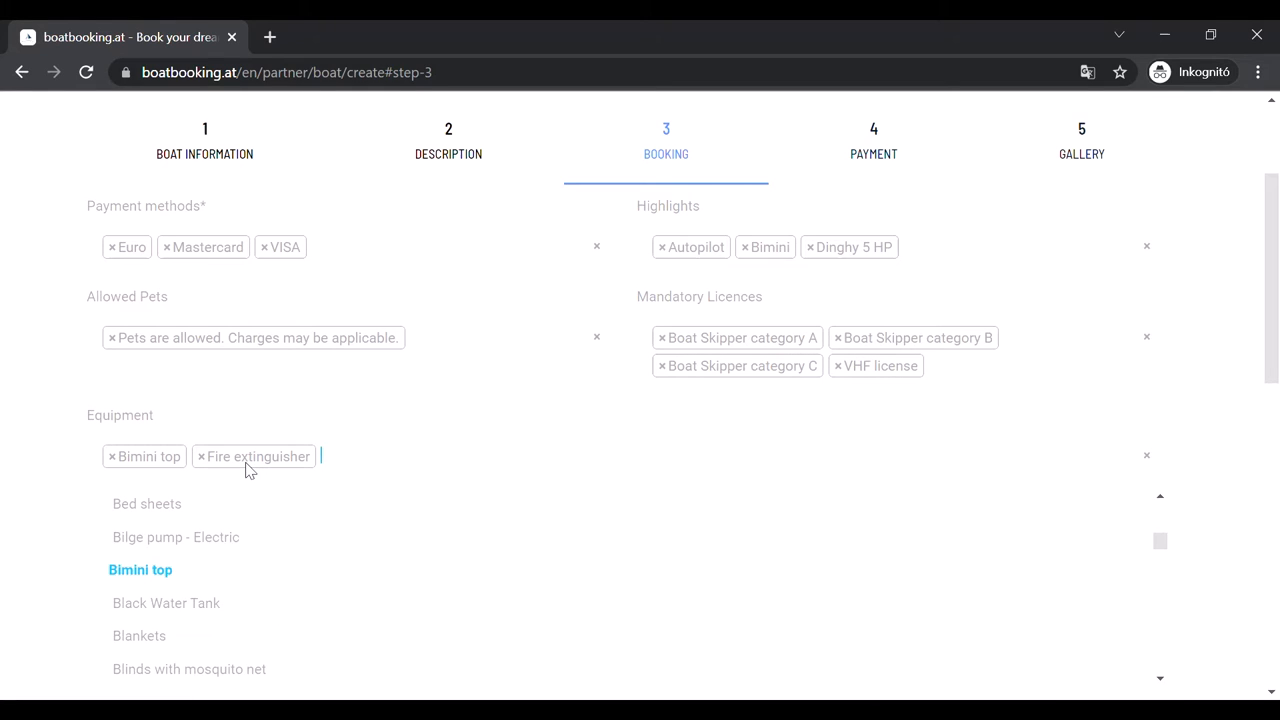
type("blank")
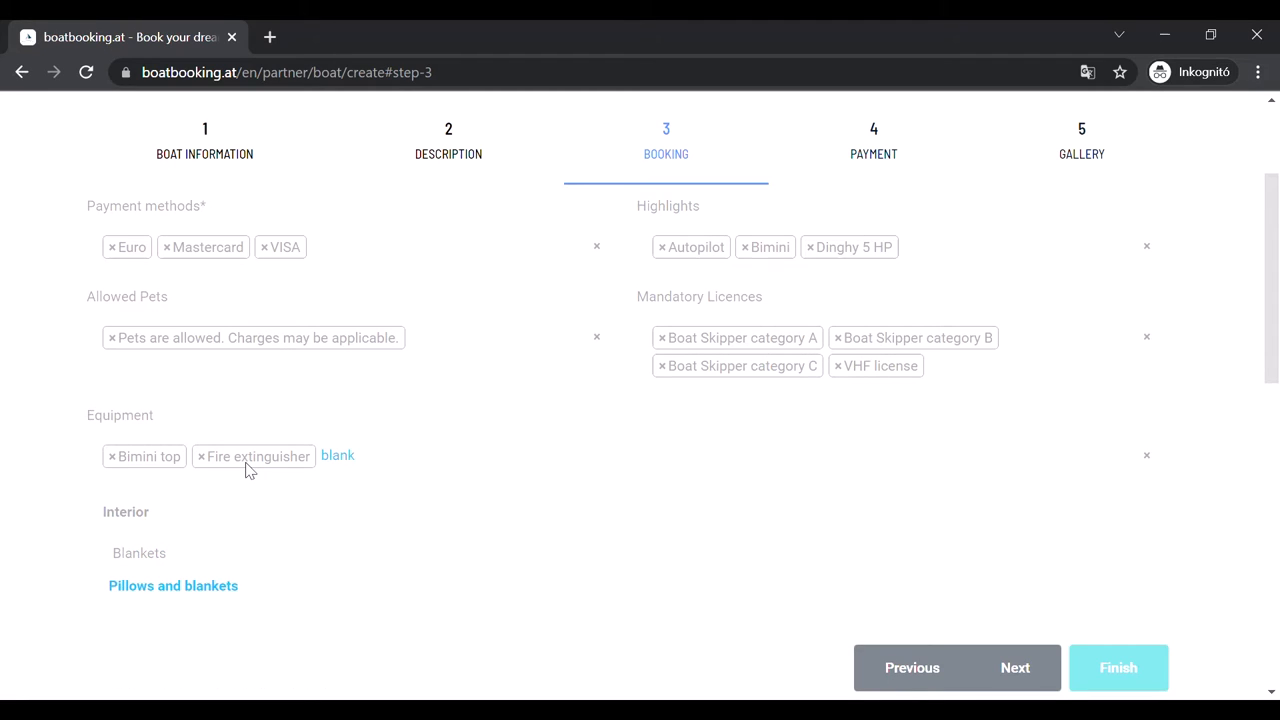
left_click(173, 585)
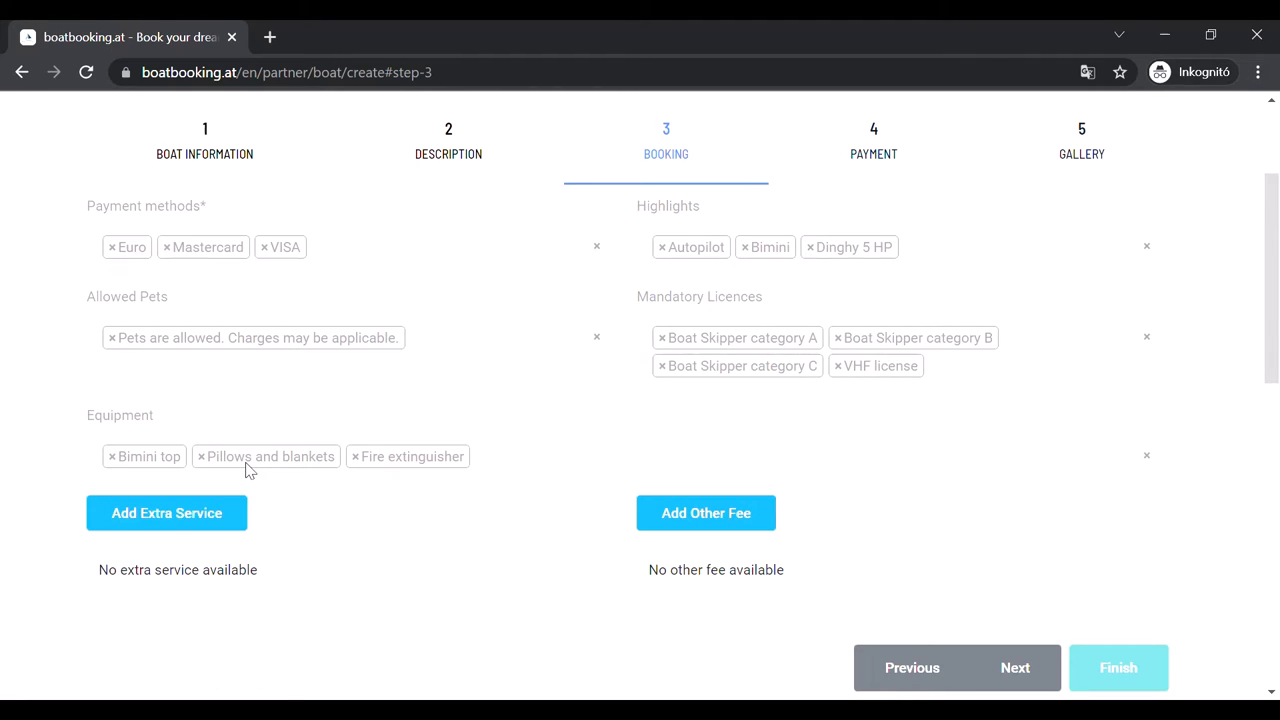
left_click(560, 456)
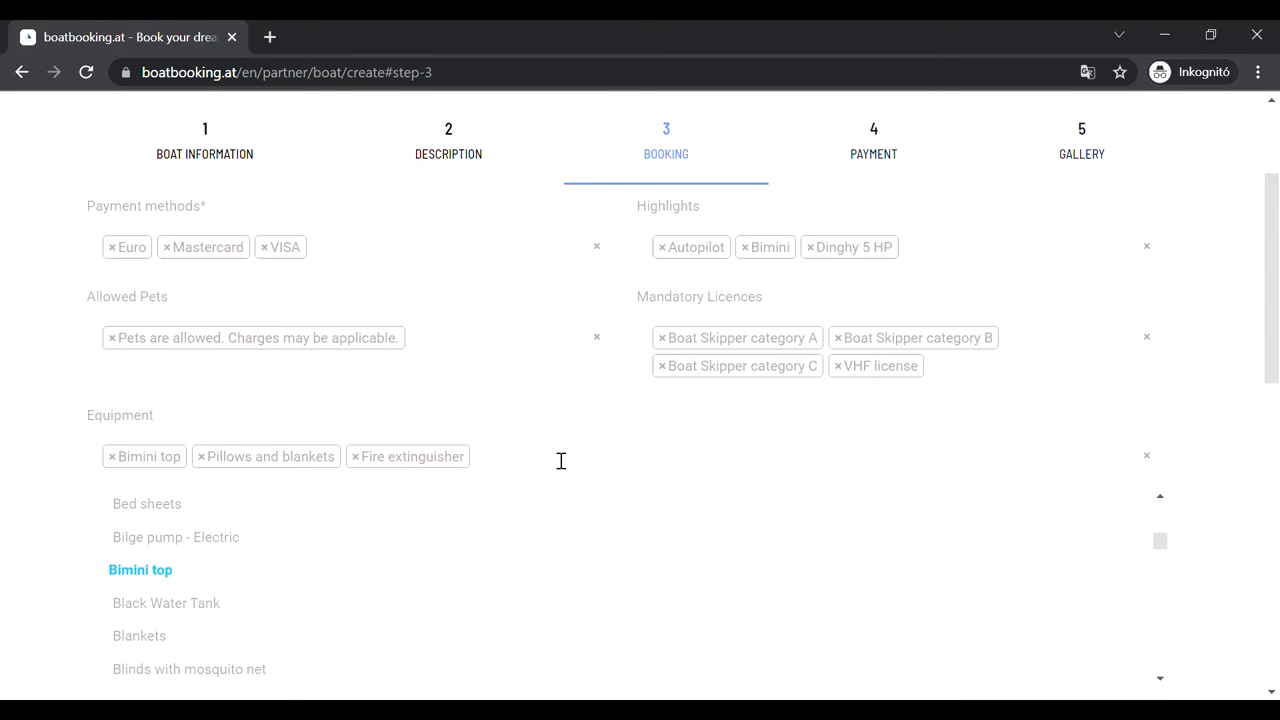
scroll("down", 3)
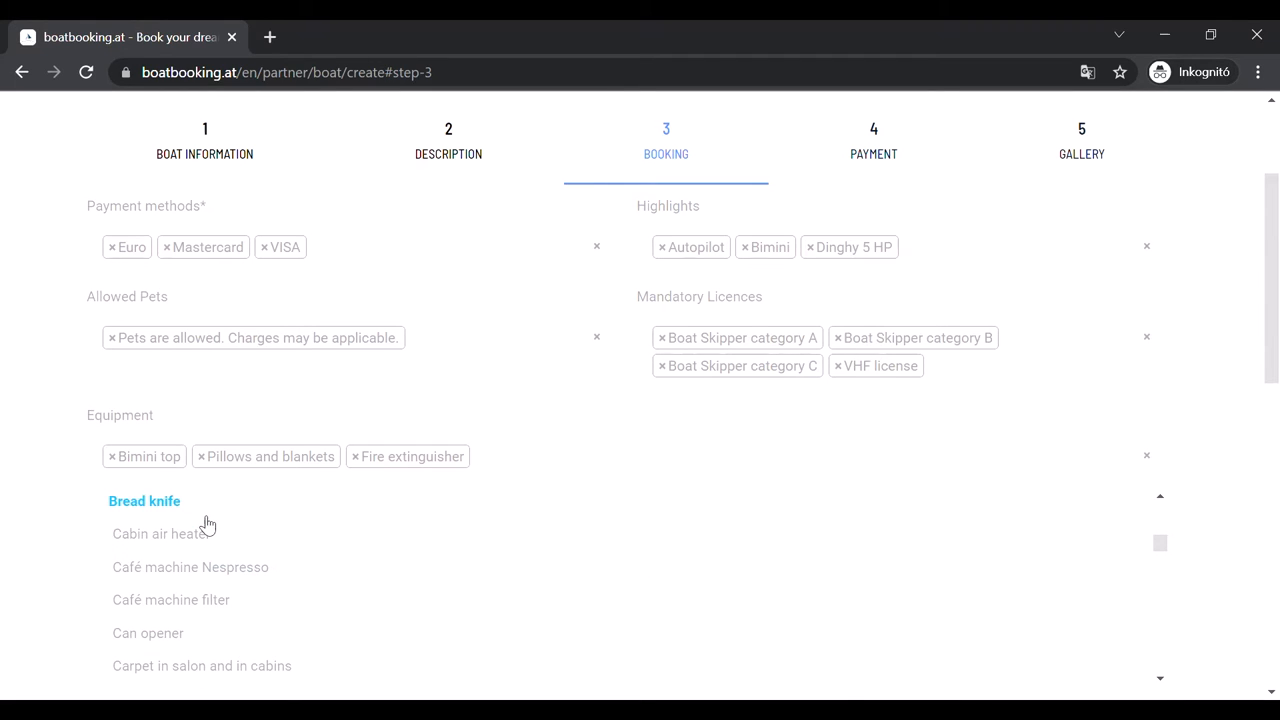
left_click(147, 633)
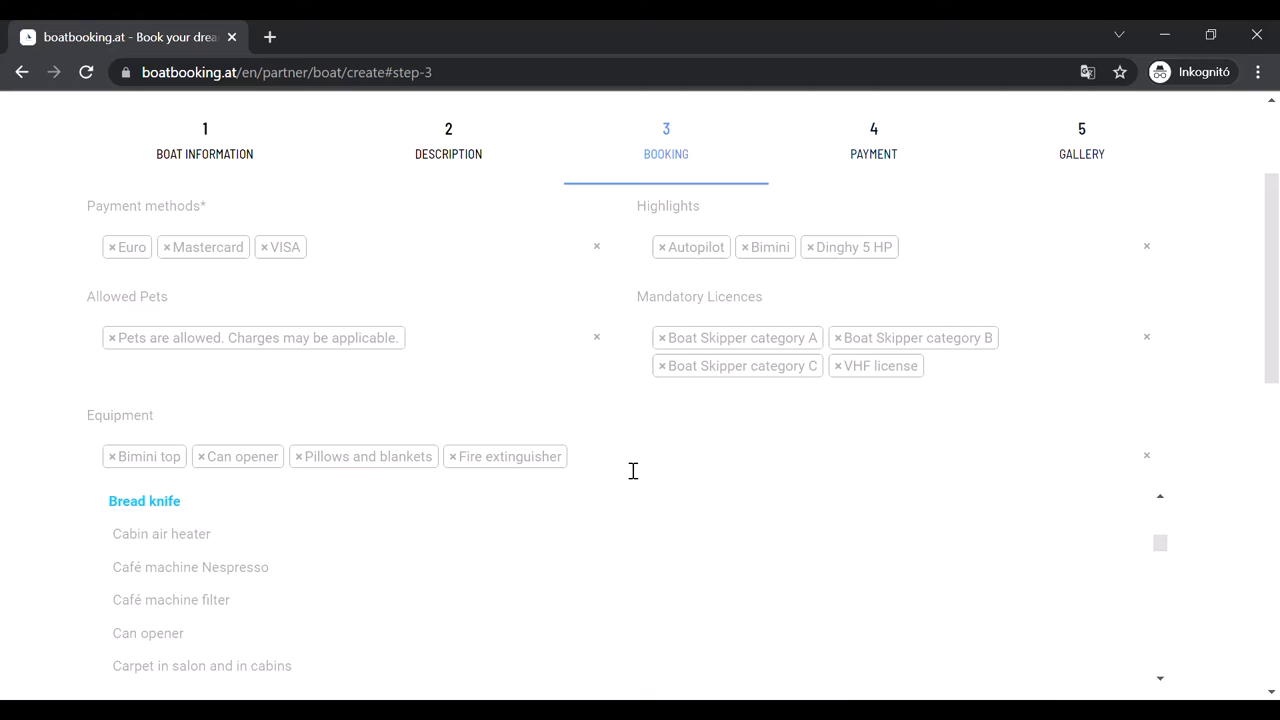
scroll("down", 3)
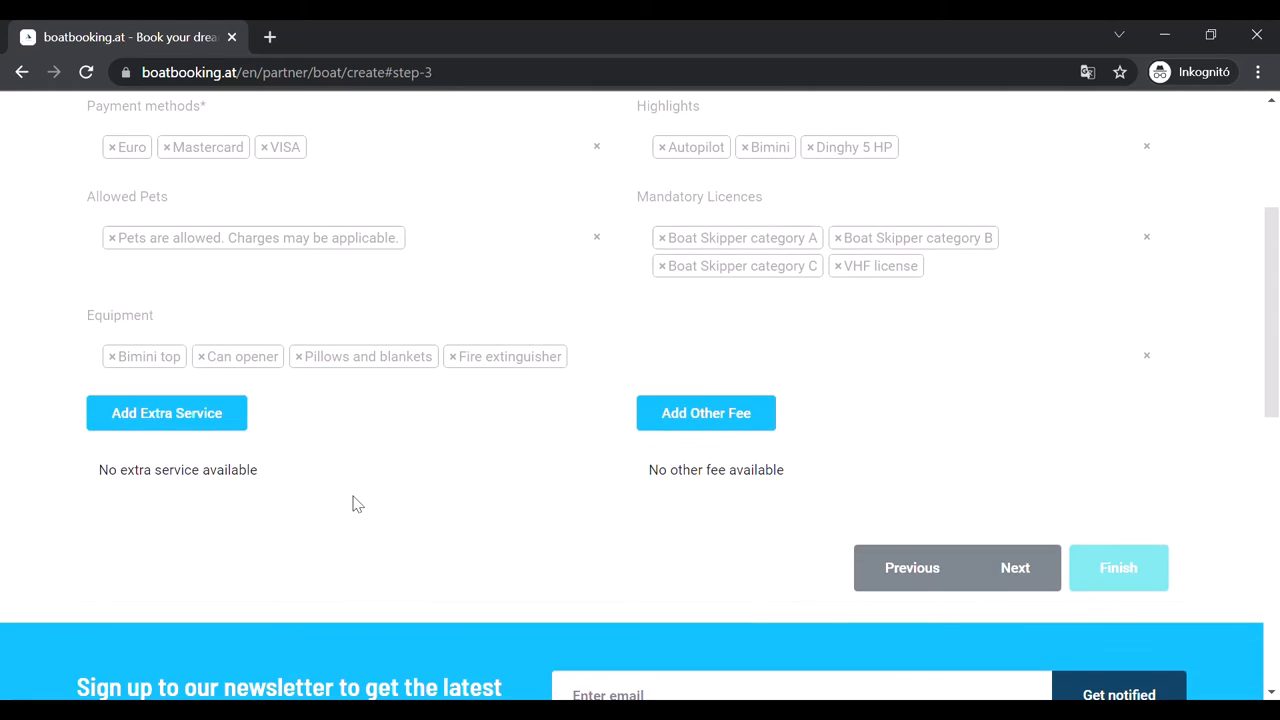
mouse_move(351, 394)
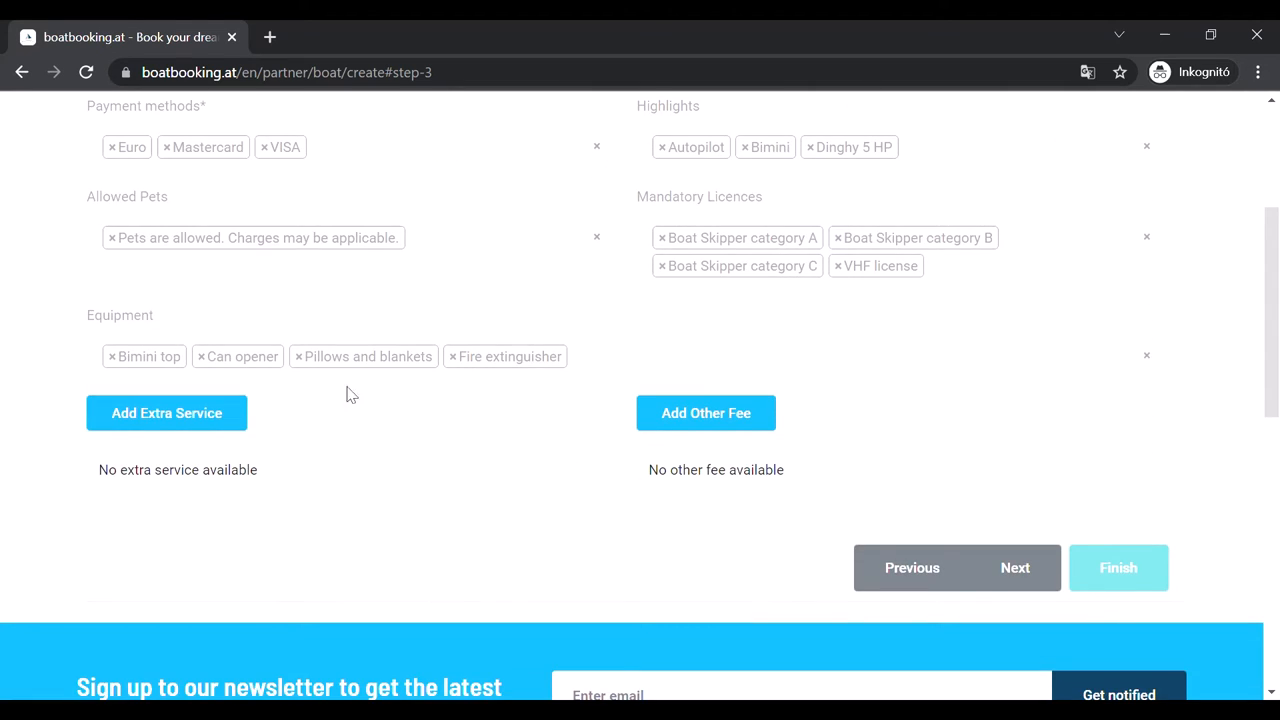
mouse_move(270, 430)
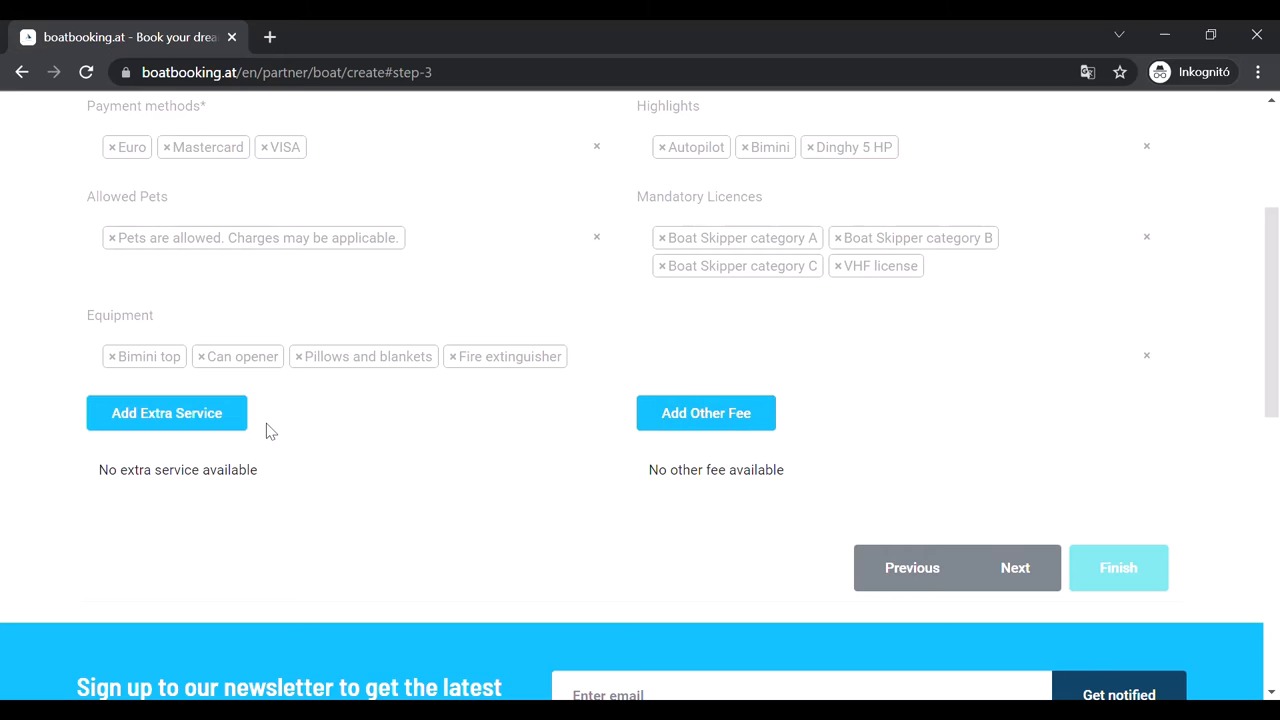
mouse_move(237, 432)
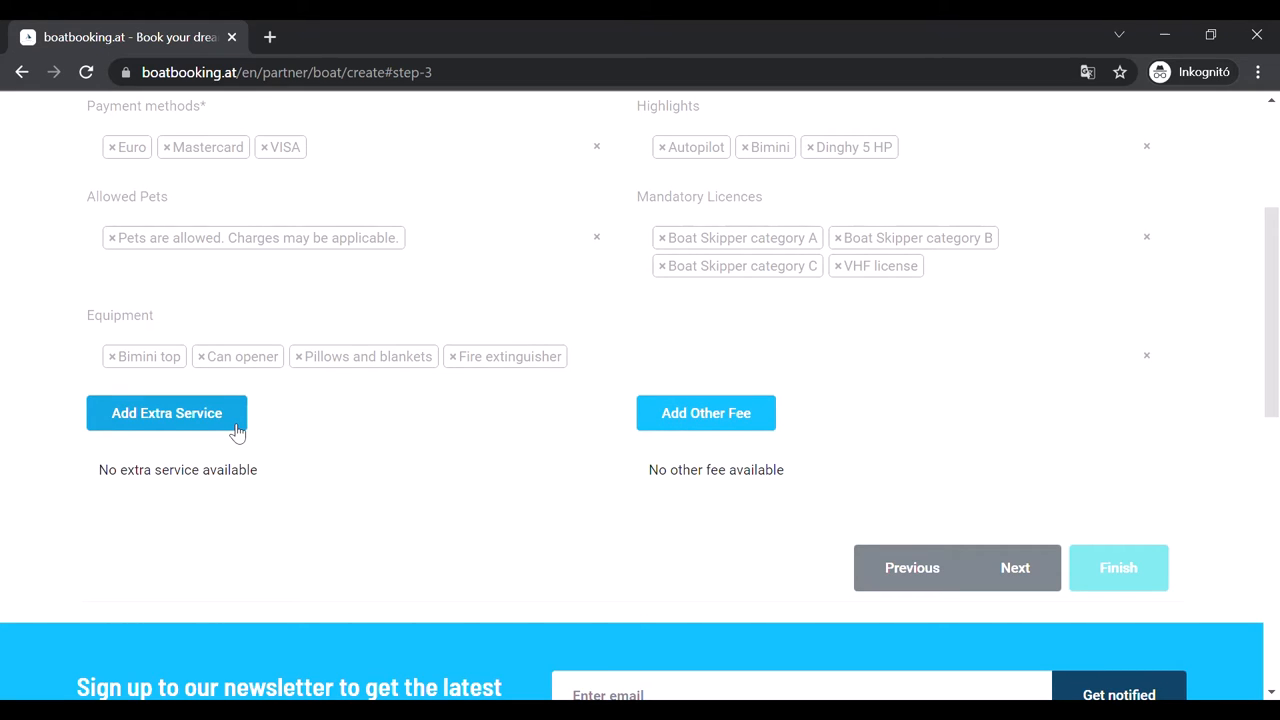
mouse_move(706, 413)
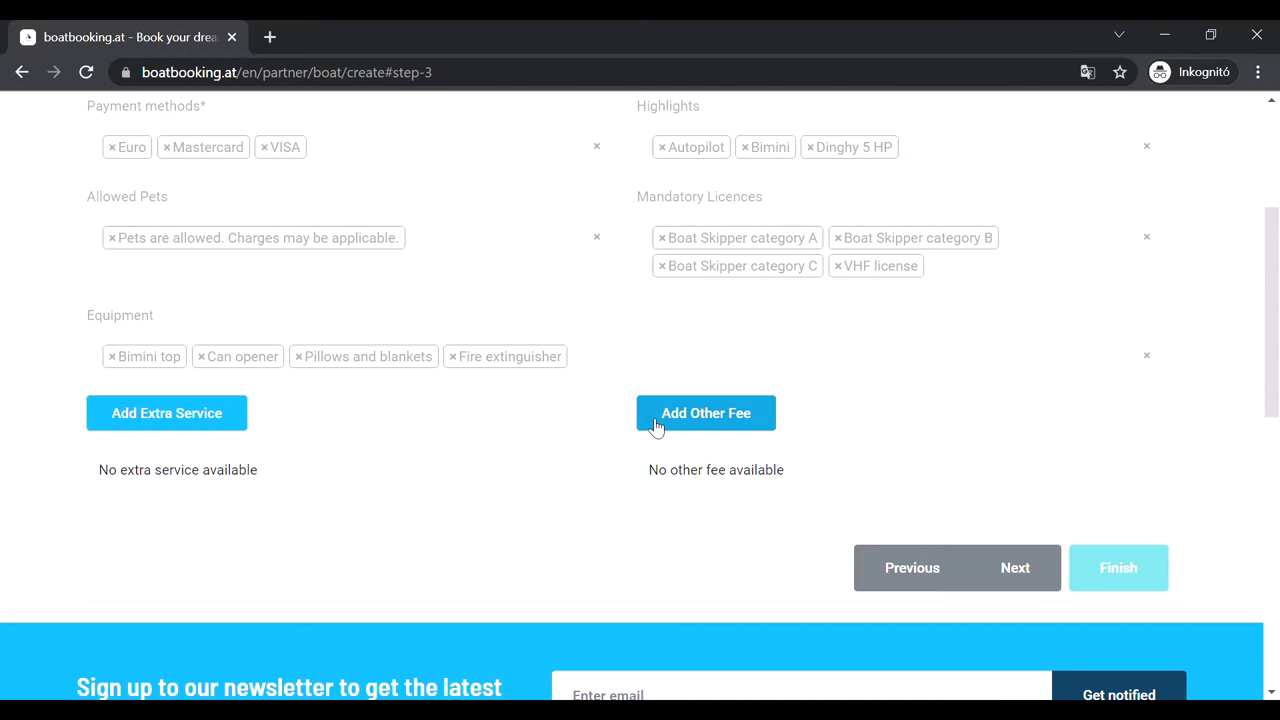
mouse_move(195, 420)
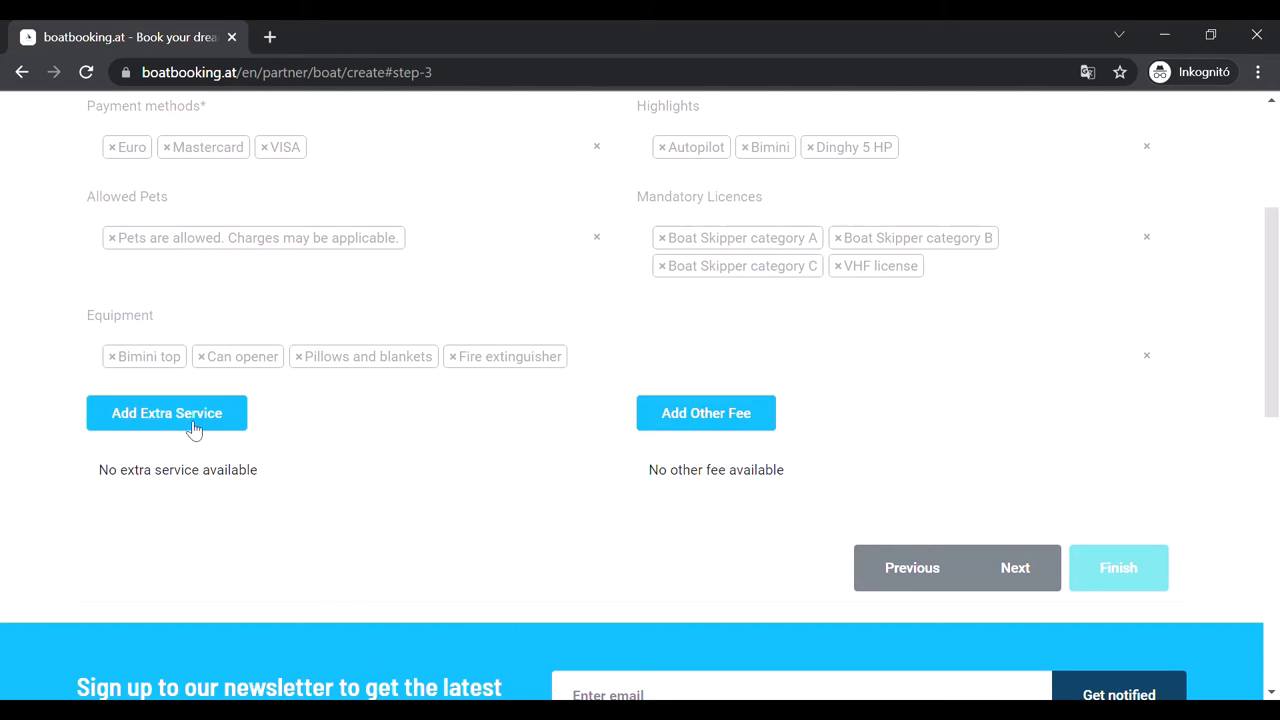
- Add Beach towels as an extra service at 10 € per person per week
left_click(166, 413)
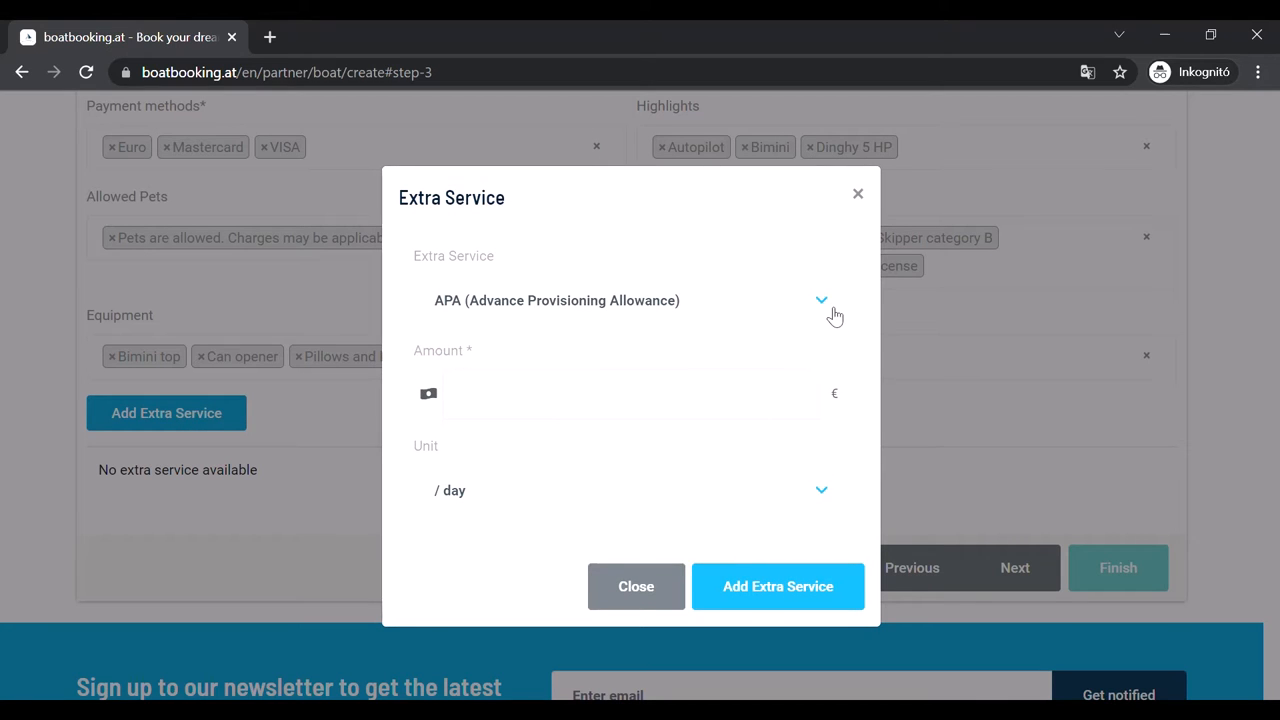
left_click(820, 300)
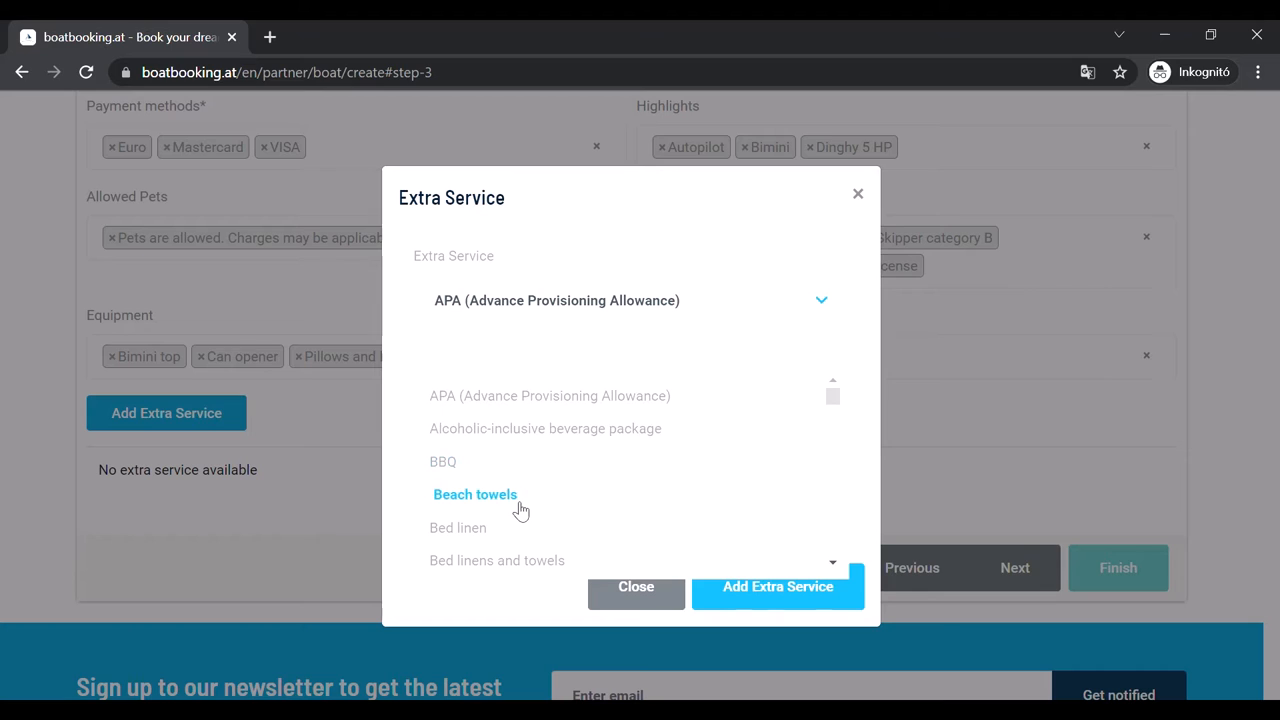
left_click(475, 494)
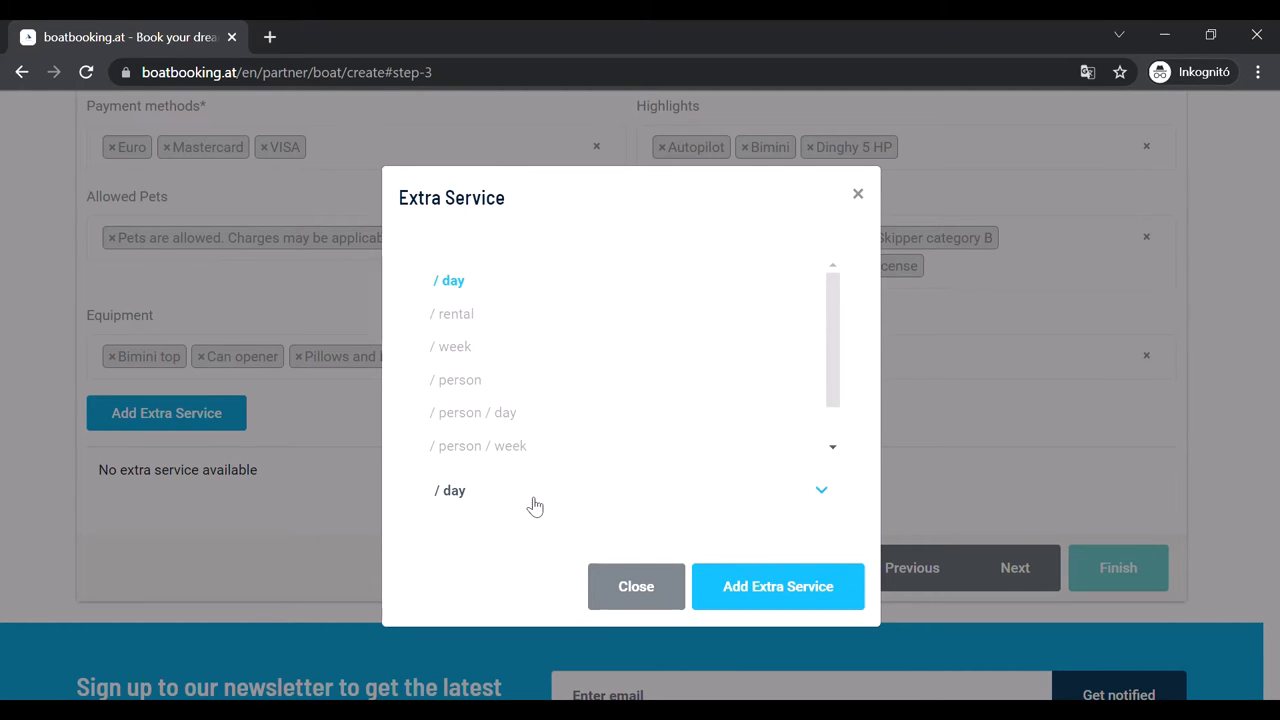
left_click(477, 445)
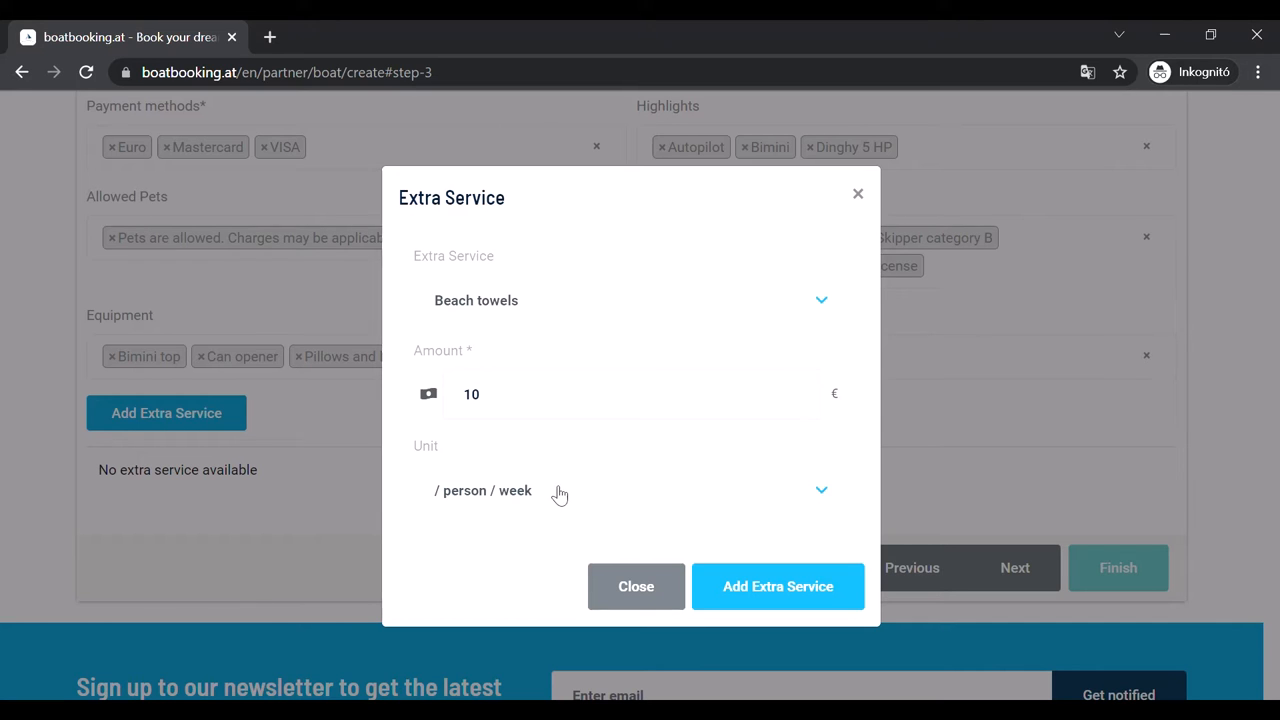
left_click(777, 586)
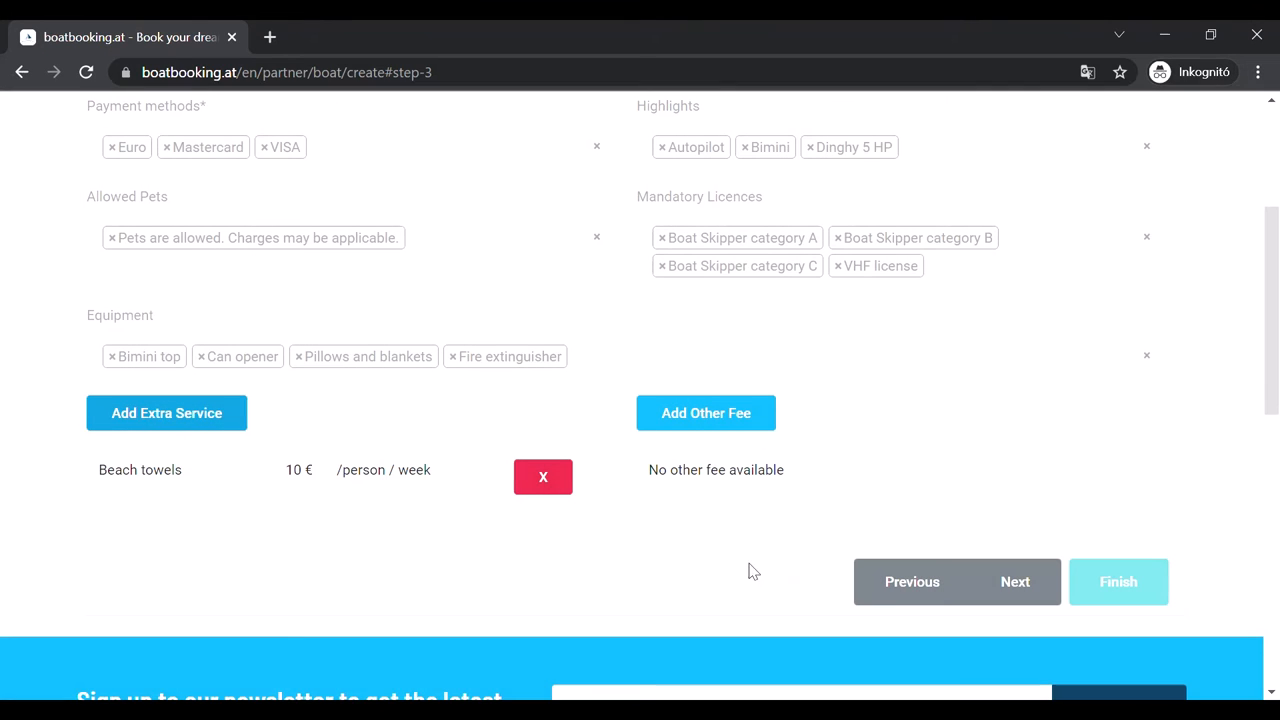
- Add Stand Up Paddle (SUP) as an extra service at 100 € per rental
scroll("down", 3)
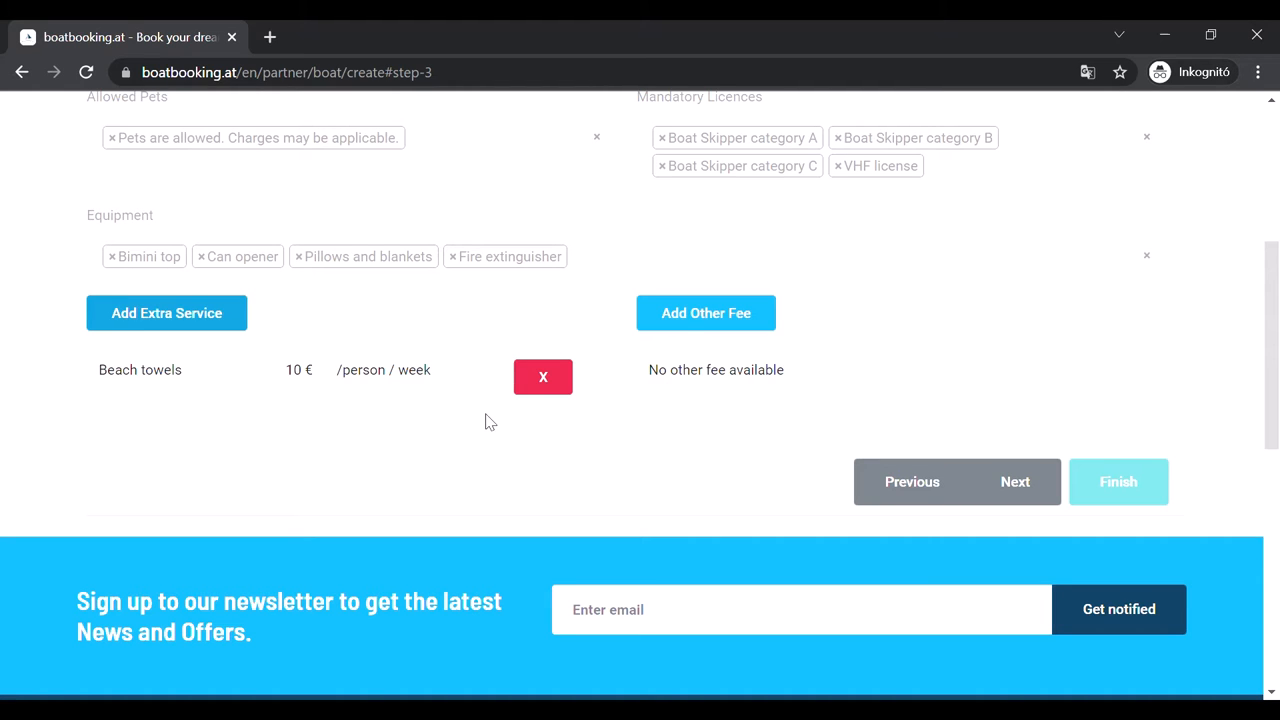
left_click(166, 313)
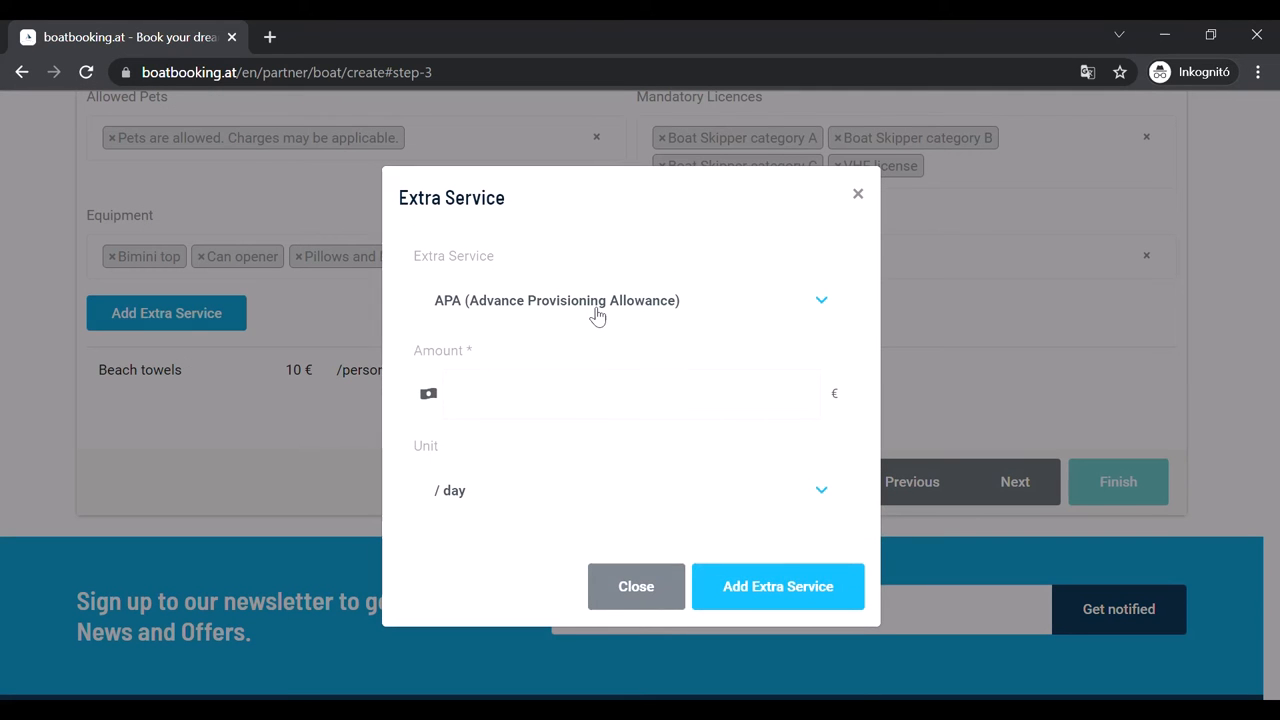
type("su")
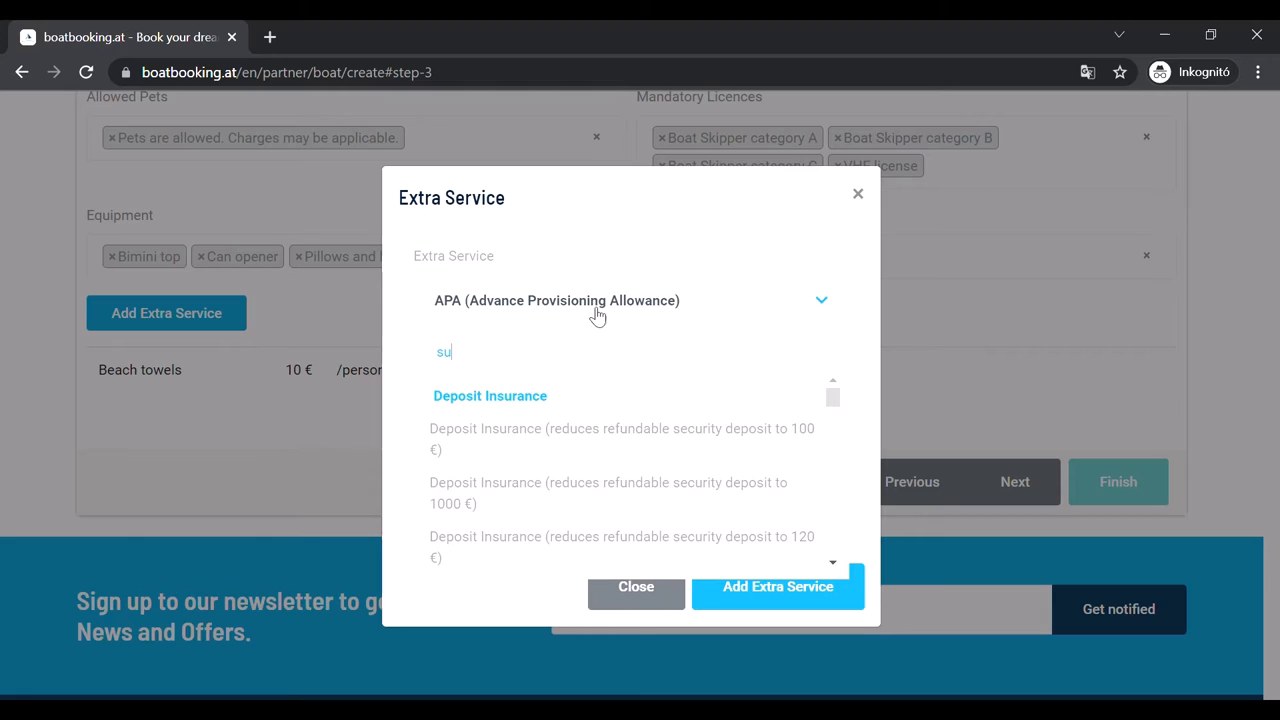
type("p")
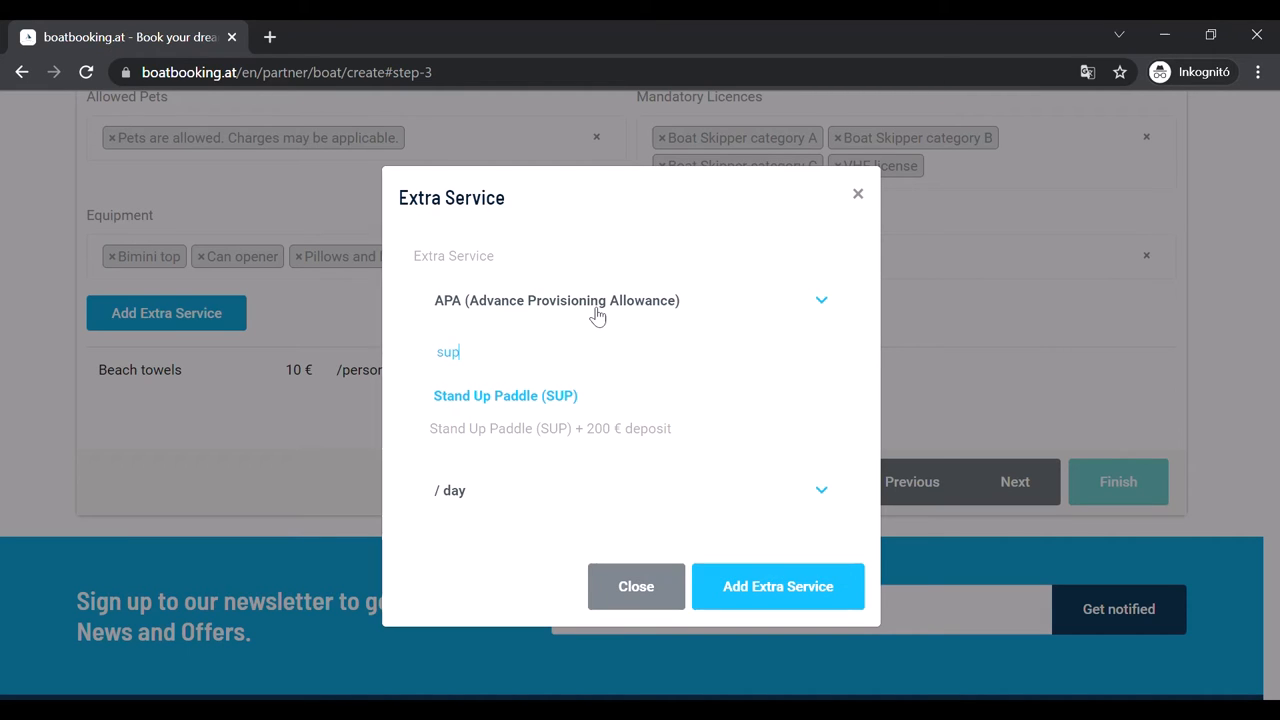
left_click(505, 395)
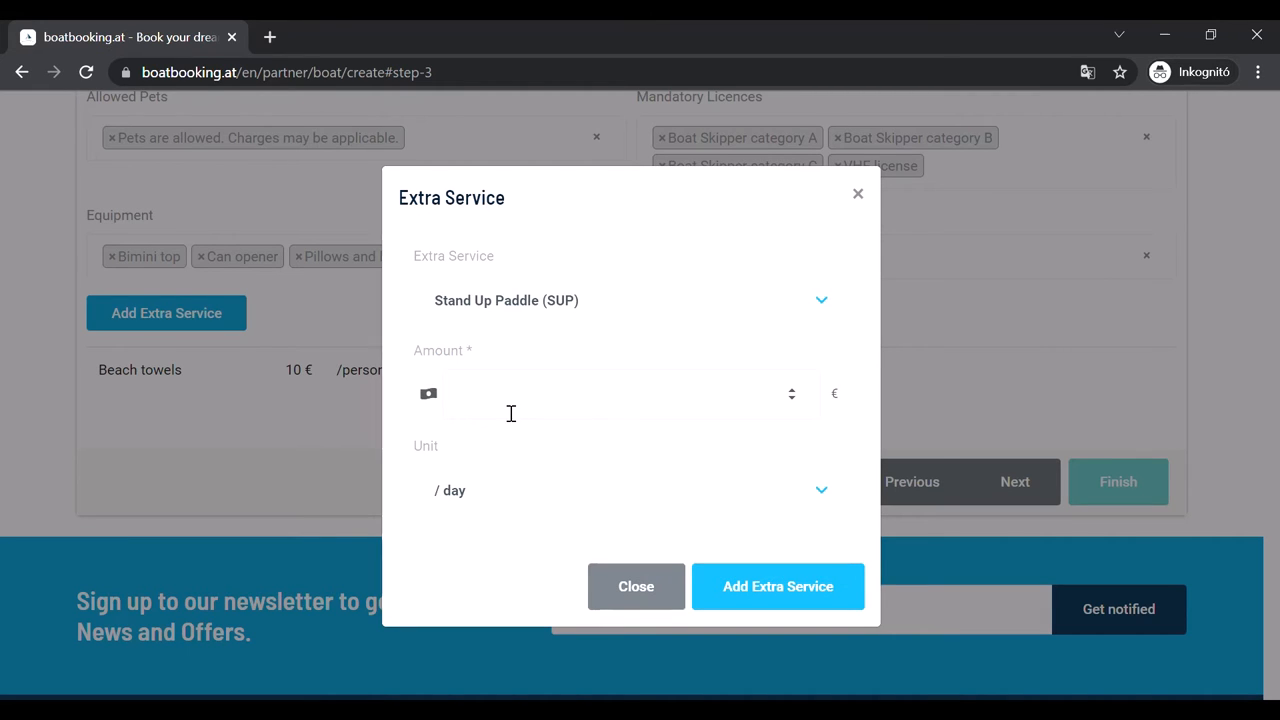
left_click(600, 393)
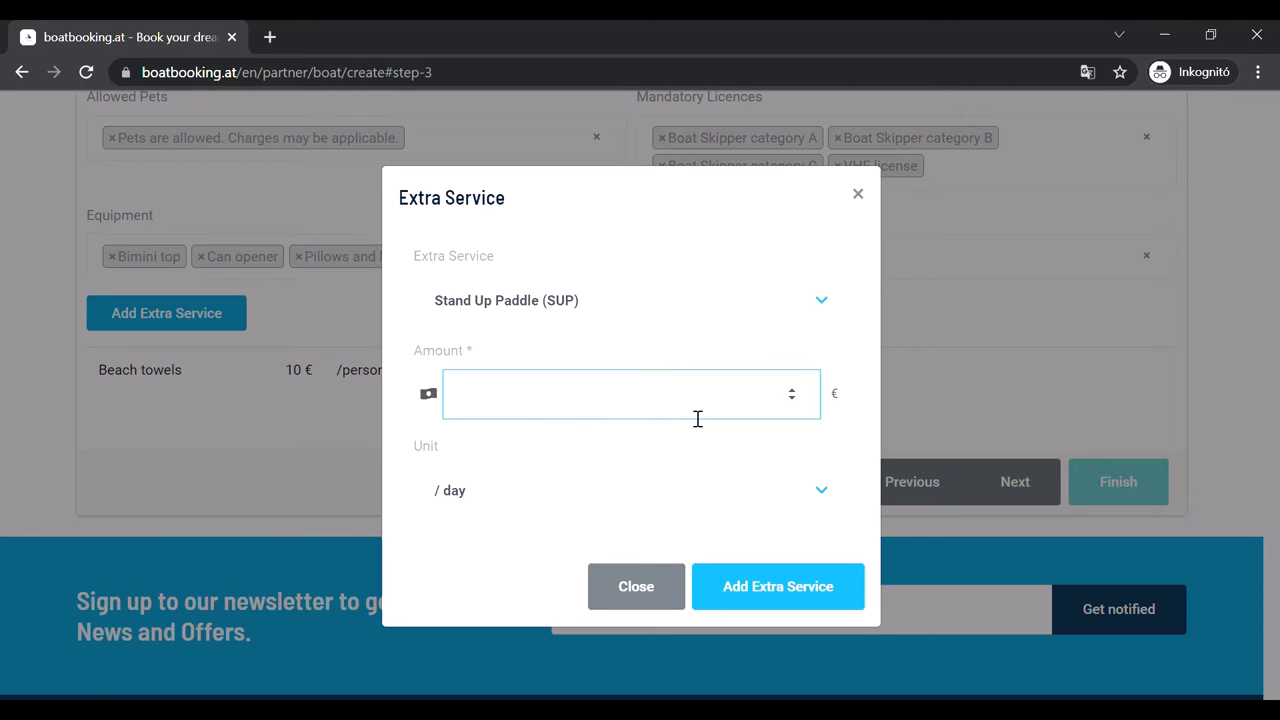
type("100")
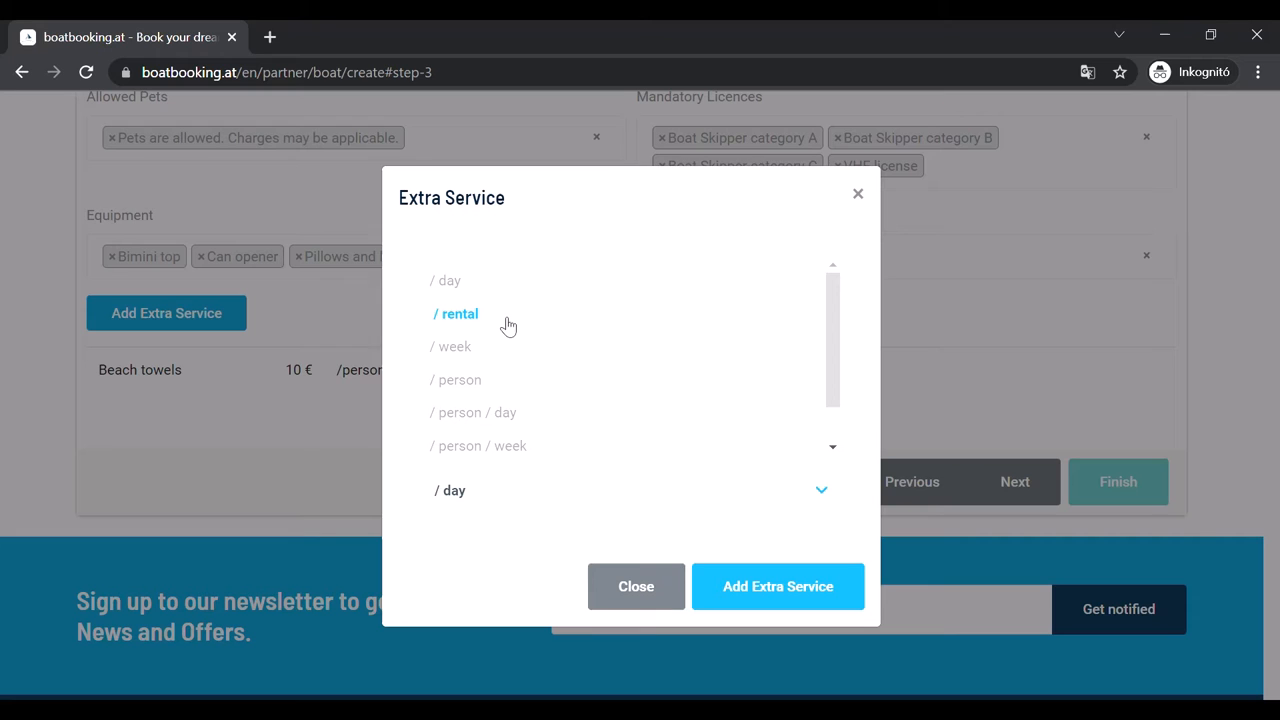
left_click(459, 313)
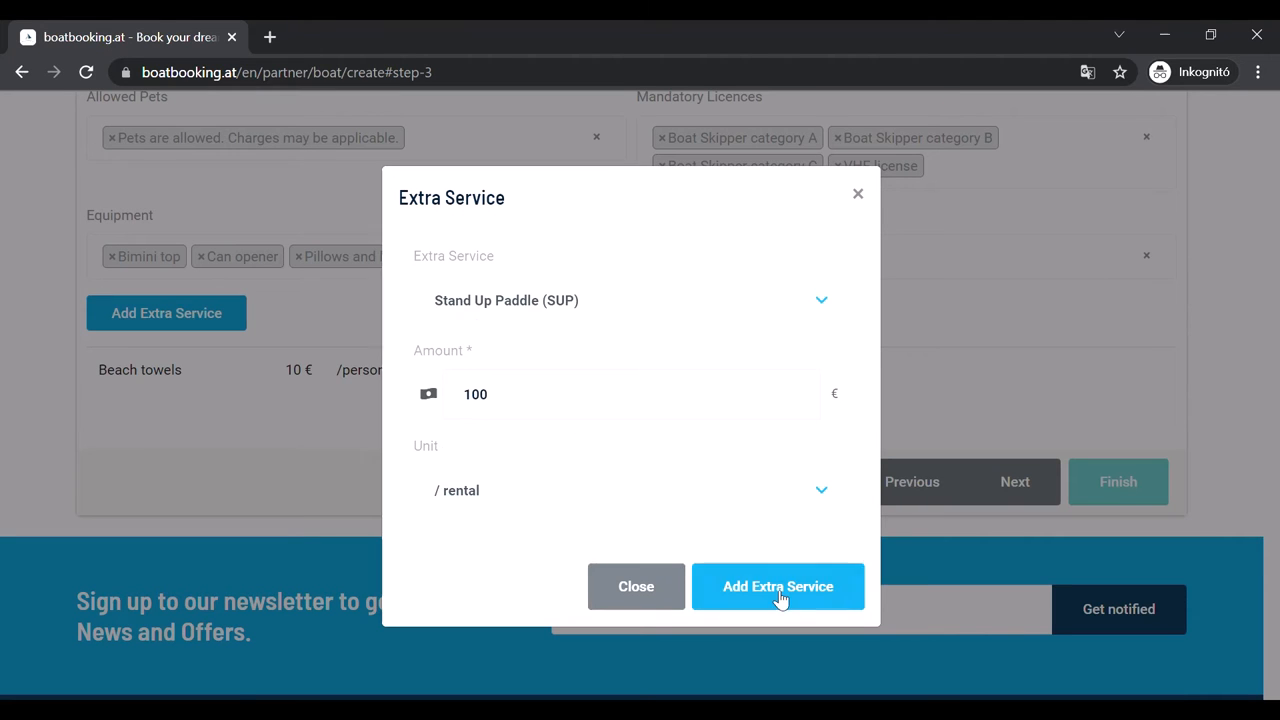
left_click(778, 586)
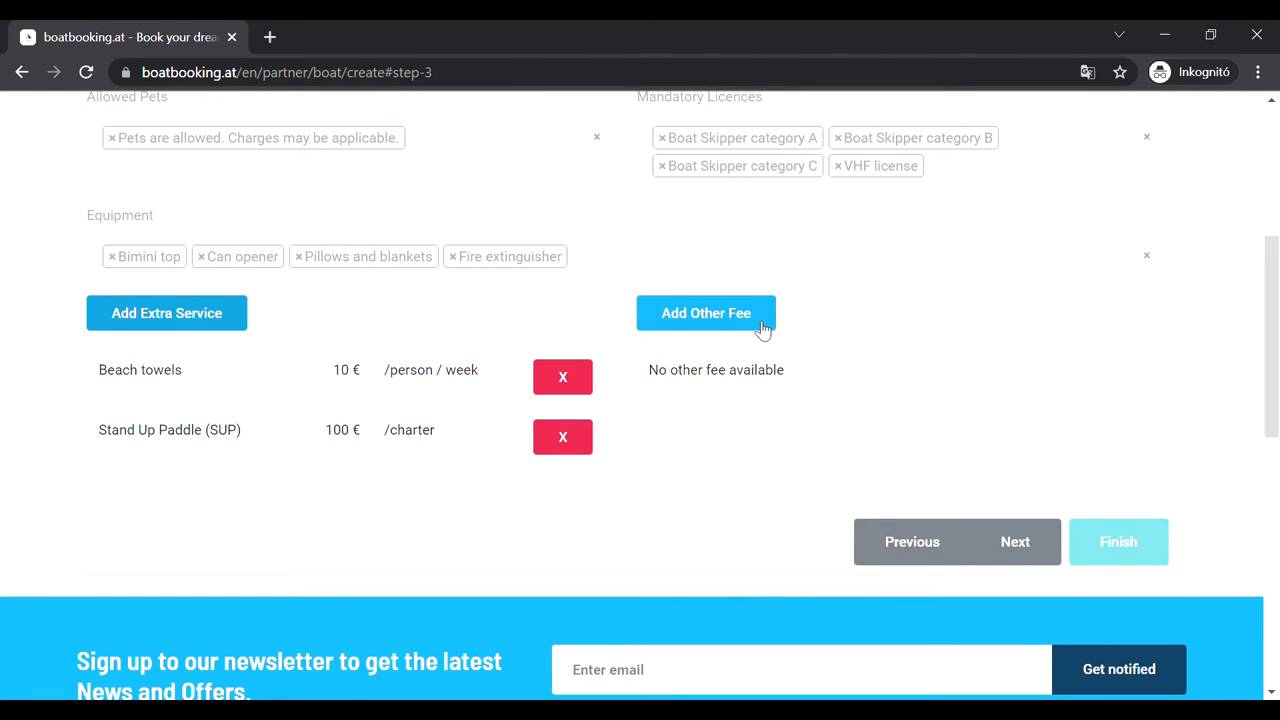
- Add a Cleaning fee of 250 € charged once per rental
left_click(705, 313)
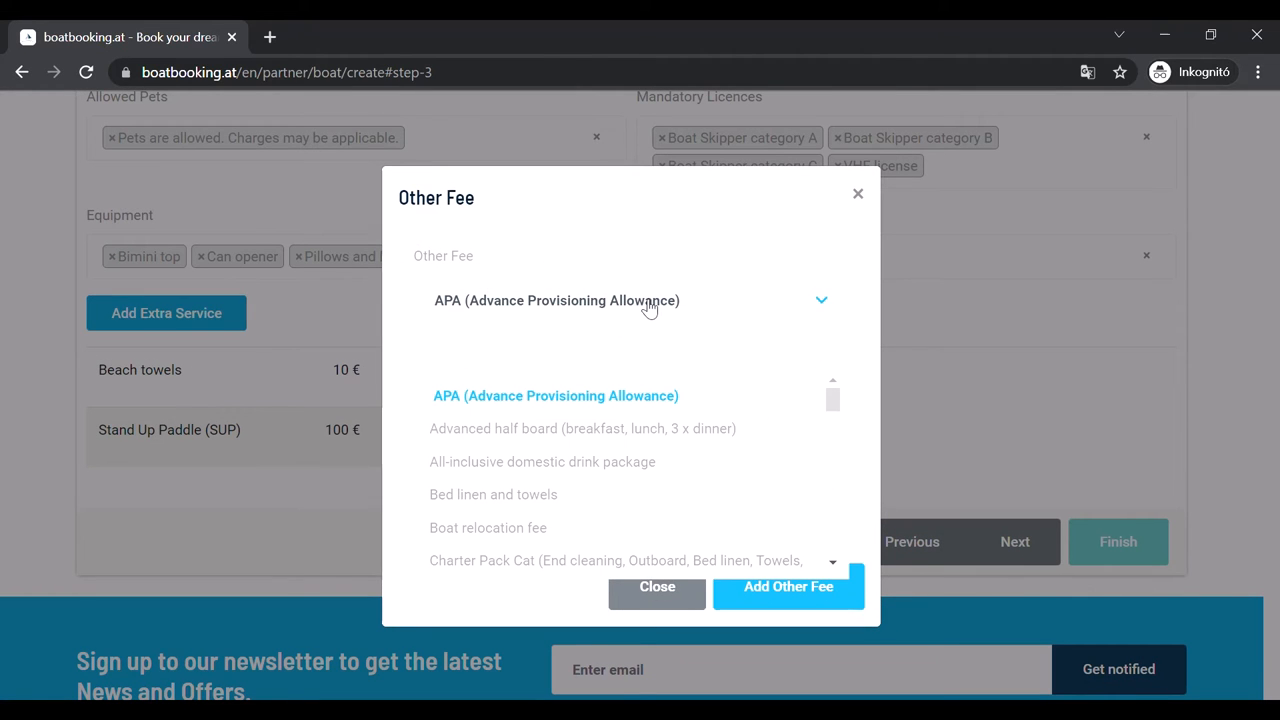
mouse_move(648, 333)
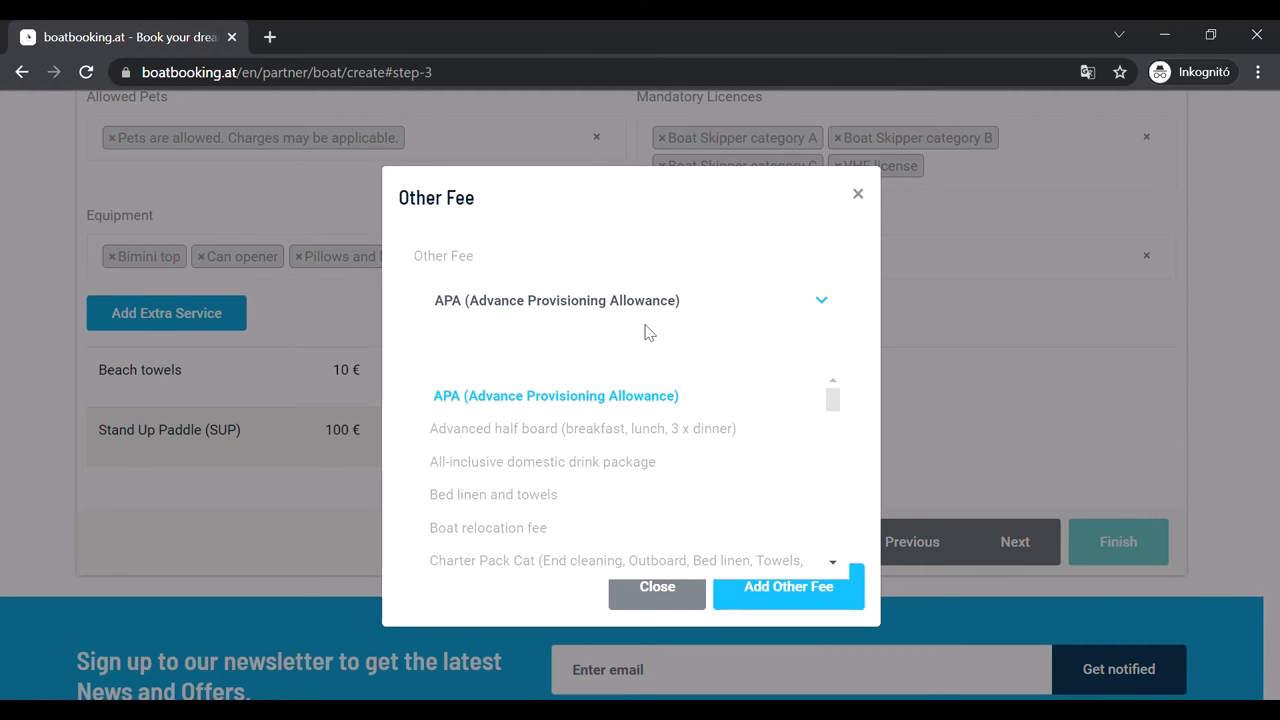
scroll("down", 3)
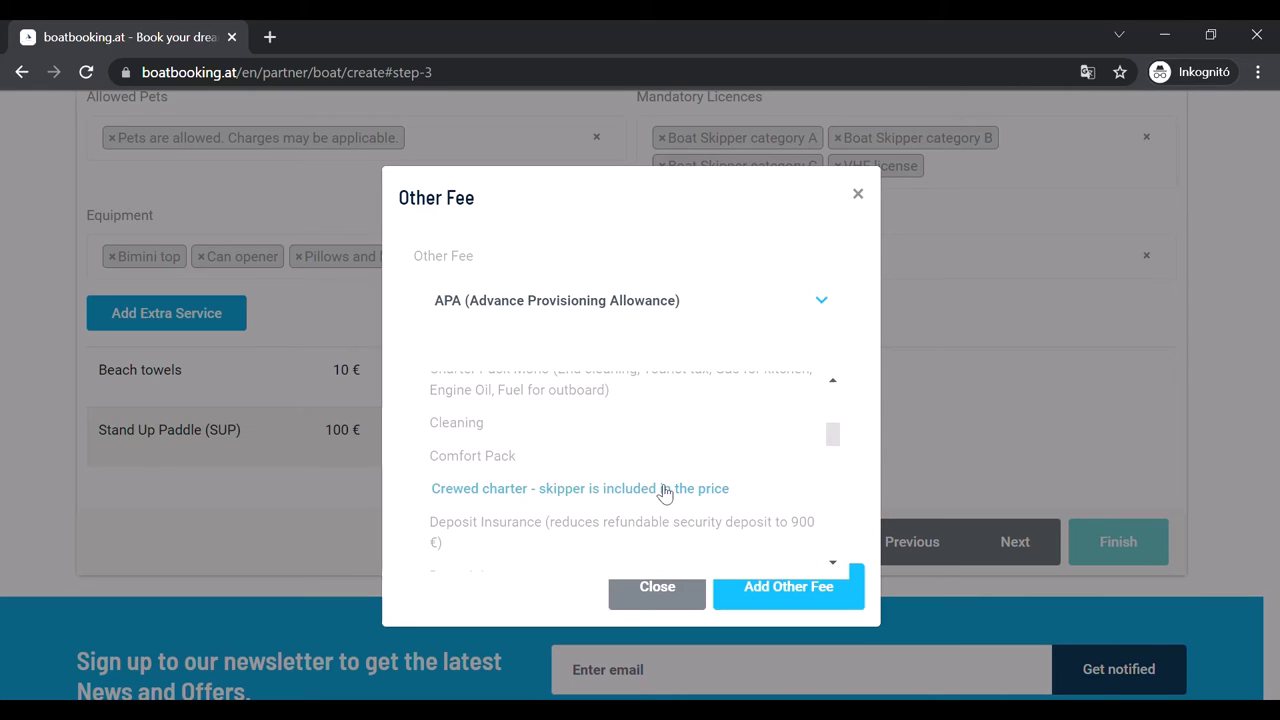
left_click(456, 422)
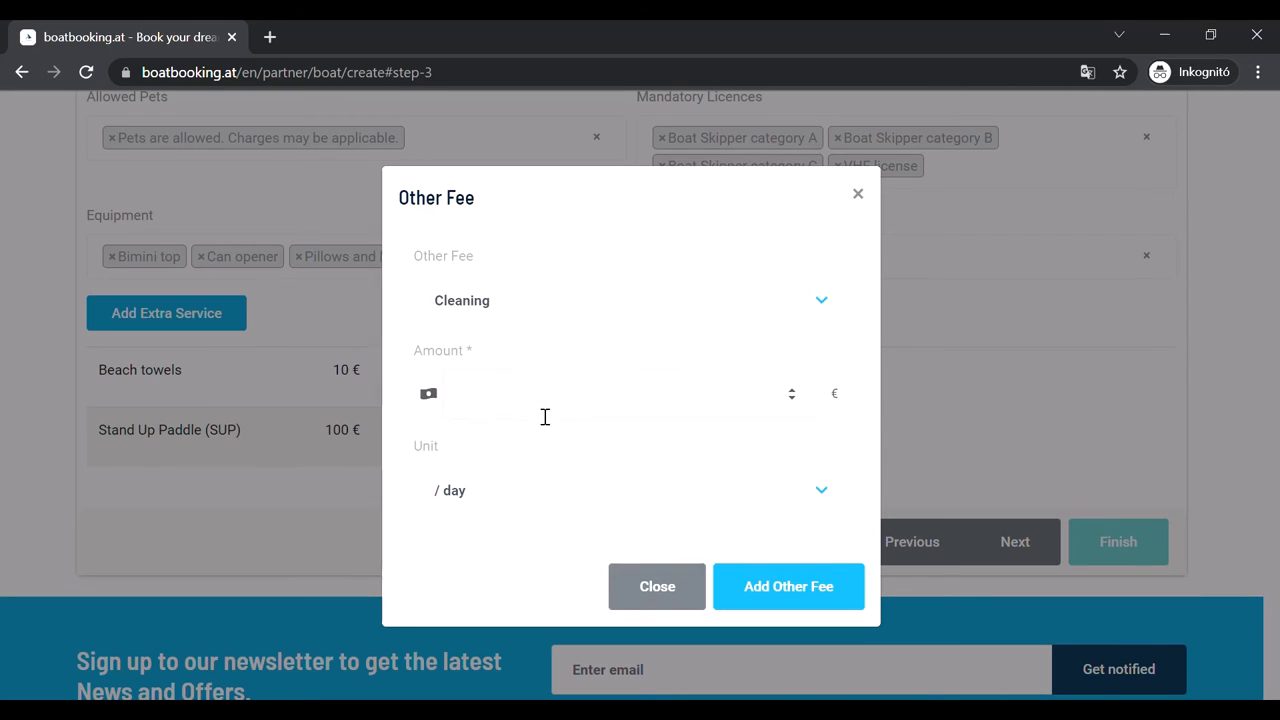
type("250")
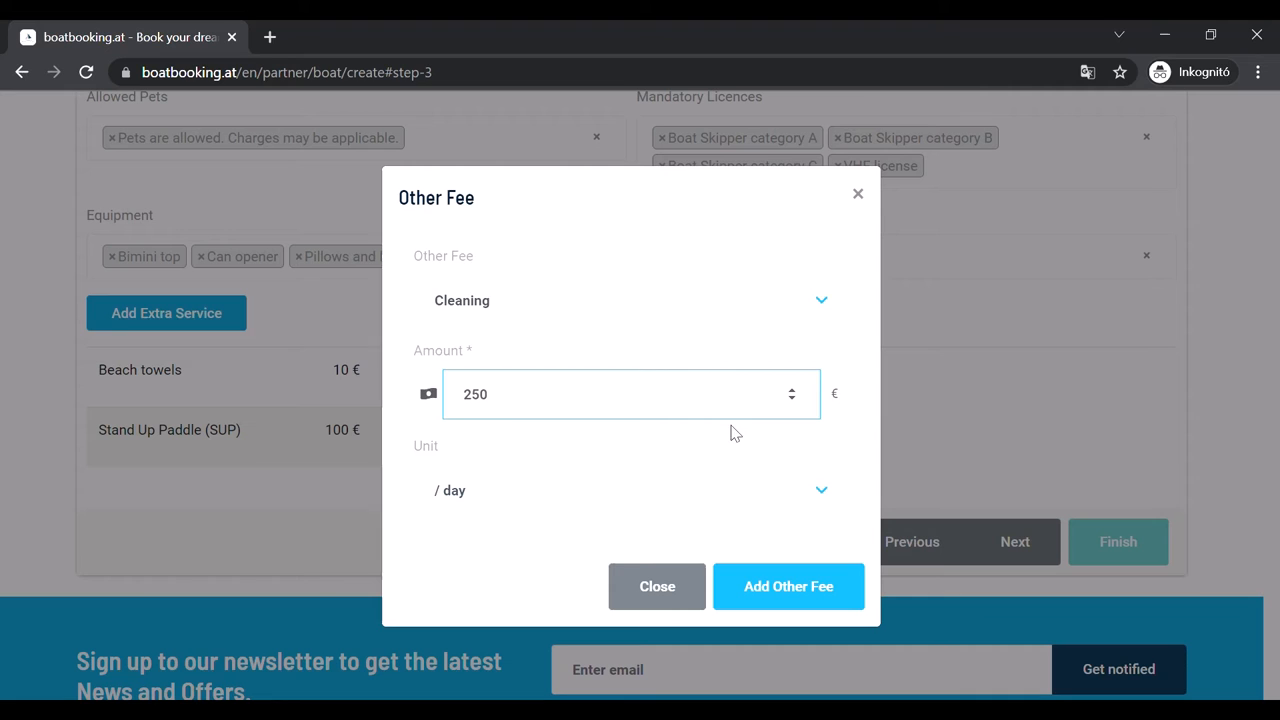
left_click(630, 490)
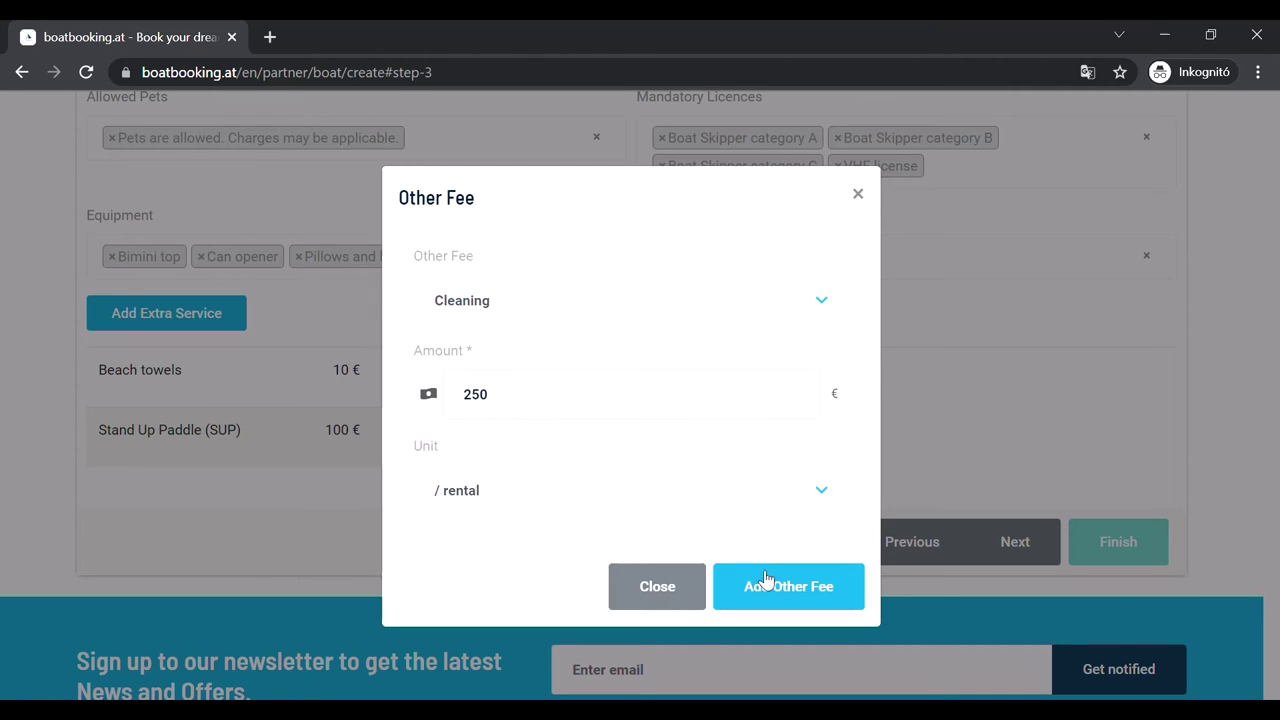
left_click(789, 586)
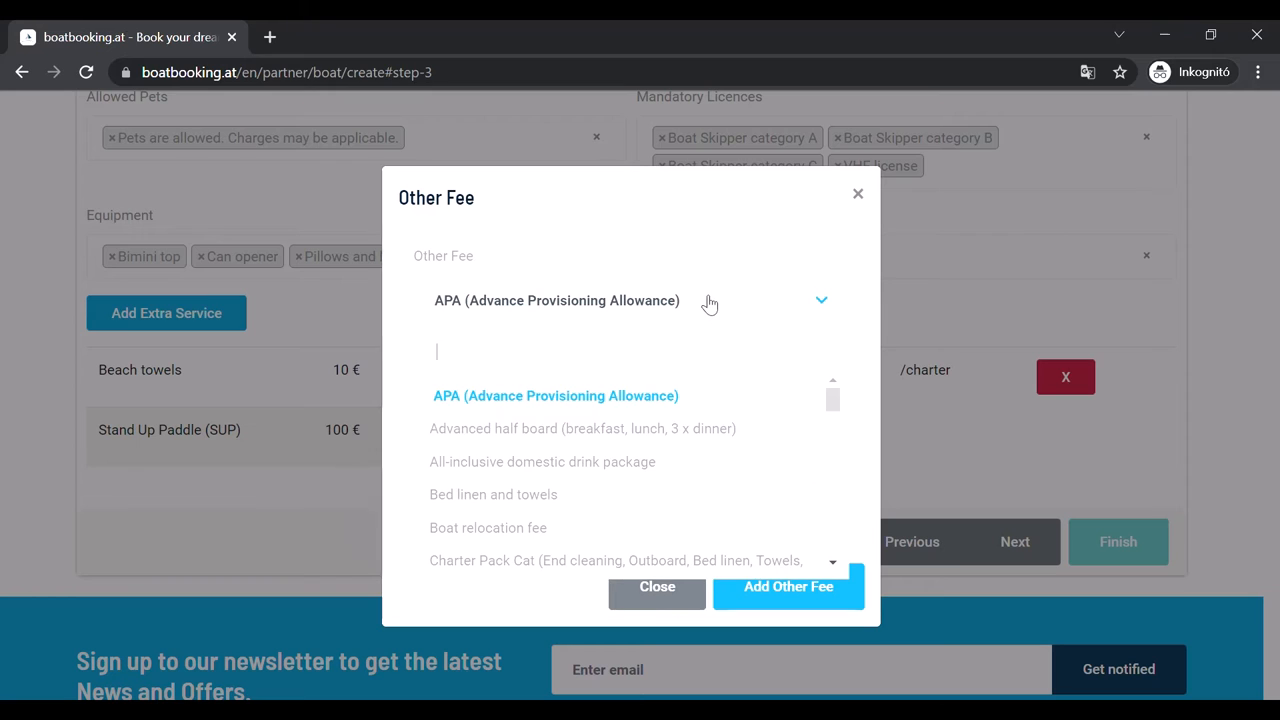
- Add a Tourist tax of 1,4 € per person per day and continue to the payment step
type("tro")
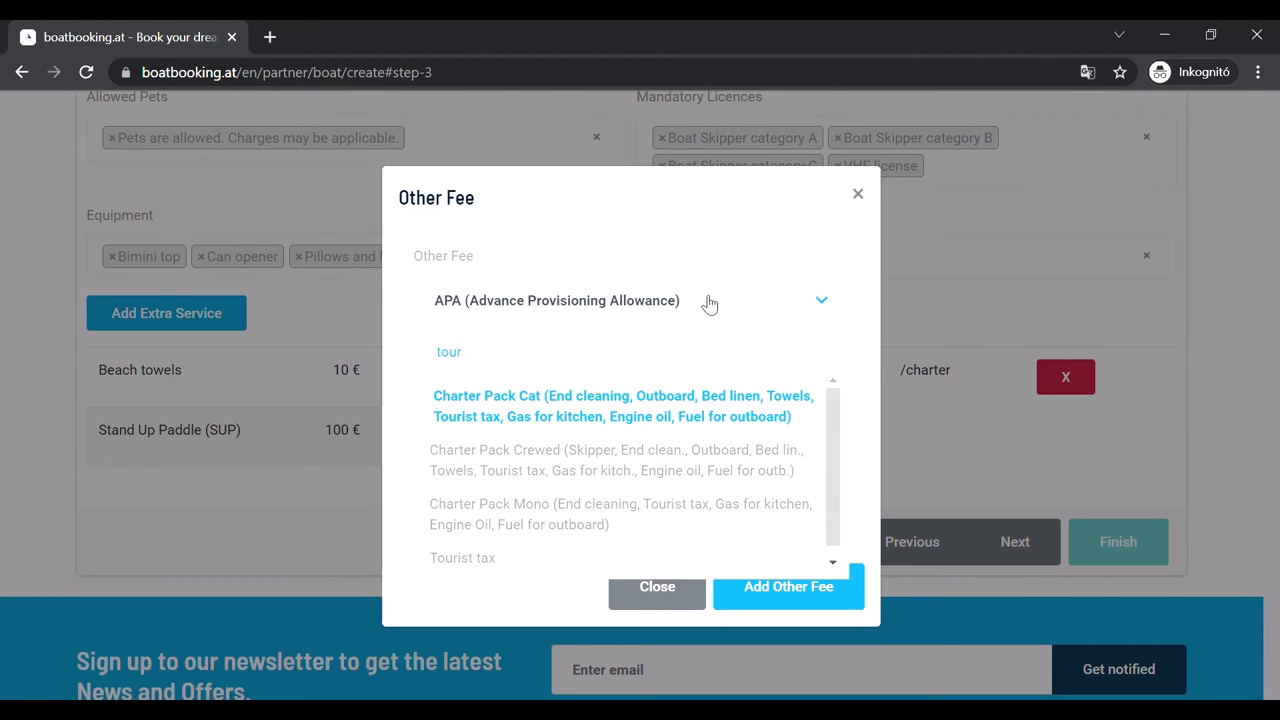
left_click(462, 557)
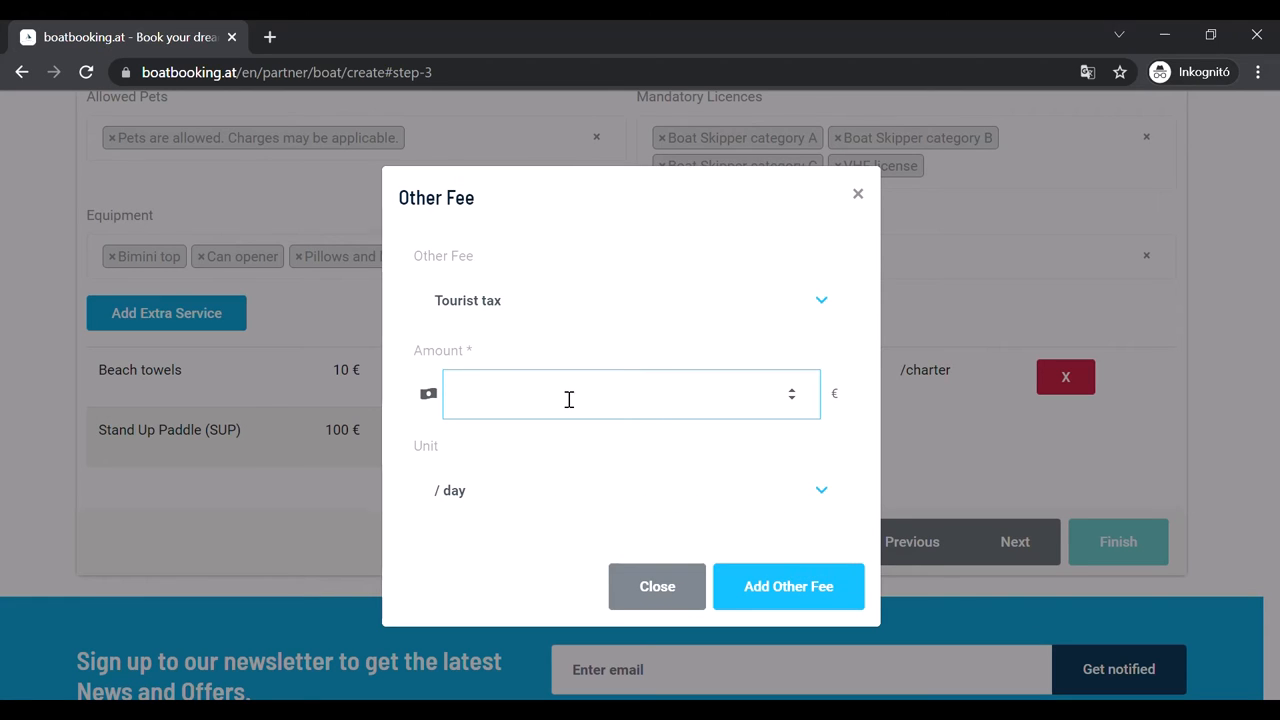
type("1,4")
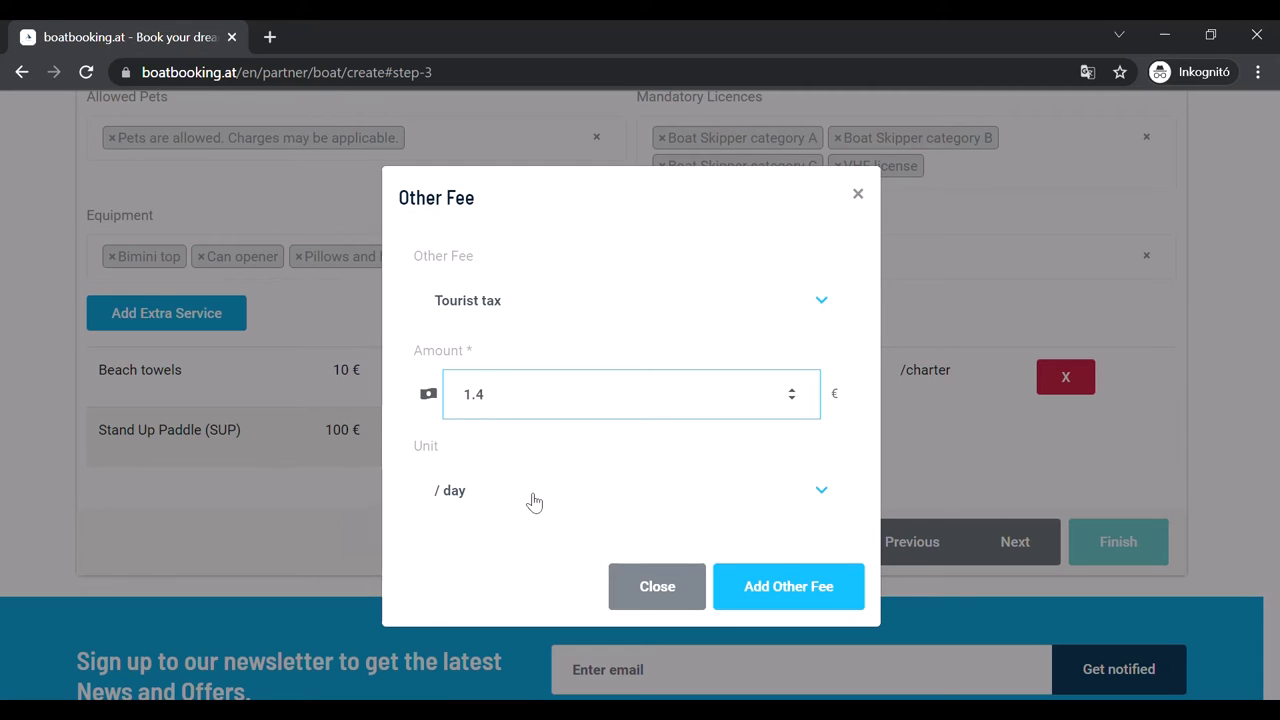
left_click(630, 490)
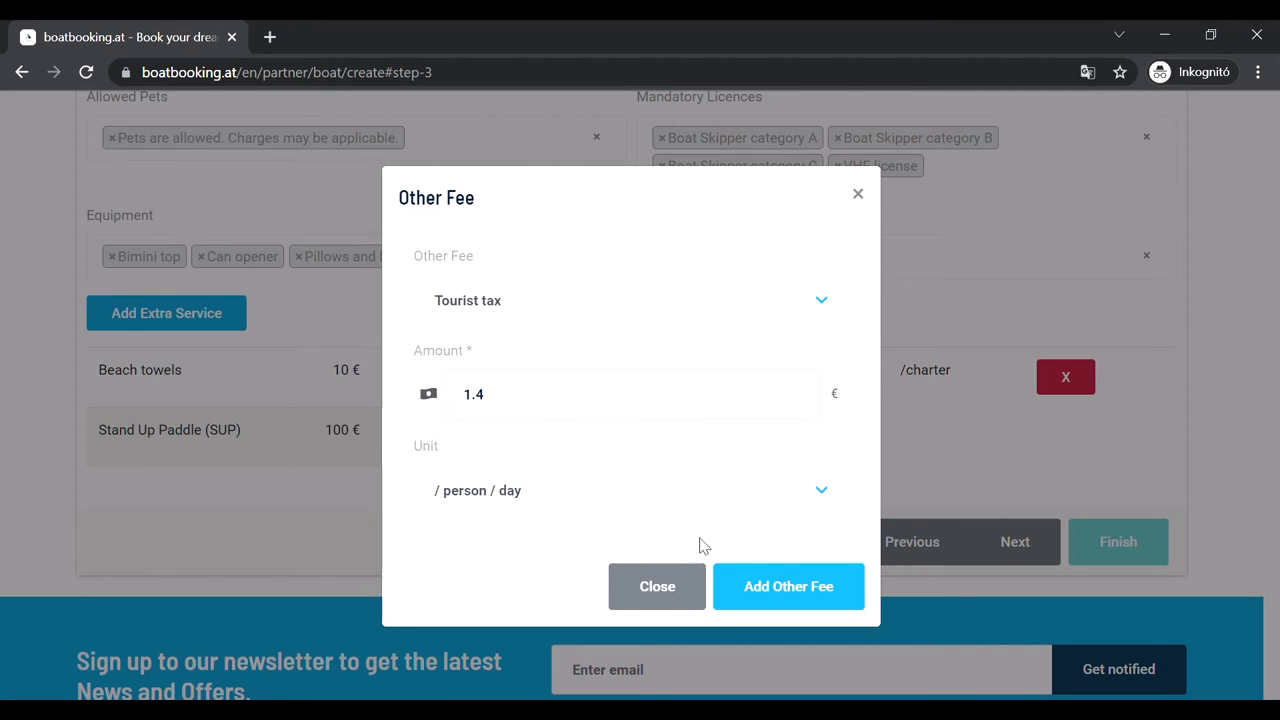
left_click(788, 586)
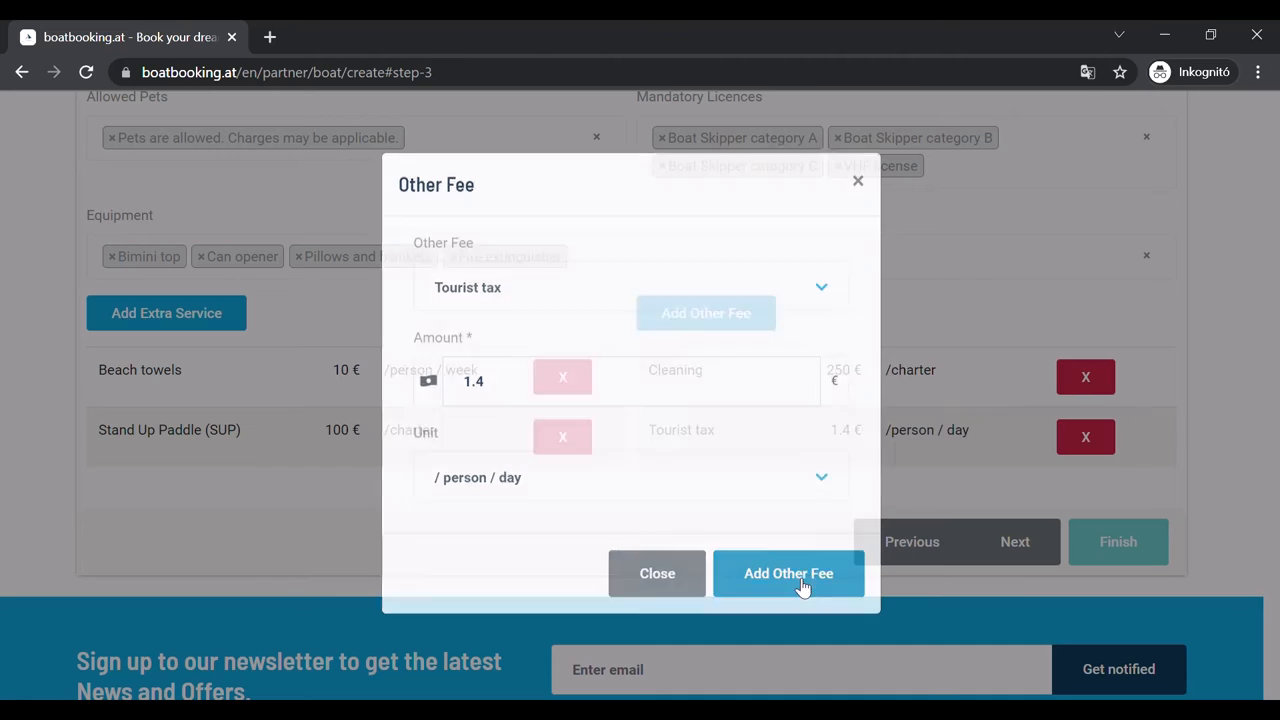
left_click(788, 573)
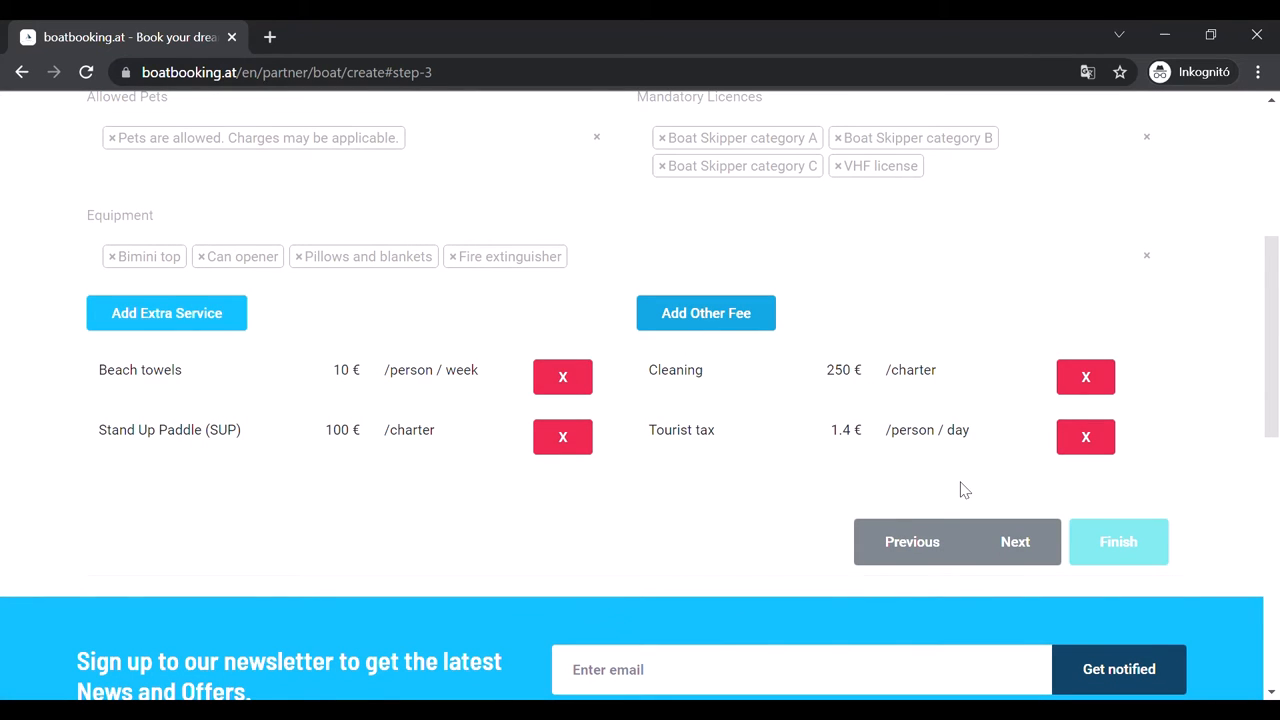
left_click(1015, 541)
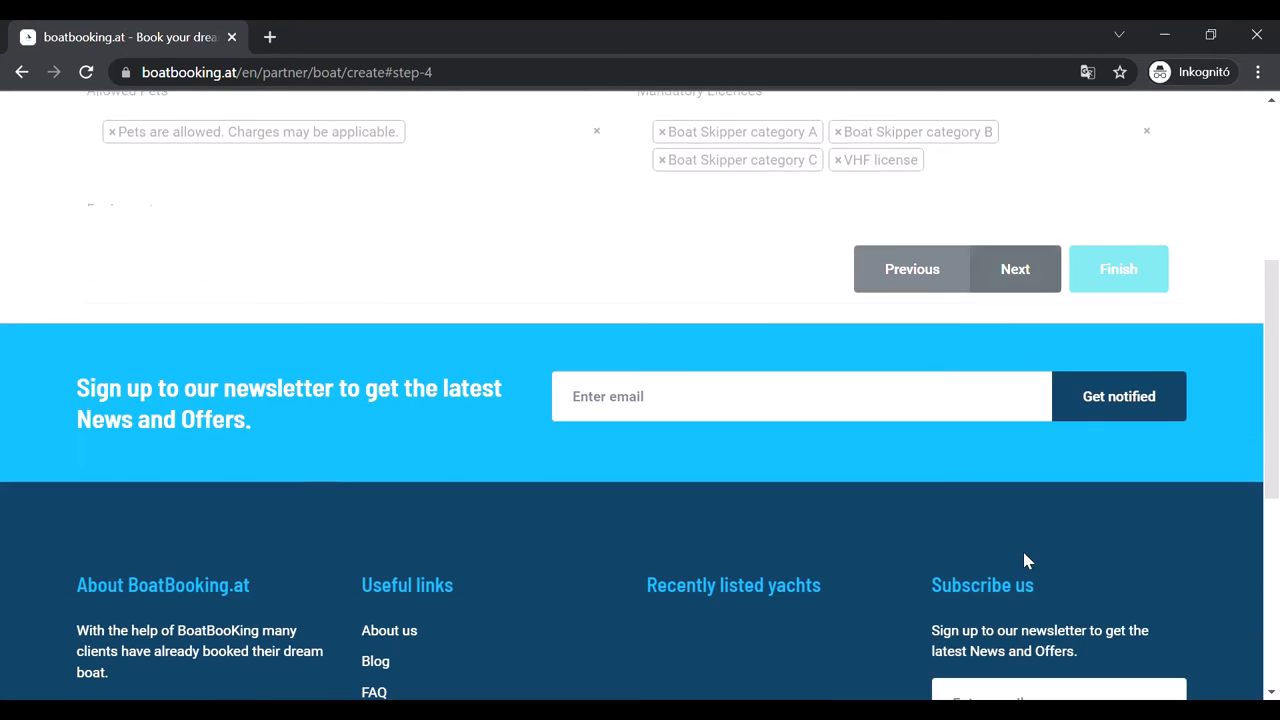
- Set the basic weekly fee to 5000 € and the security deposit to 2000 €
scroll("up", 3)
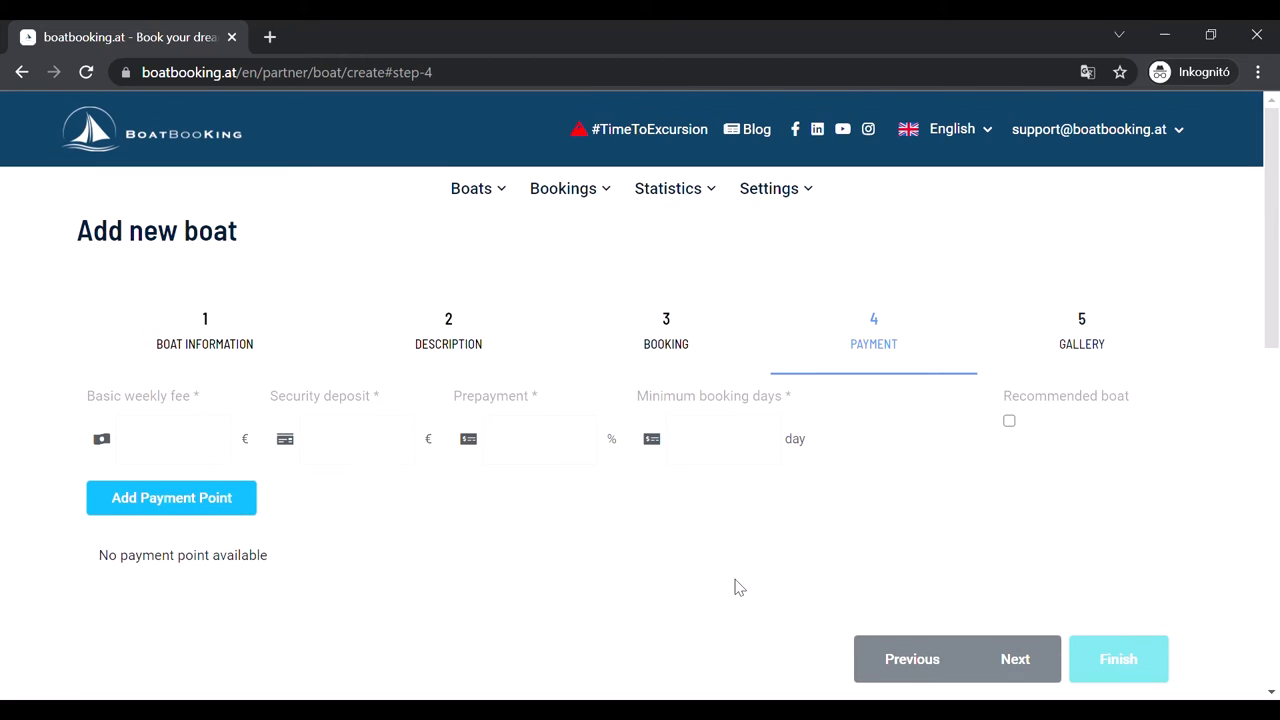
left_click(165, 439)
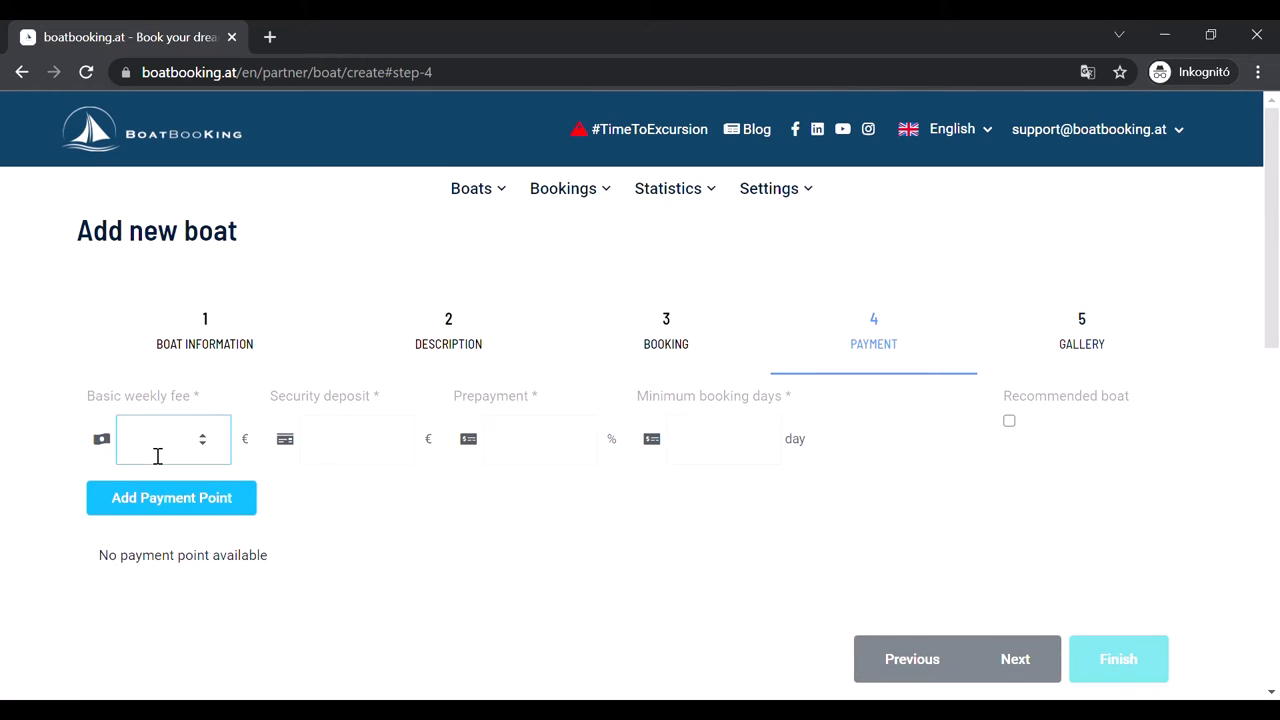
type("5")
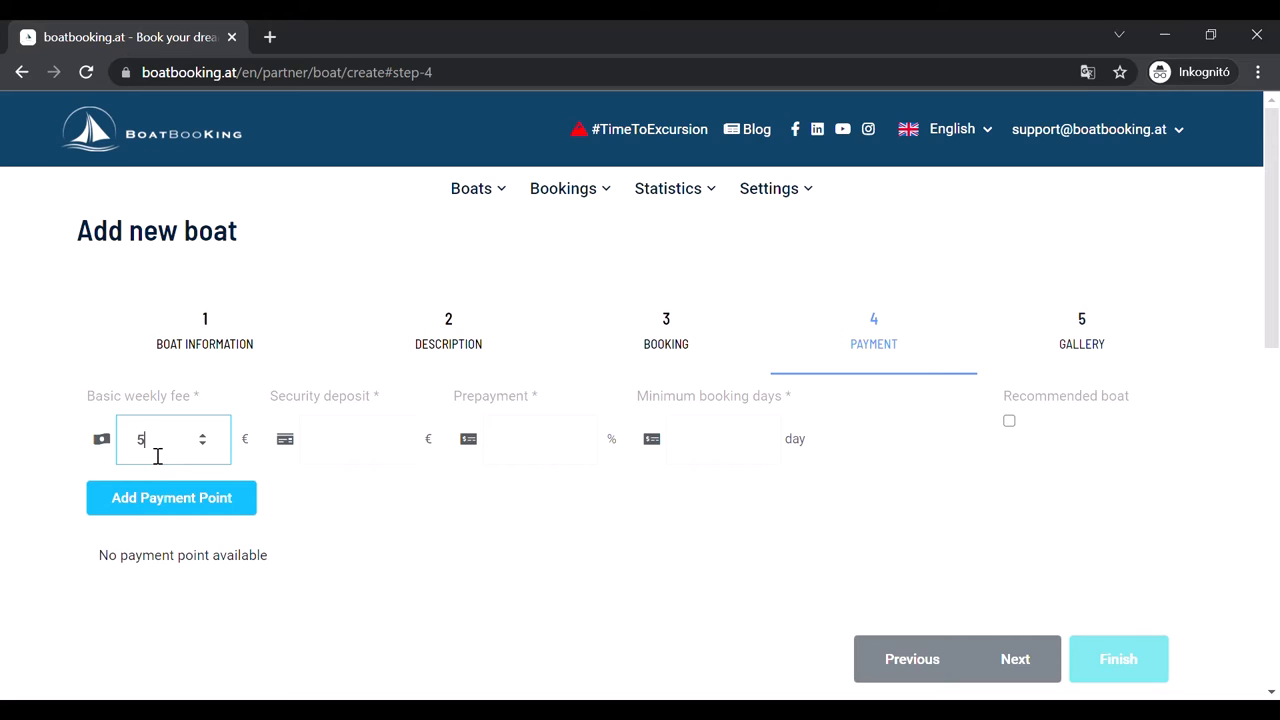
type("000")
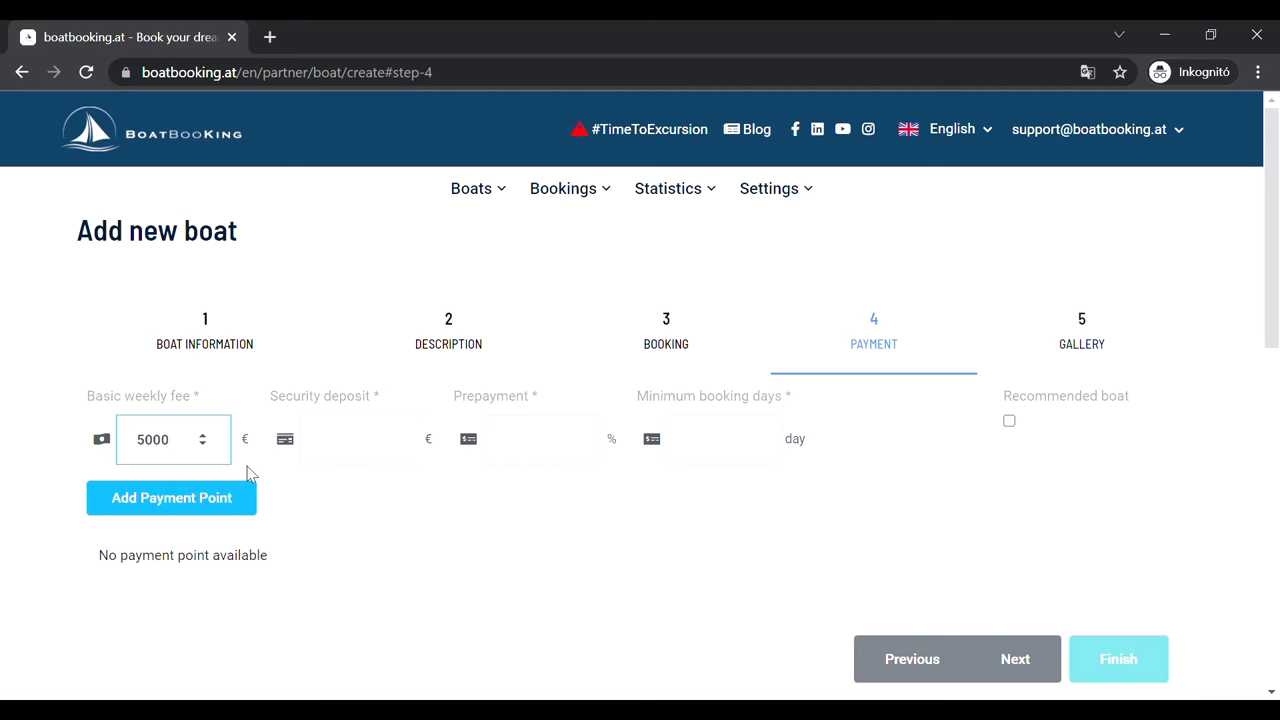
left_click(355, 439)
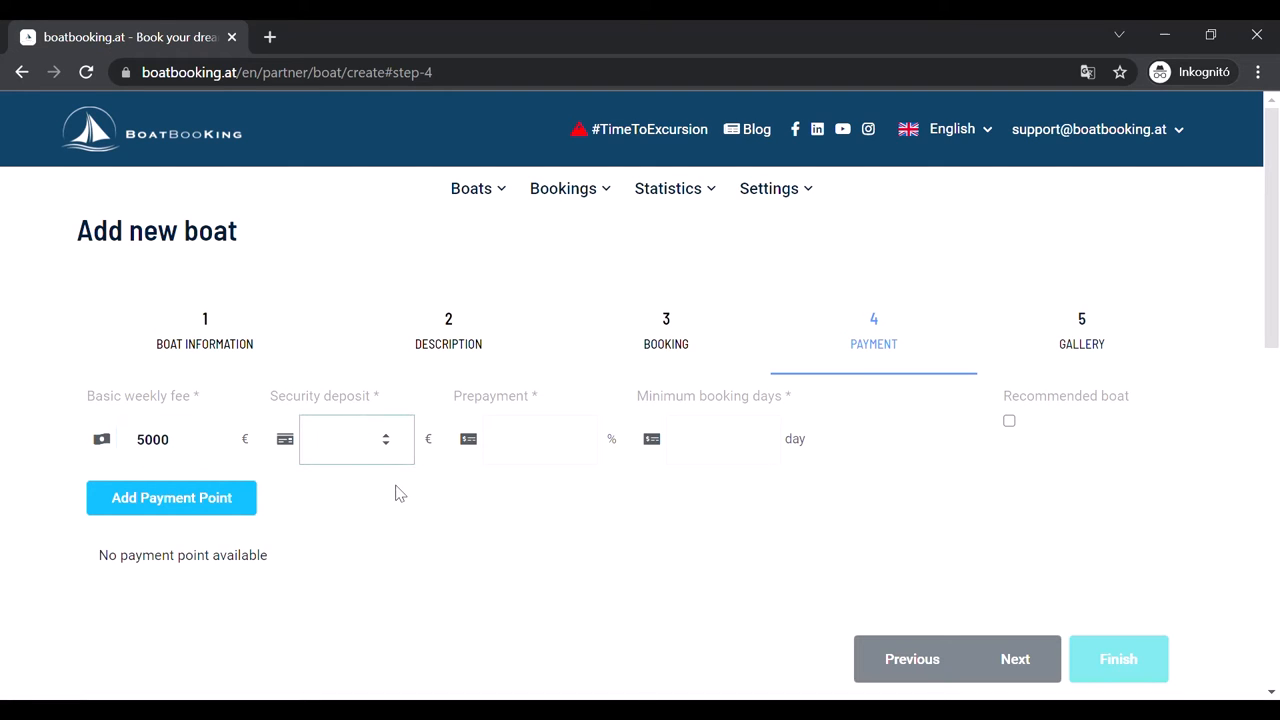
type("2000")
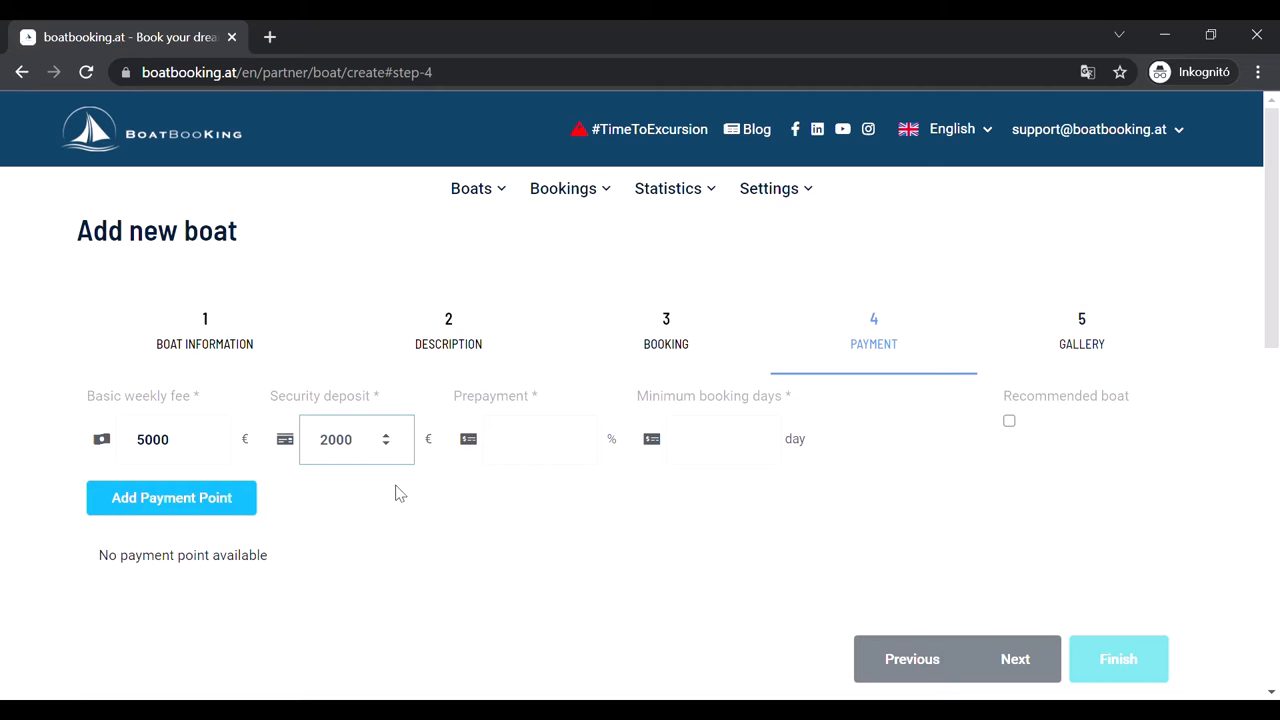
- Set prepayment to 30% and minimum booking to 7 days, then start a payment point
left_click(540, 439)
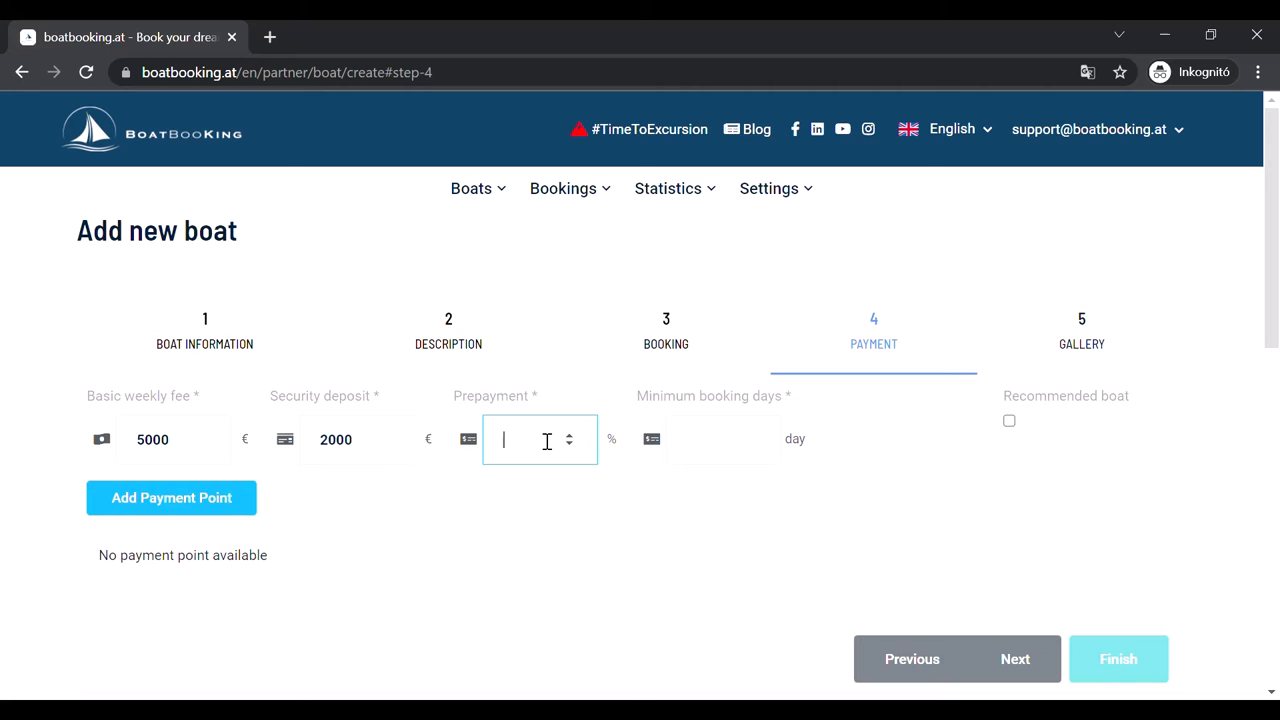
type("30")
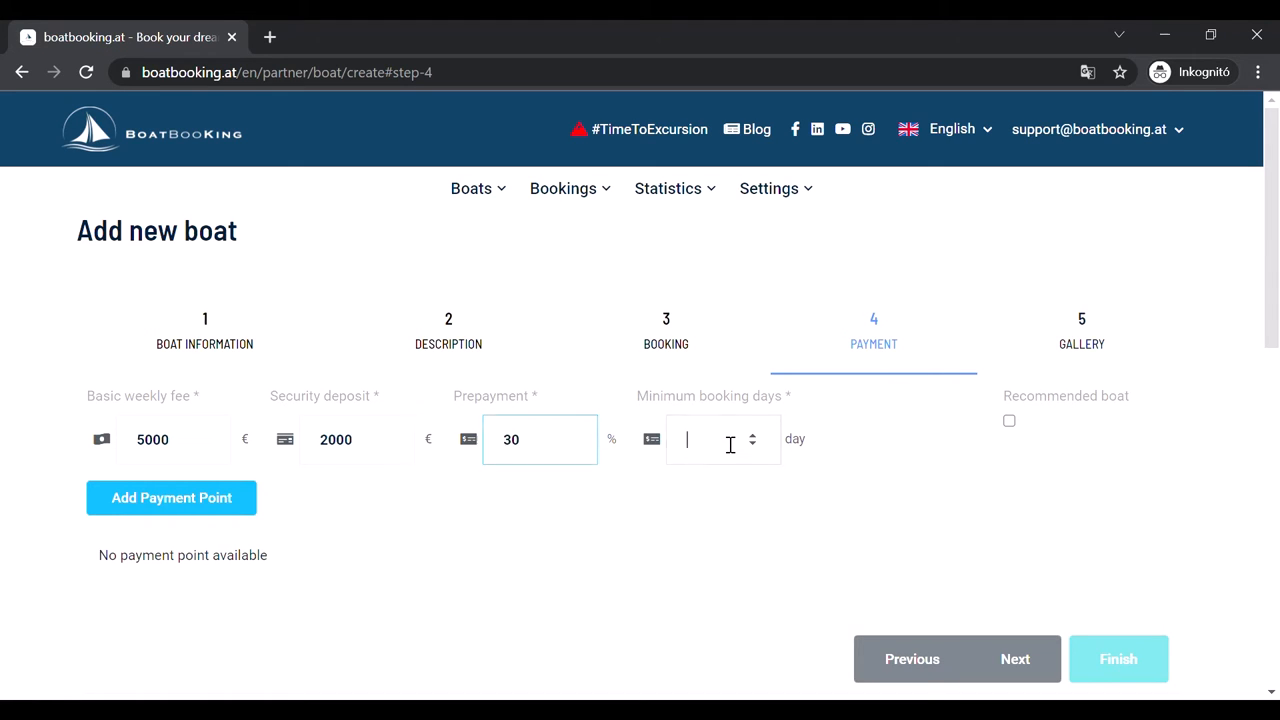
type("7")
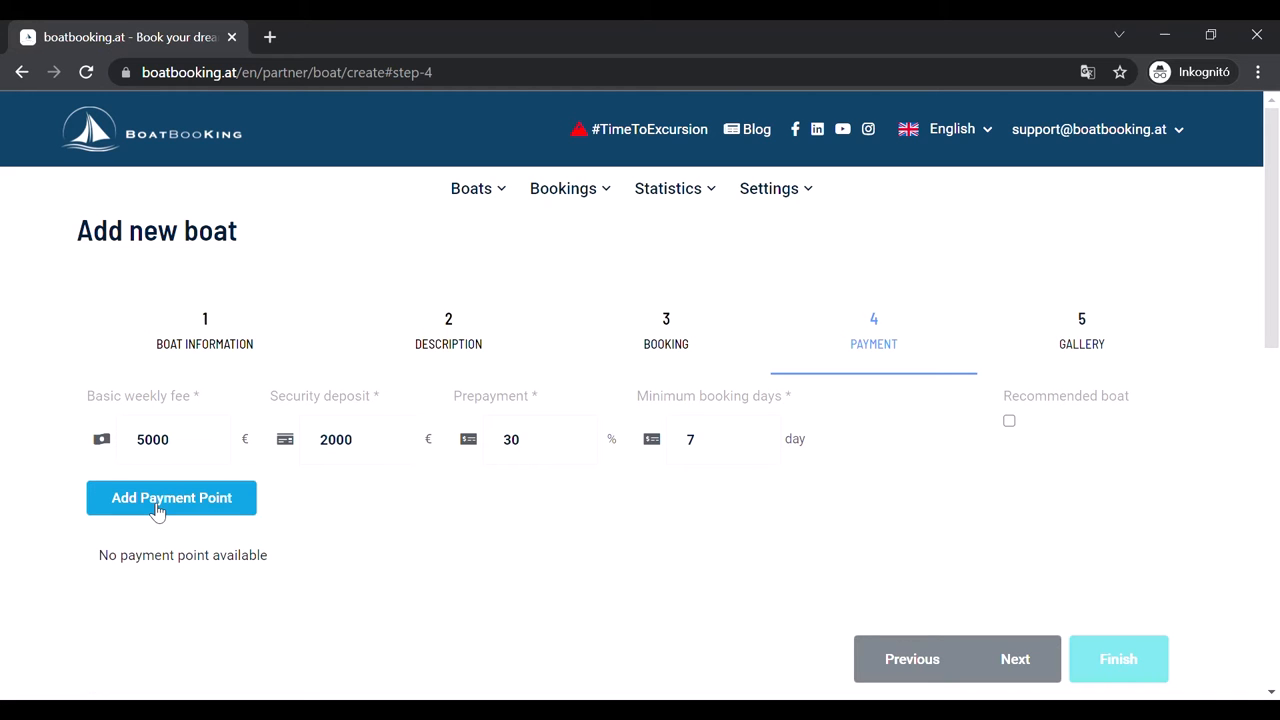
left_click(171, 498)
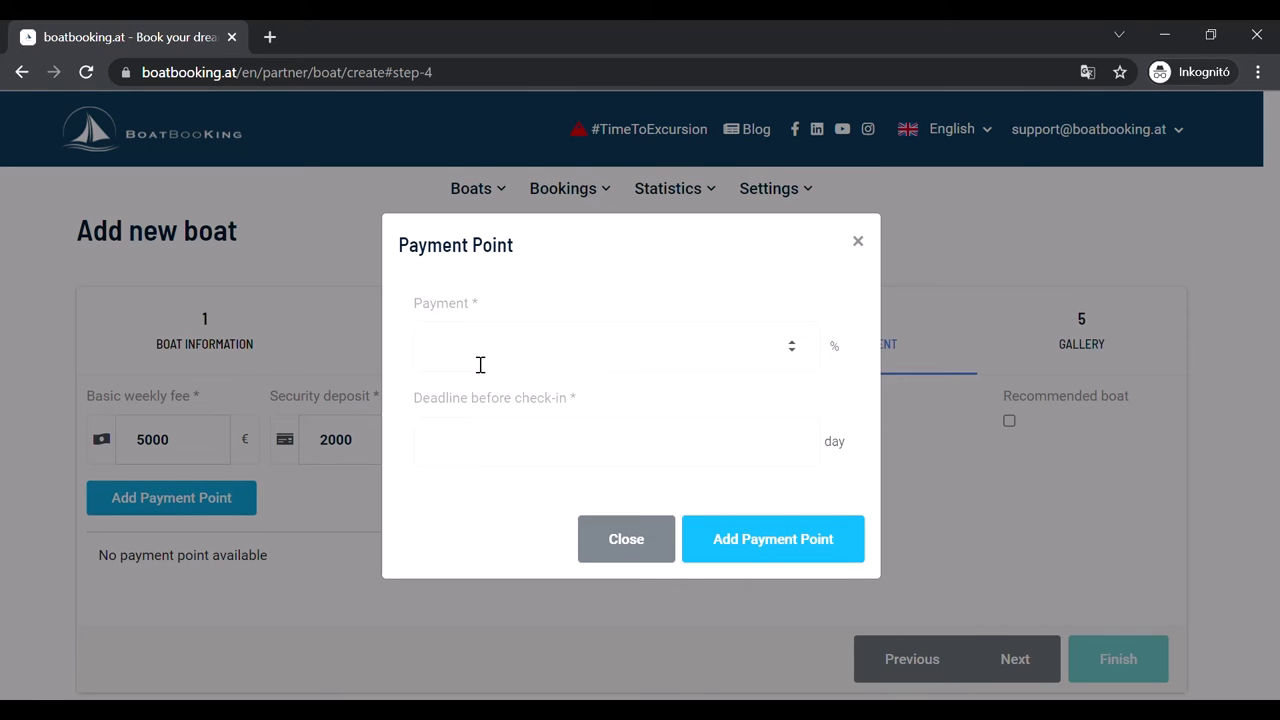
- Save a first payment point of 50% due 60 days before check-in
left_click(600, 346)
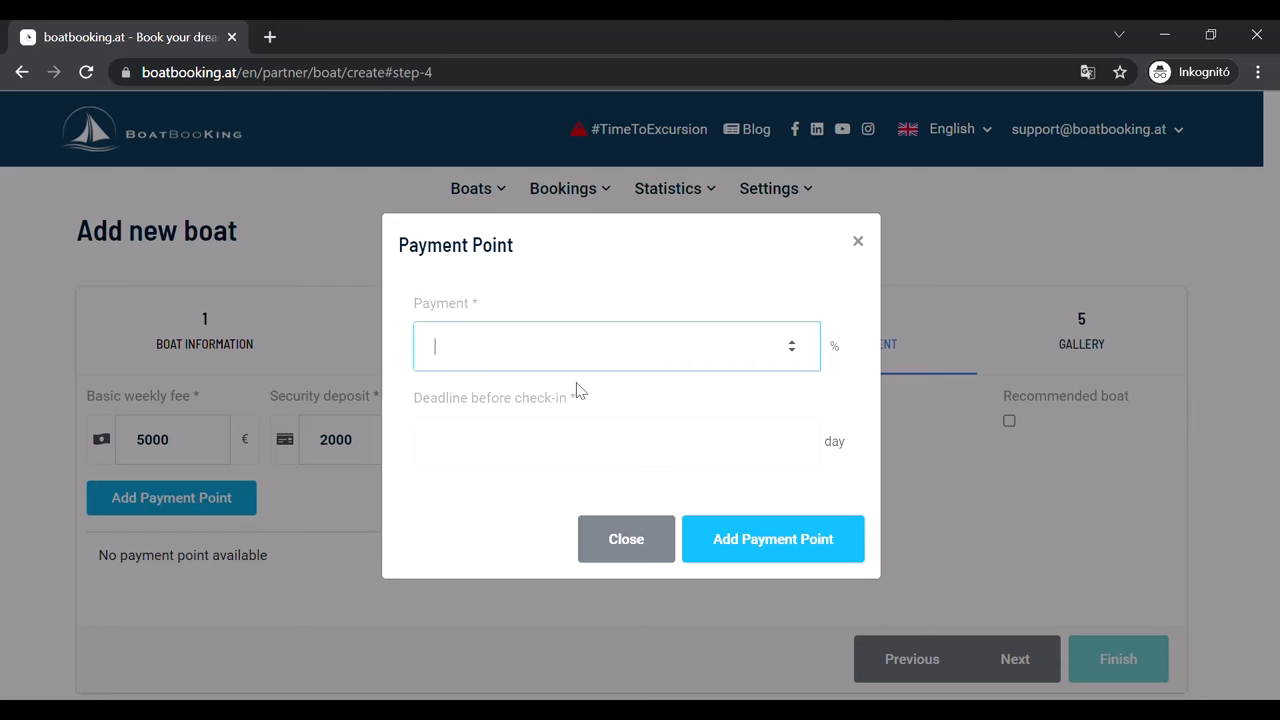
type("50")
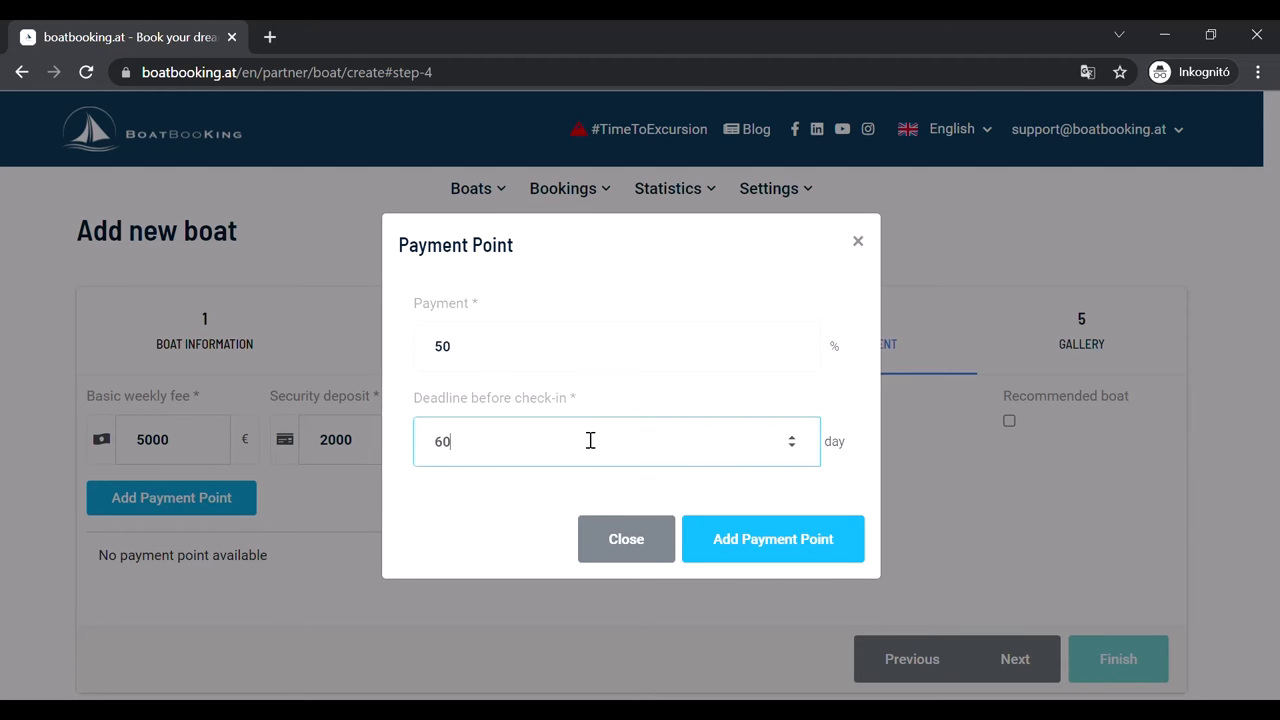
left_click(772, 538)
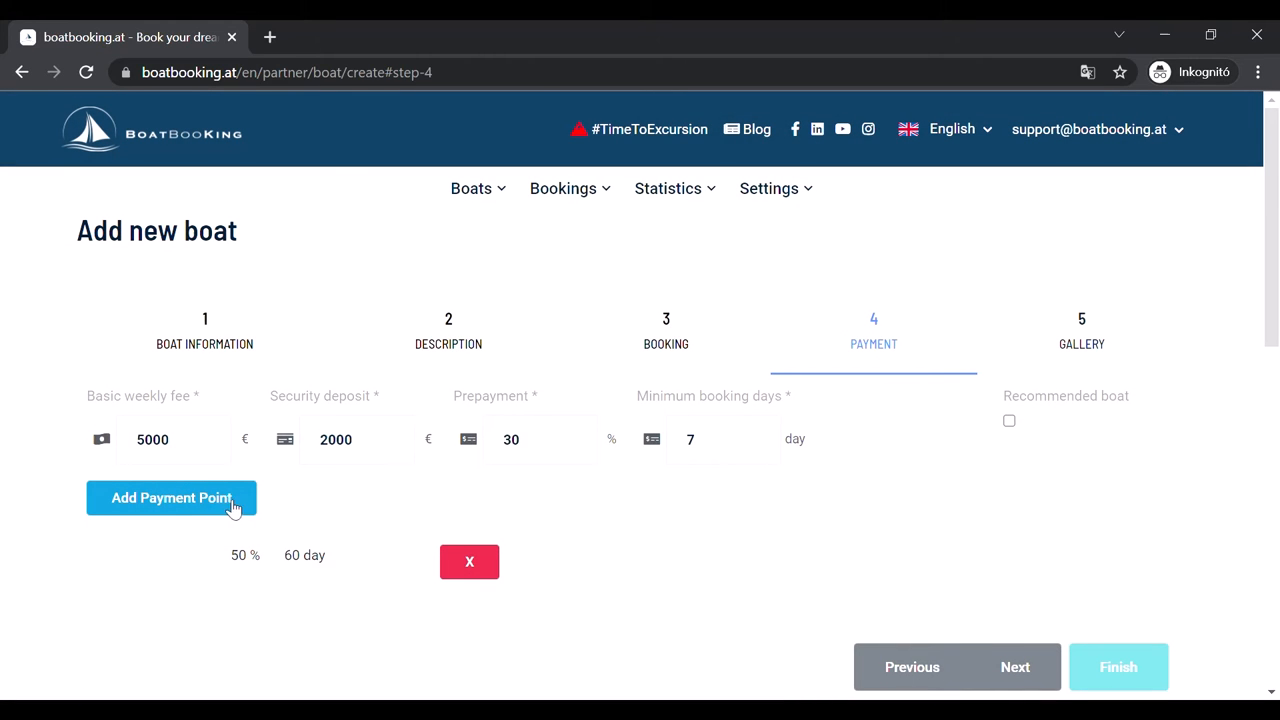
- Save a second payment point of 20% due 30 days before, then continue to the gallery
left_click(171, 497)
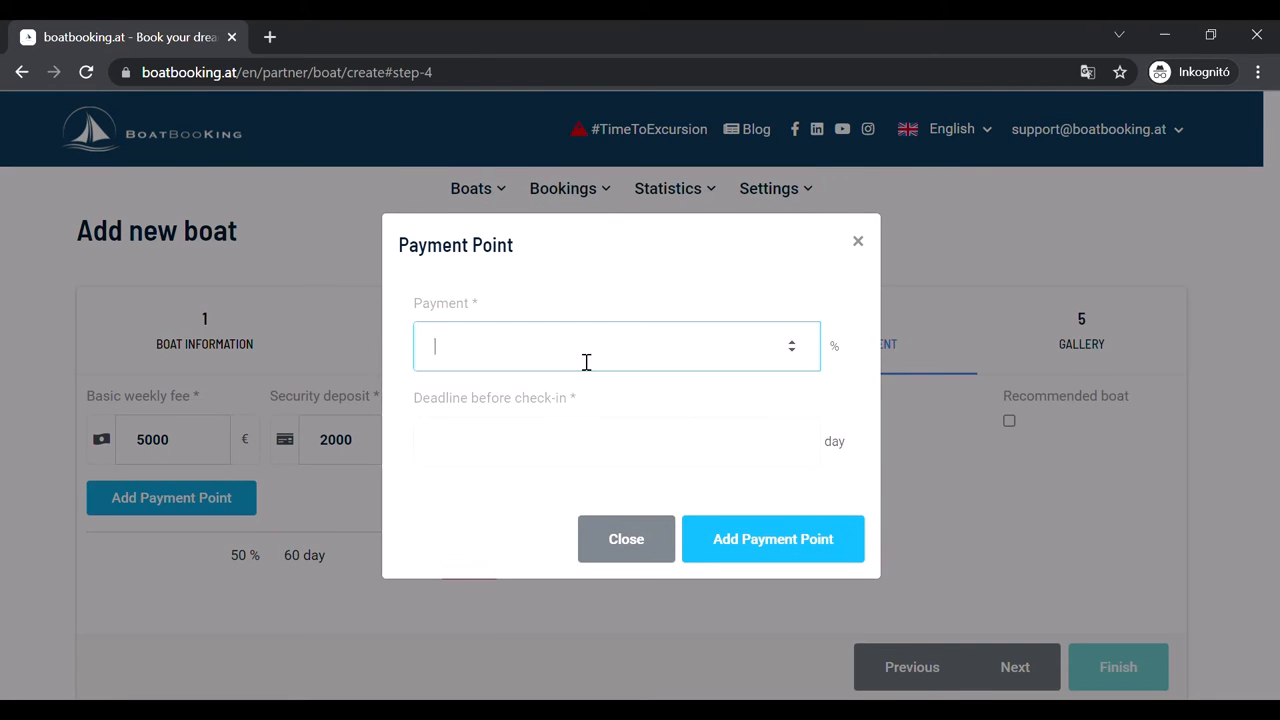
type("20")
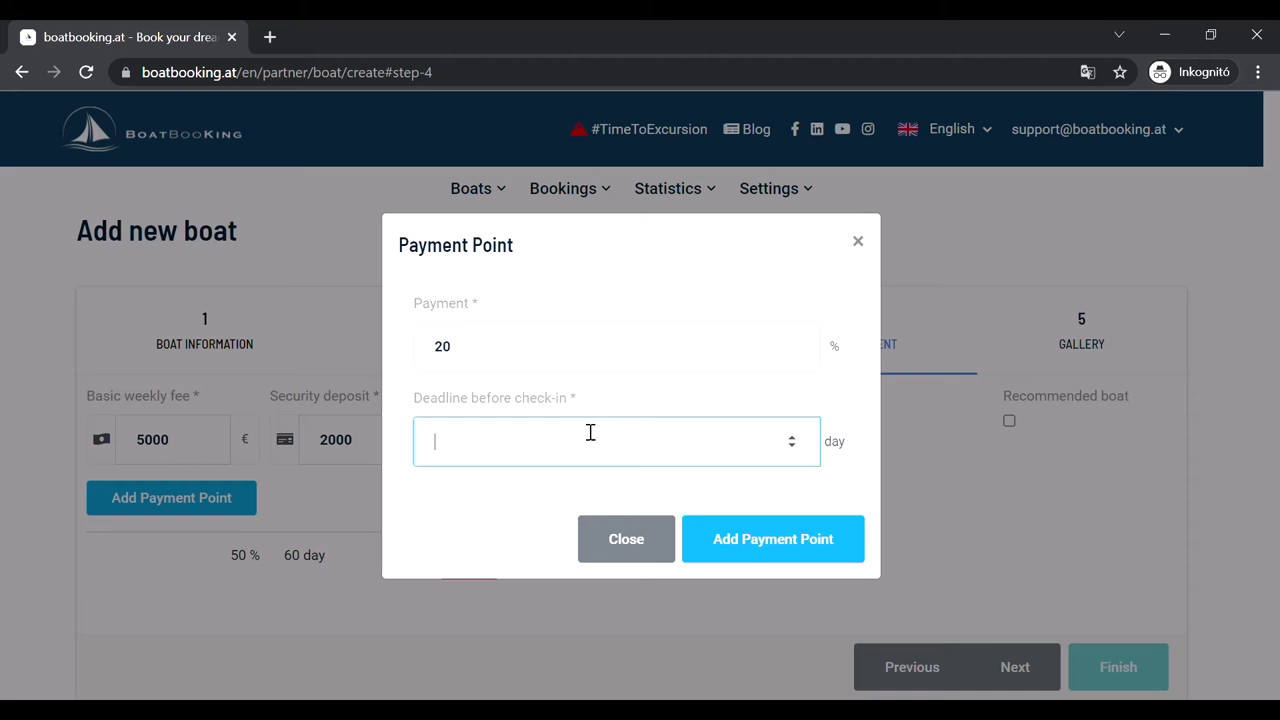
left_click(772, 539)
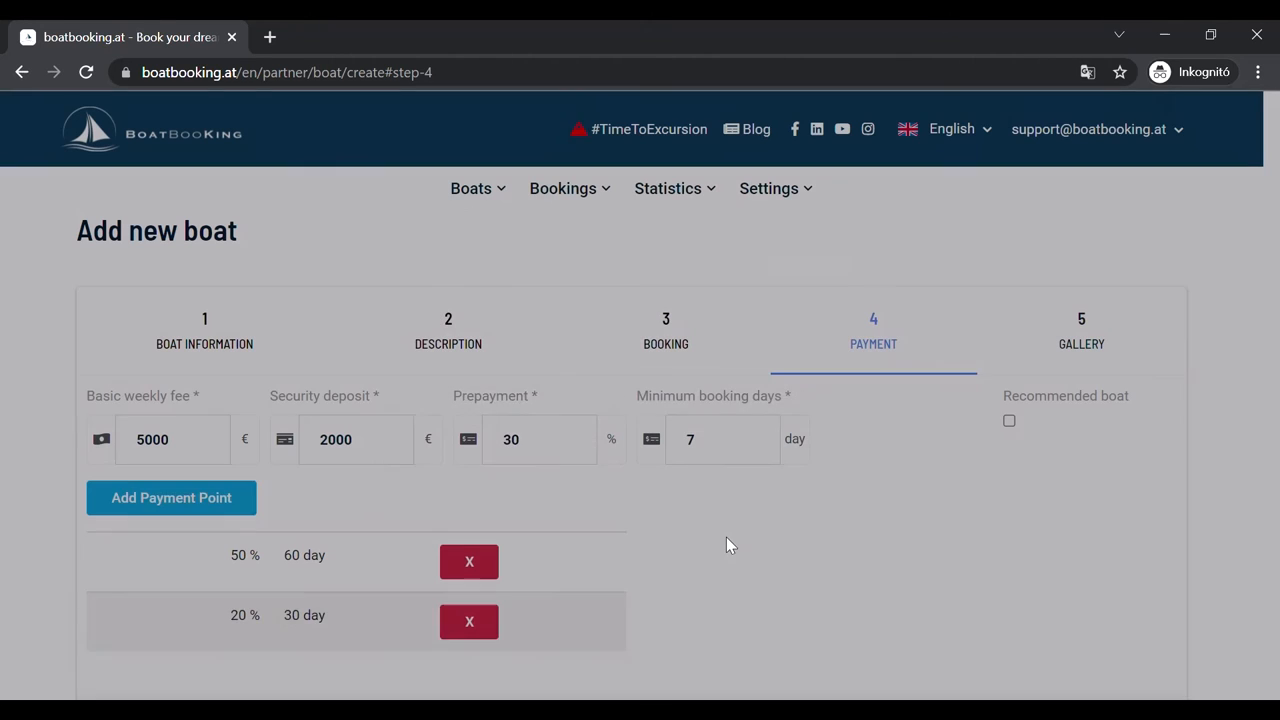
scroll("down", 3)
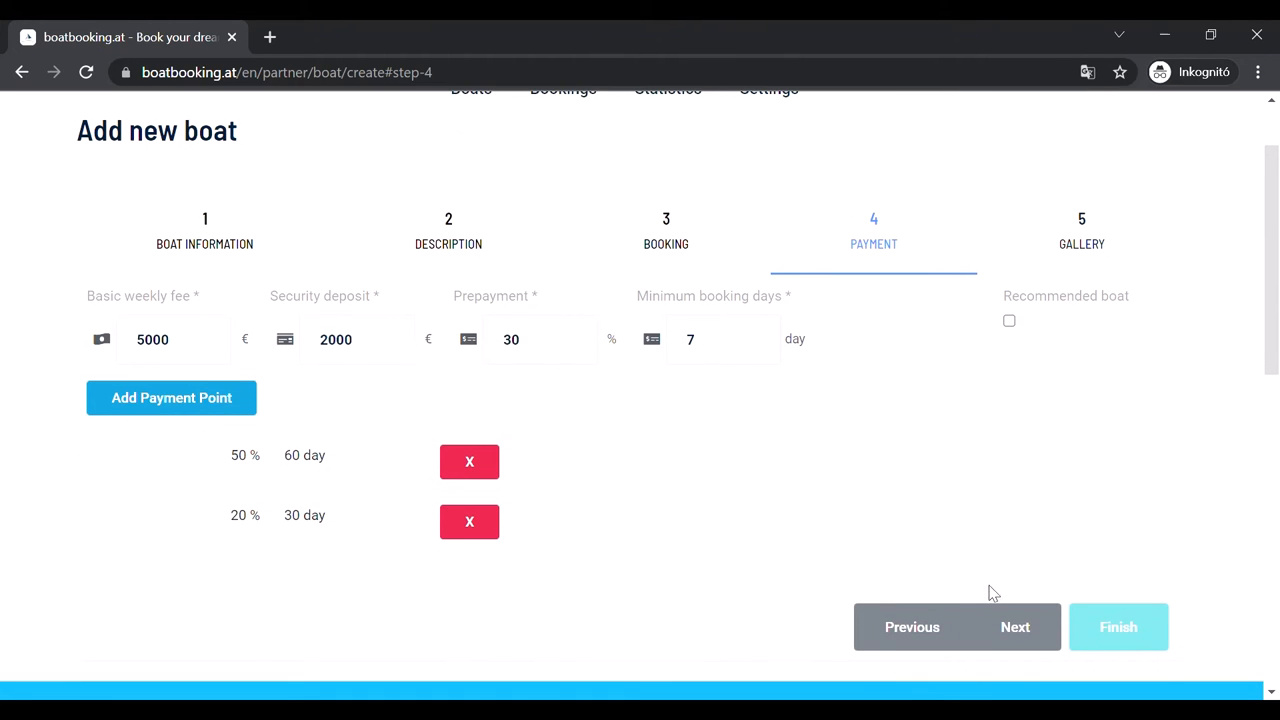
left_click(1015, 627)
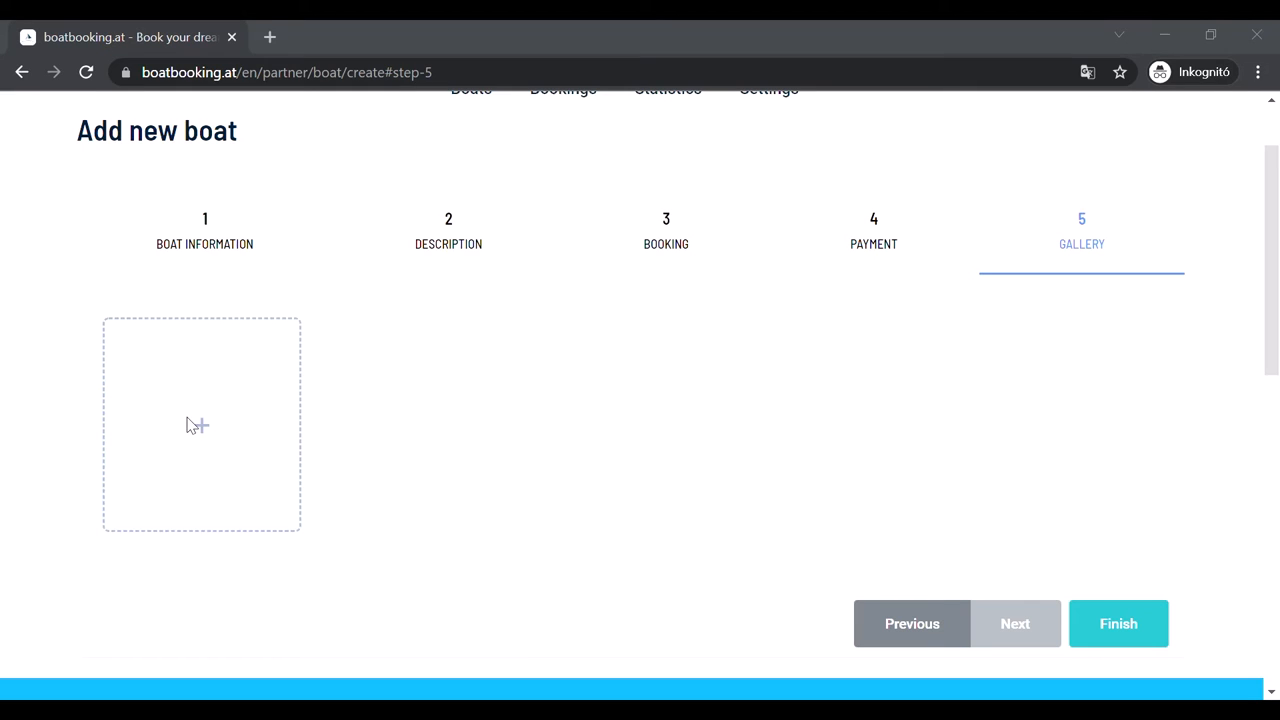
mouse_move(252, 224)
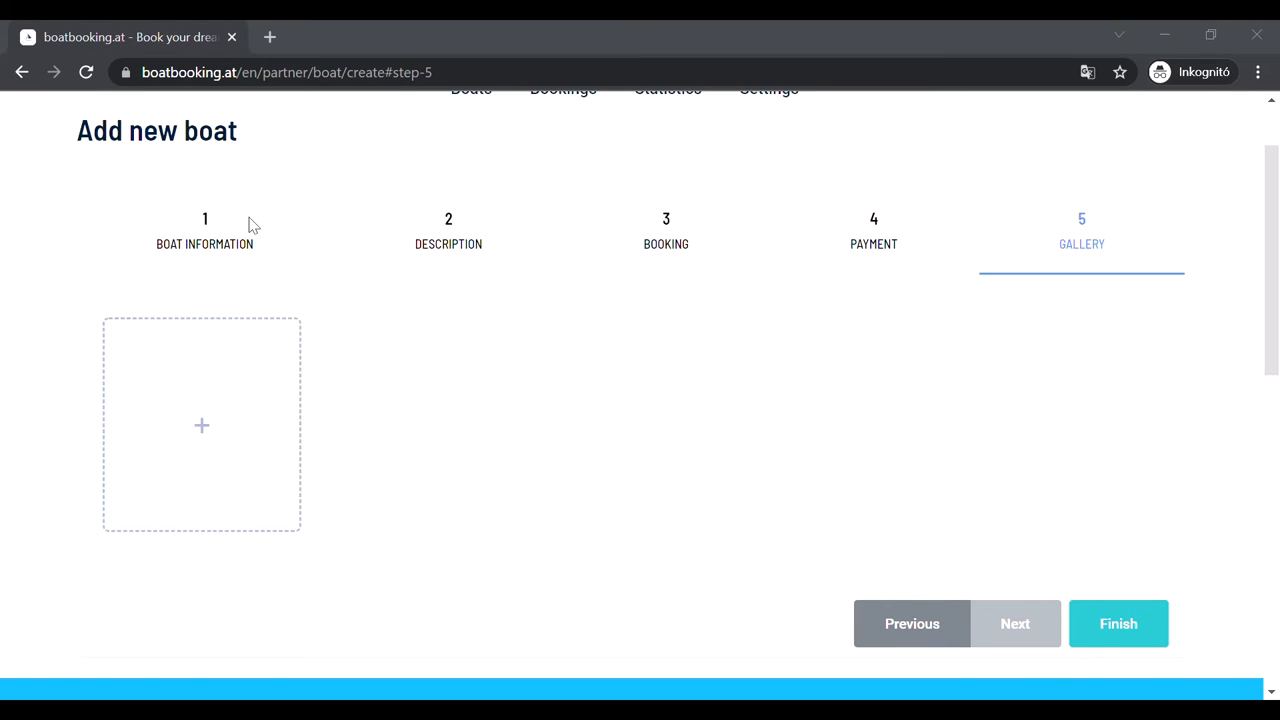
- Upload the boat's layout JPG image to the gallery
left_click(201, 425)
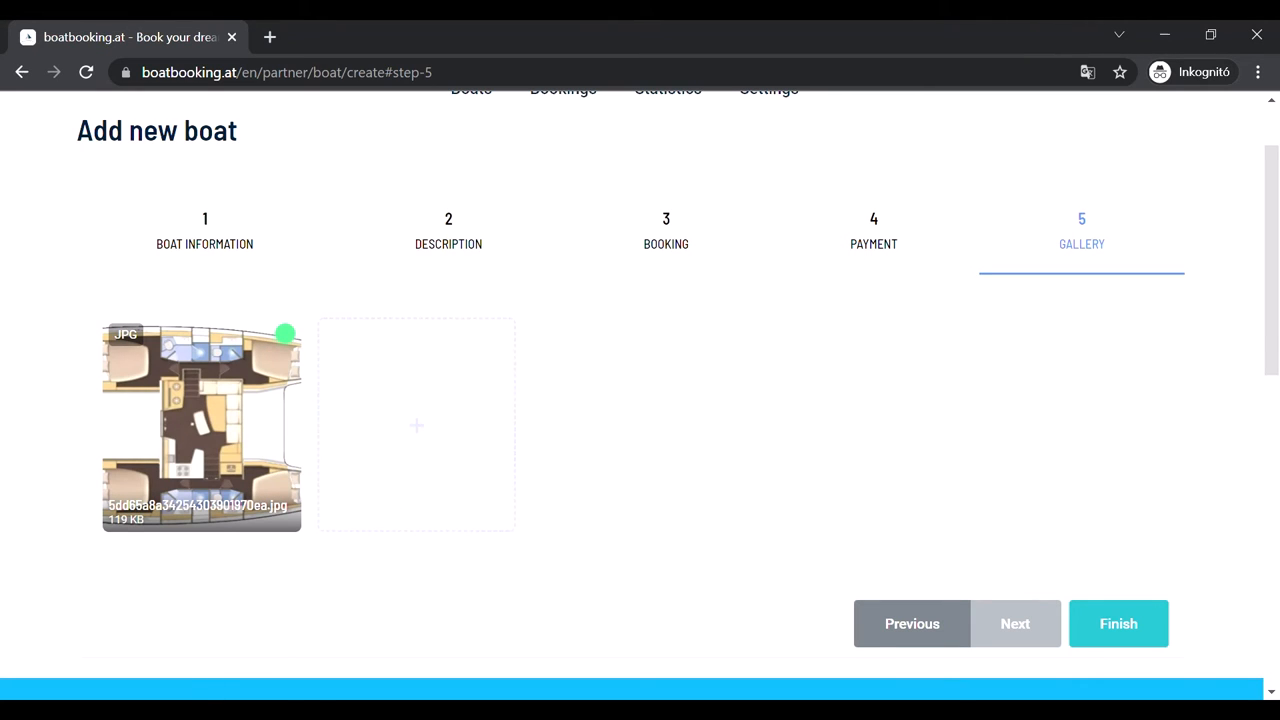
mouse_move(583, 280)
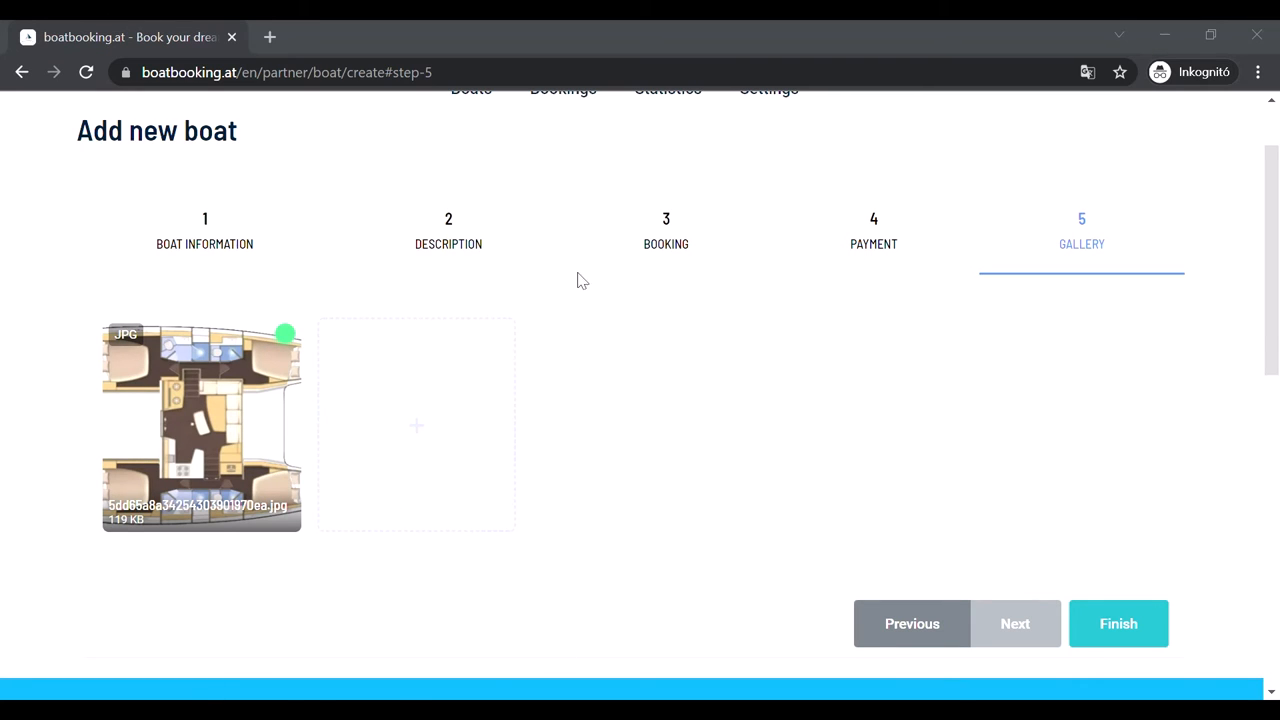
mouse_move(500, 273)
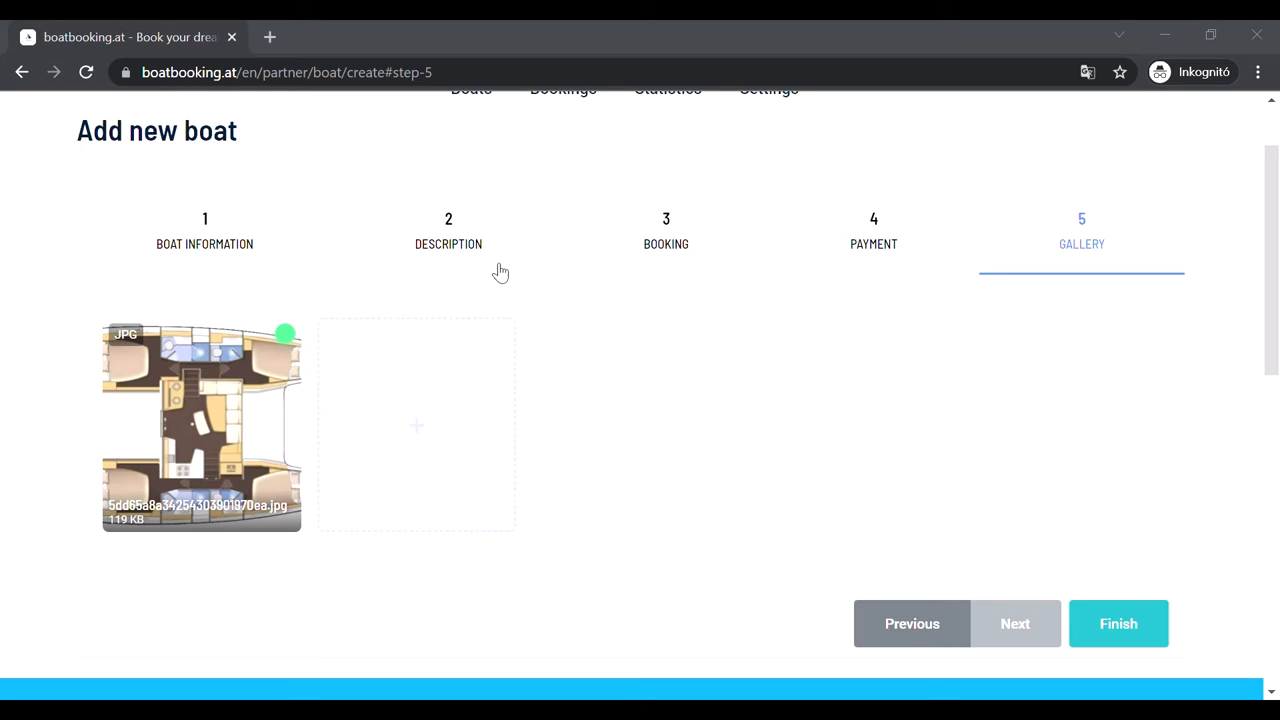
mouse_move(793, 267)
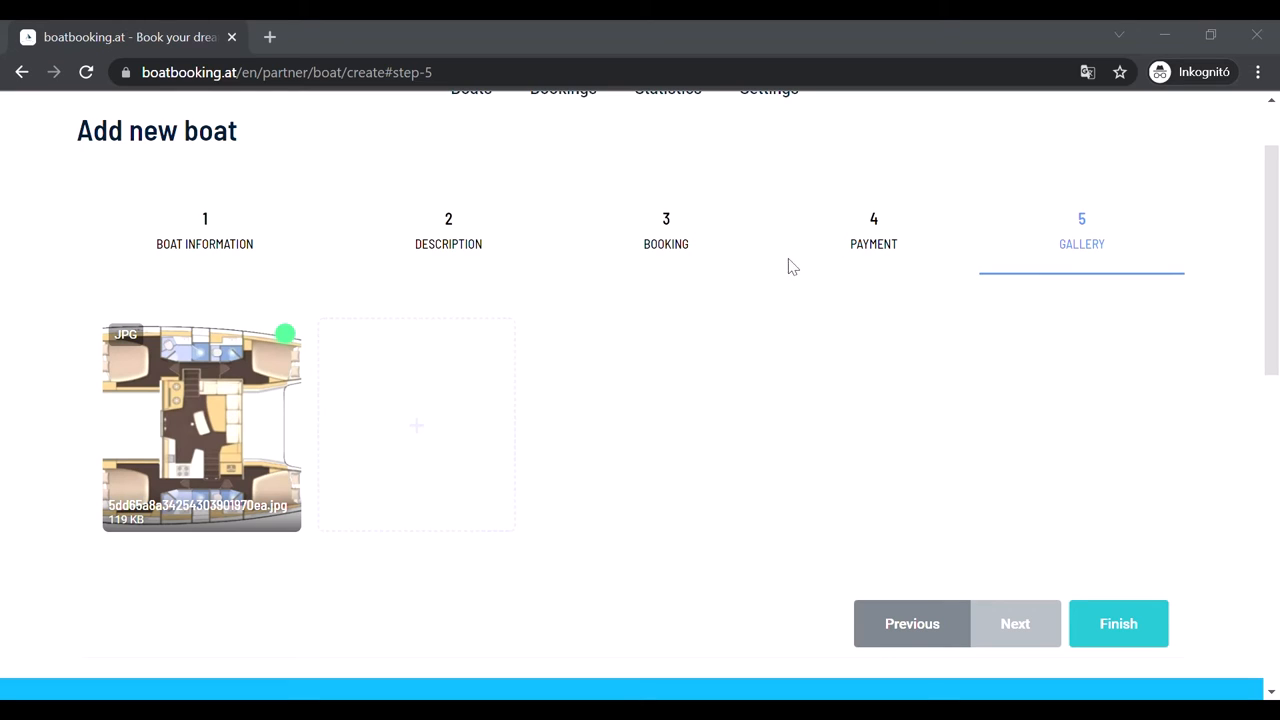
mouse_move(360, 385)
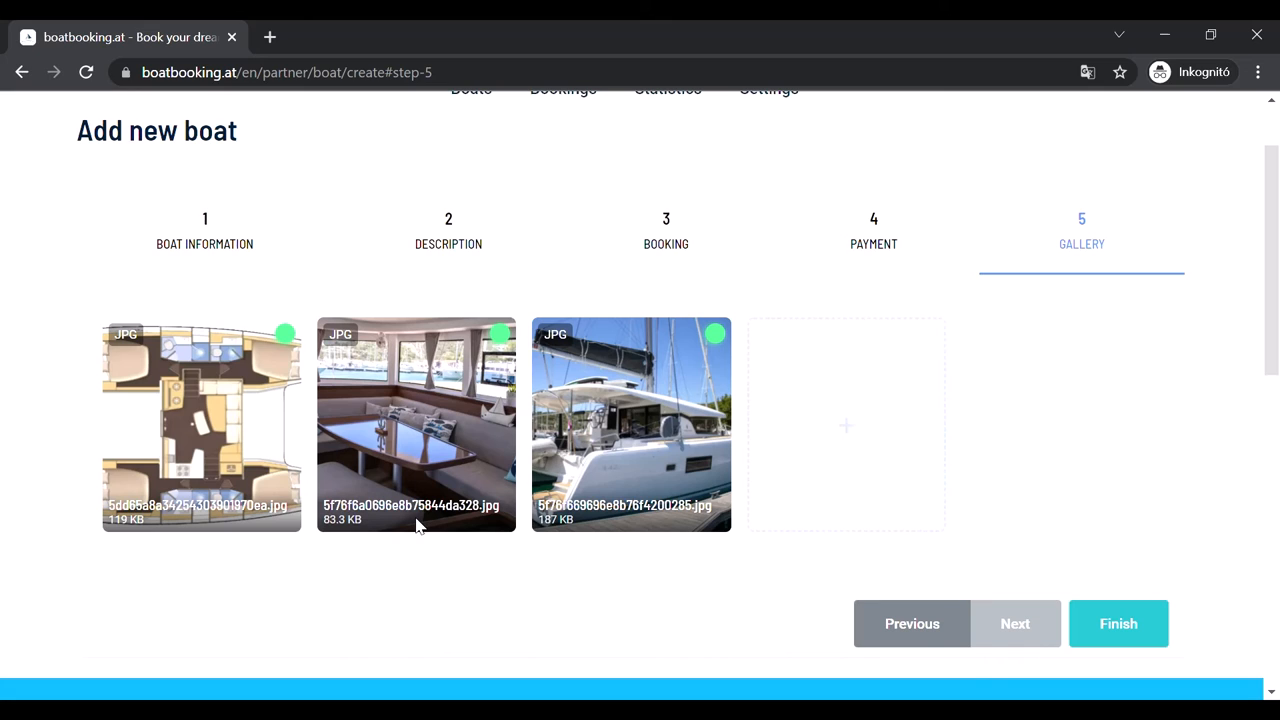
mouse_move(700, 340)
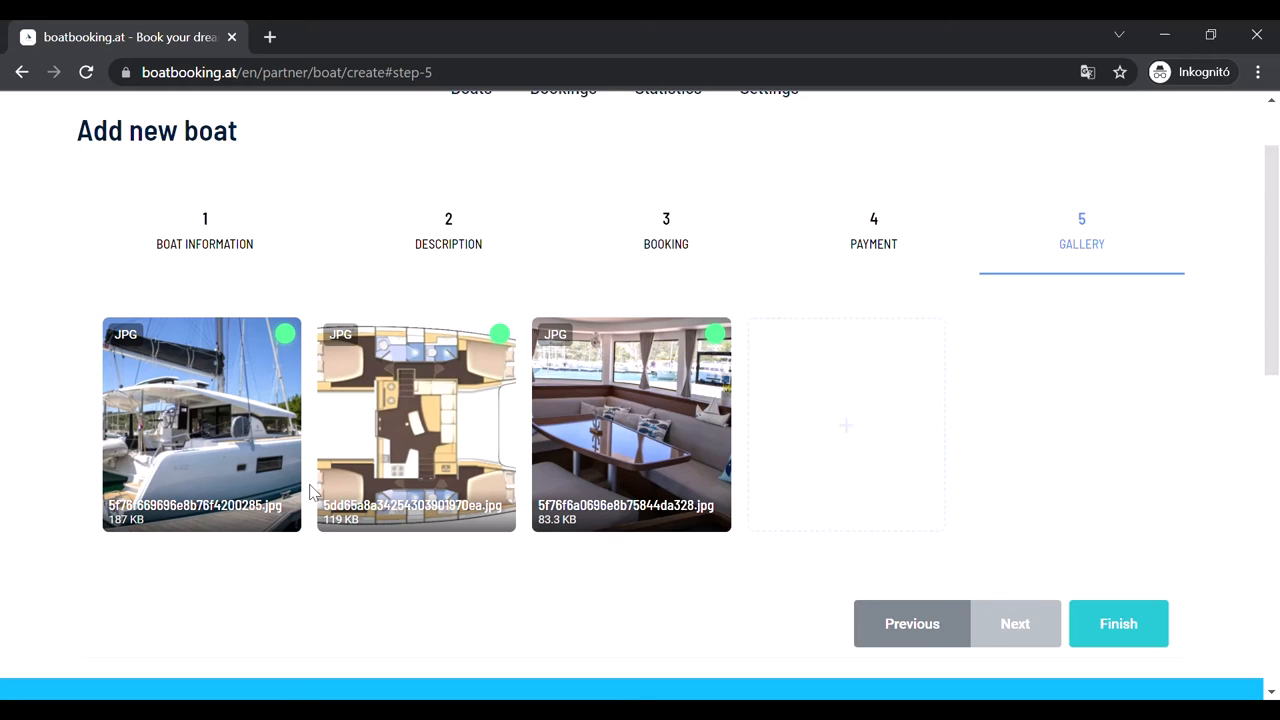
mouse_move(738, 474)
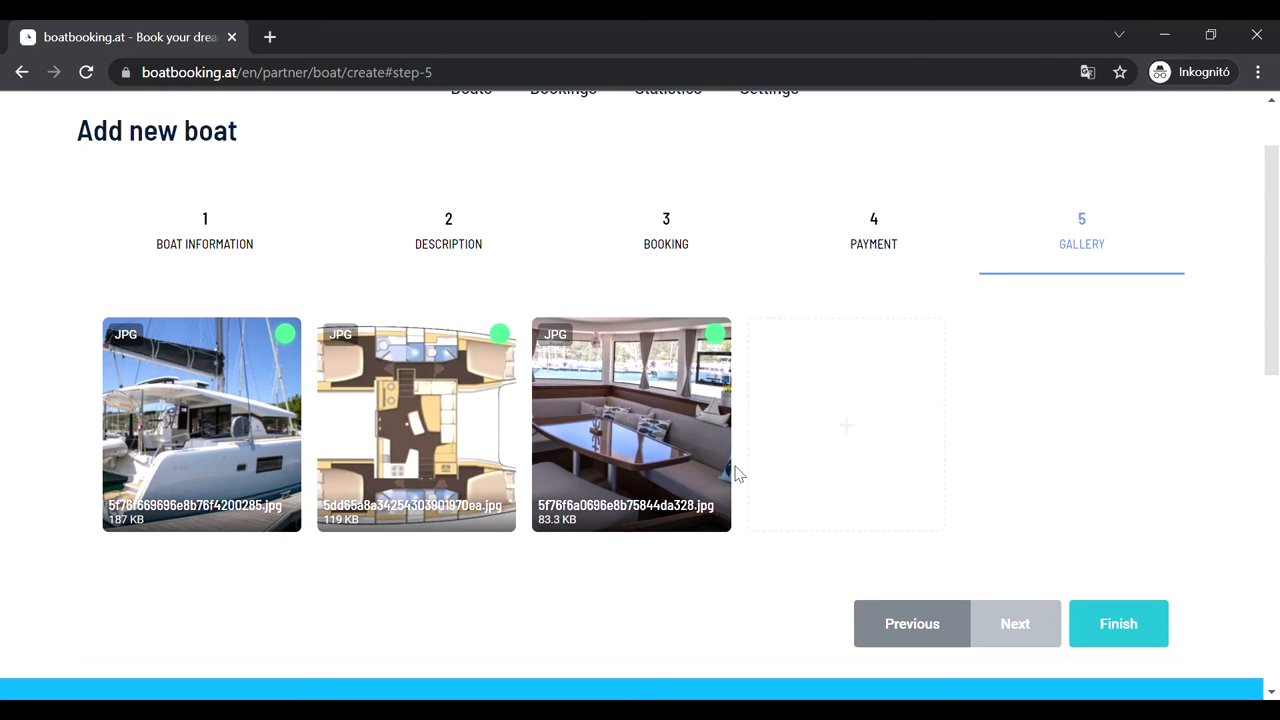
mouse_move(1118, 623)
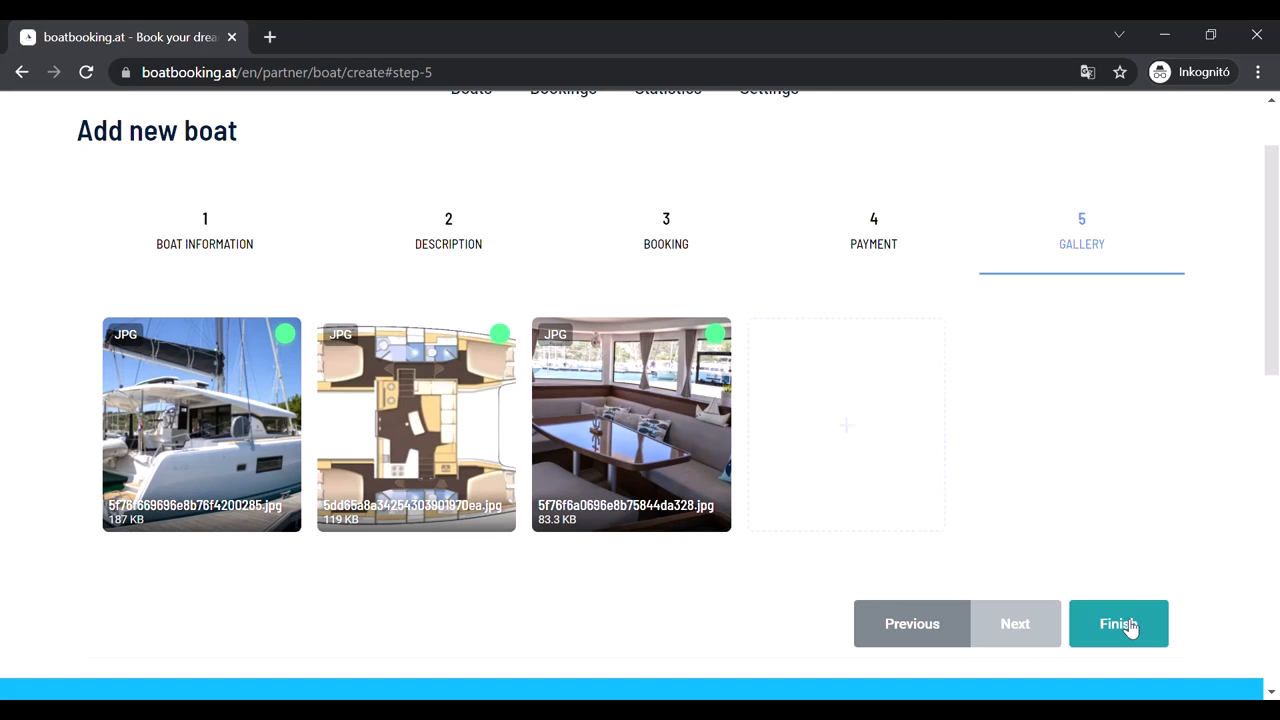
- Finish the listing so Best Boat appears in the partner's boat list
left_click(1118, 623)
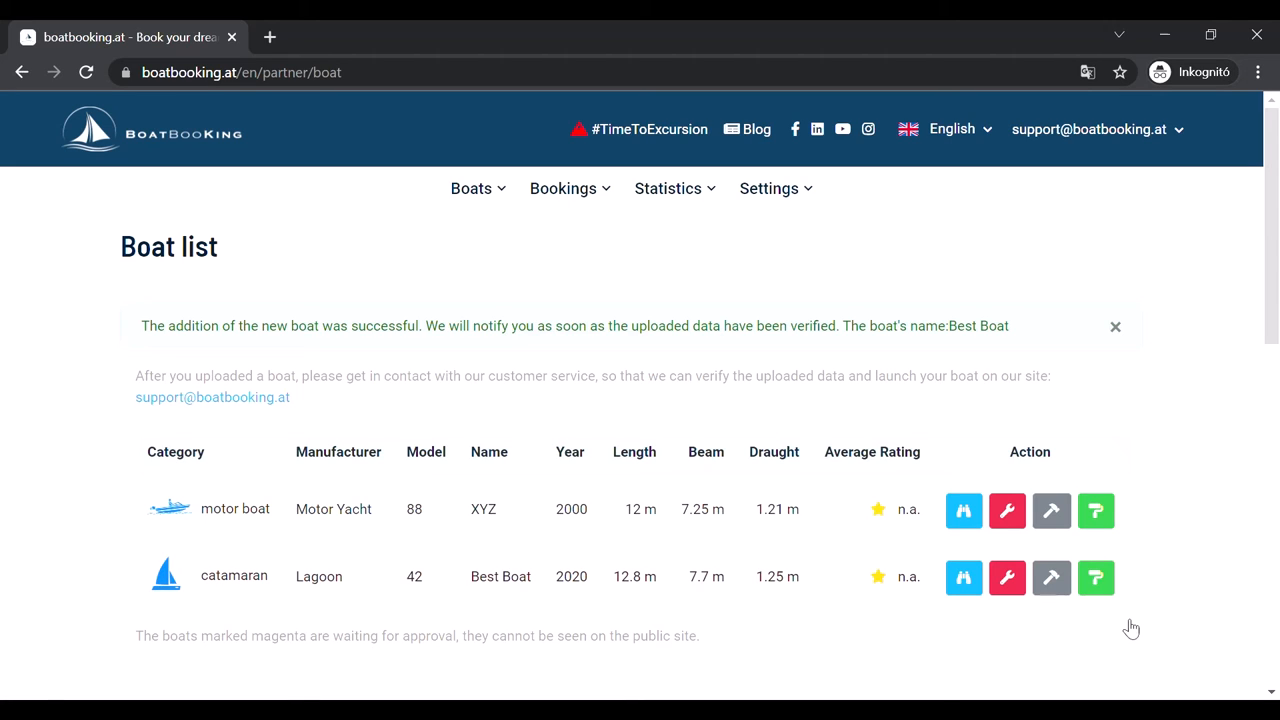
mouse_move(165, 580)
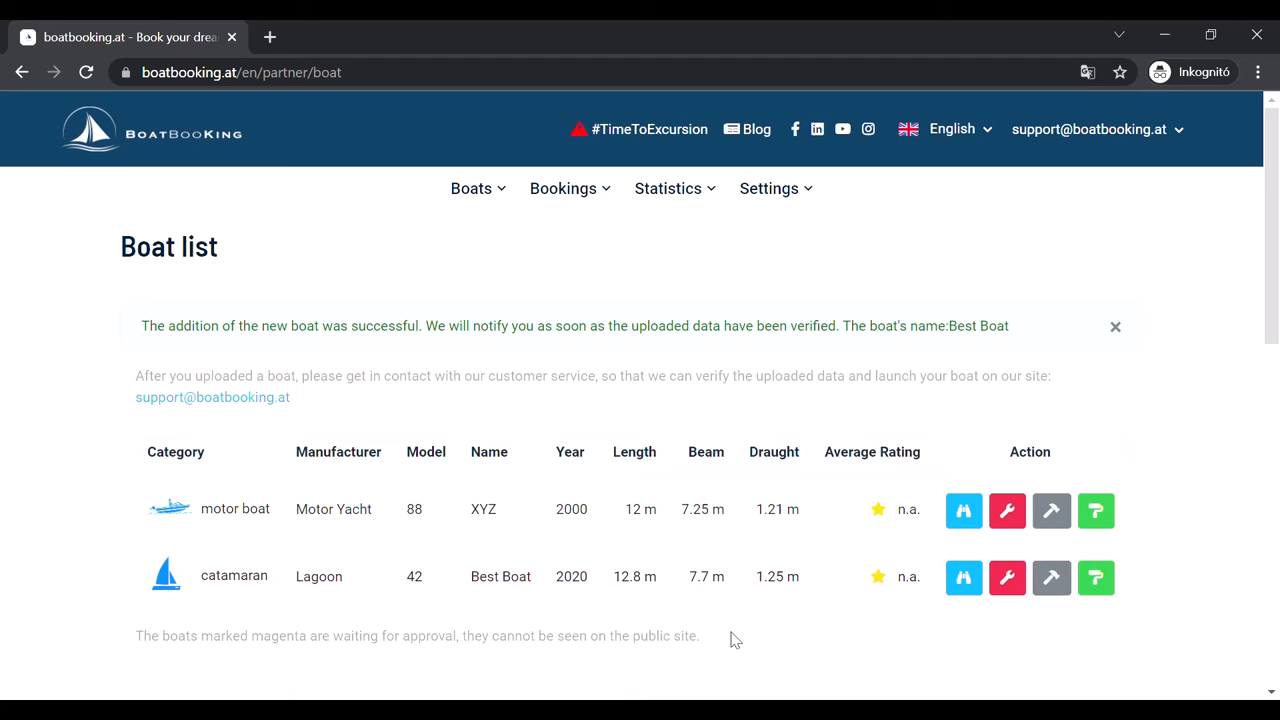
mouse_move(884, 641)
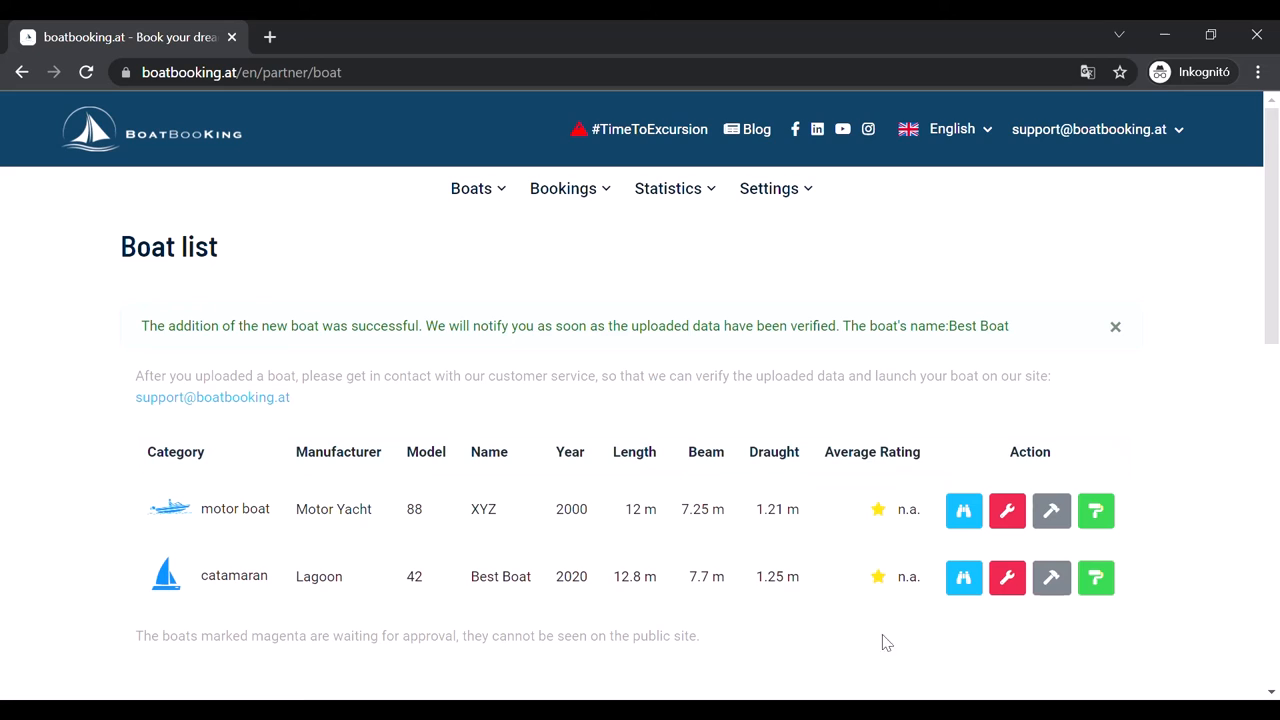
mouse_move(963, 577)
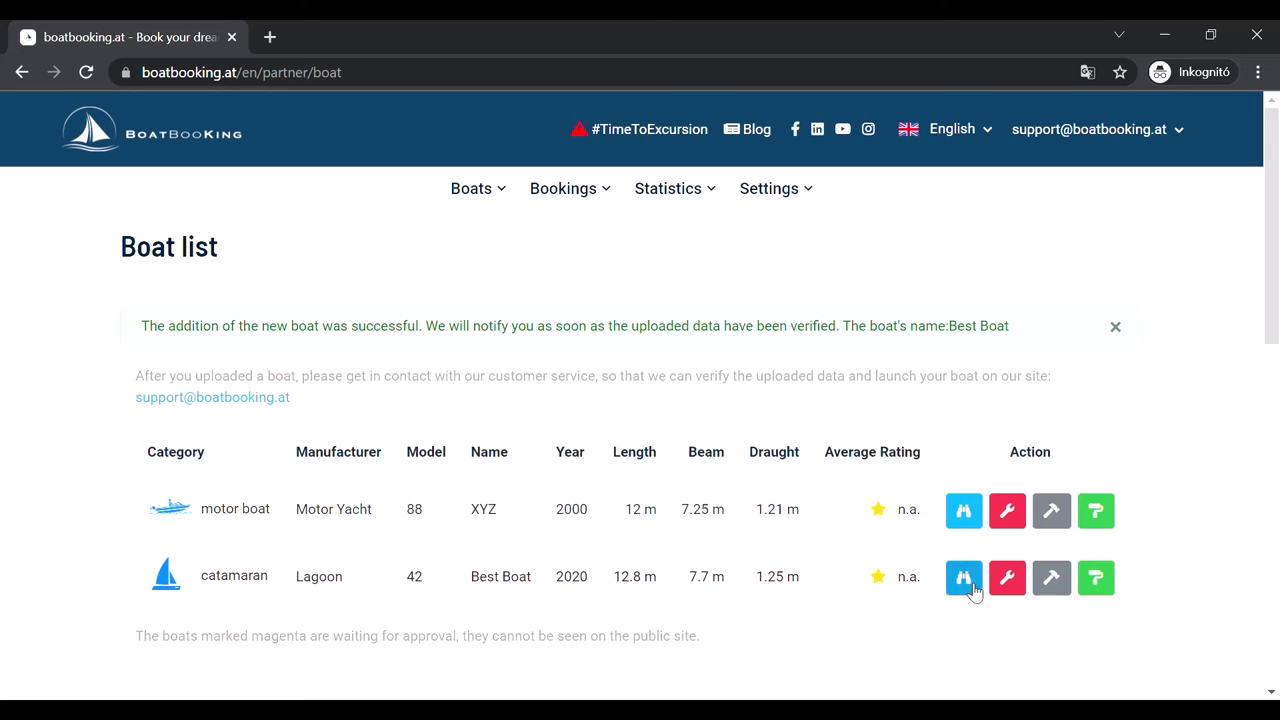
left_click(963, 577)
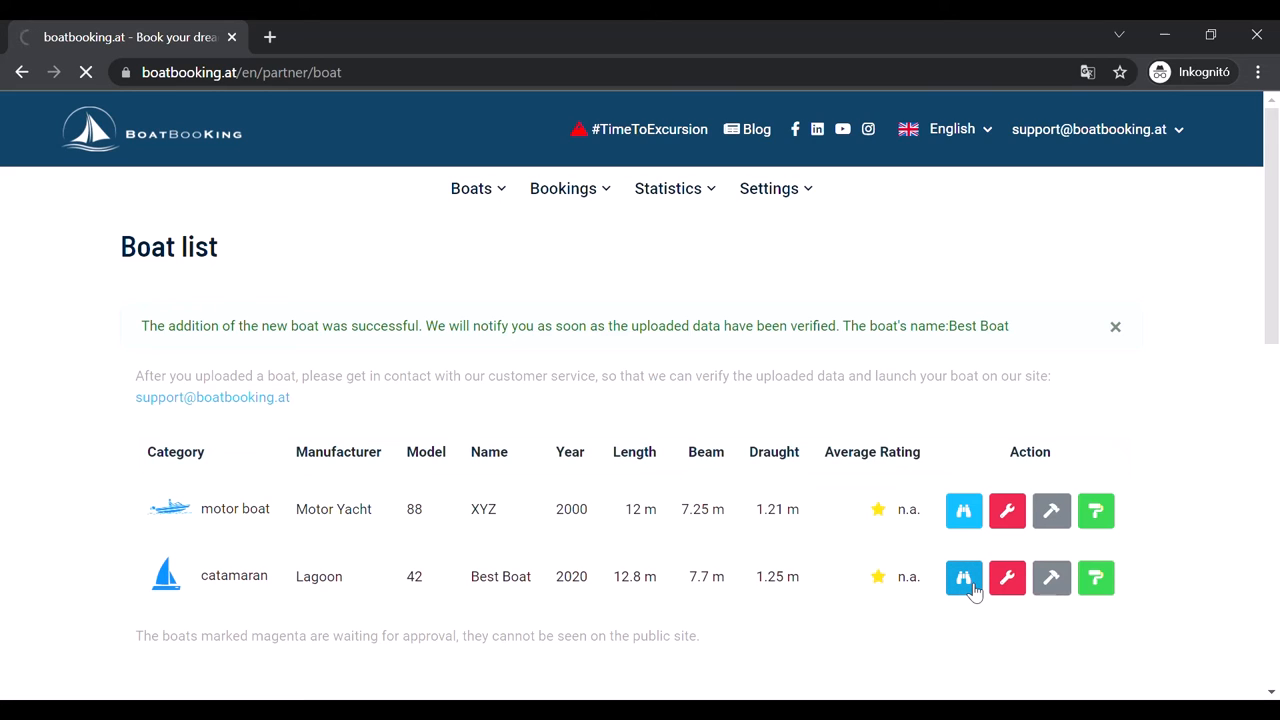
left_click(963, 577)
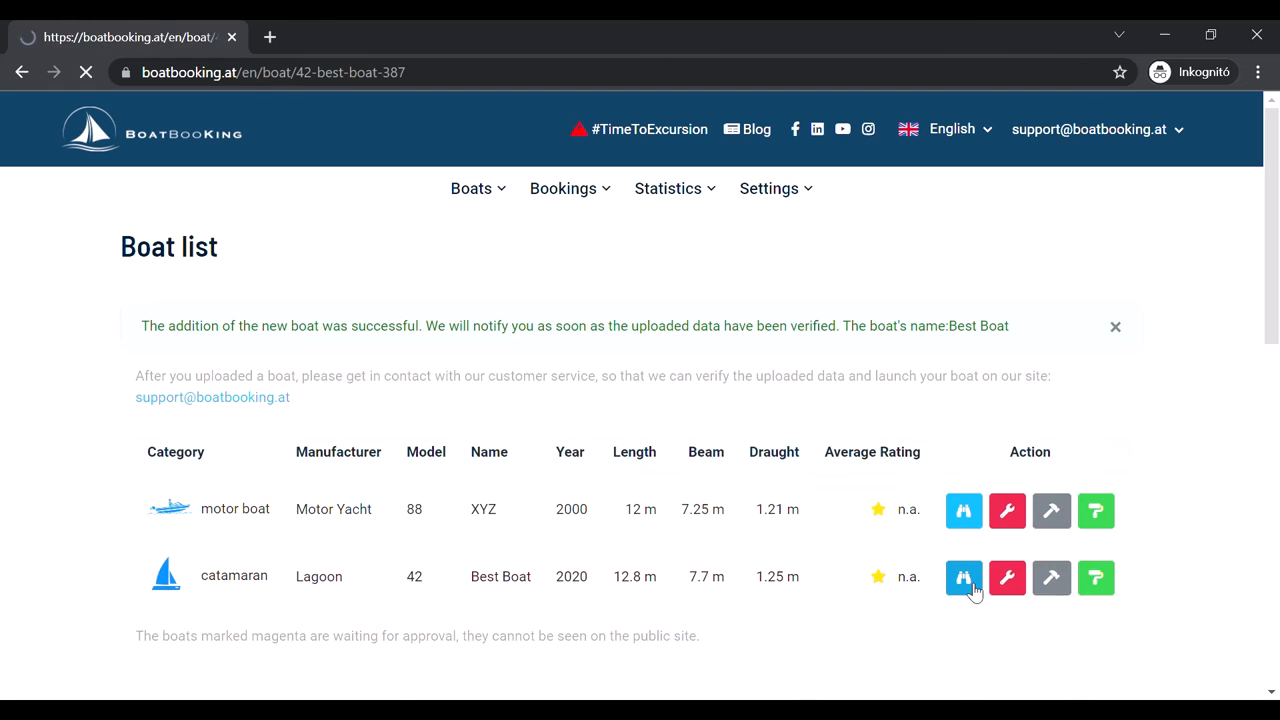
left_click(963, 577)
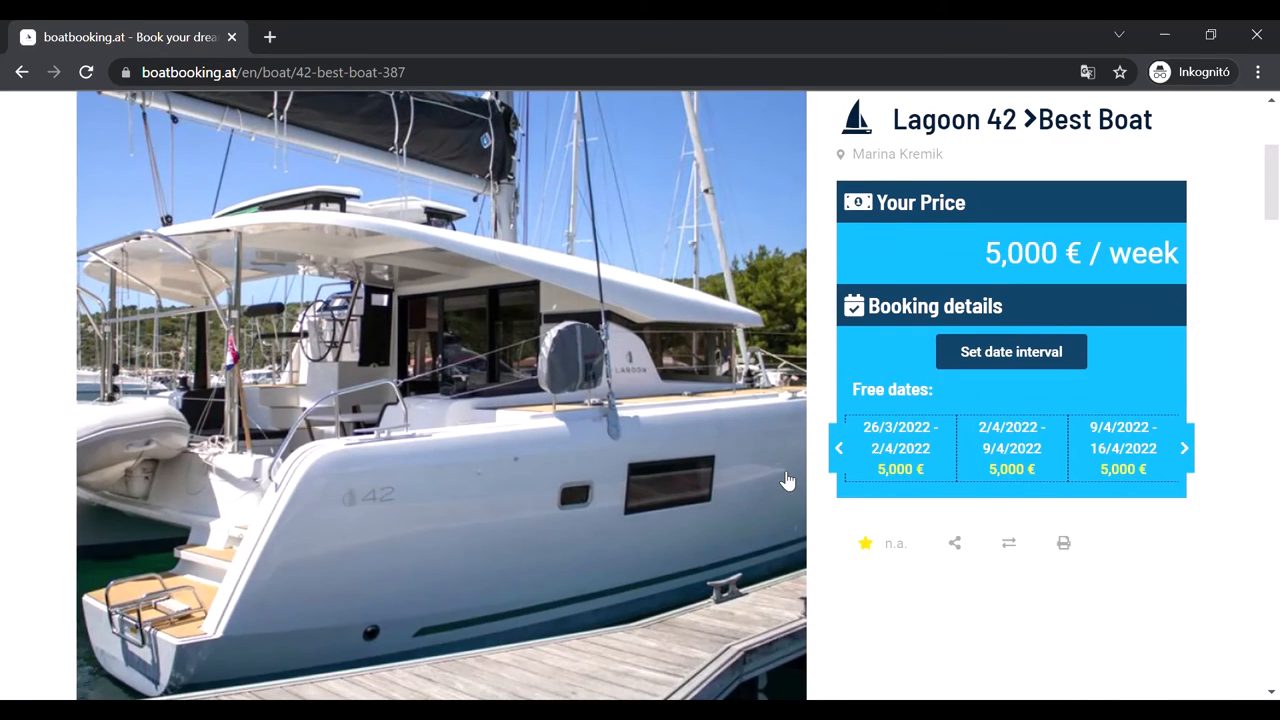
scroll("down", 3)
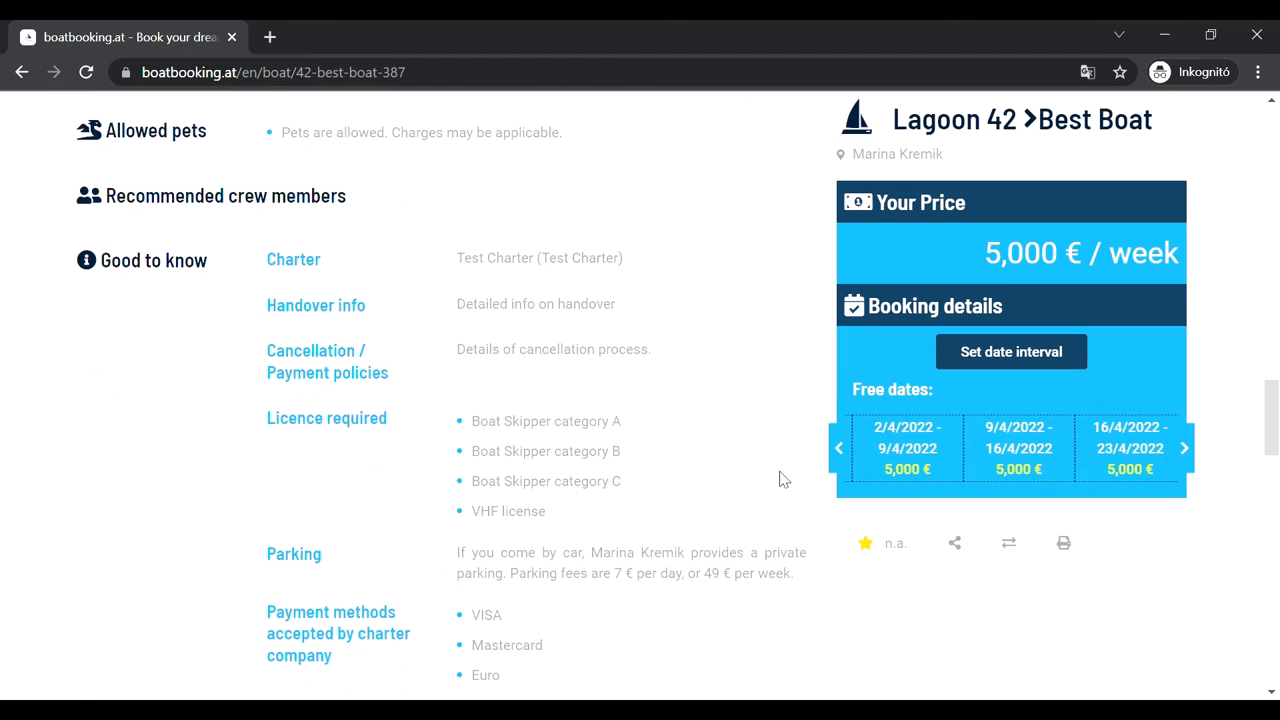
scroll("up", 3)
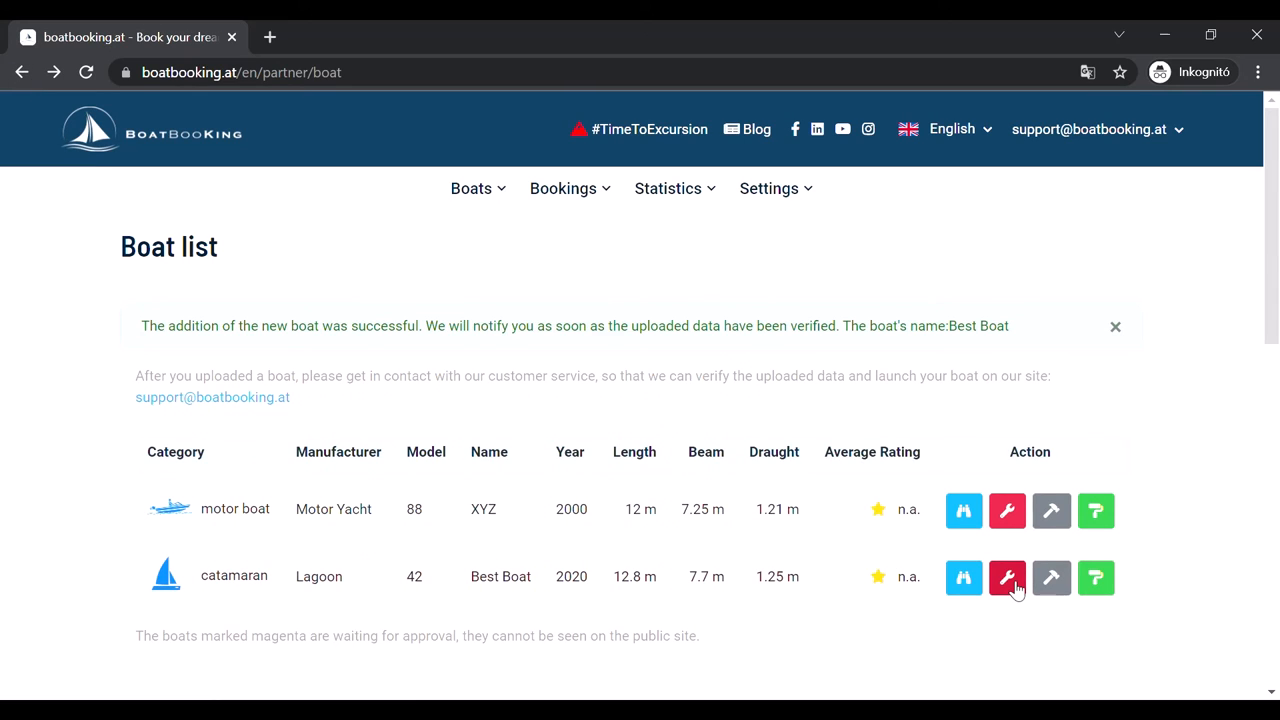
- Open Best Boat's datasheet for editing and turn on re-translation of the descriptions
left_click(1007, 577)
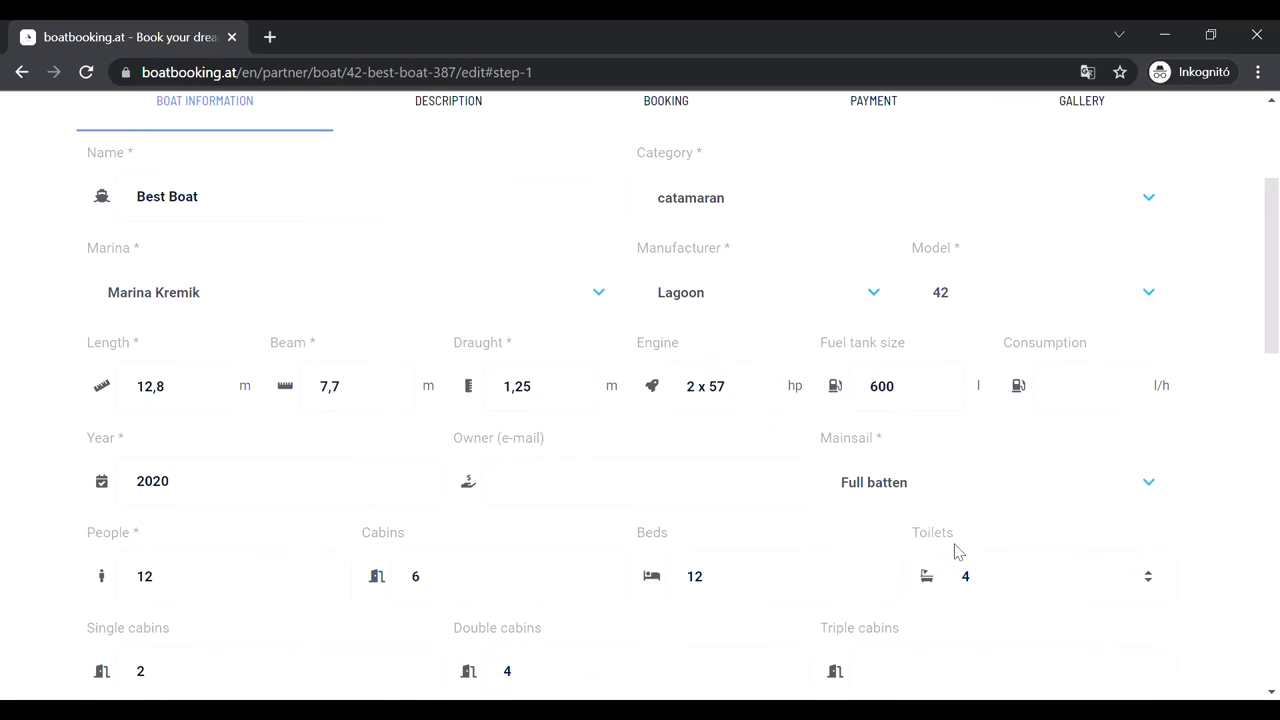
scroll("down", 3)
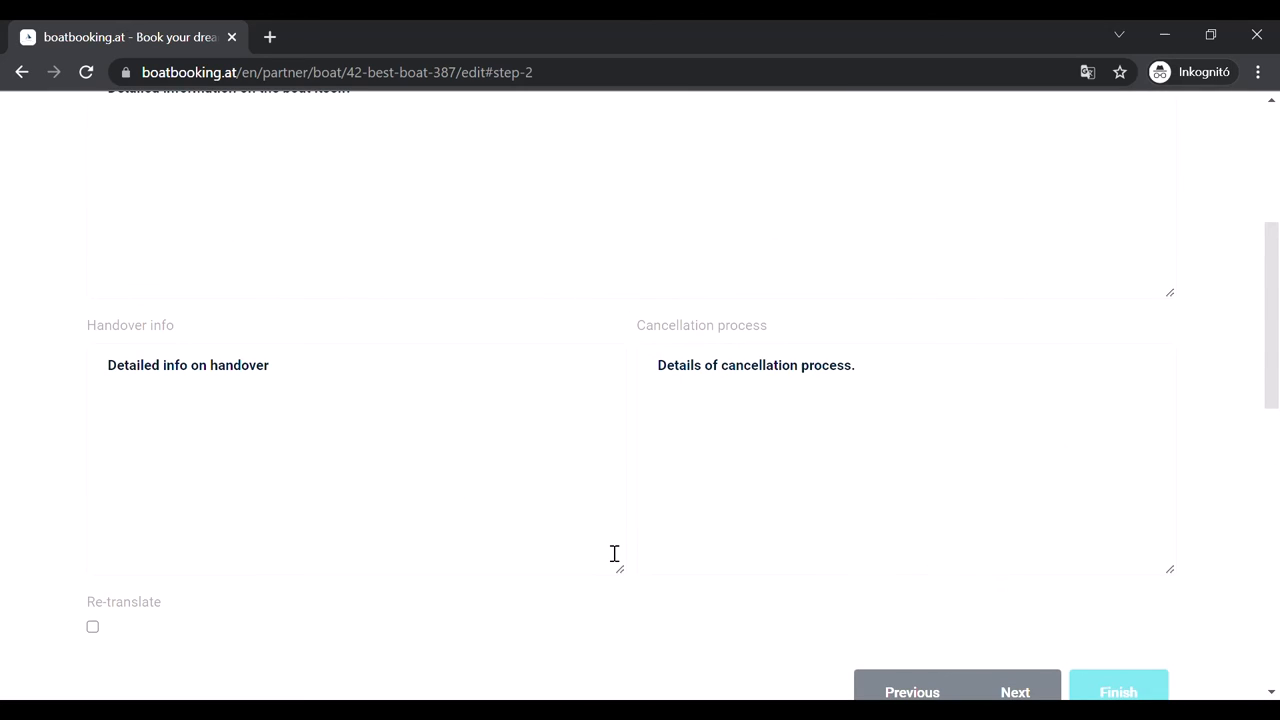
scroll("up", 3)
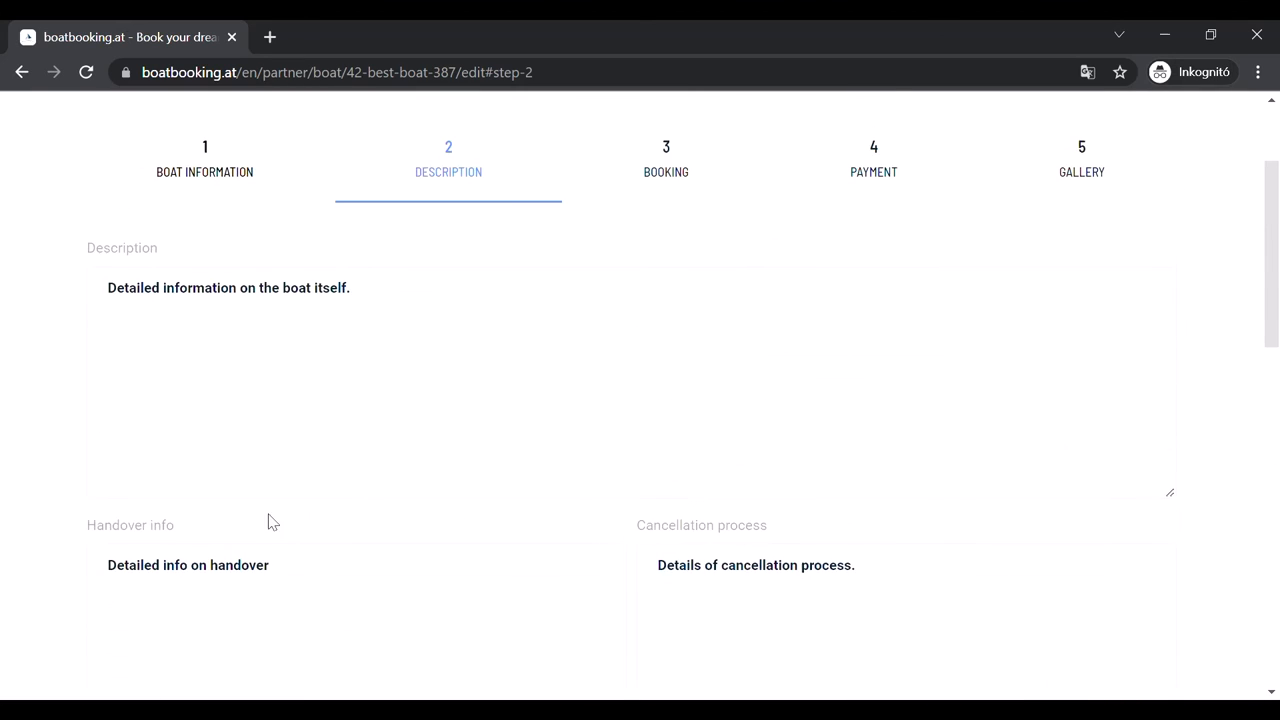
scroll("down", 3)
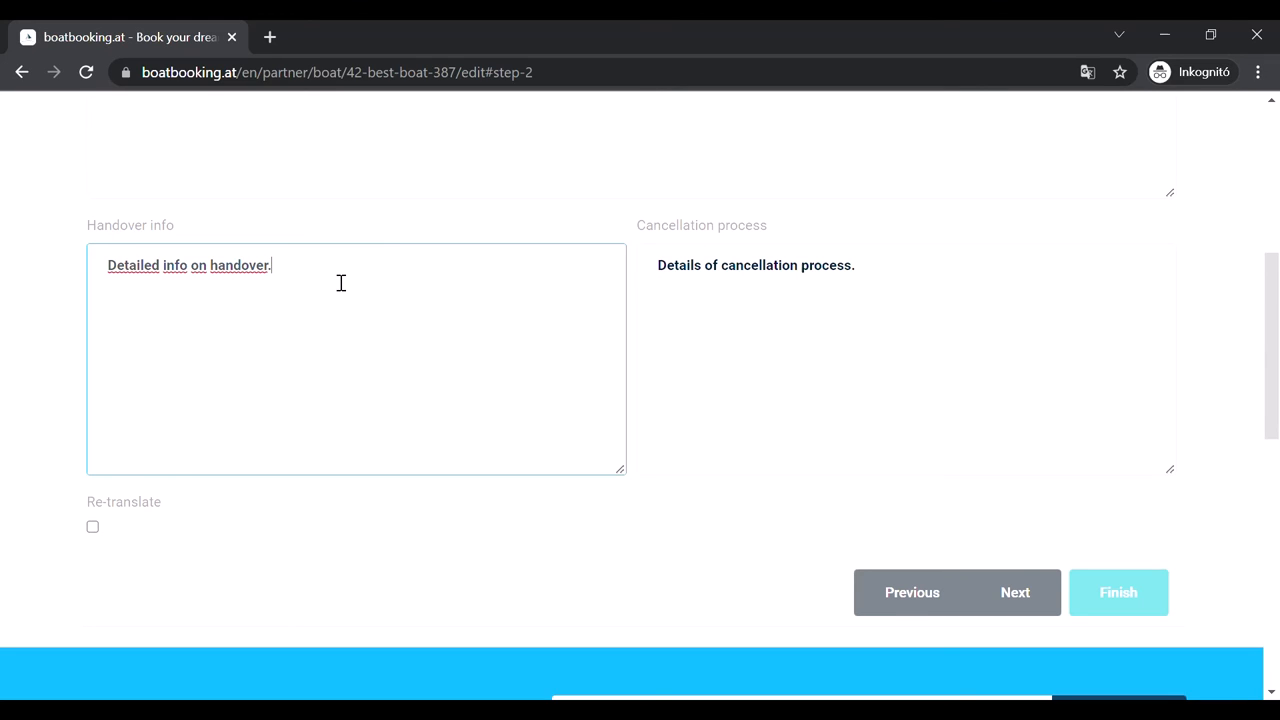
left_click(92, 527)
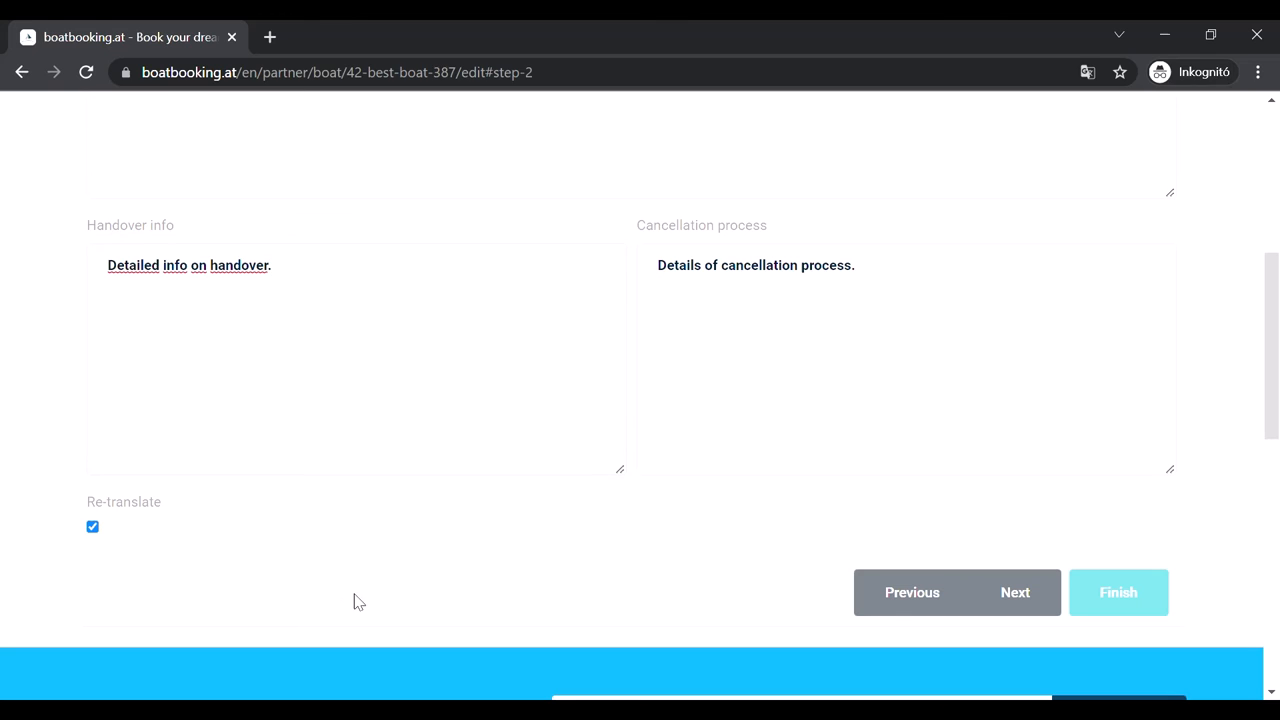
mouse_move(1015, 592)
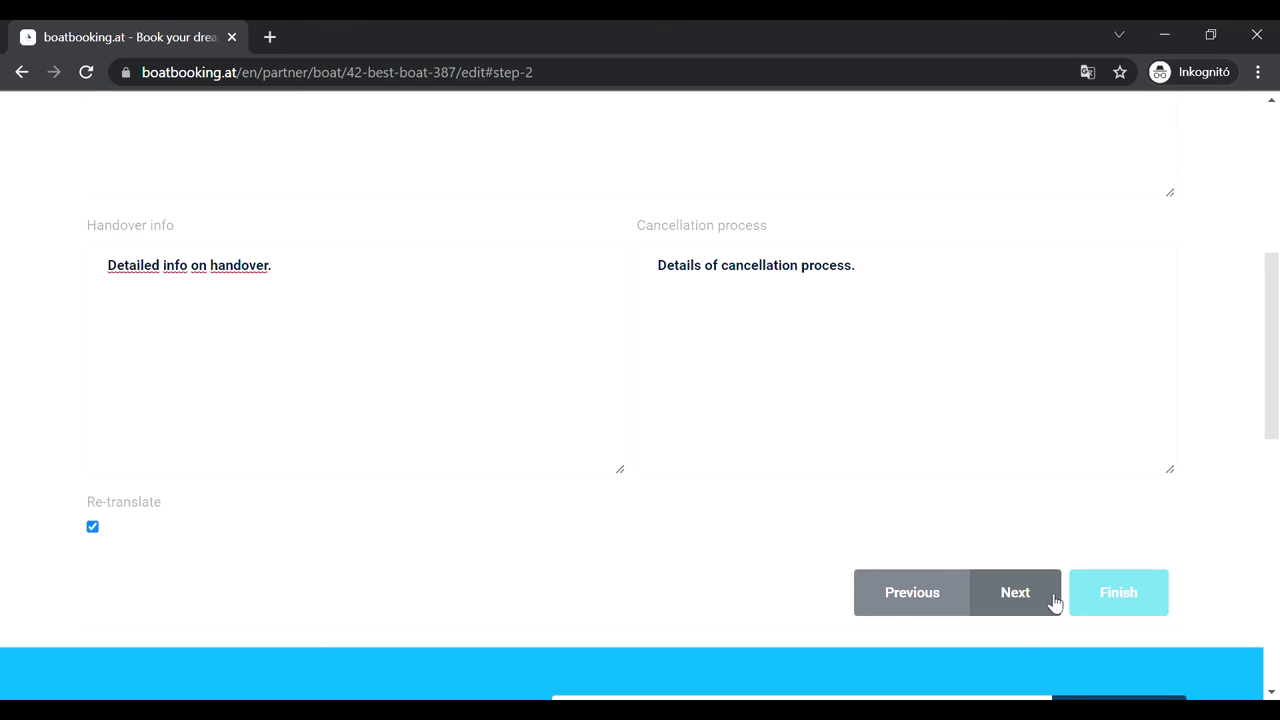
- Advance through the booking and payment steps to the gallery step
left_click(1015, 592)
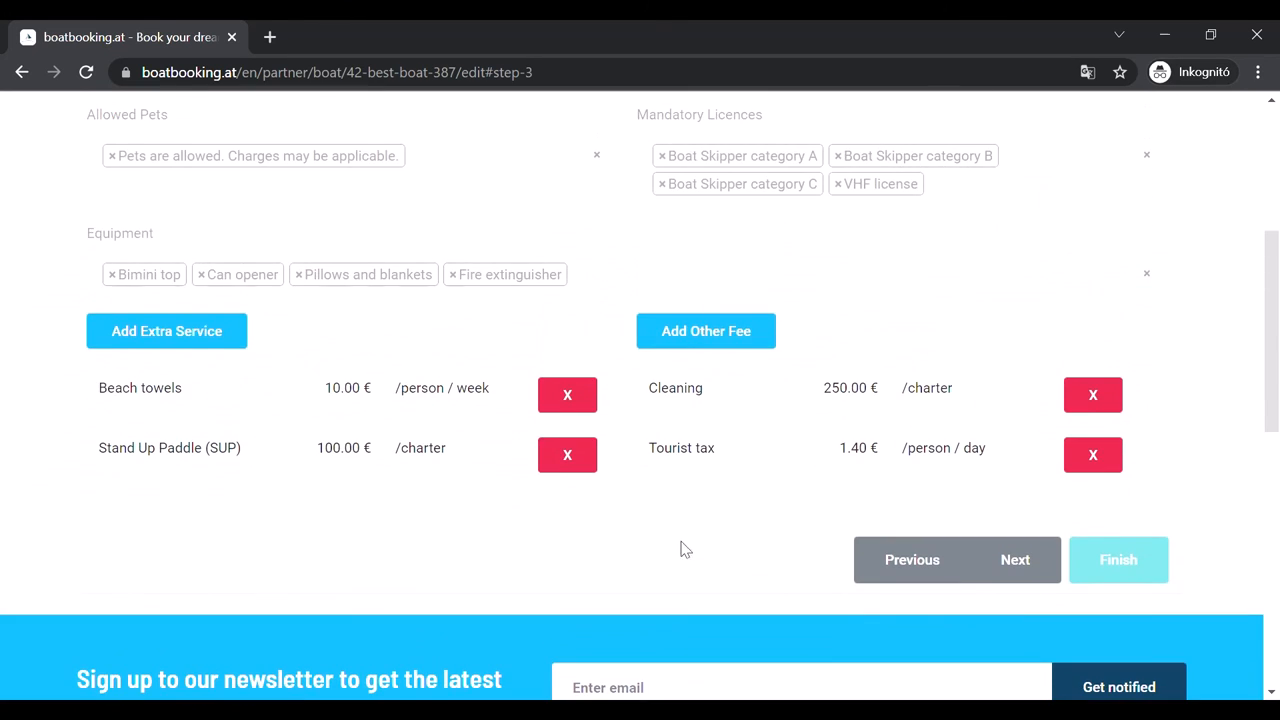
scroll("up", 3)
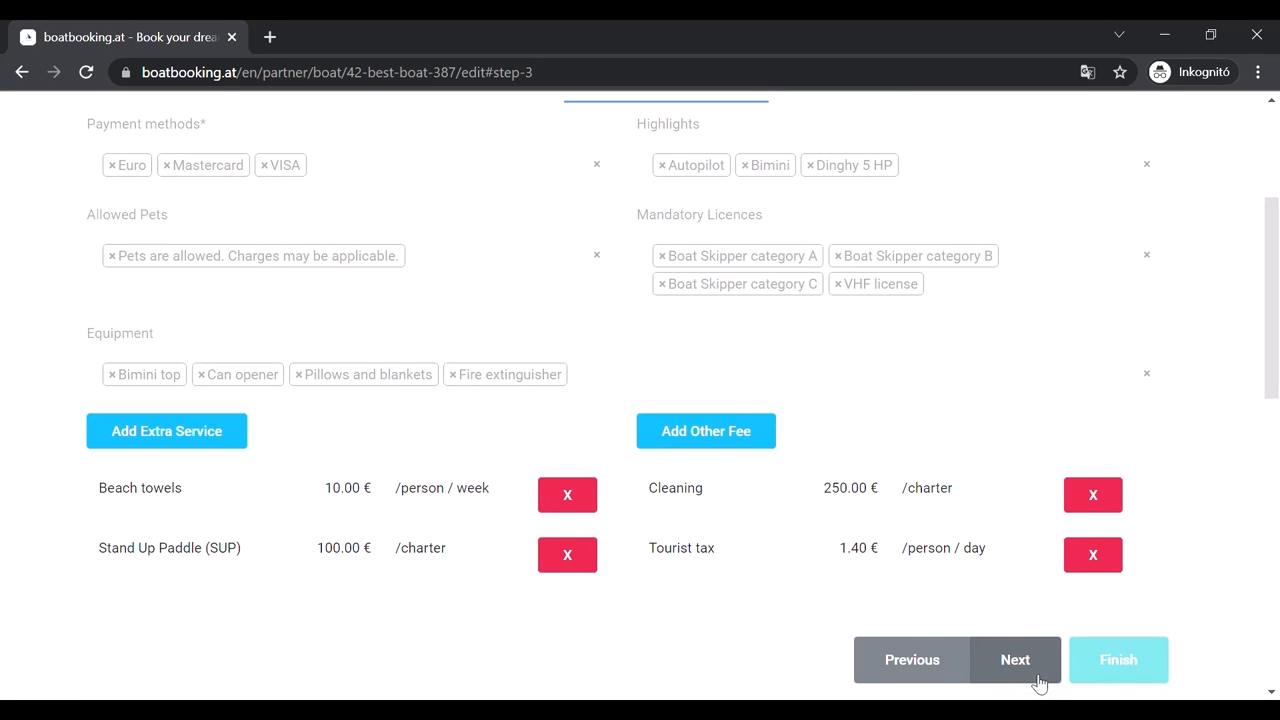
left_click(1015, 659)
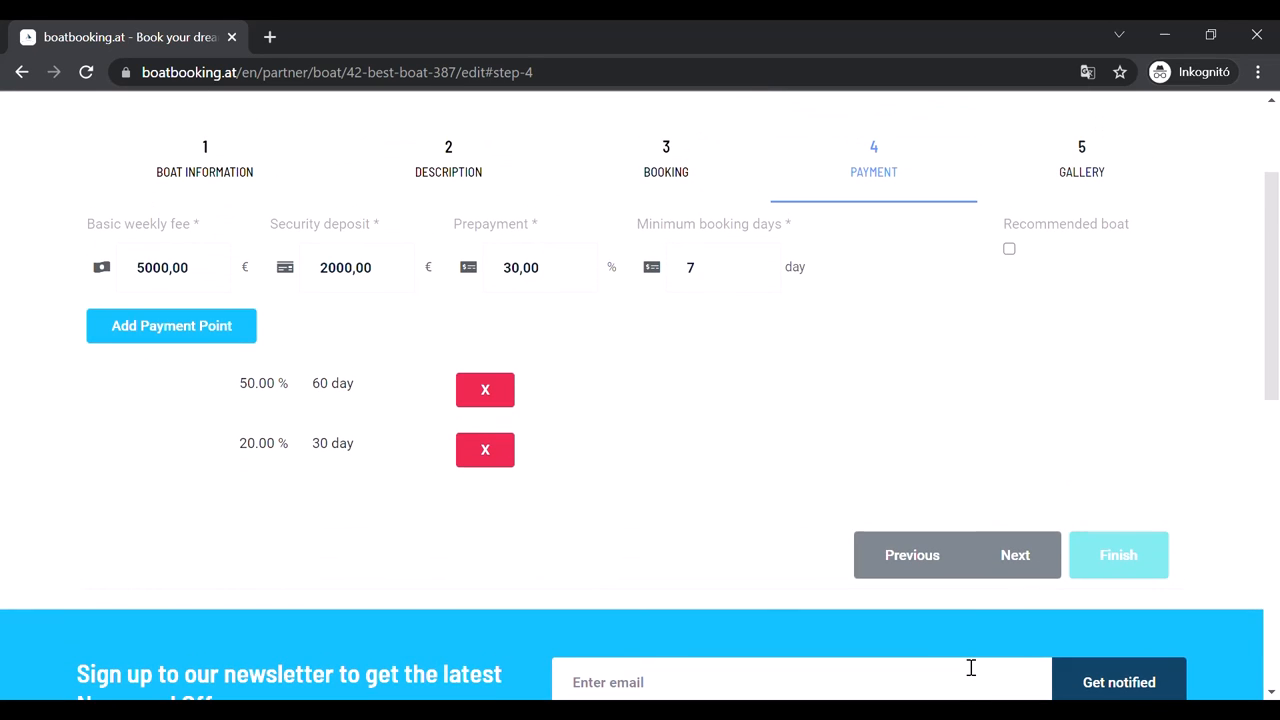
left_click(1014, 555)
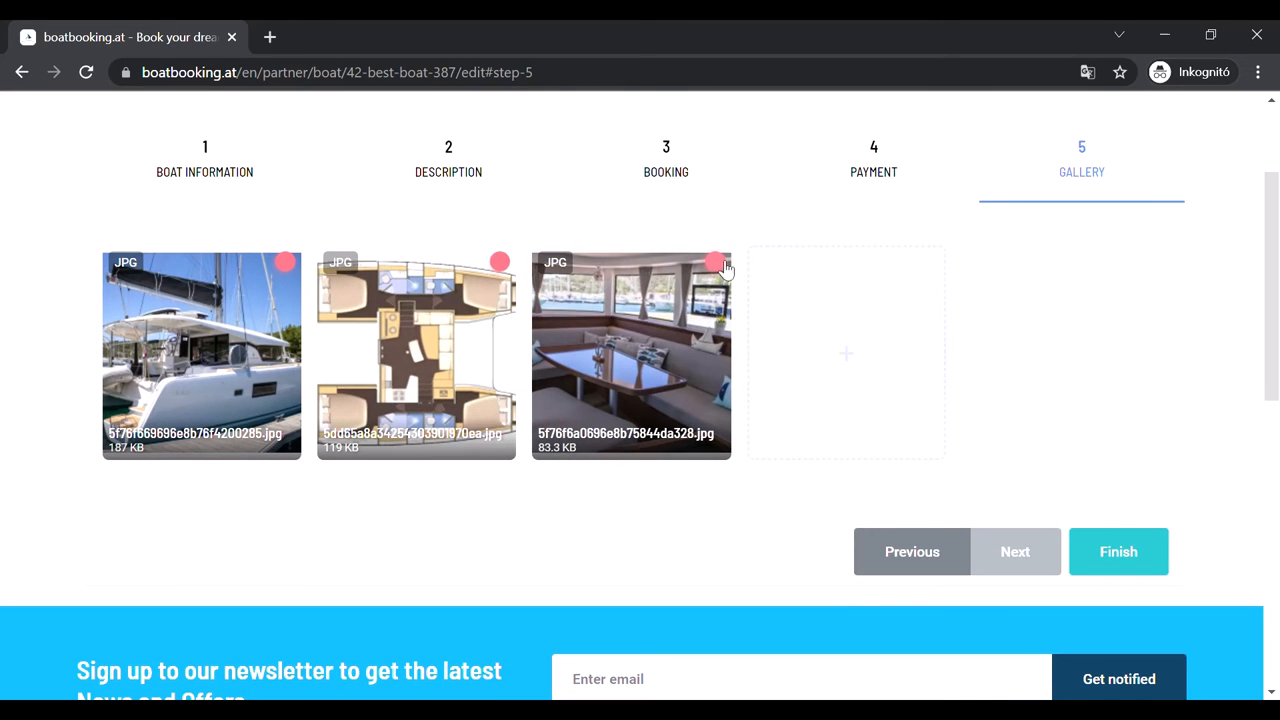
- Delete the interior photo from the gallery and save the modified datasheet
left_click(714, 262)
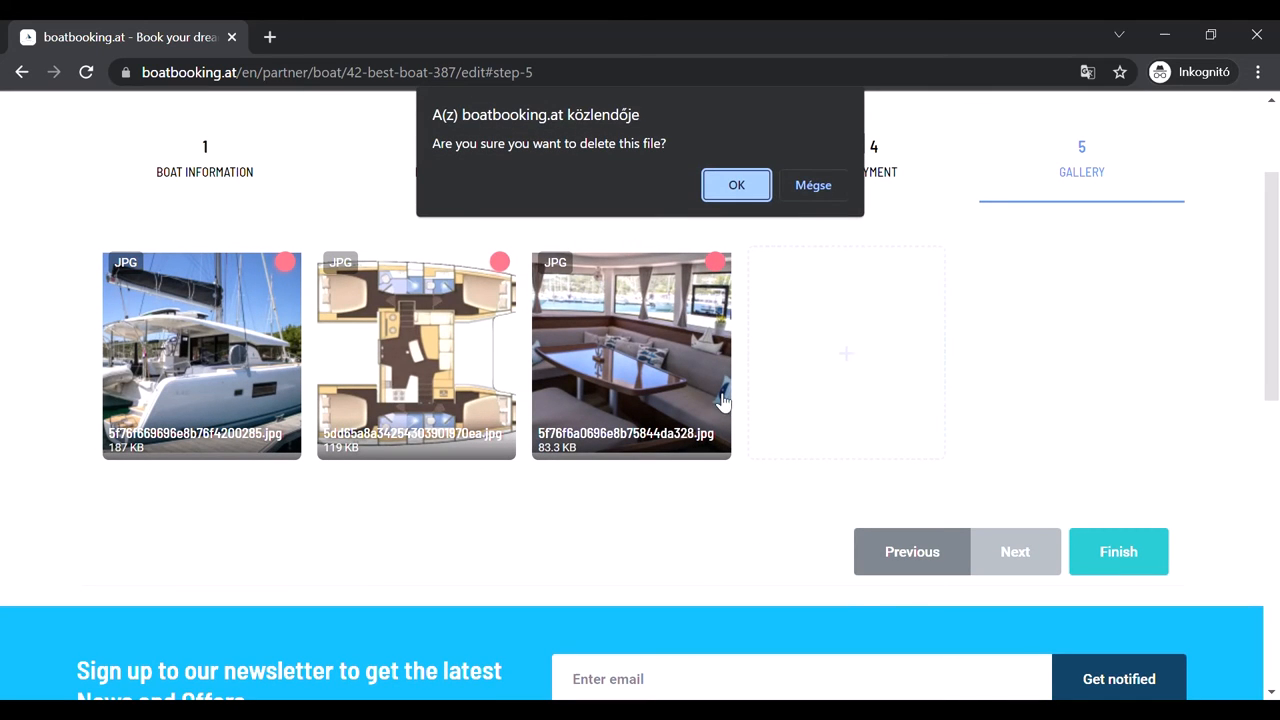
left_click(736, 185)
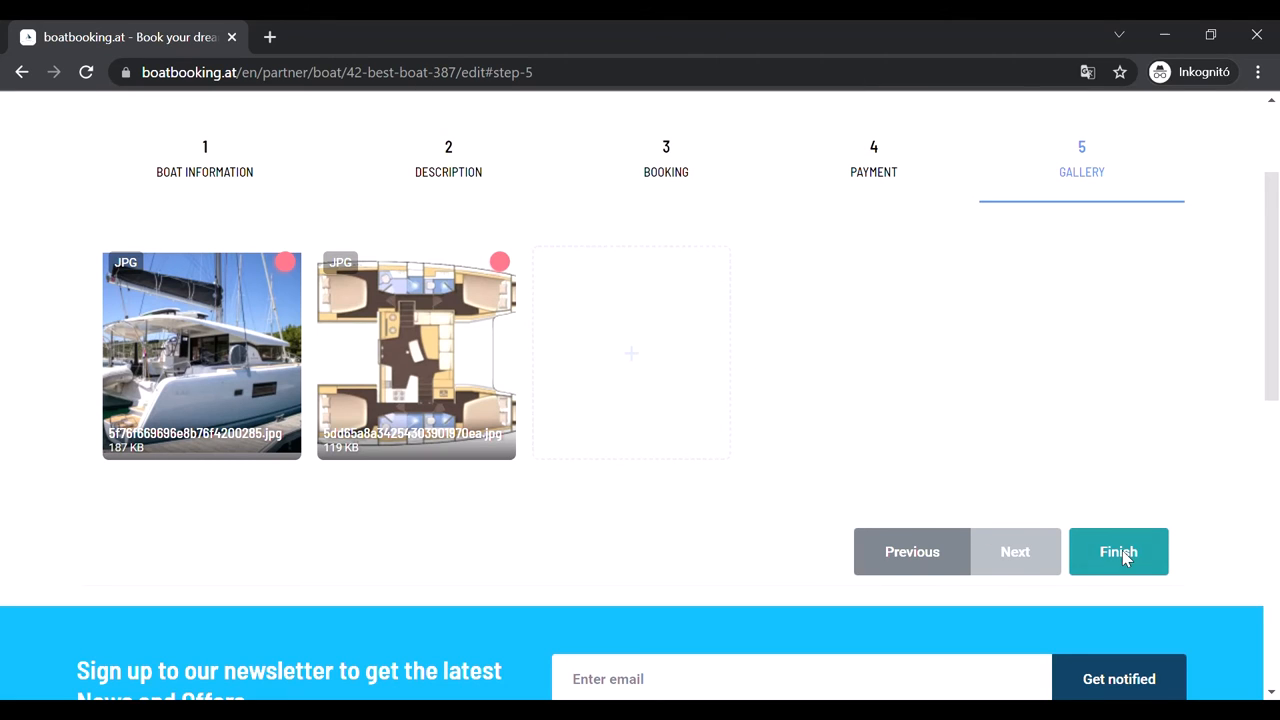
left_click(1118, 551)
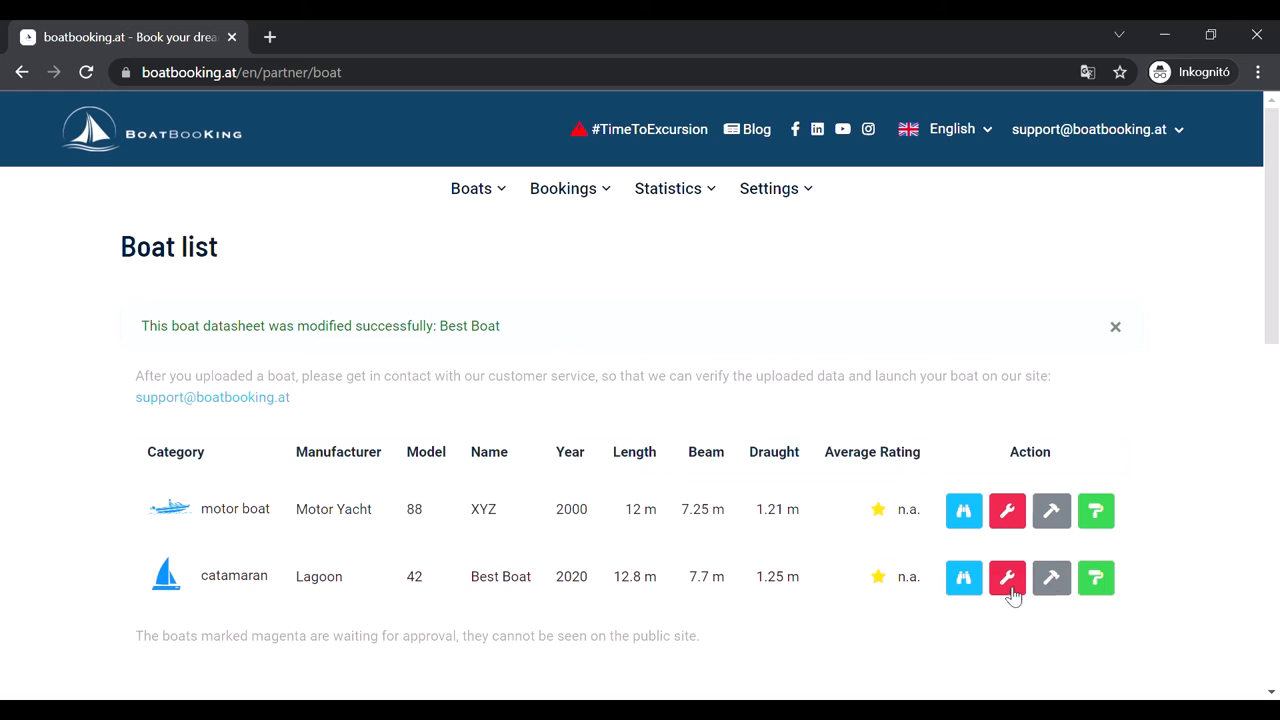
mouse_move(1051, 578)
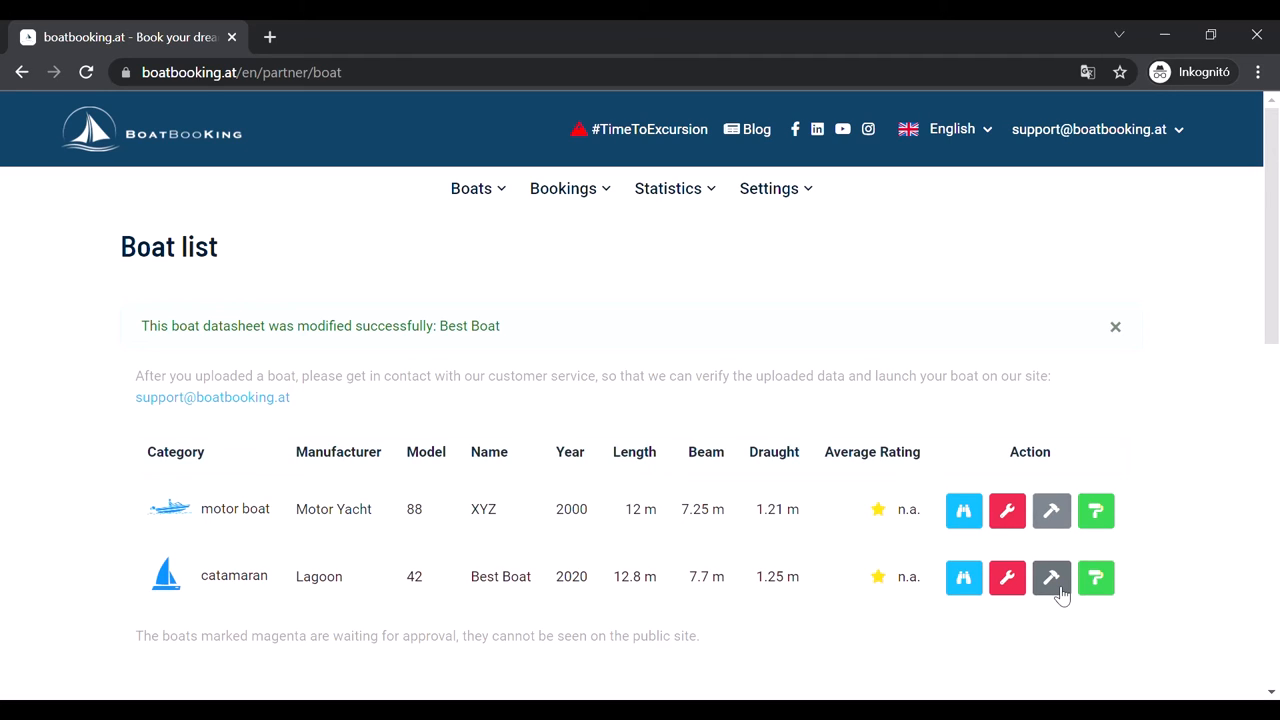
- Block Best Boat with a technical booking from 26 March to 27 May 2022 and save it
left_click(1051, 577)
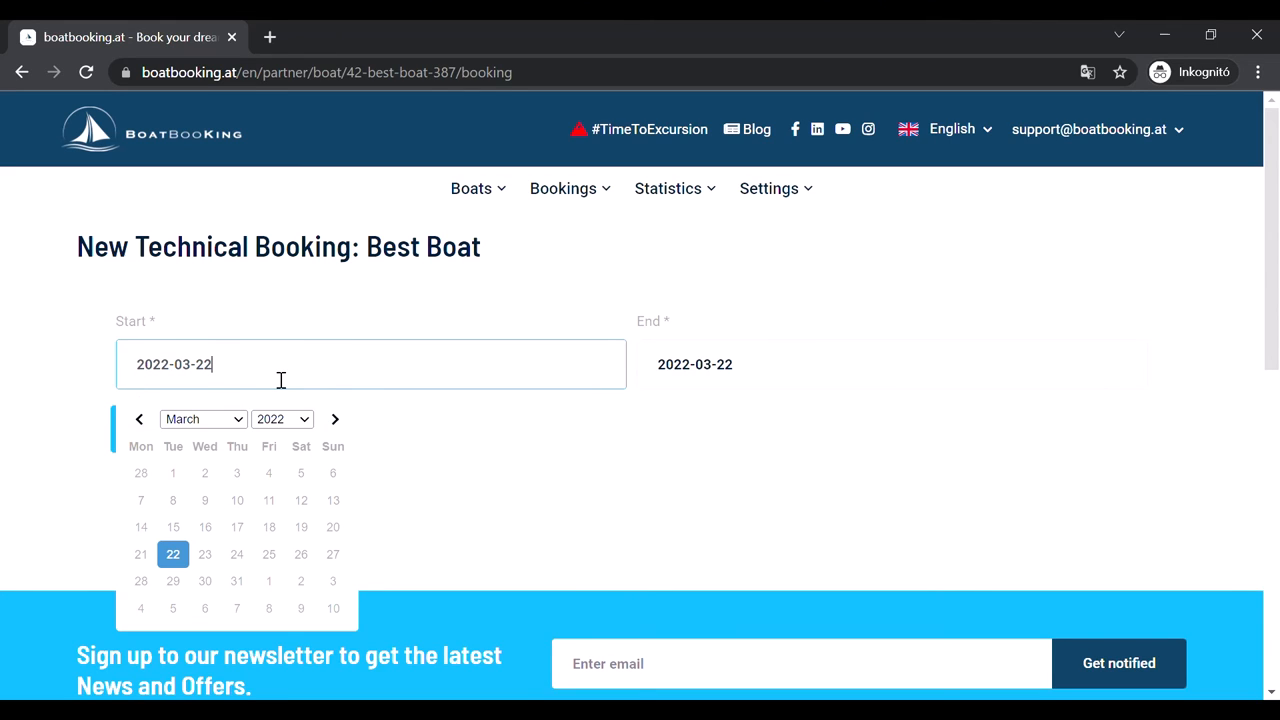
mouse_move(272, 405)
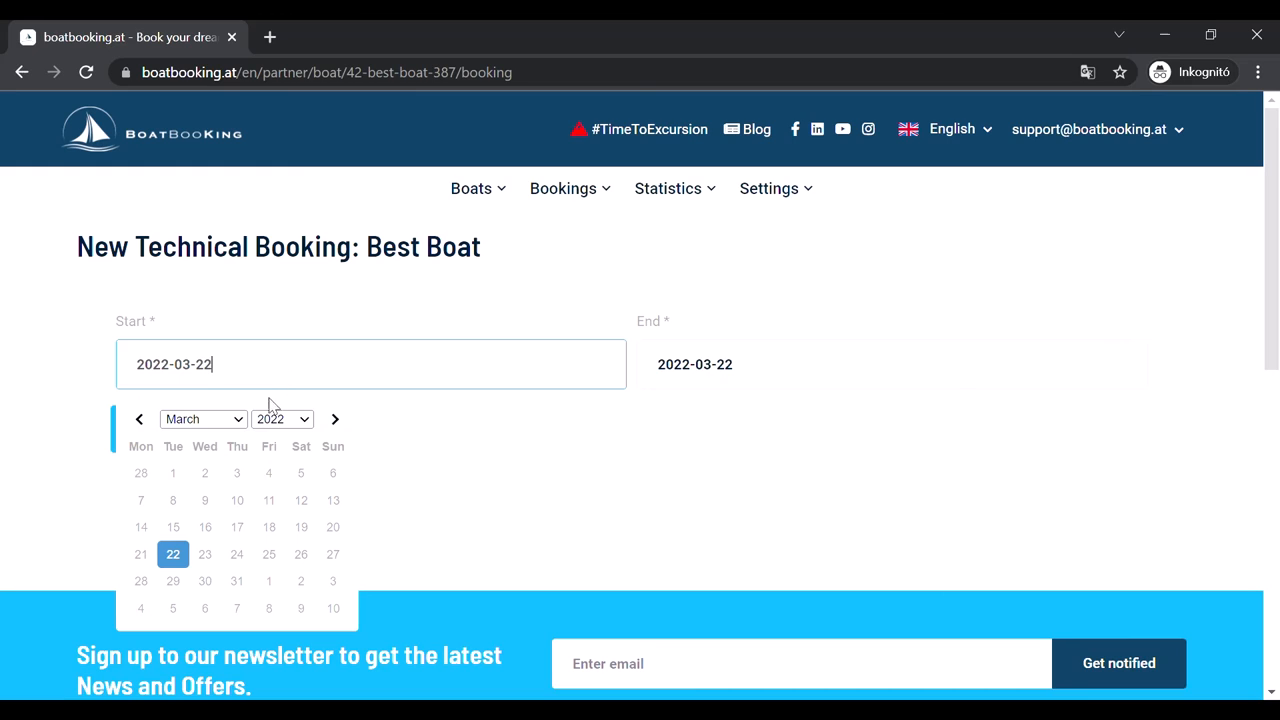
mouse_move(311, 568)
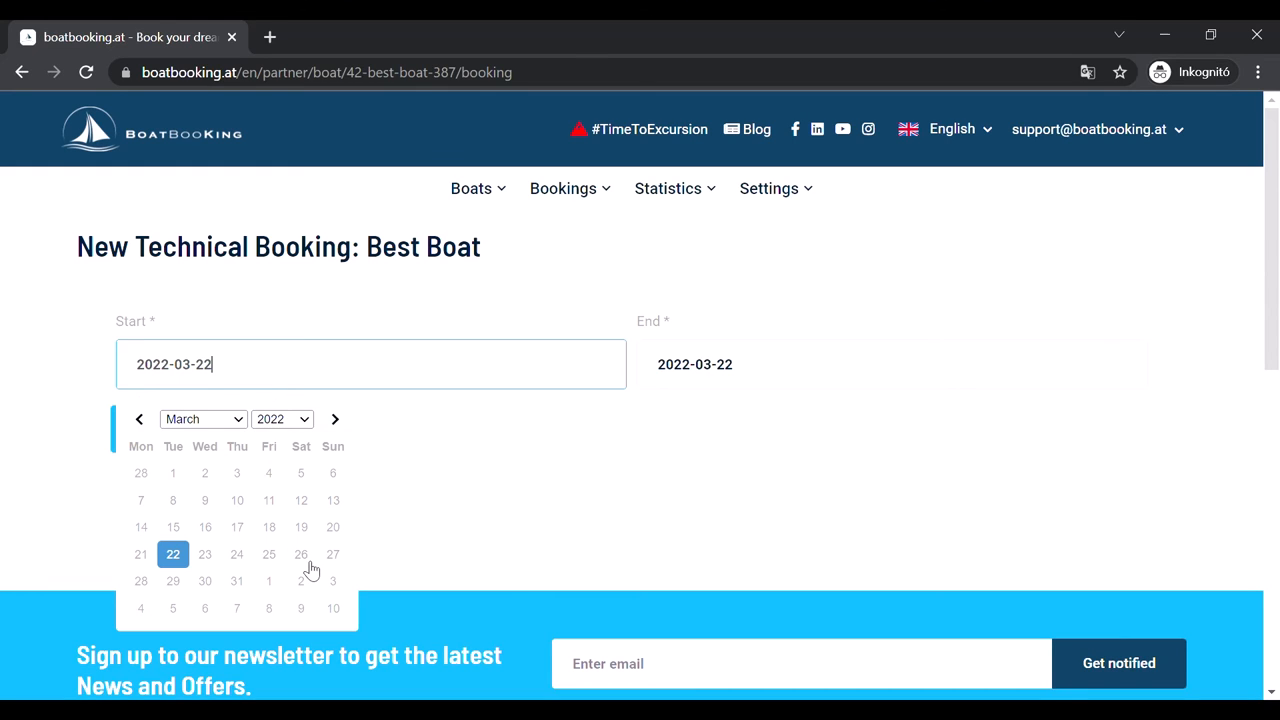
left_click(301, 554)
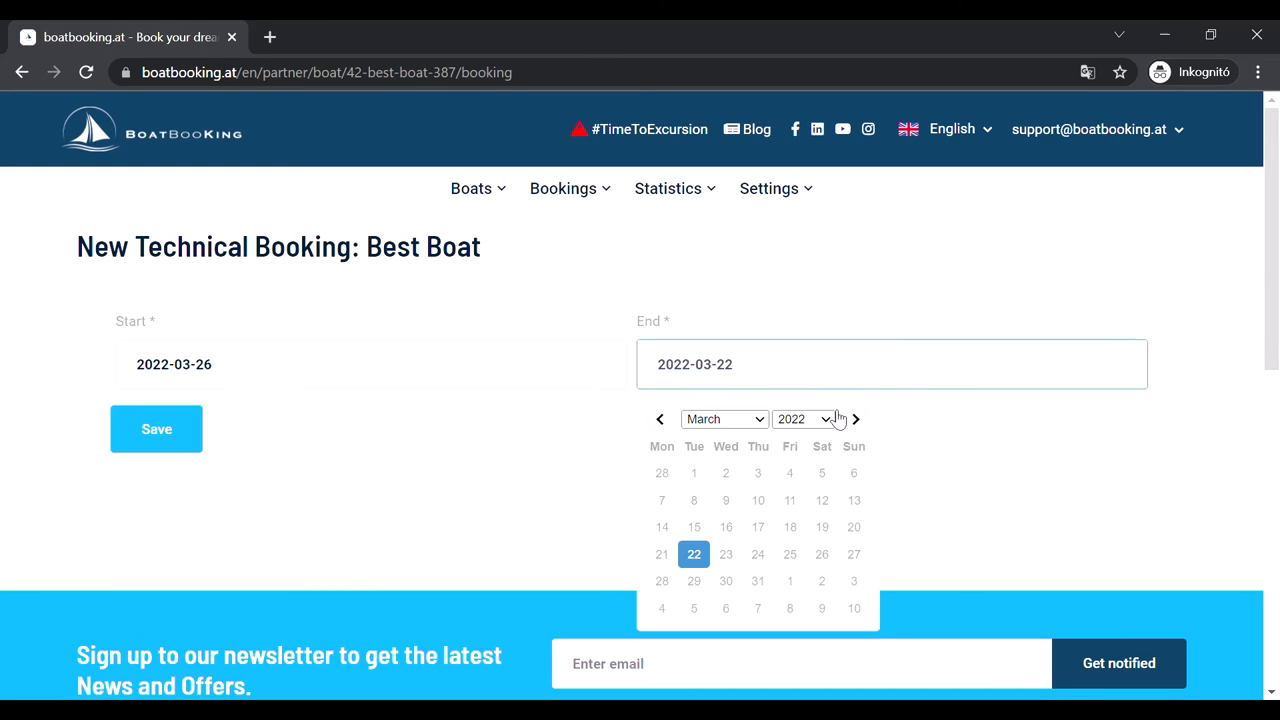
left_click(855, 419)
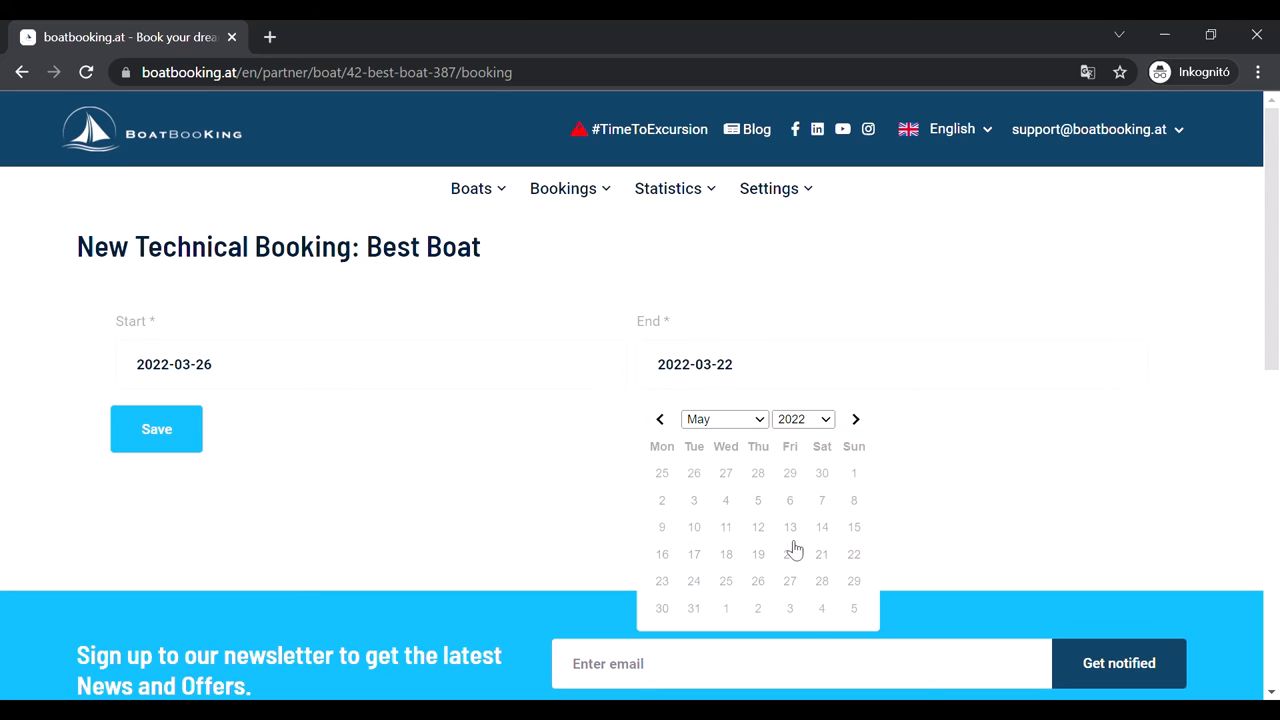
mouse_move(835, 590)
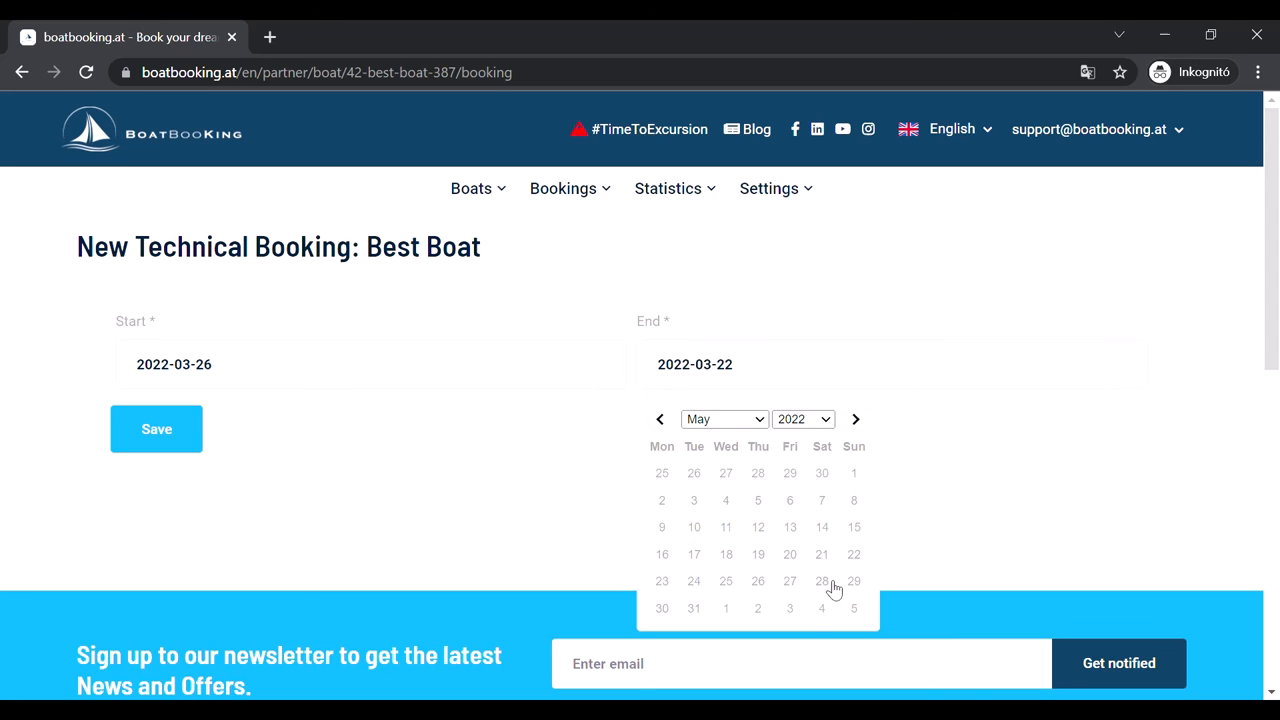
left_click(790, 581)
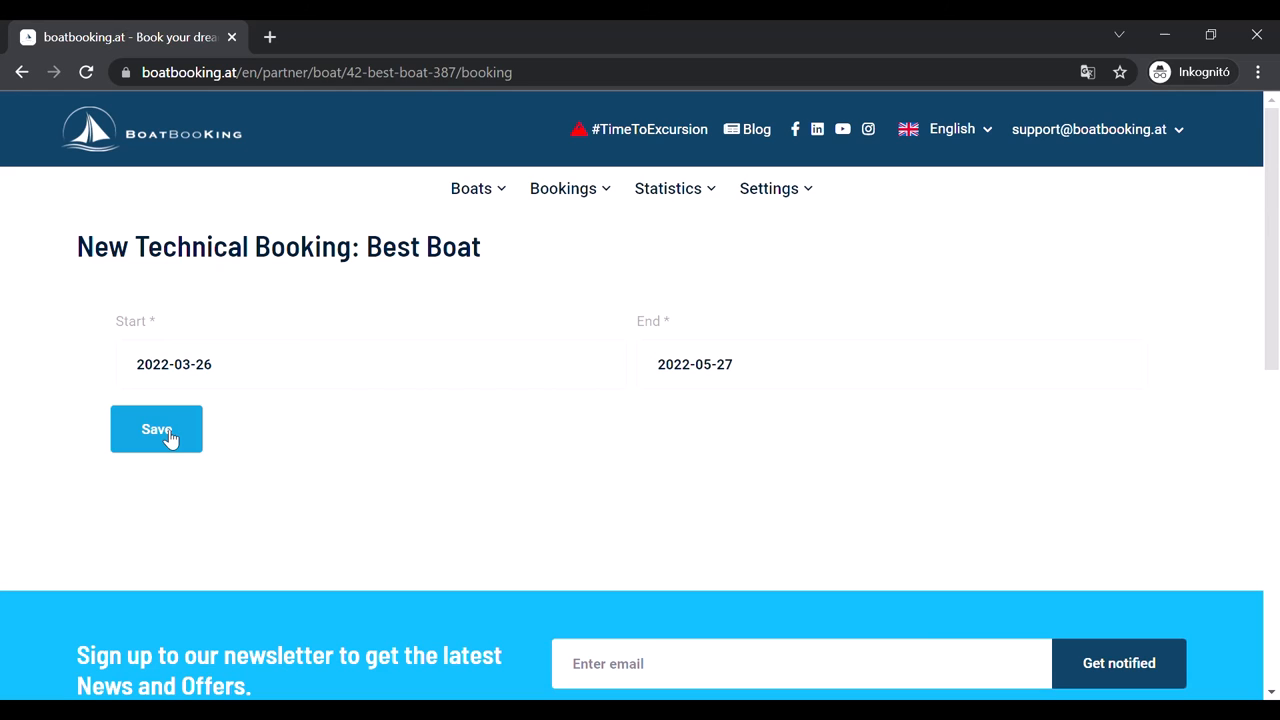
left_click(156, 428)
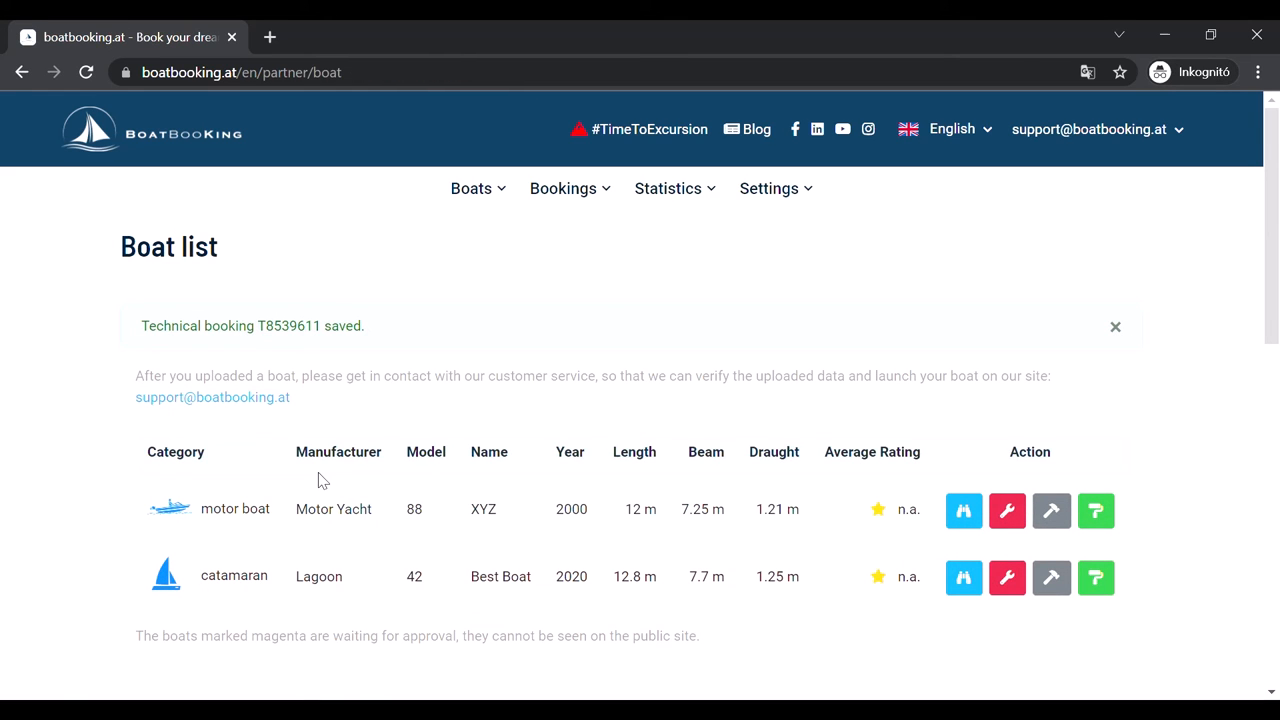
mouse_move(387, 480)
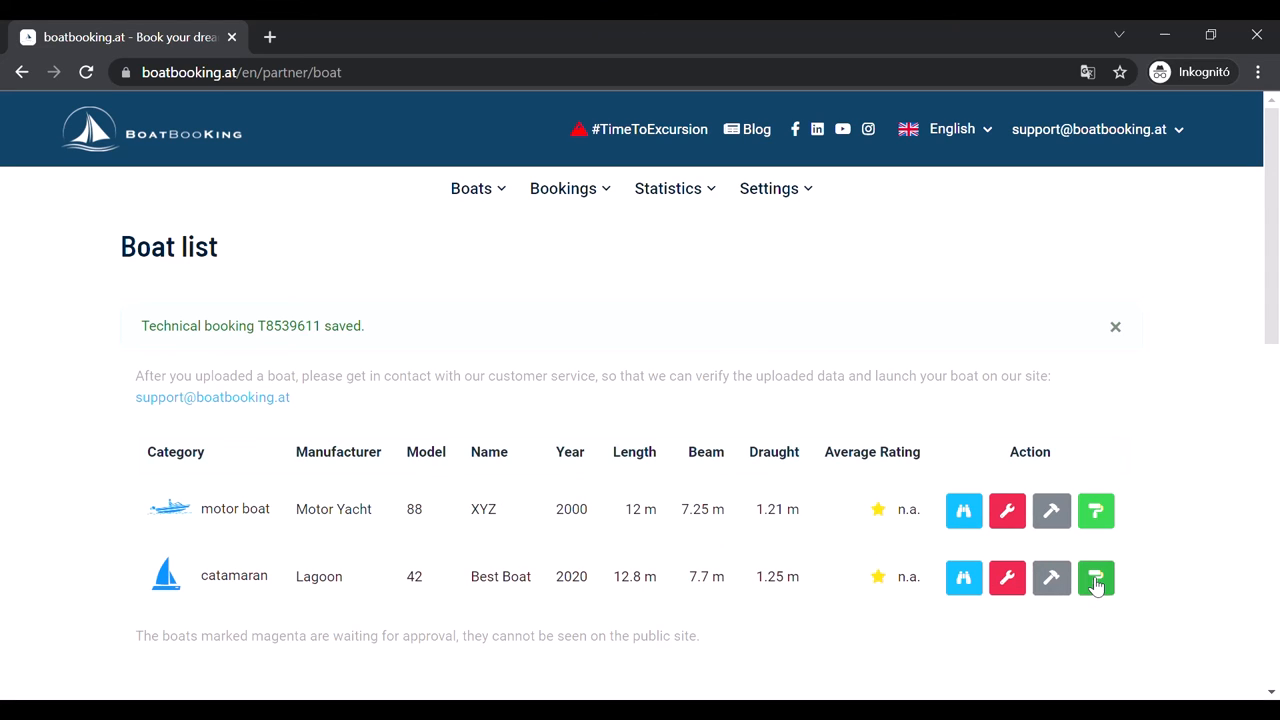
- Begin a new refitting entry for Best Boat dated 1 December 2021
left_click(1095, 577)
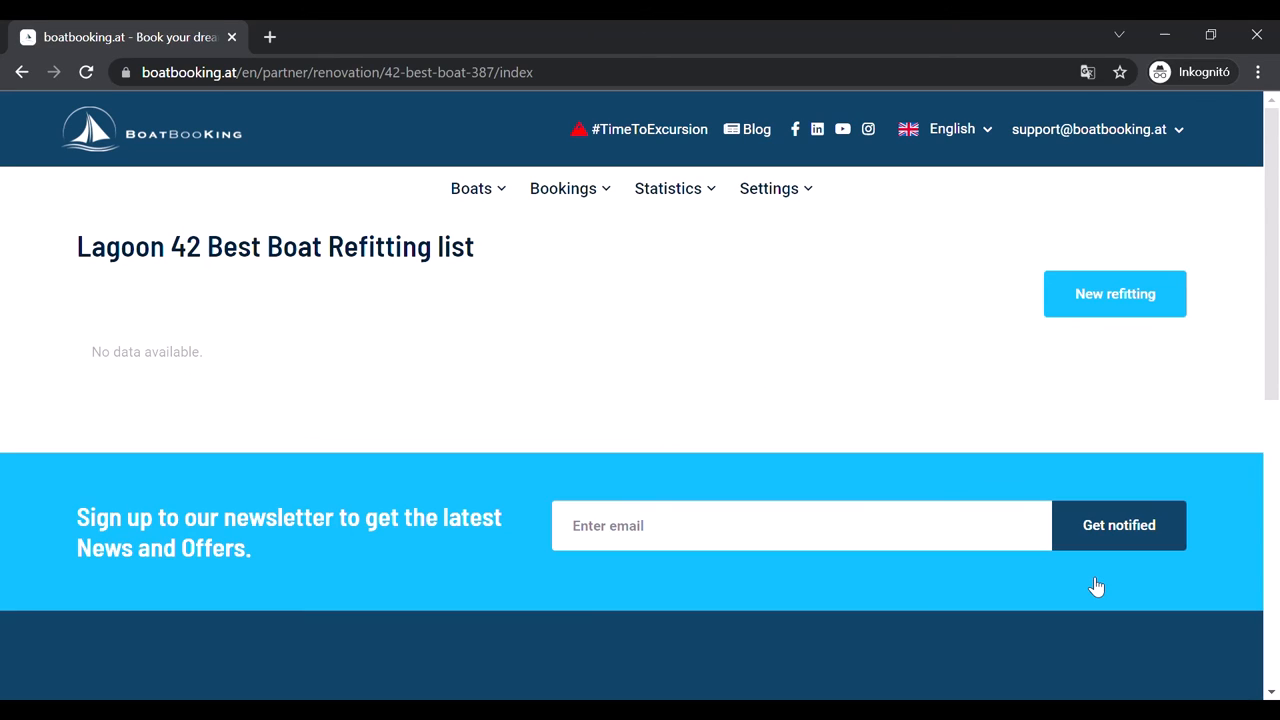
mouse_move(1098, 308)
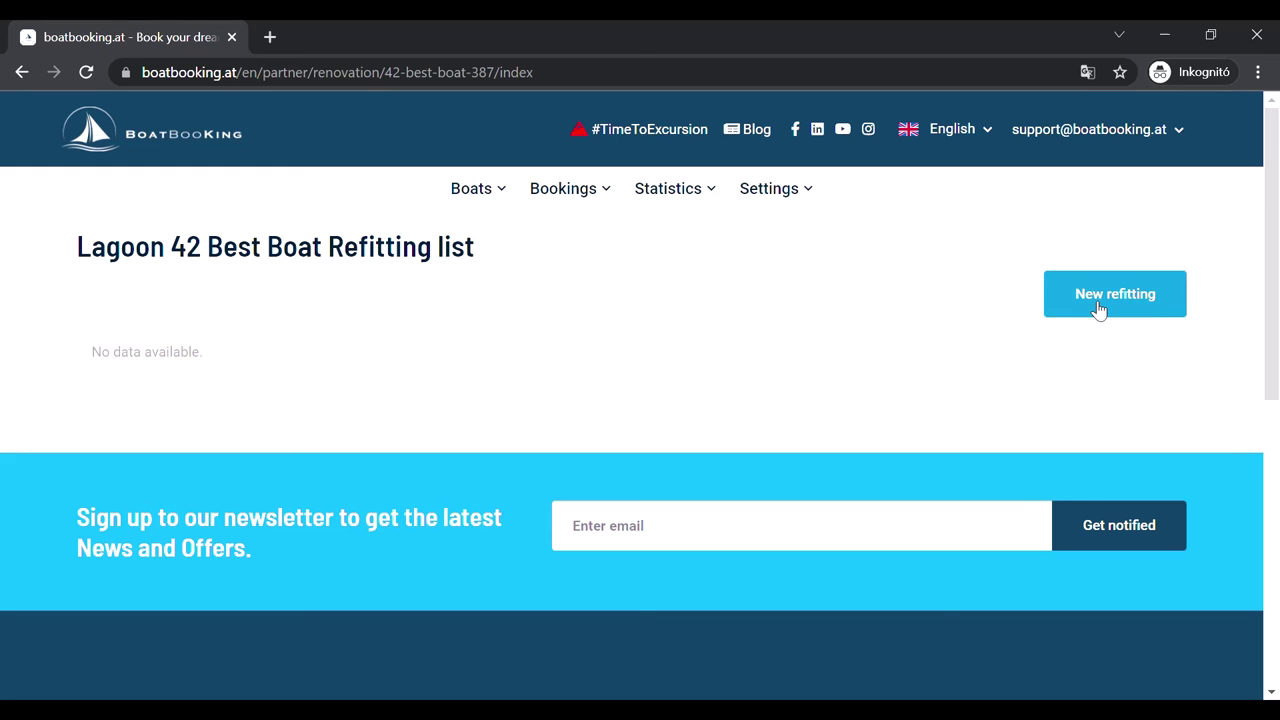
left_click(1114, 293)
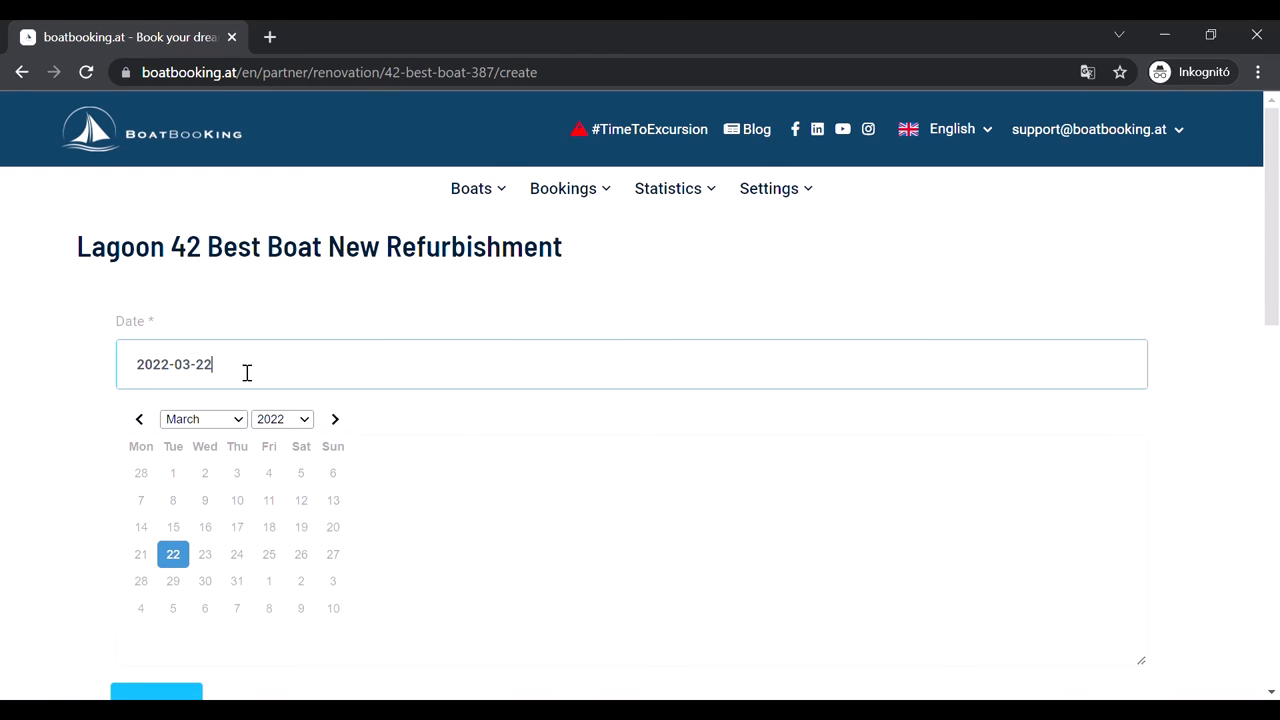
left_click(283, 313)
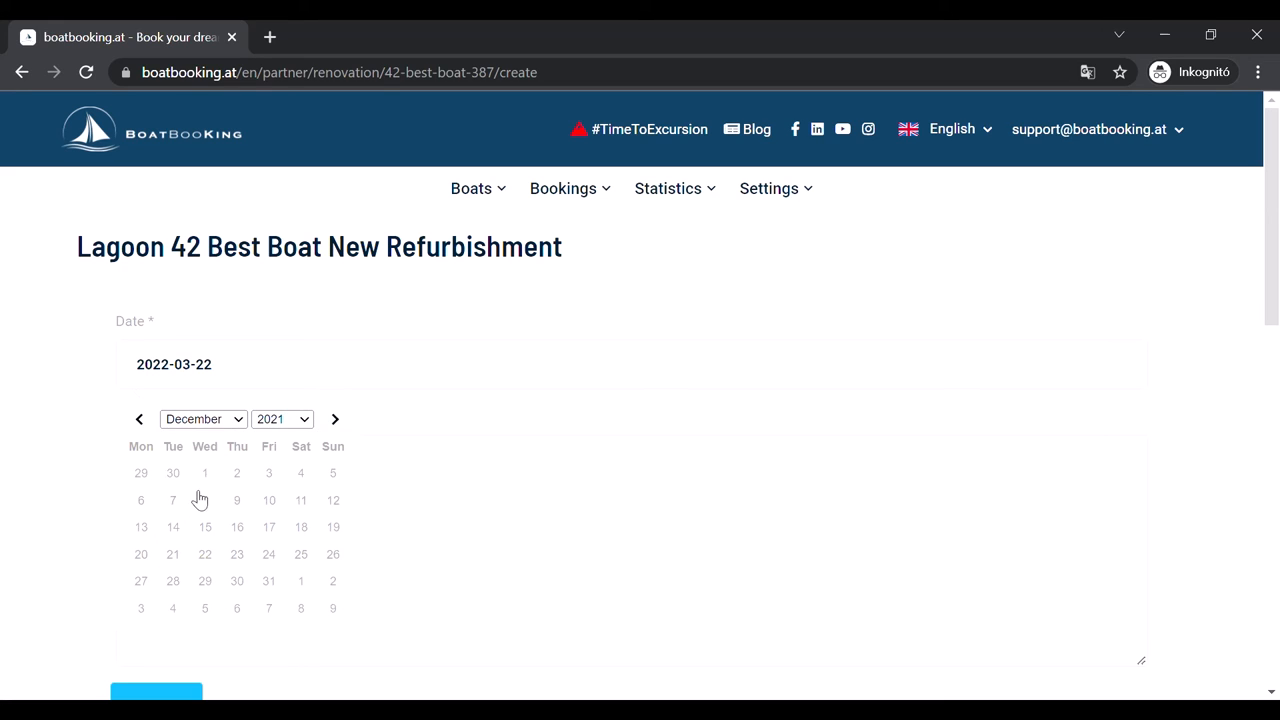
left_click(204, 472)
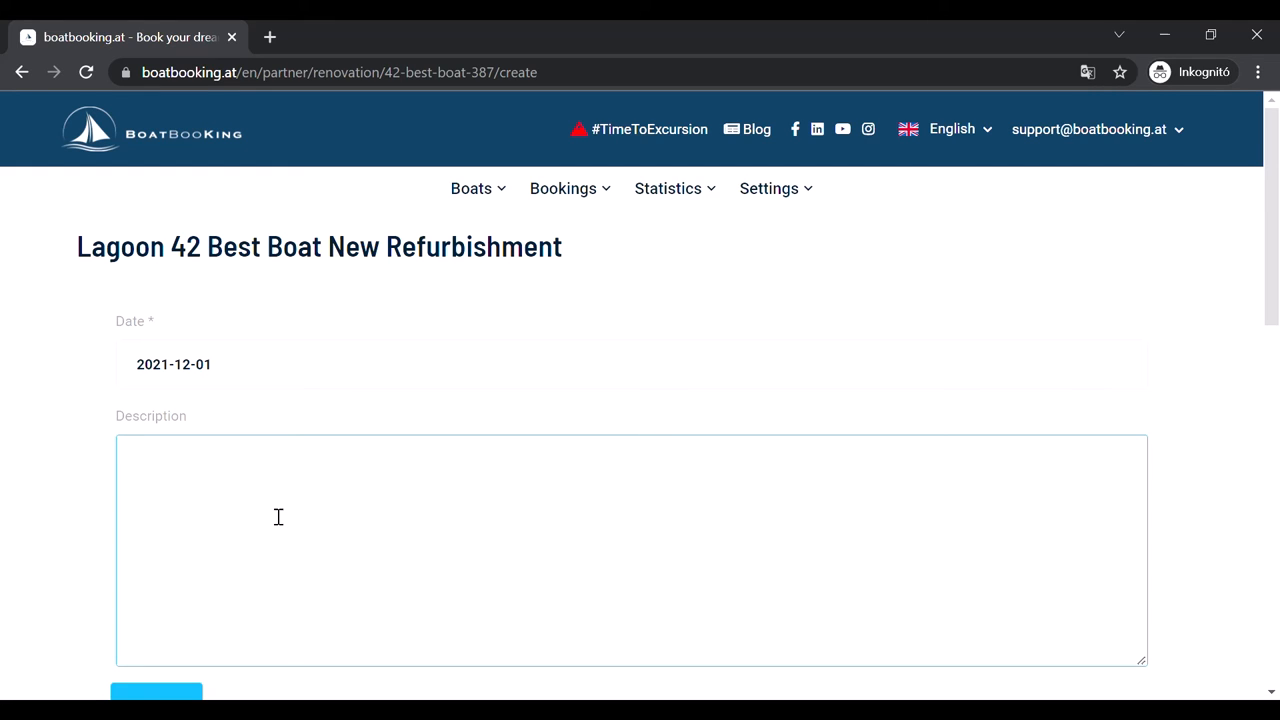
- Describe the refitting as 'Full batten' and save it
type("Full ba")
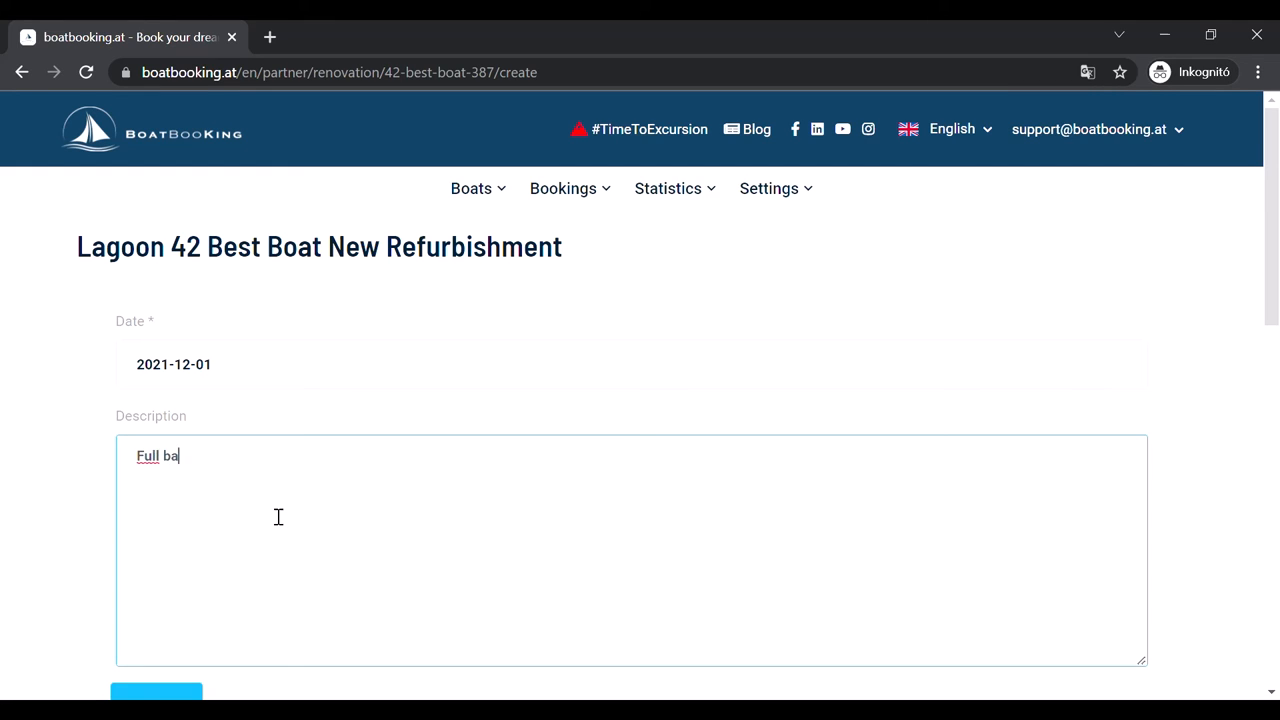
type("tten")
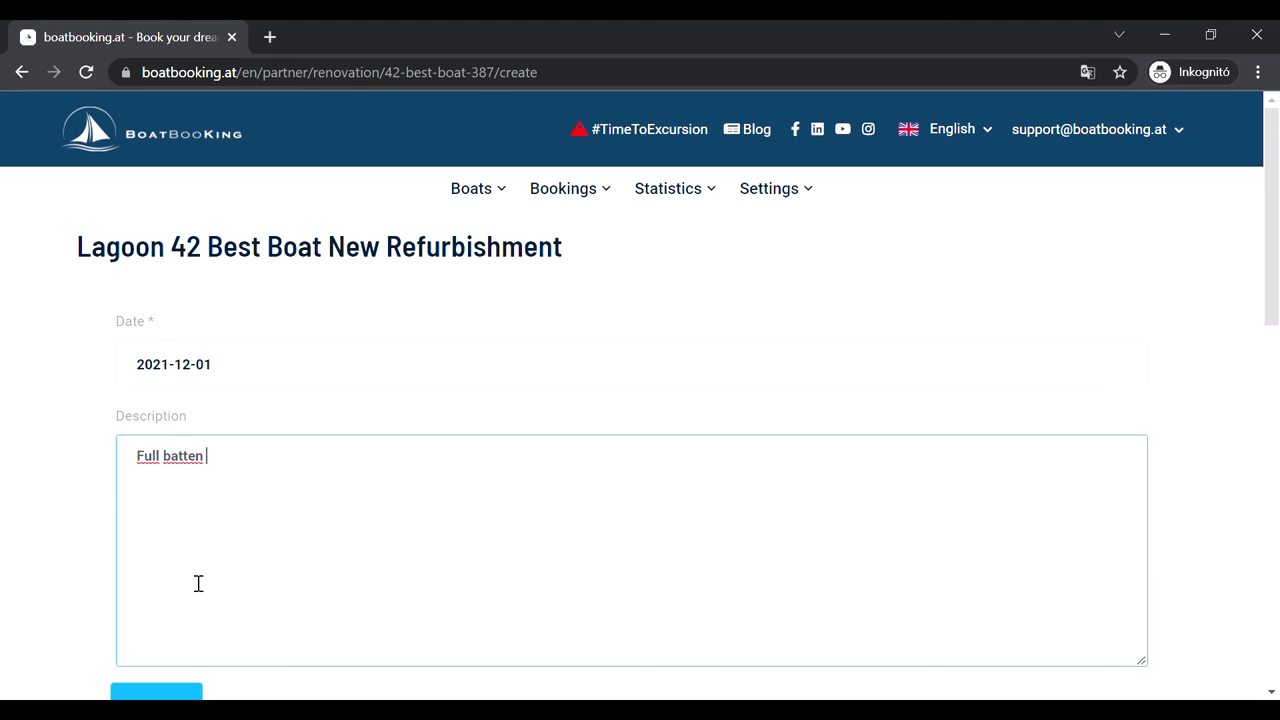
left_click(156, 605)
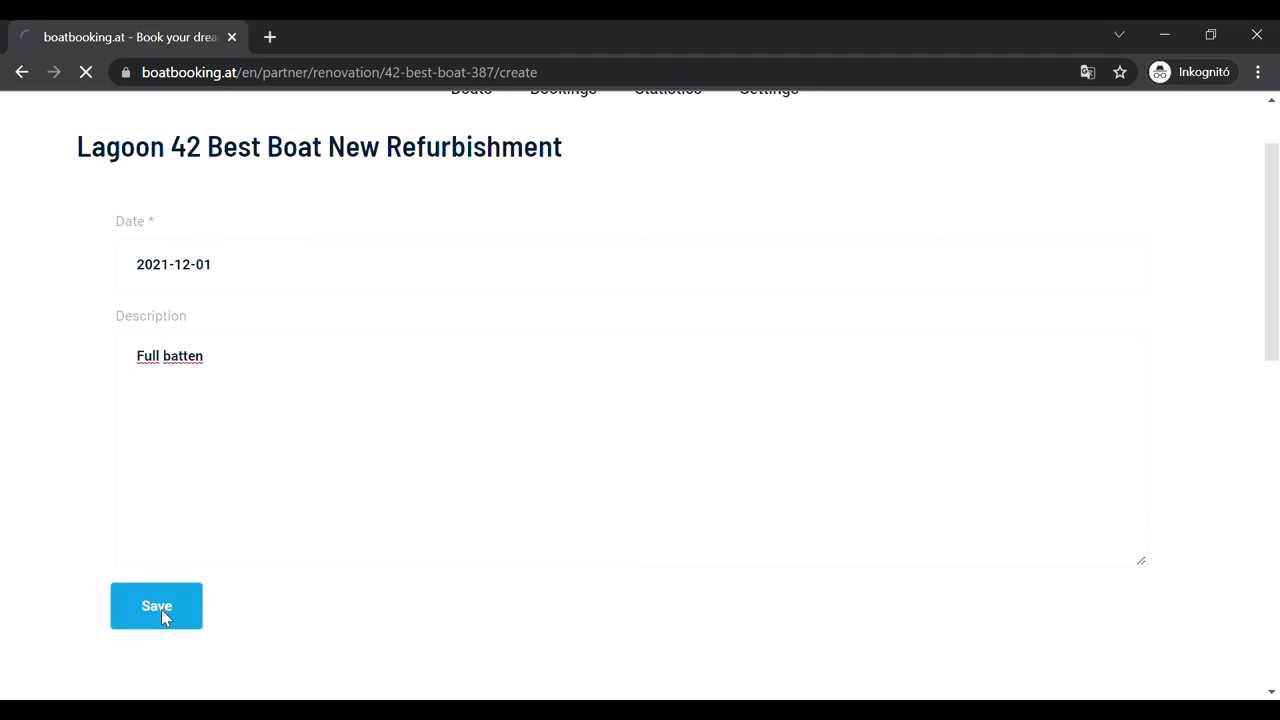
left_click(156, 605)
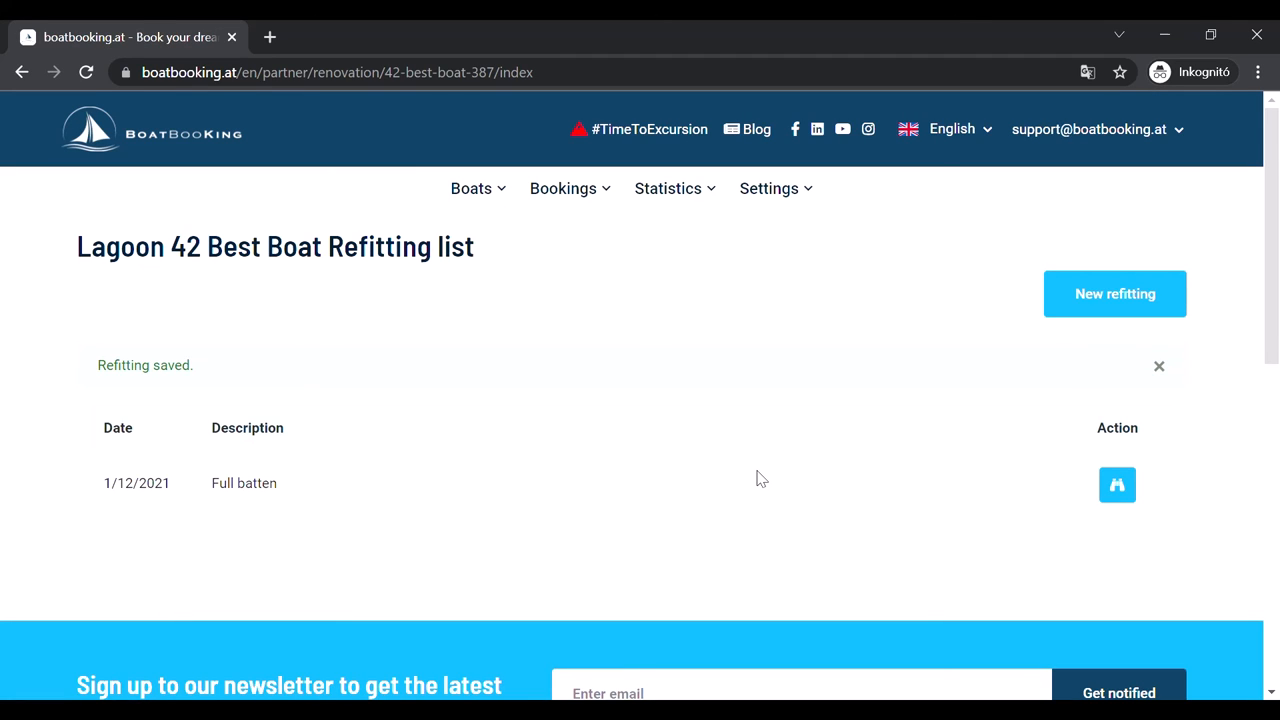
left_click(471, 188)
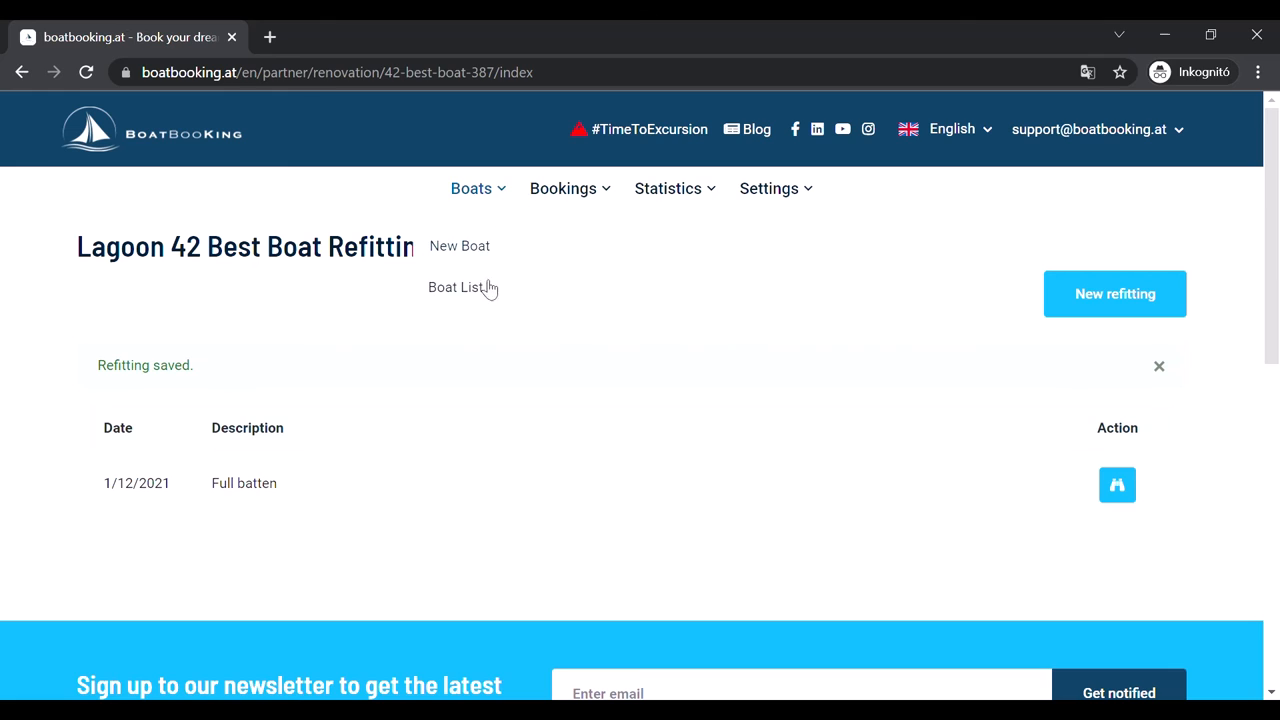
- View the 2022 Q1 weekly rental prices, showing Best Boat at 5000 € every week
left_click(455, 287)
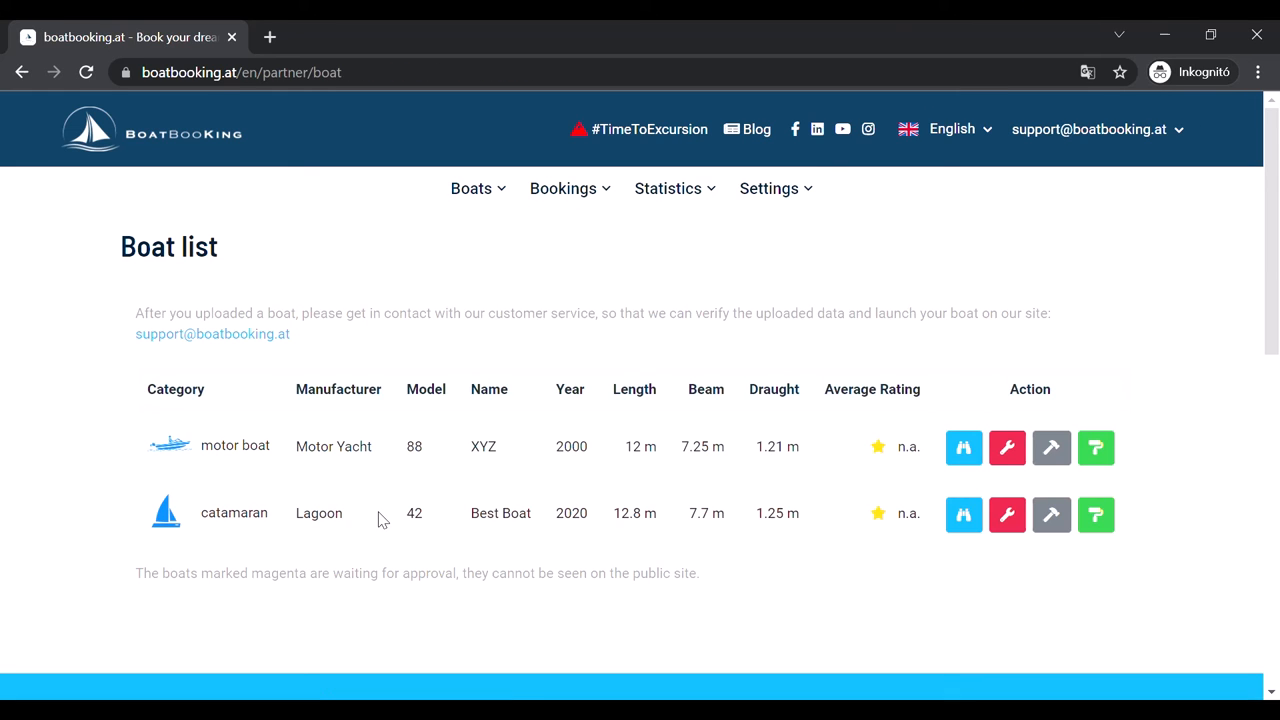
mouse_move(623, 538)
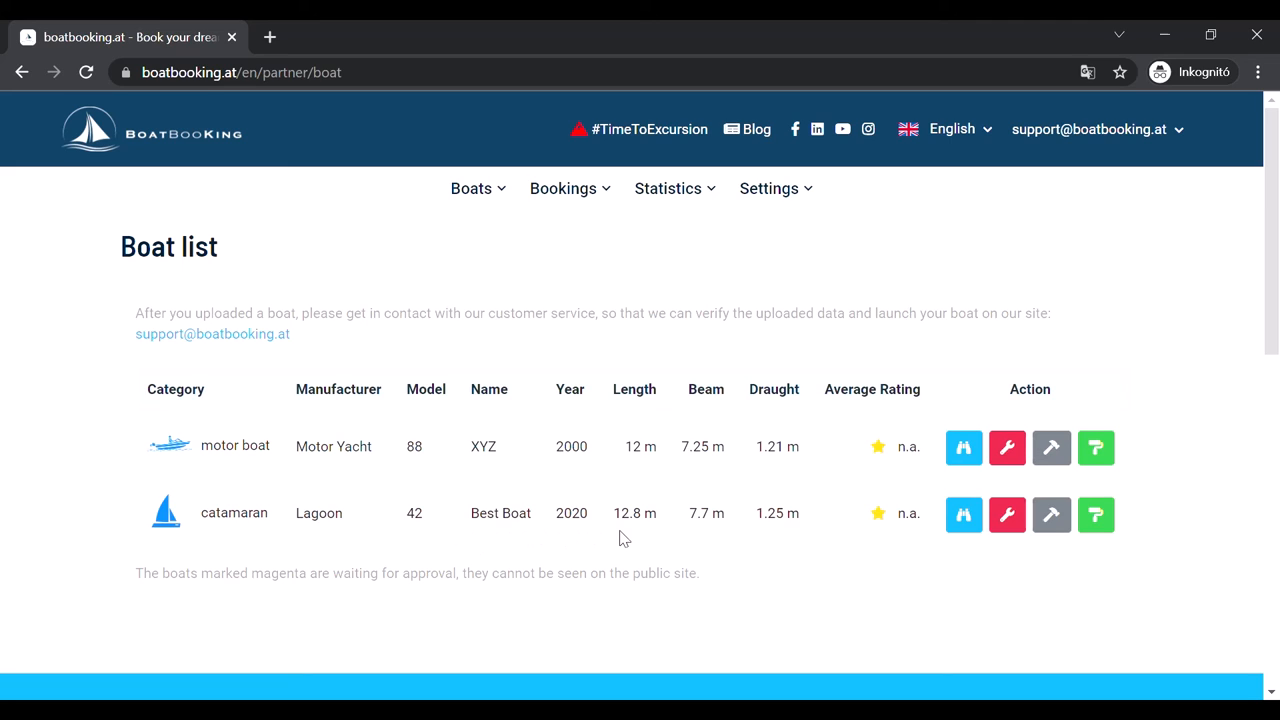
left_click(769, 188)
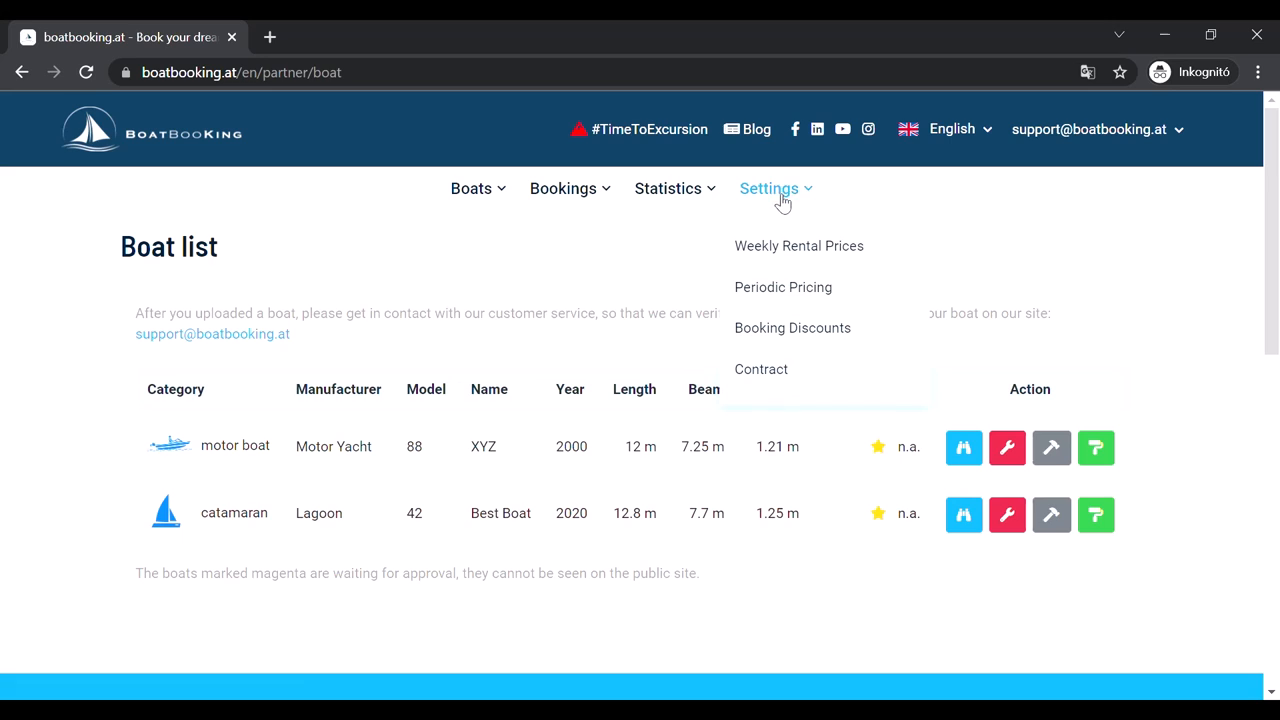
mouse_move(789, 272)
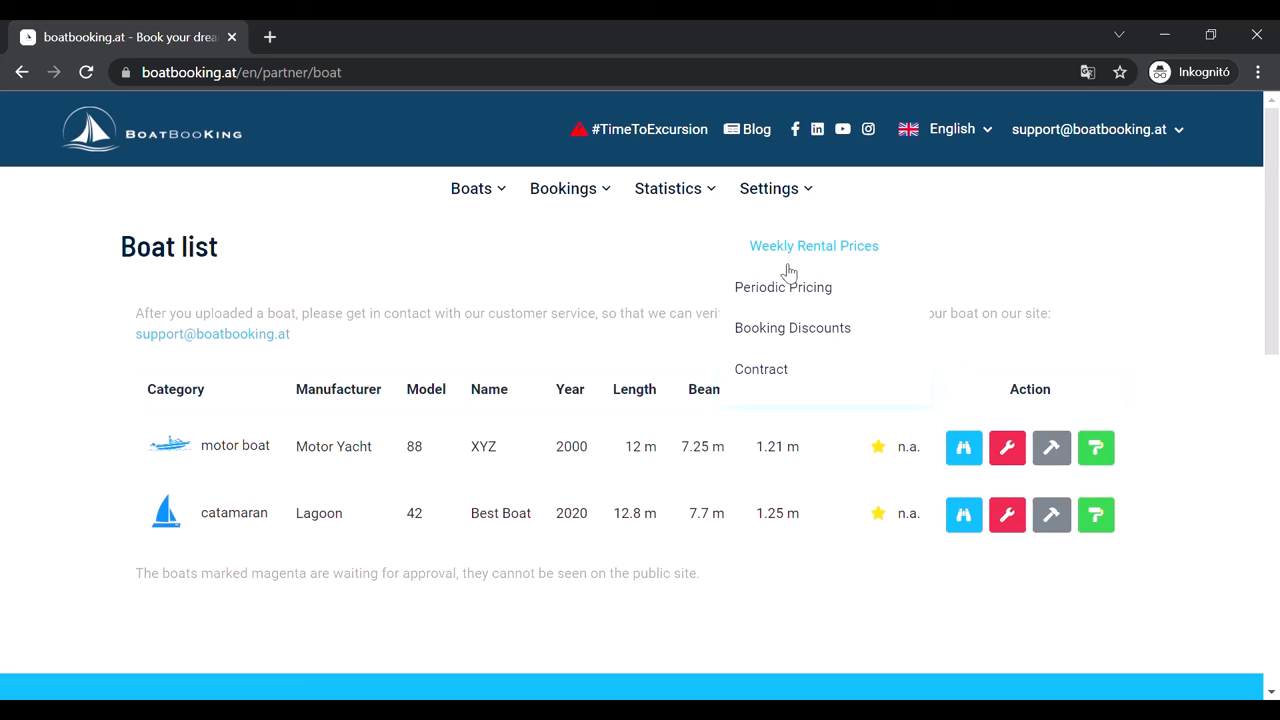
mouse_move(789, 296)
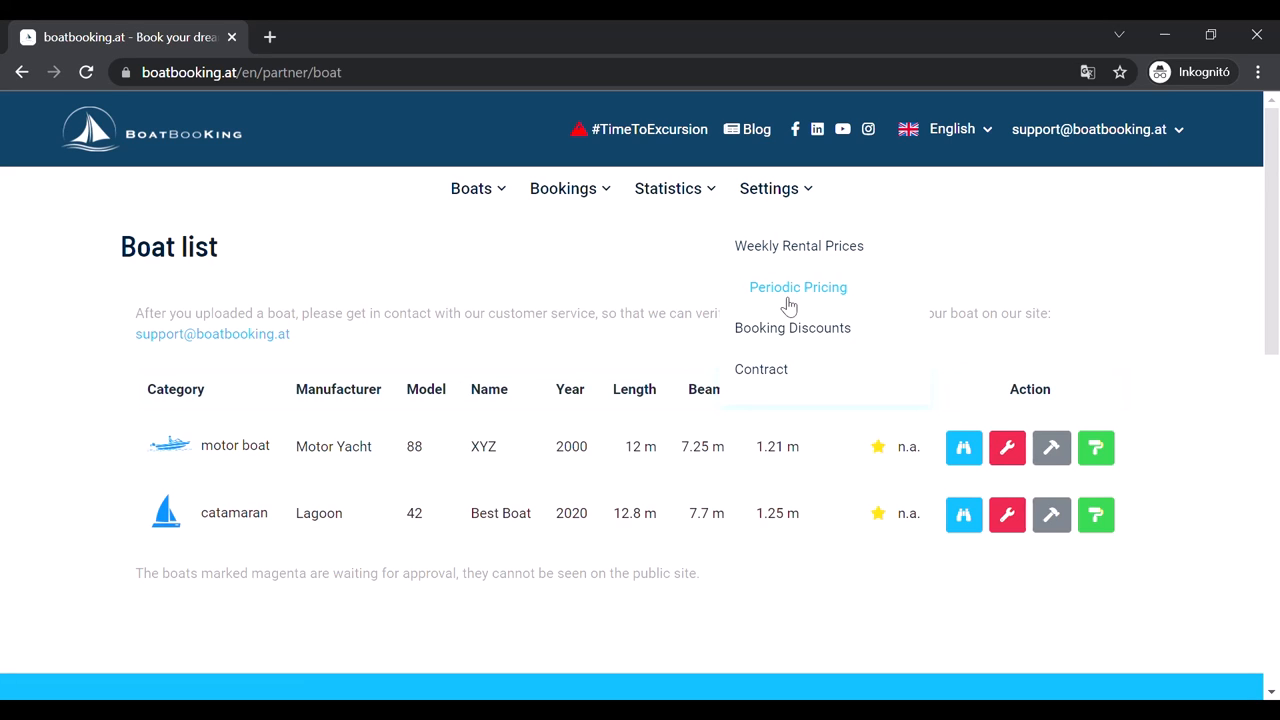
mouse_move(789, 253)
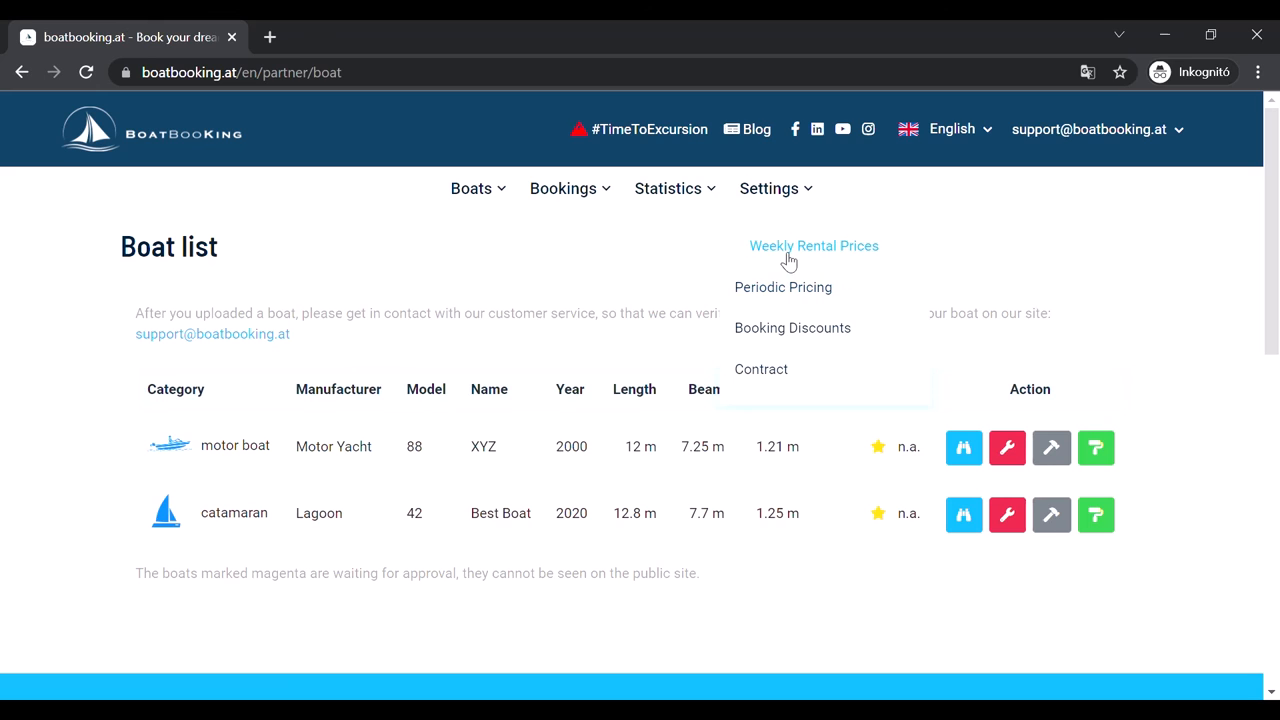
left_click(813, 245)
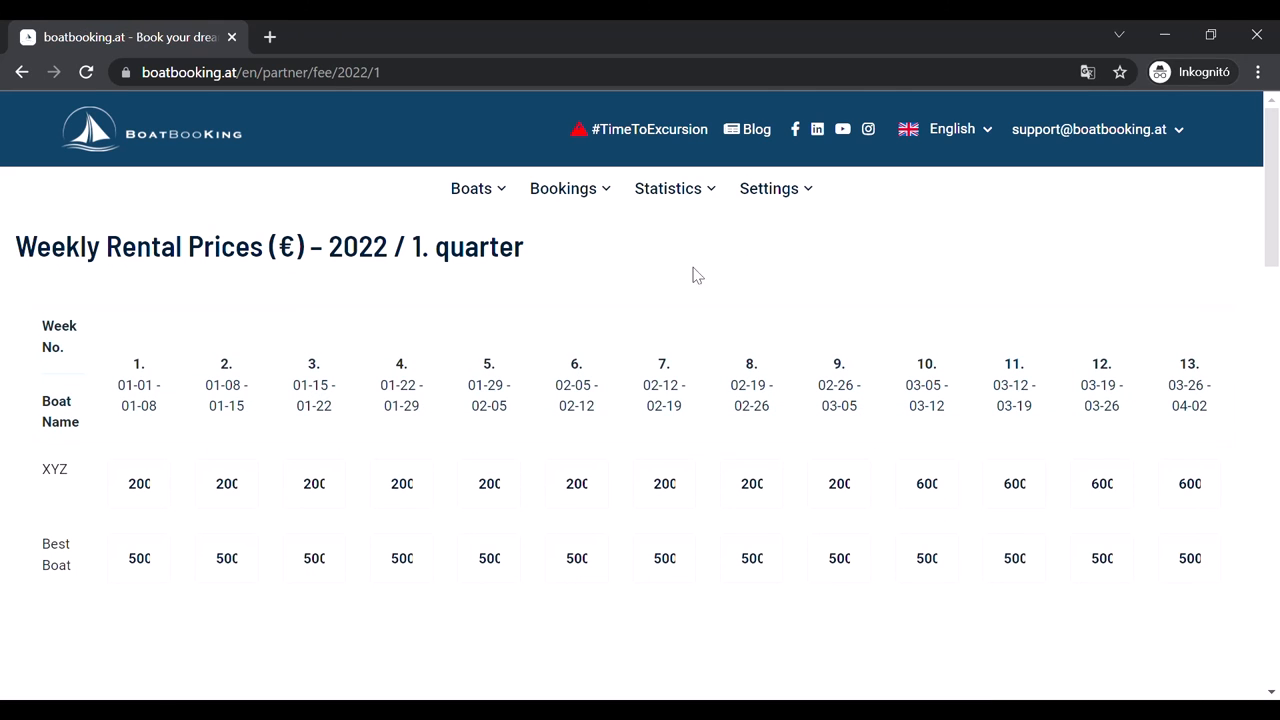
mouse_move(543, 258)
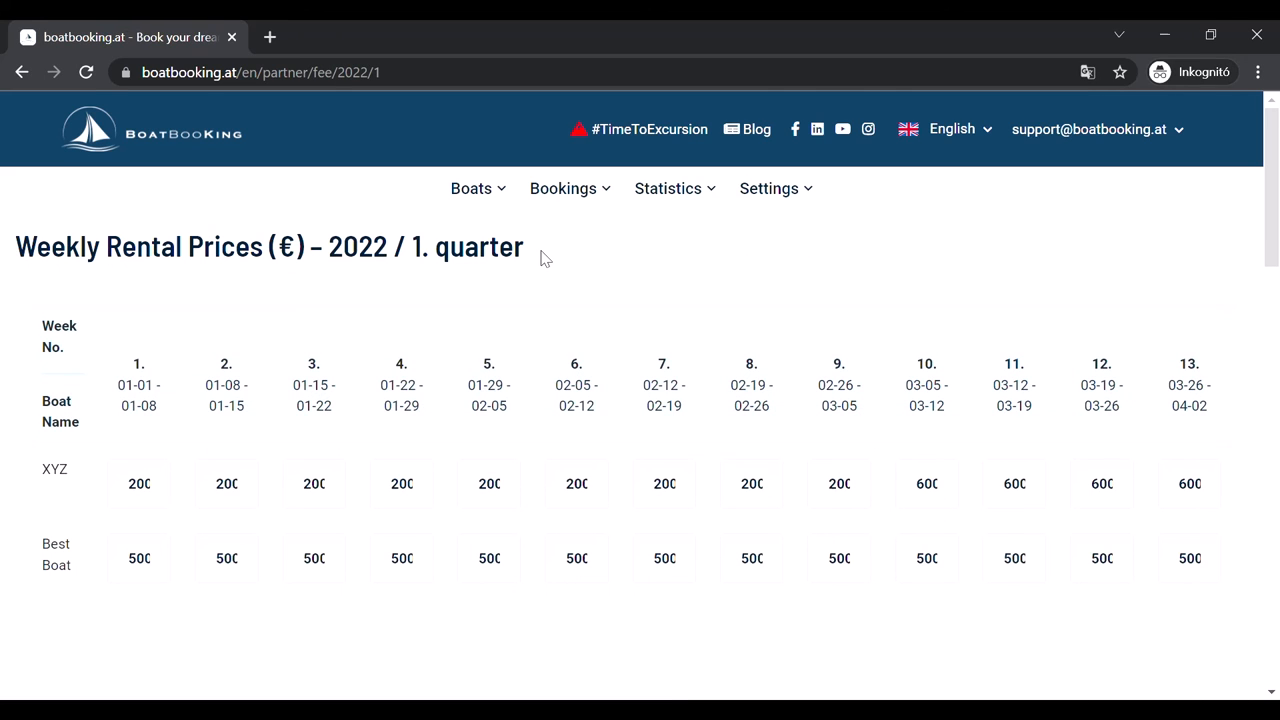
mouse_move(645, 398)
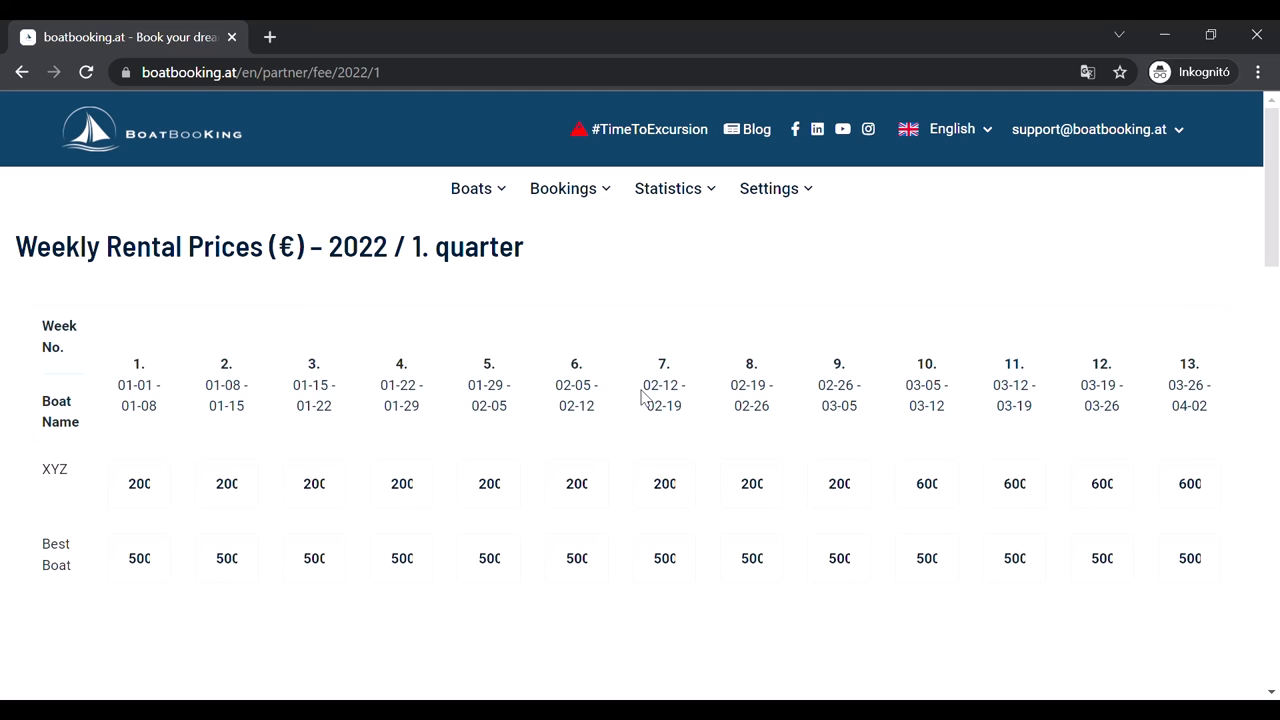
mouse_move(593, 403)
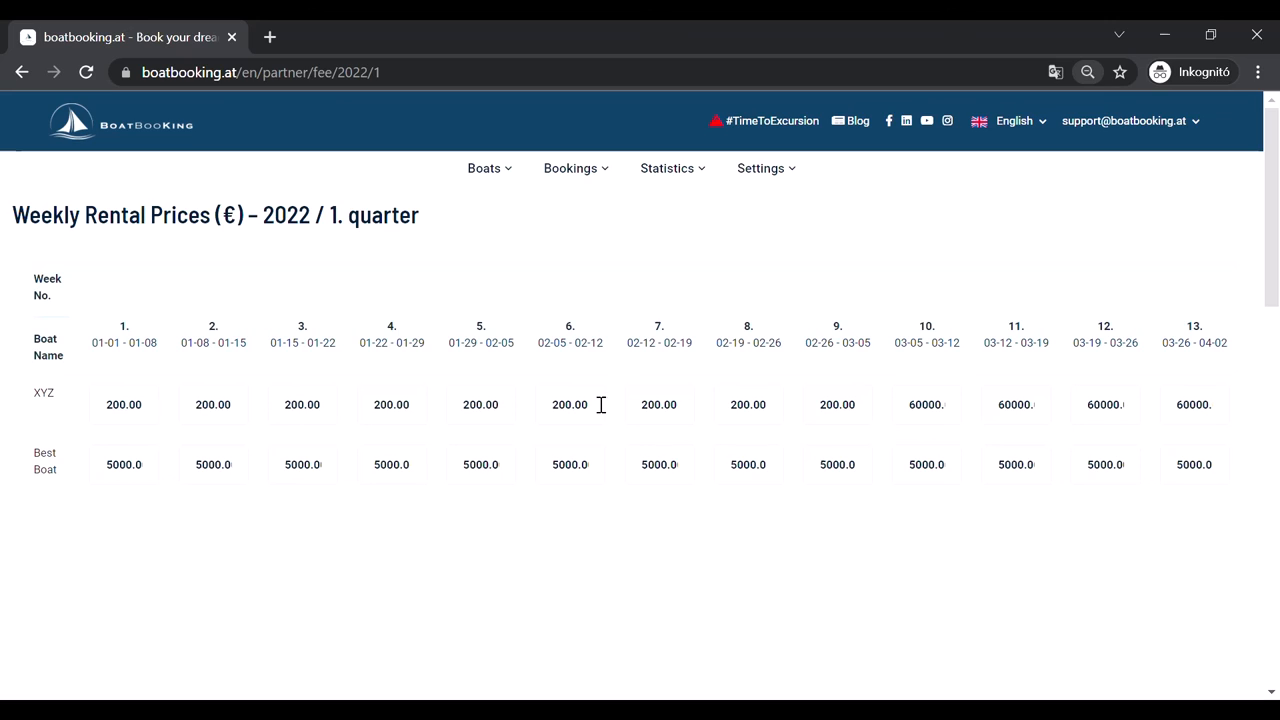
mouse_move(775, 537)
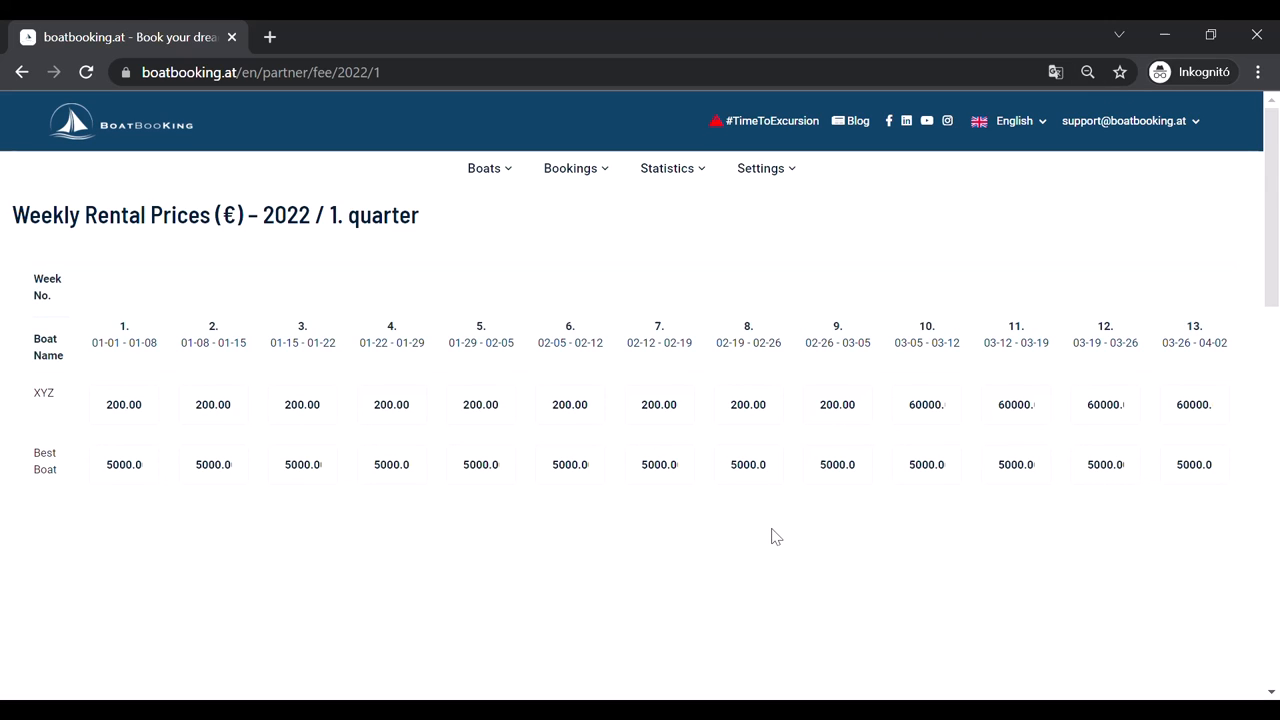
mouse_move(128, 479)
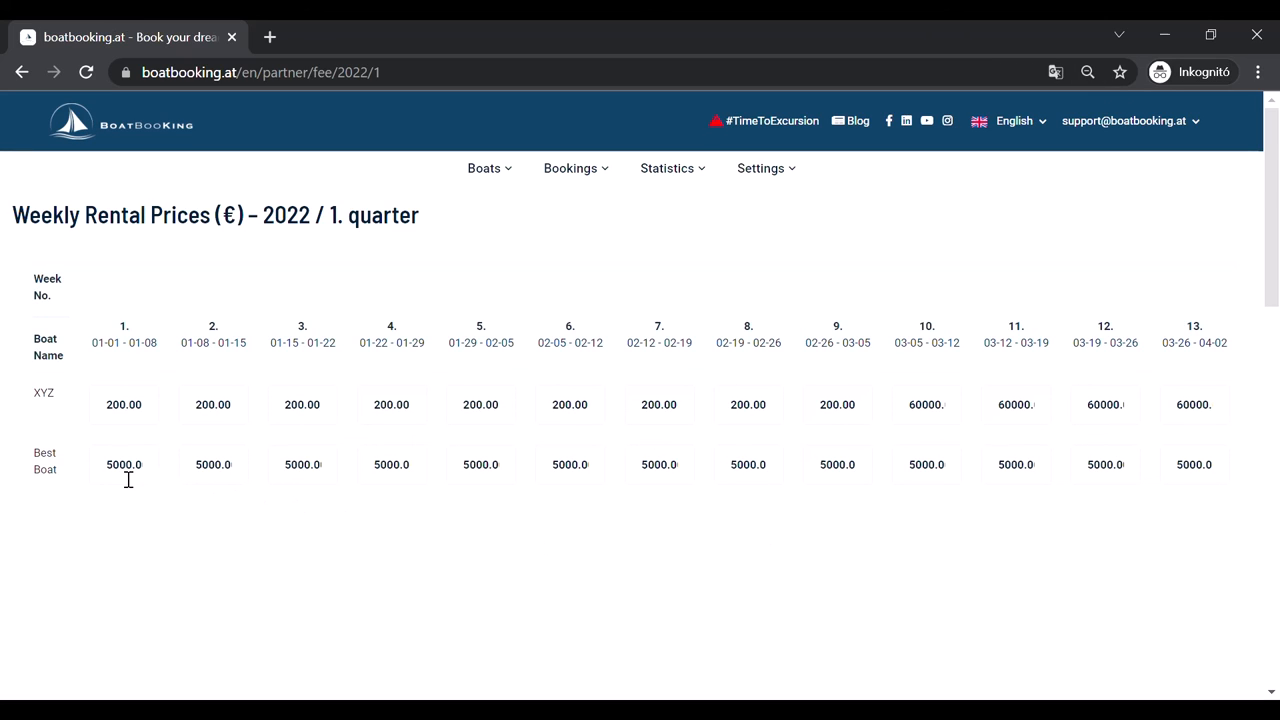
mouse_move(908, 480)
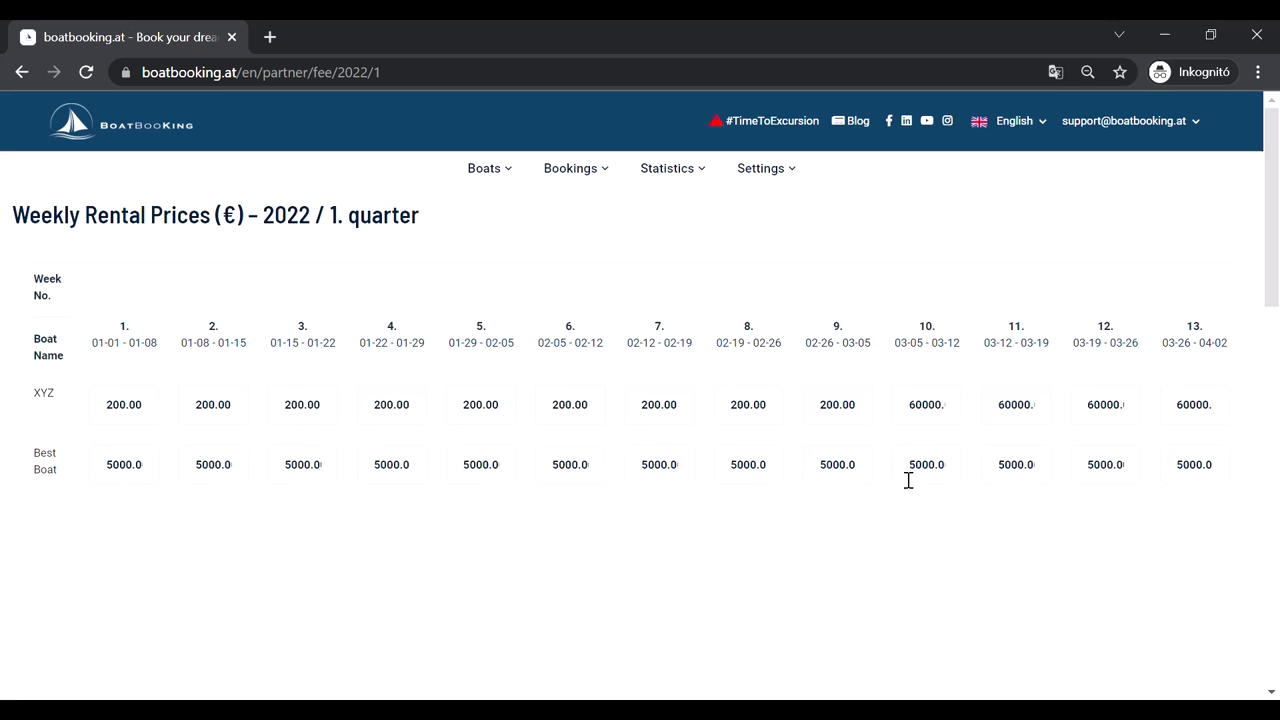
mouse_move(1161, 531)
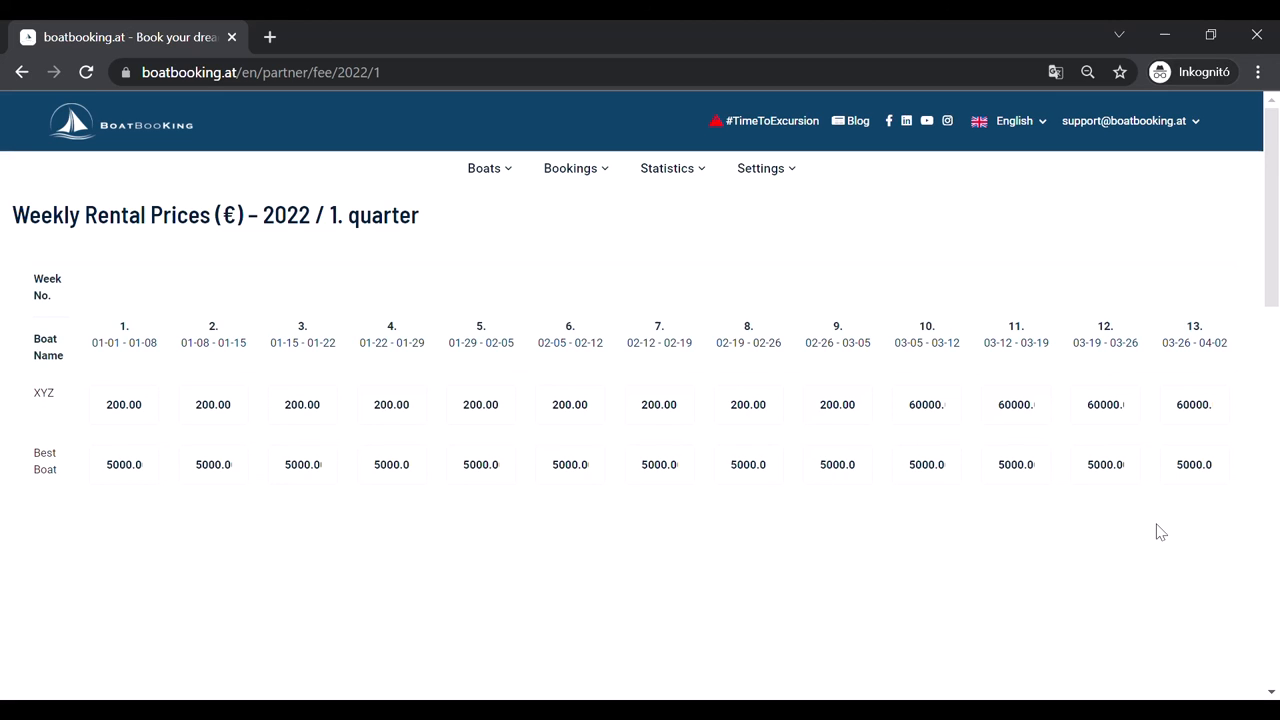
scroll("down", 3)
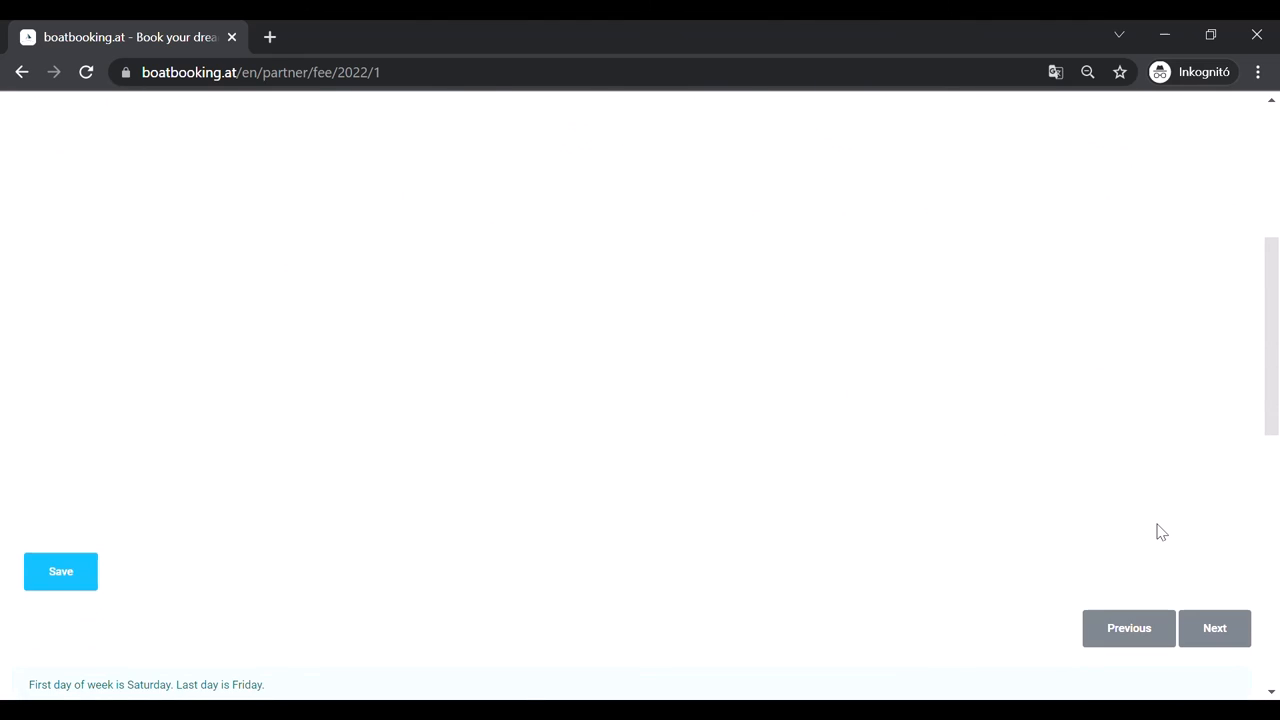
- In Q2, price Best Boat at 5200 for week 18 and 5300 for week 19, then save
left_click(1214, 628)
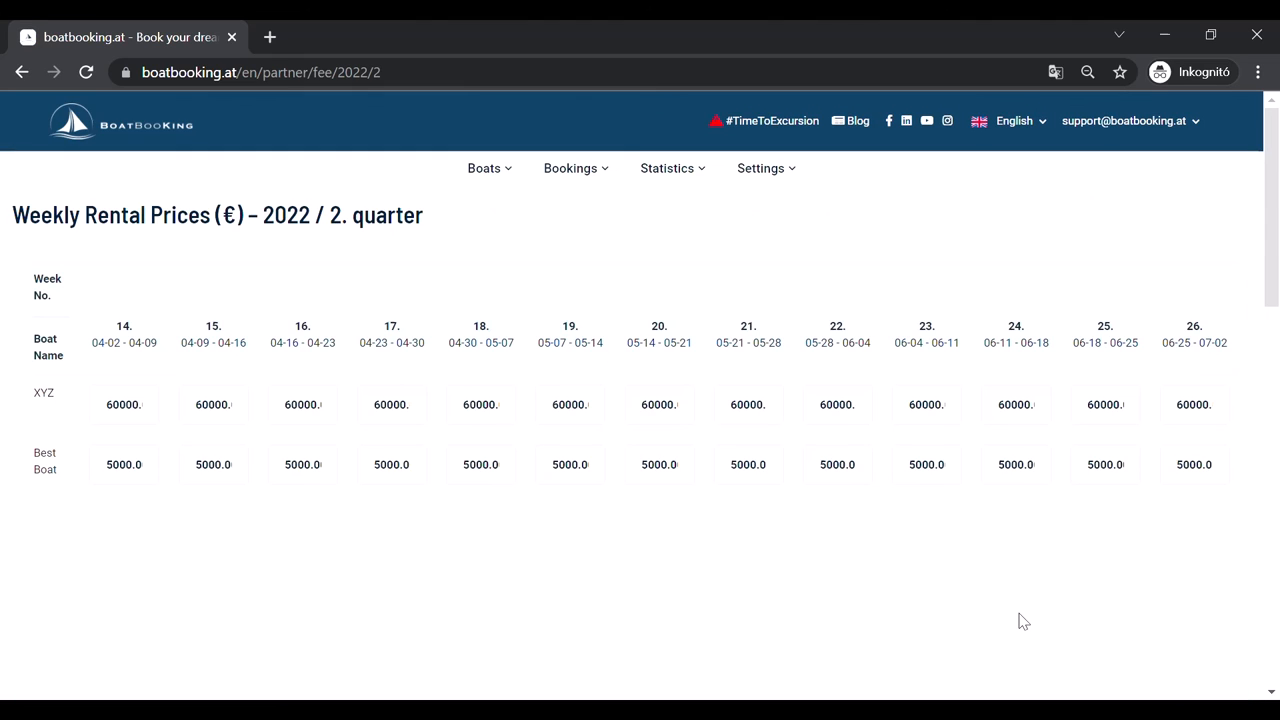
mouse_move(502, 493)
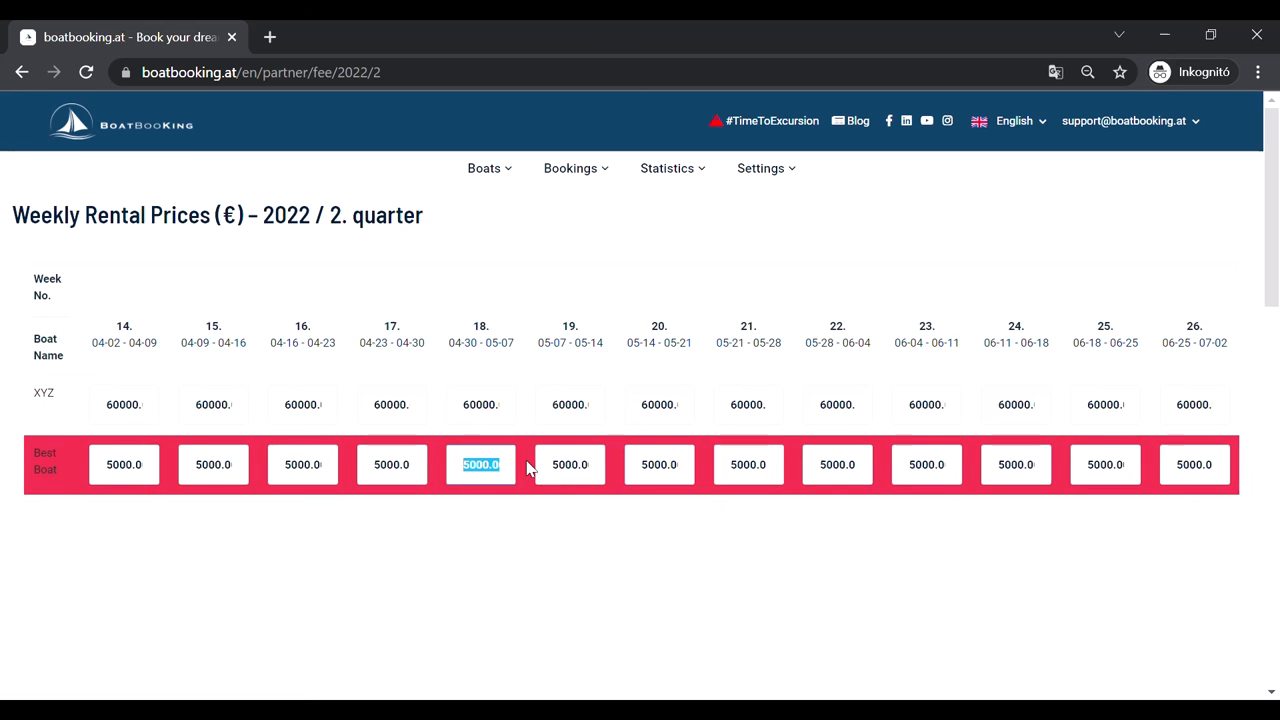
type("5200")
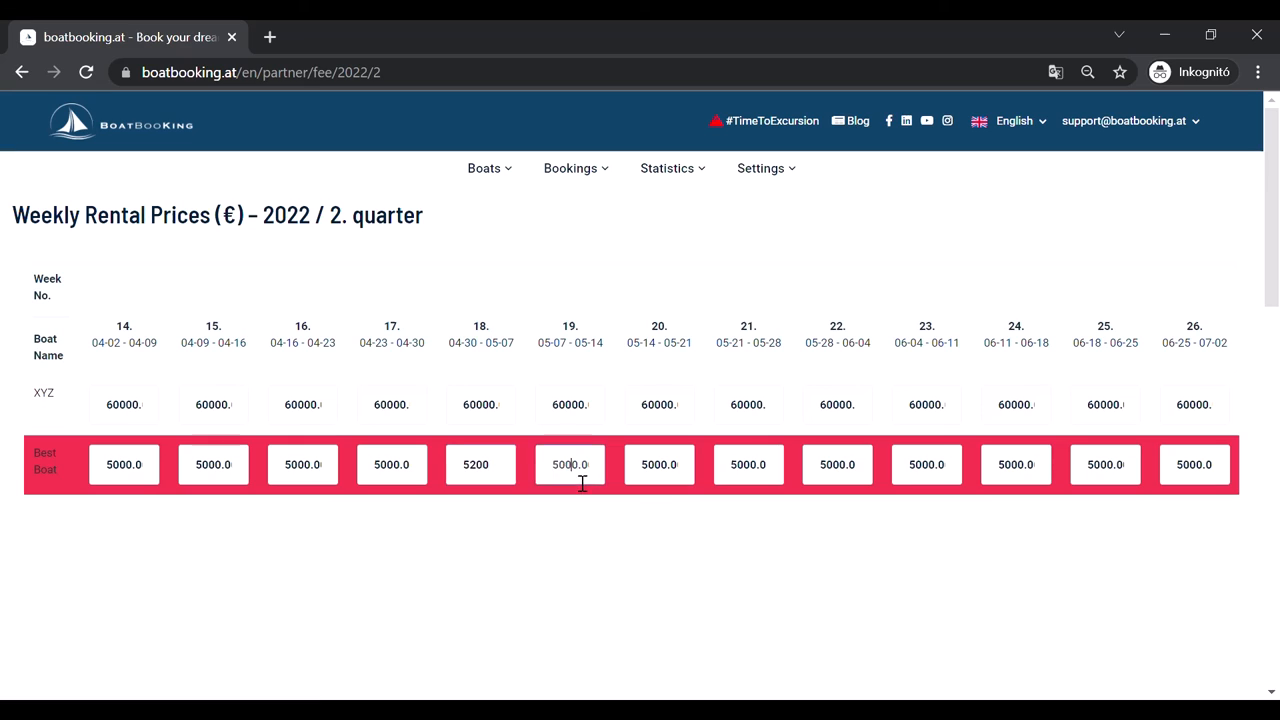
type("5300")
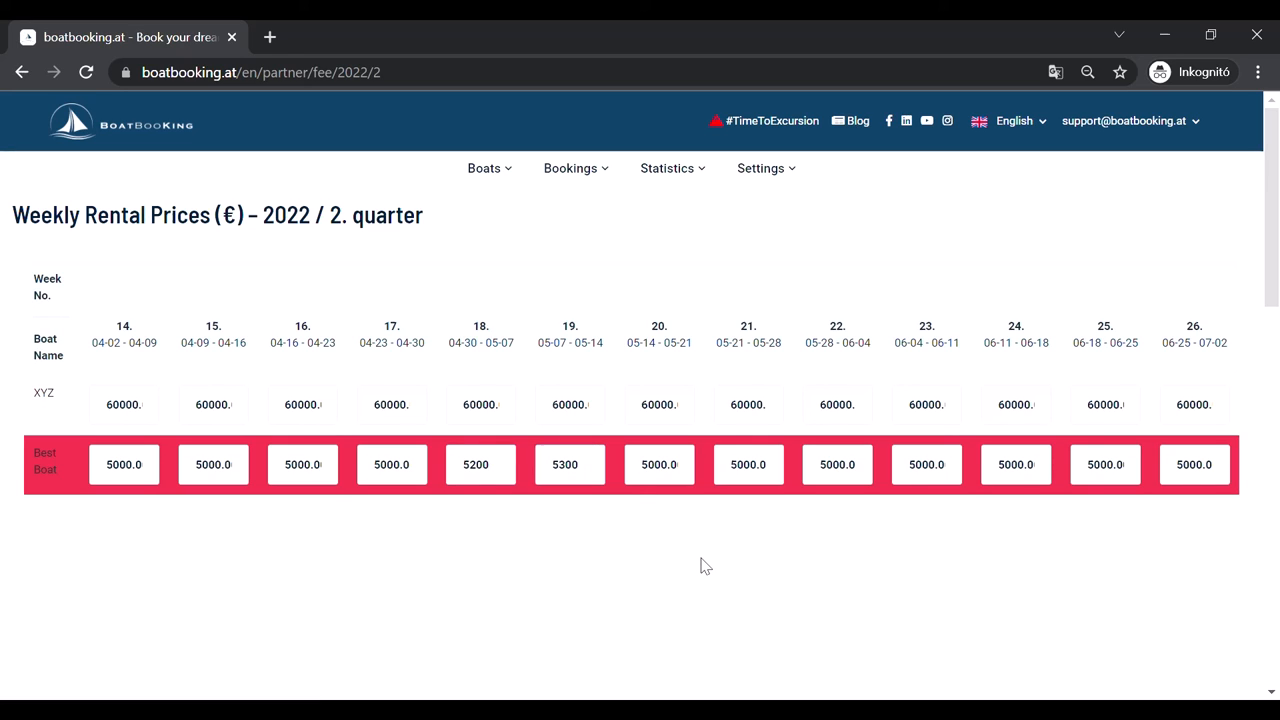
scroll("down", 3)
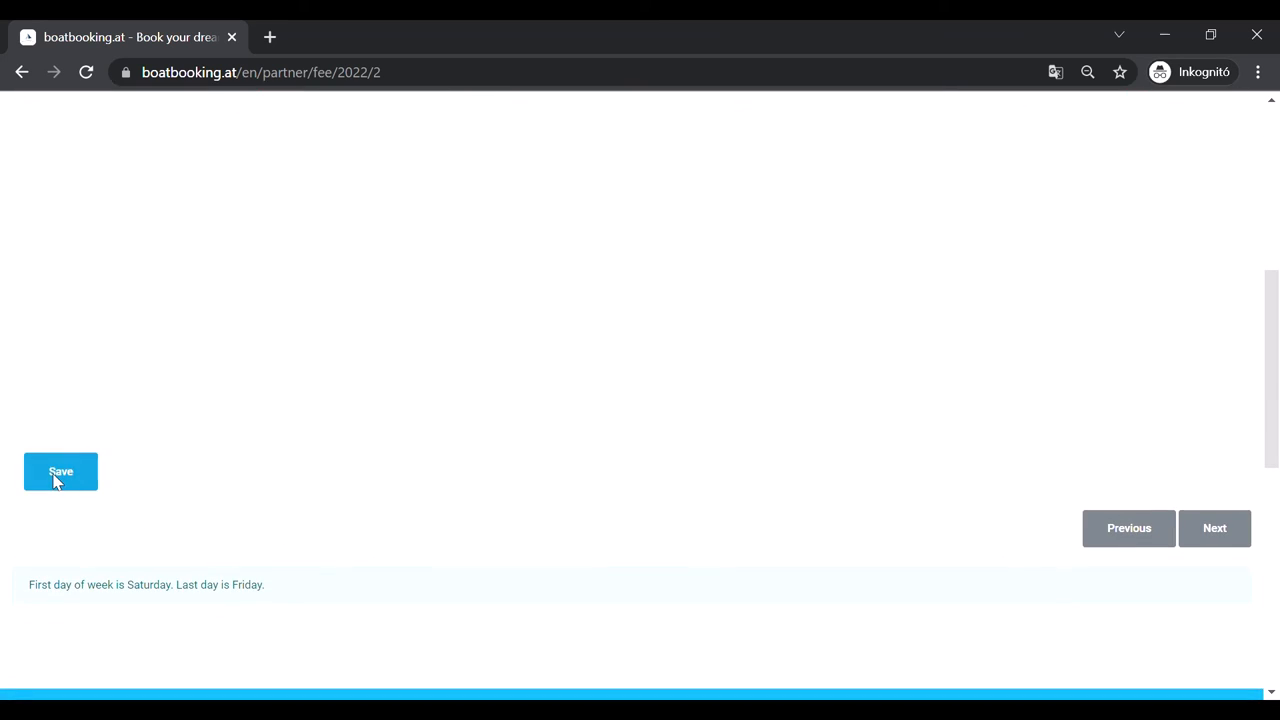
left_click(60, 471)
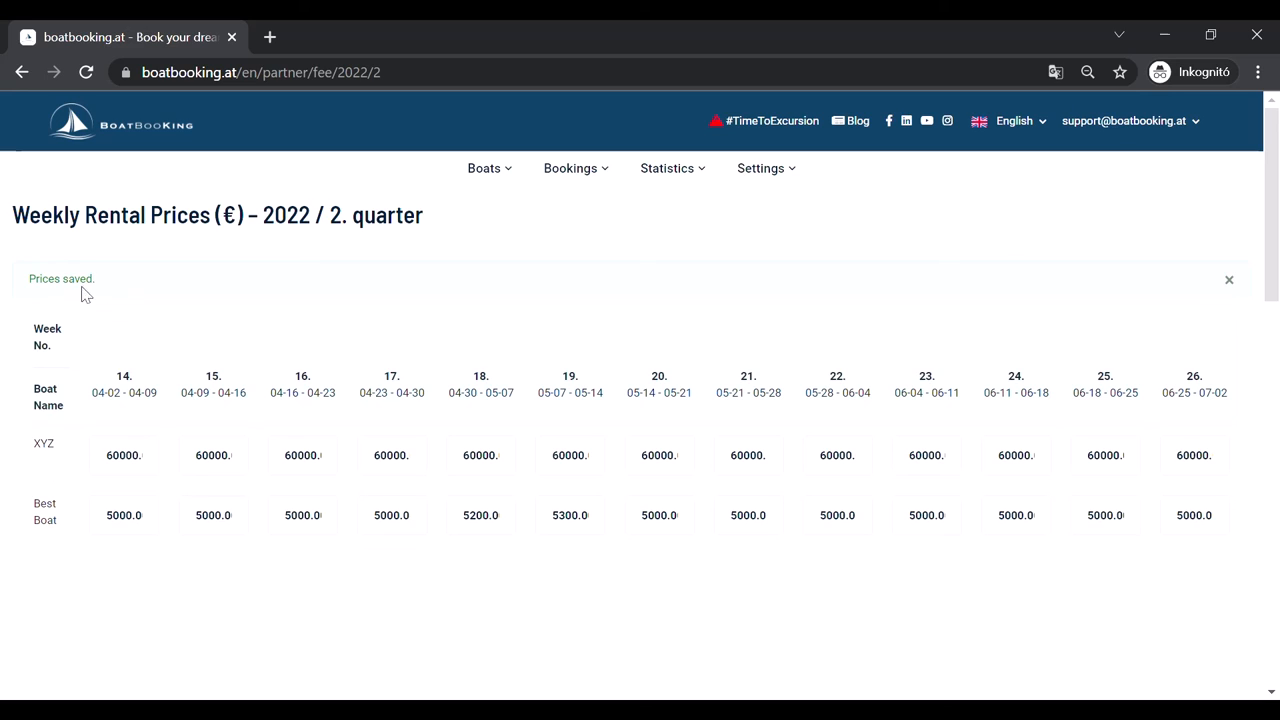
mouse_move(696, 635)
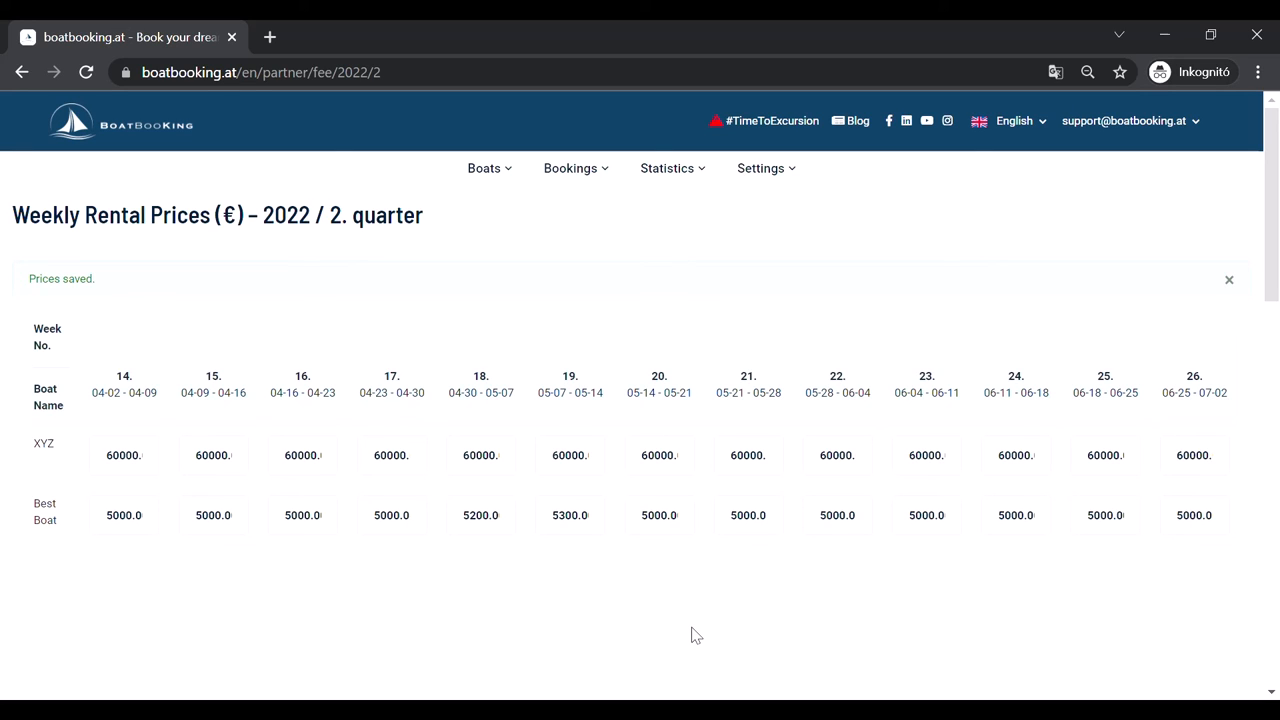
- In Periodic Pricing, set the period start to 28 May 2022
left_click(760, 168)
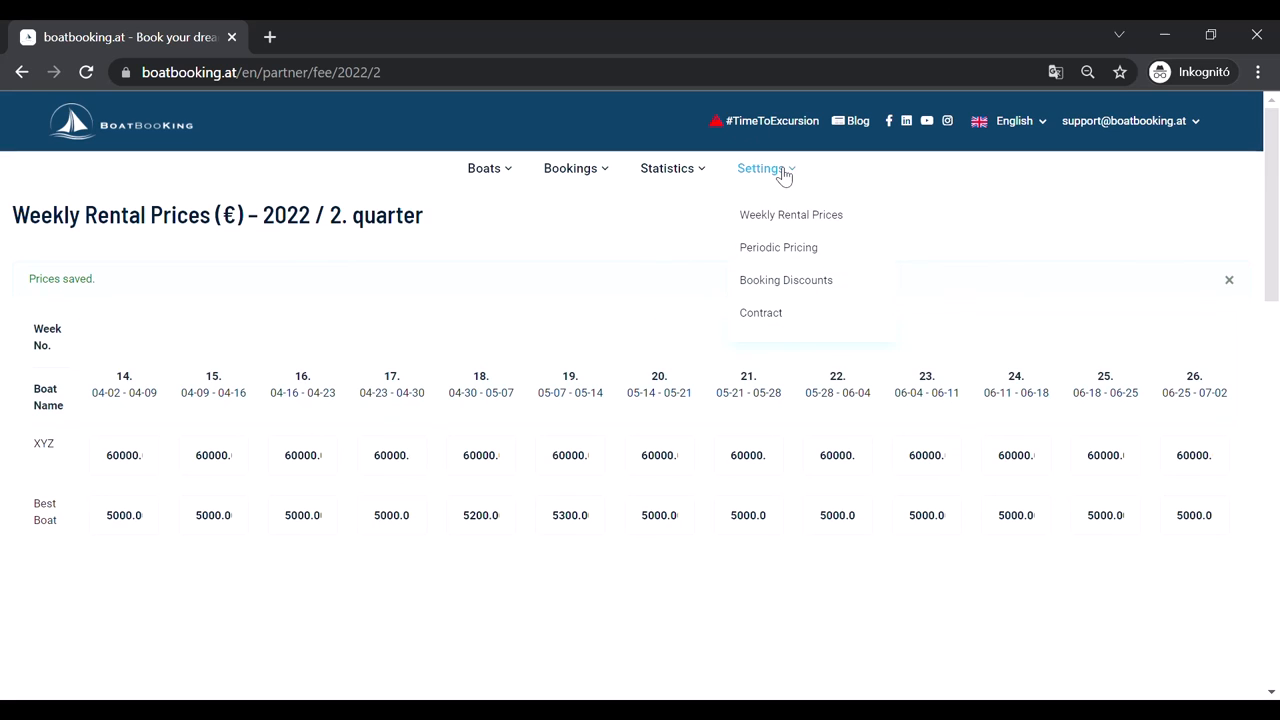
left_click(778, 247)
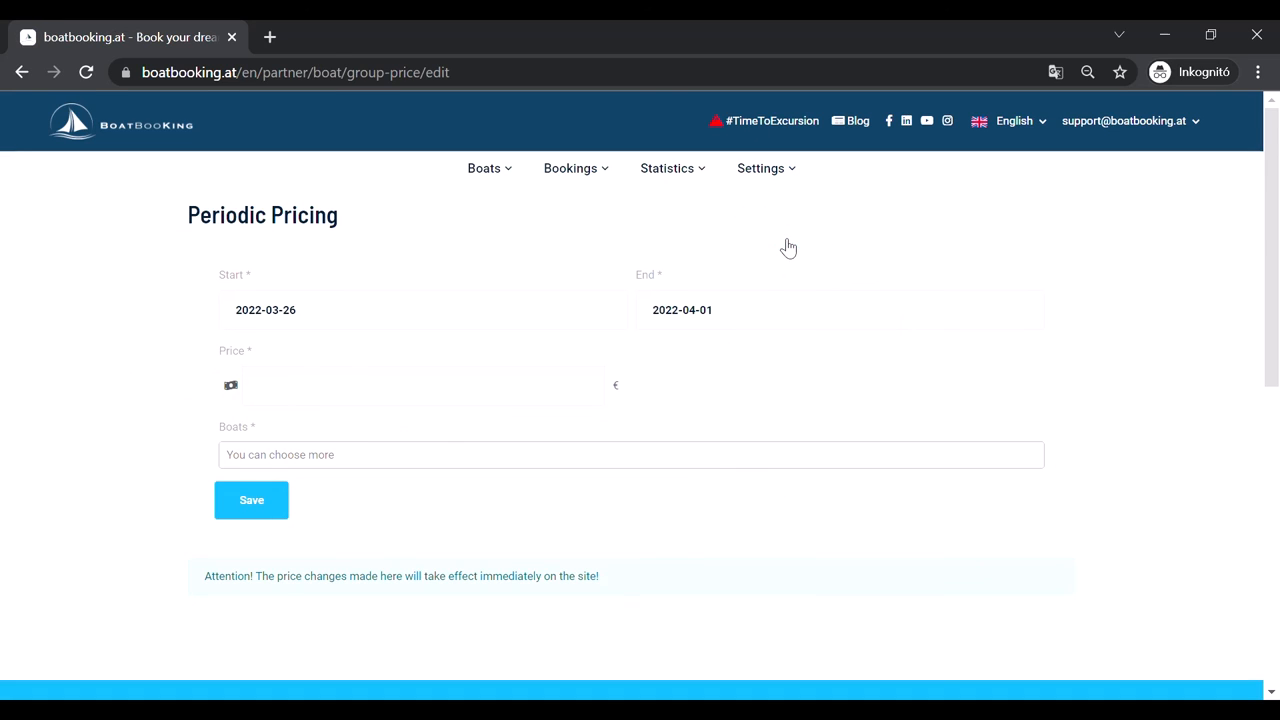
mouse_move(401, 318)
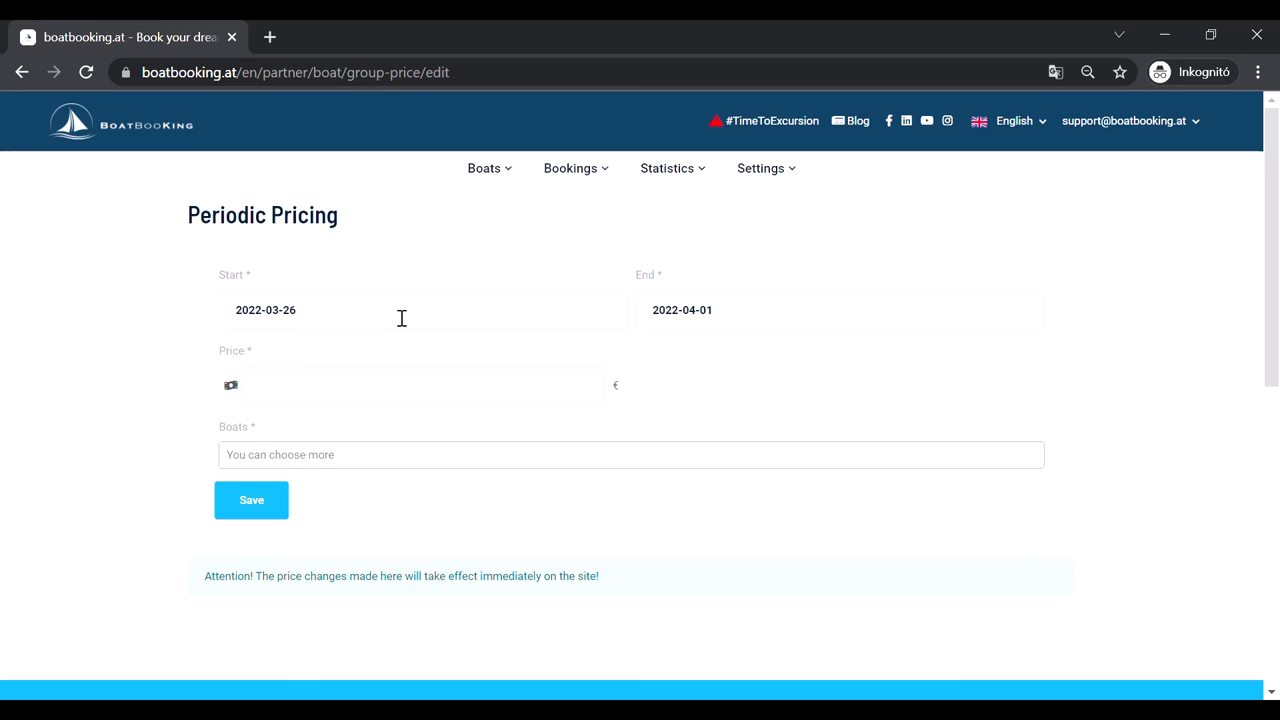
left_click(422, 309)
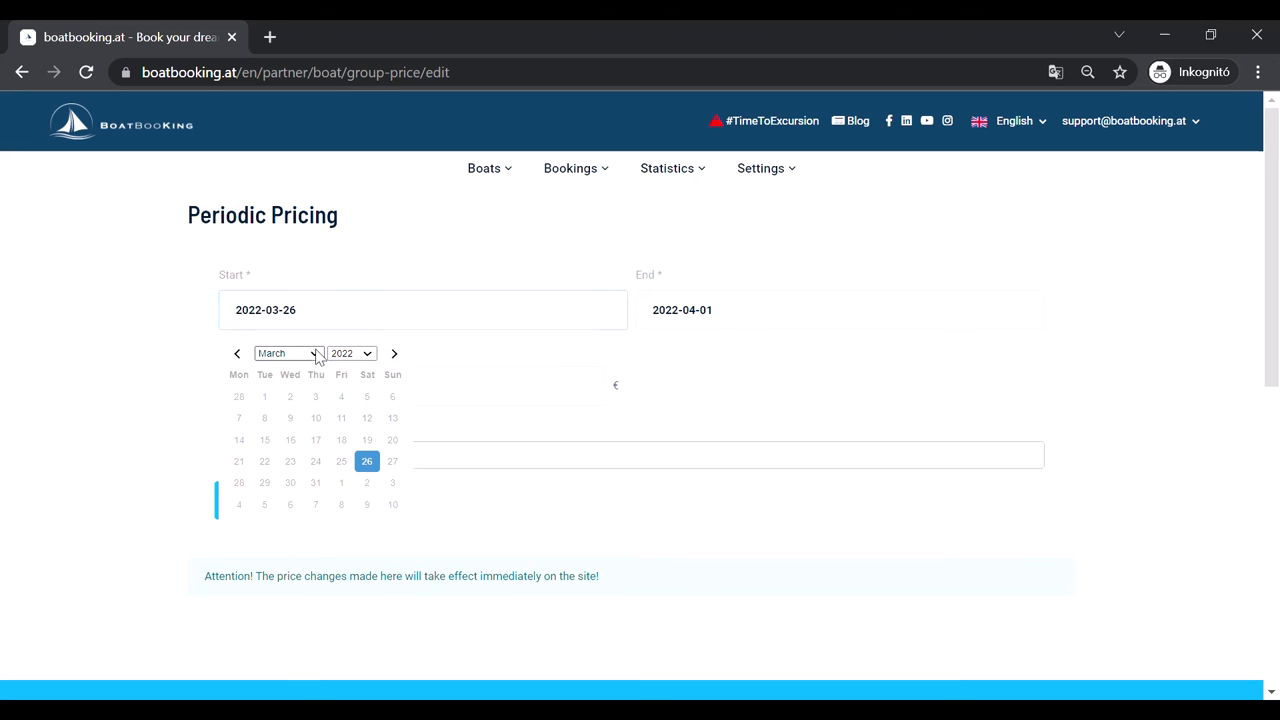
left_click(393, 353)
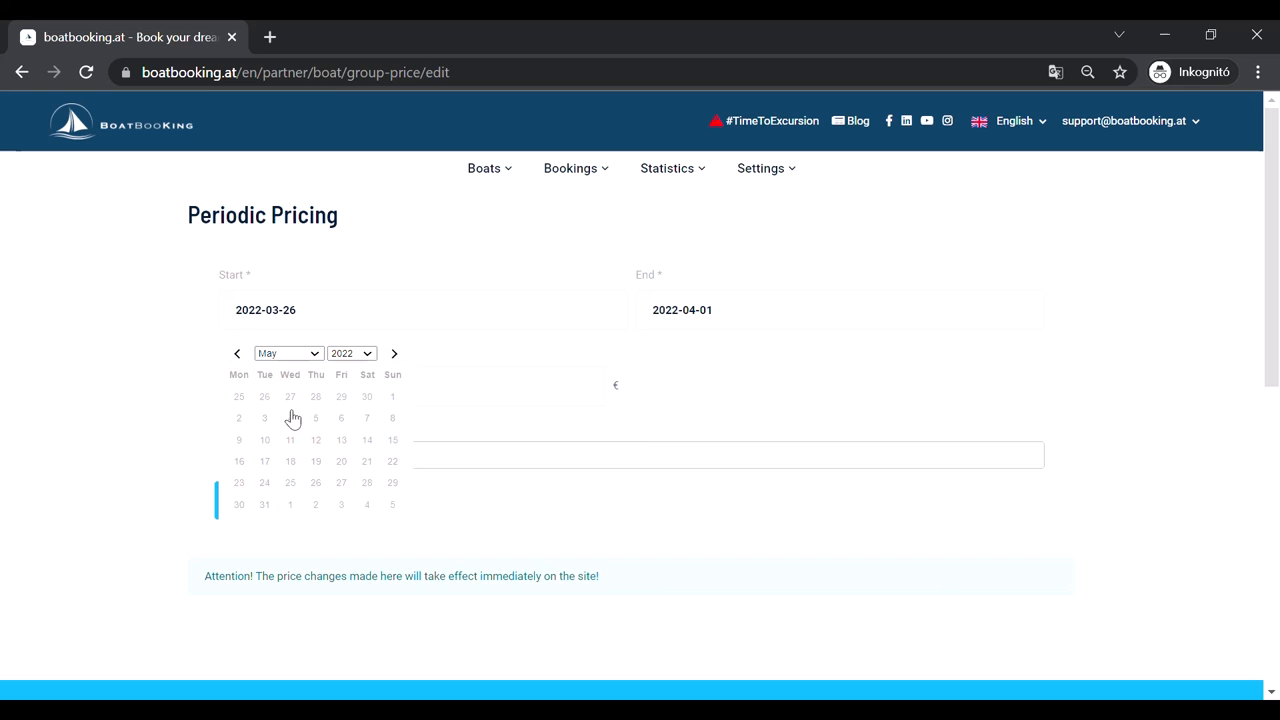
left_click(367, 482)
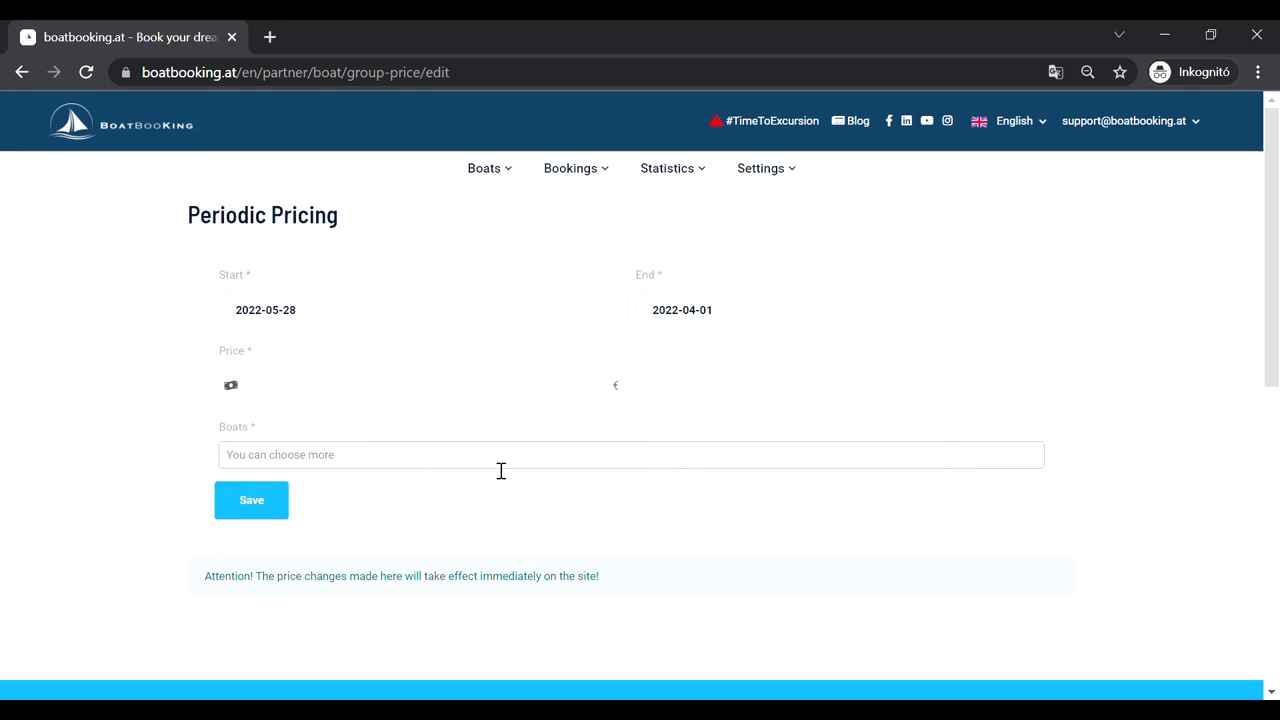
- Set the period end to 24 June 2022
left_click(682, 309)
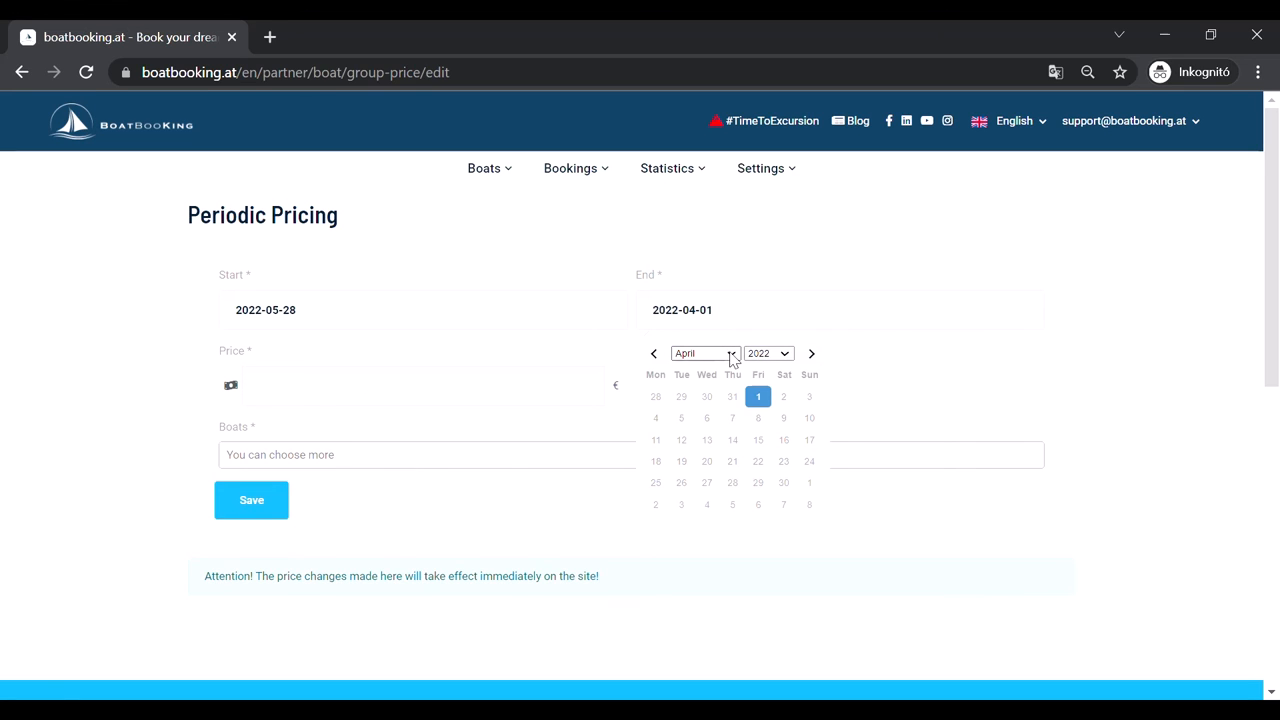
mouse_move(708, 431)
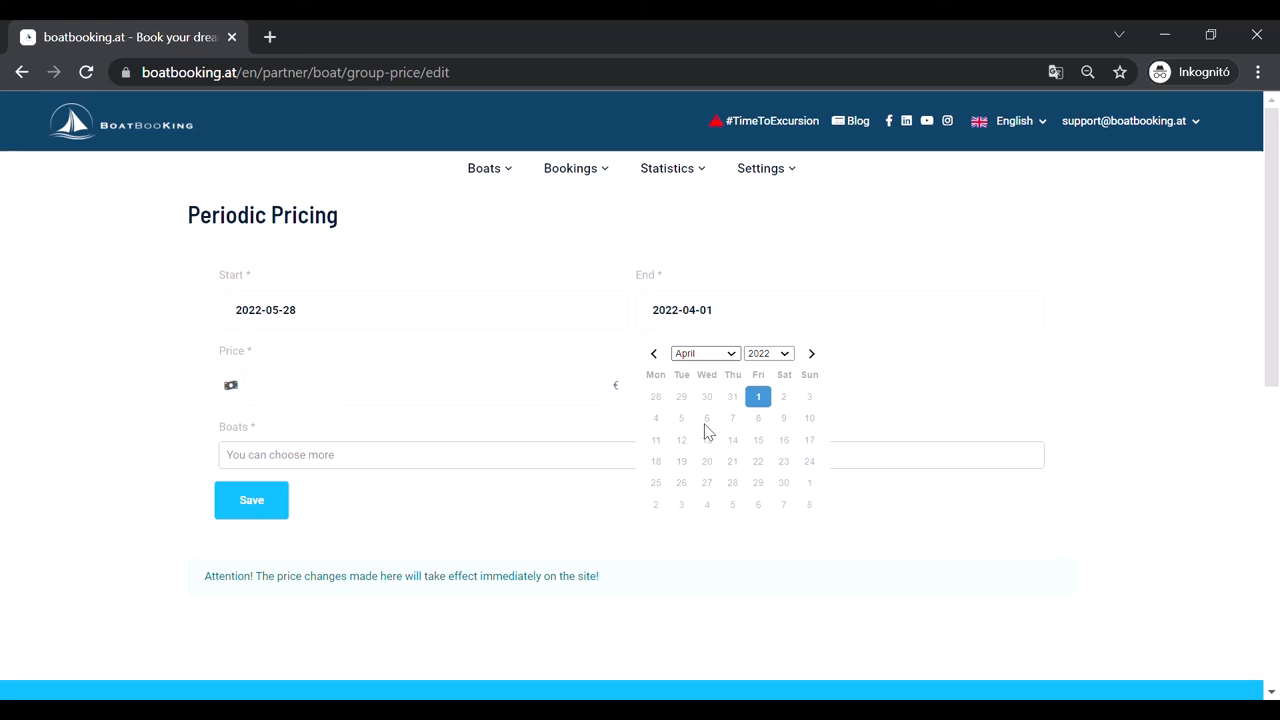
left_click(811, 353)
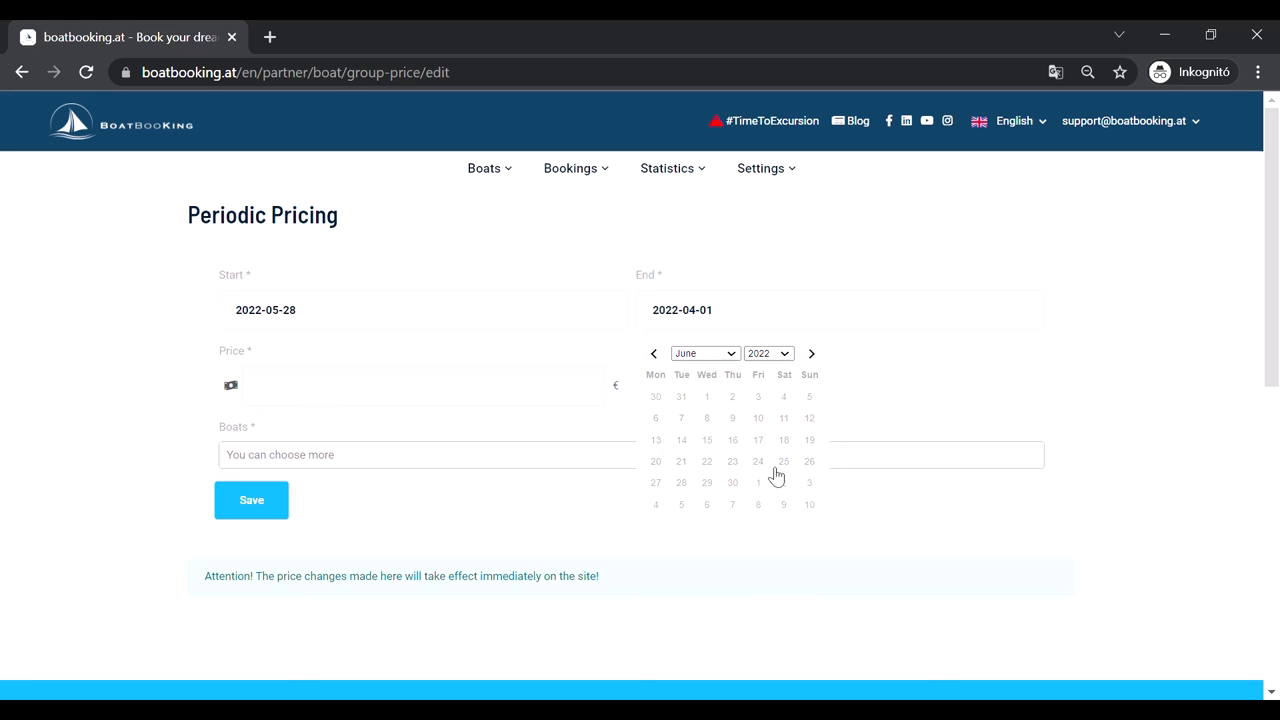
left_click(757, 461)
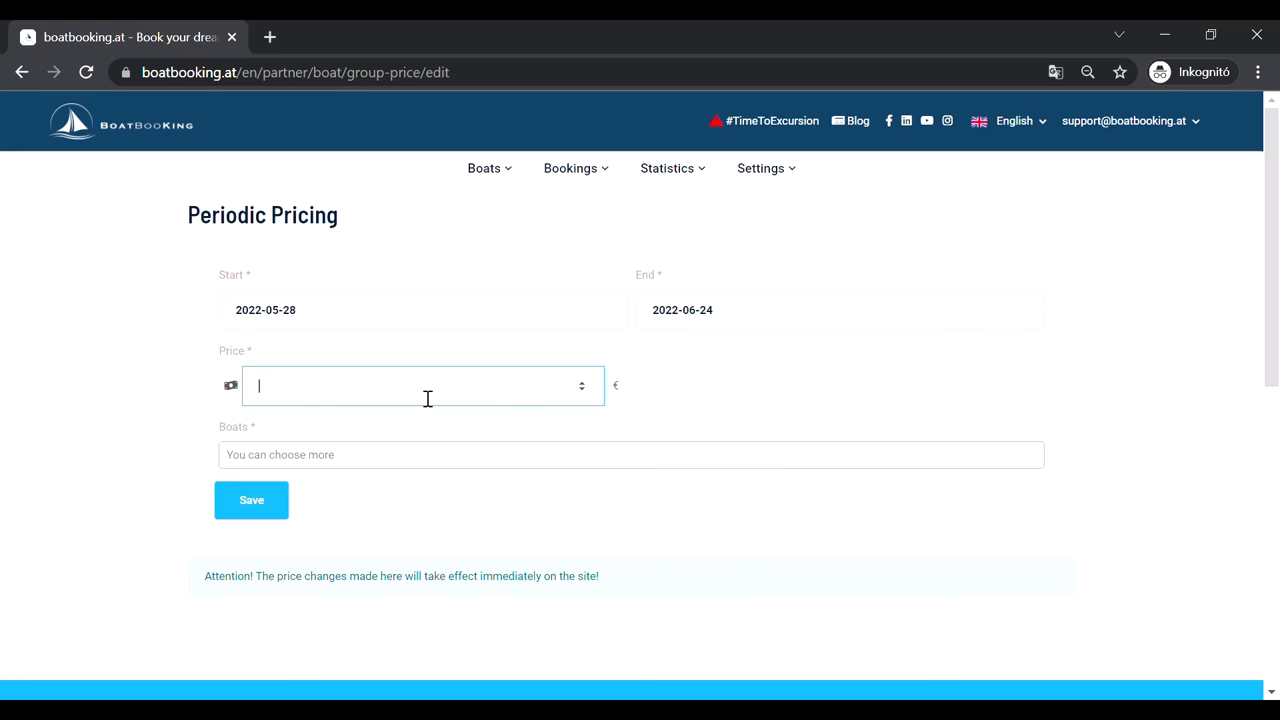
- Assign a 5500 € periodic price to Best Boat, save and confirm it
type("5500")
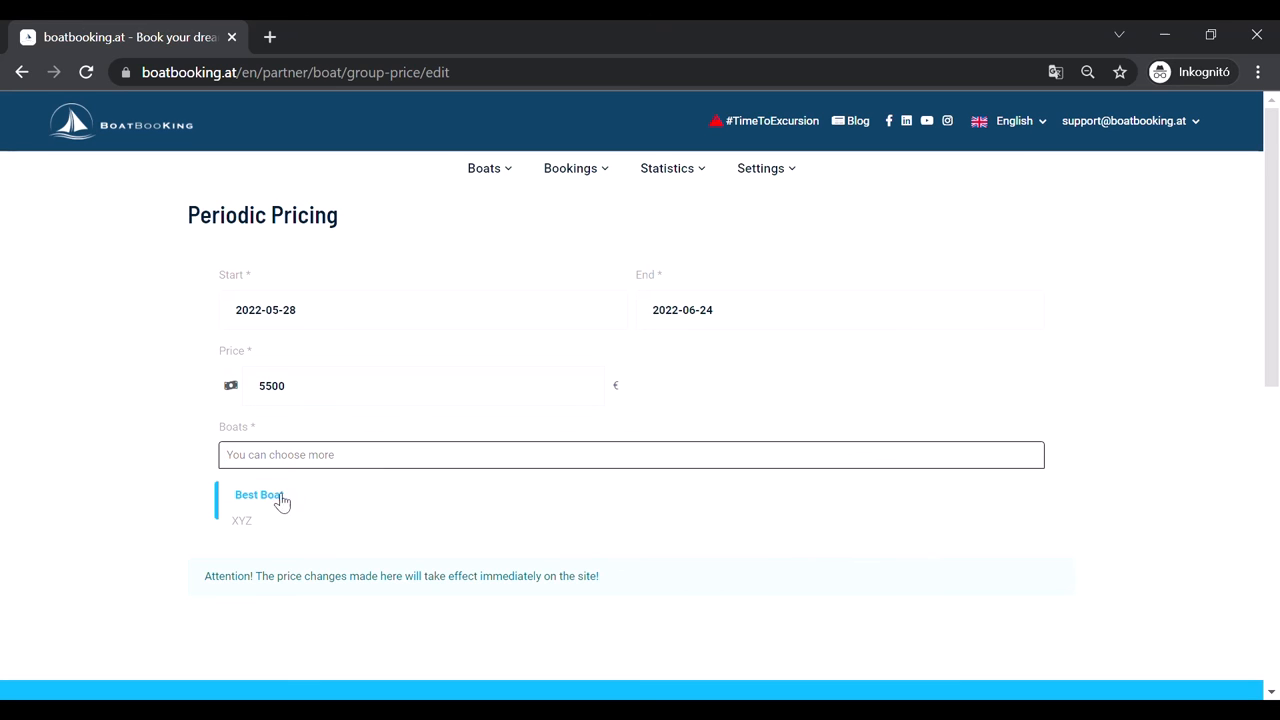
left_click(258, 494)
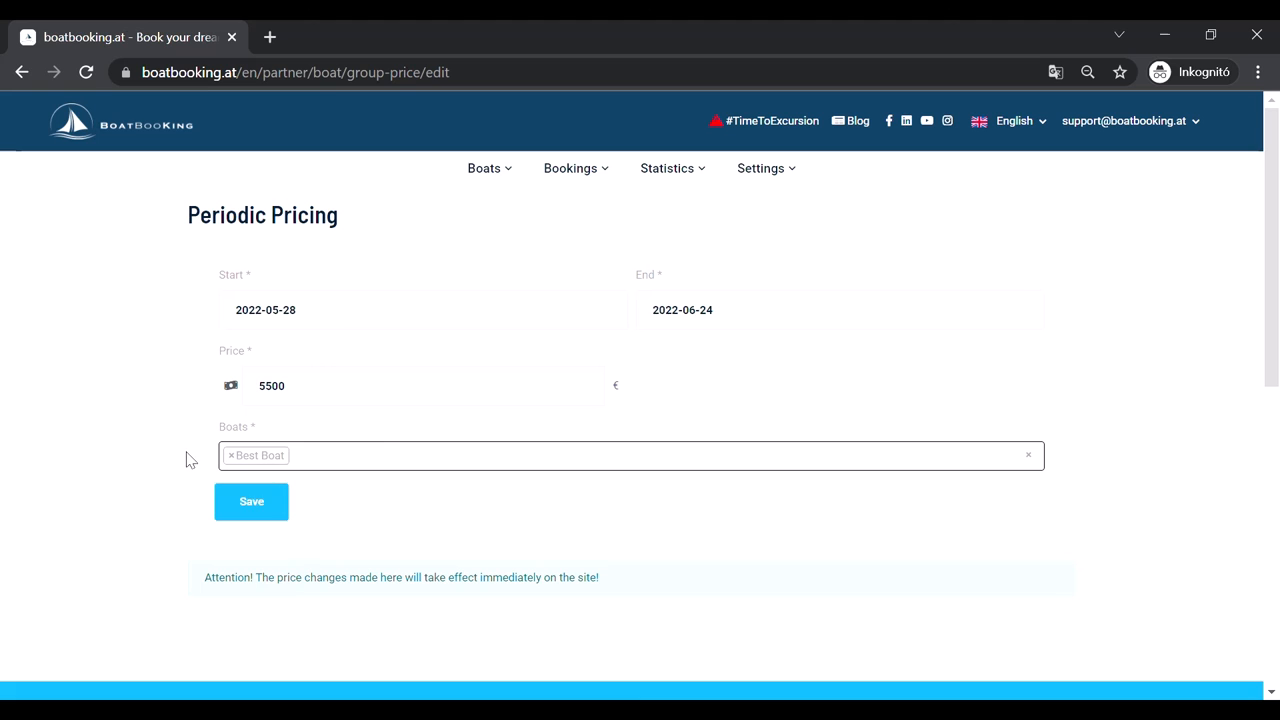
mouse_move(275, 505)
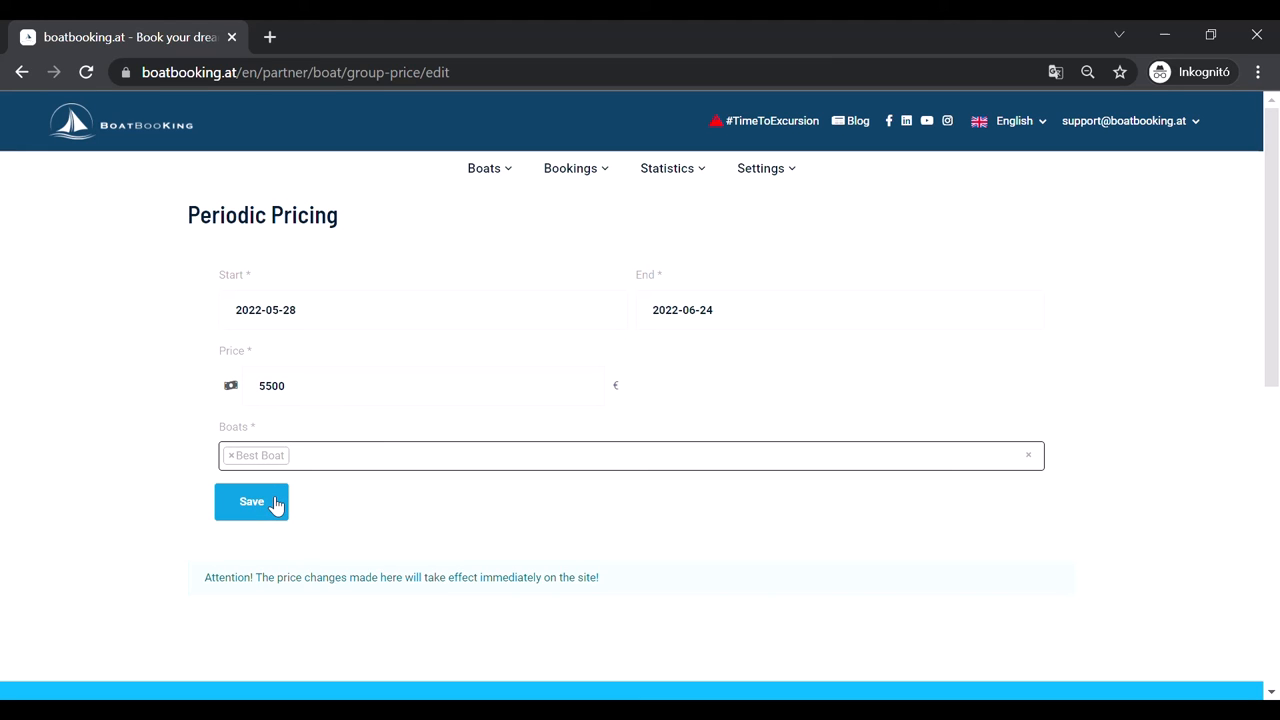
left_click(251, 501)
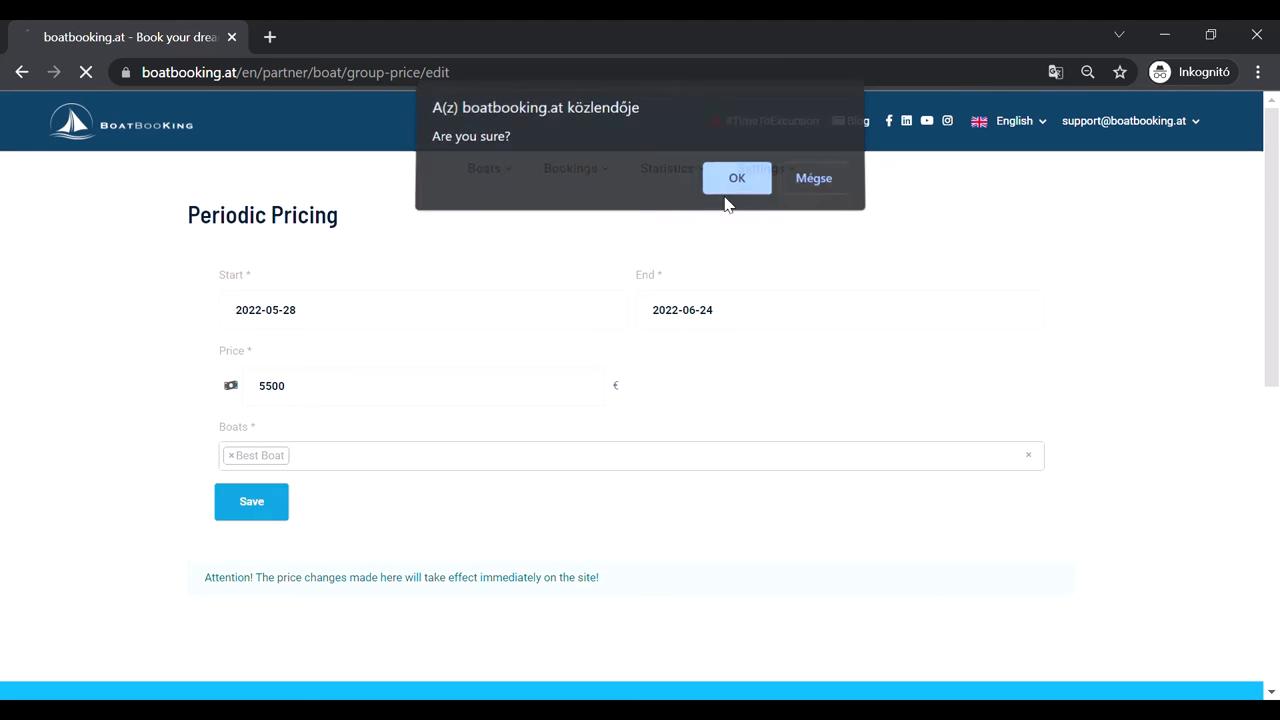
left_click(737, 178)
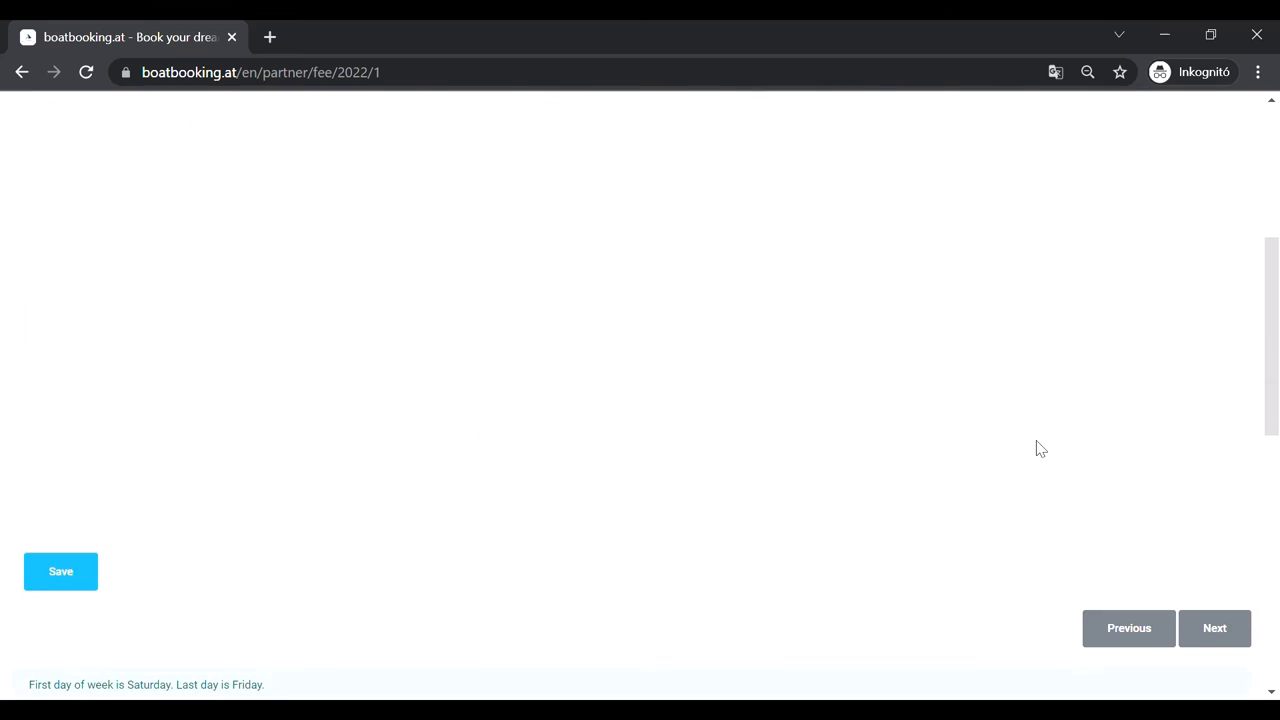
- Review Q2 showing Best Boat at 5500 € for weeks 22–25, then bring up the account menu
left_click(1214, 628)
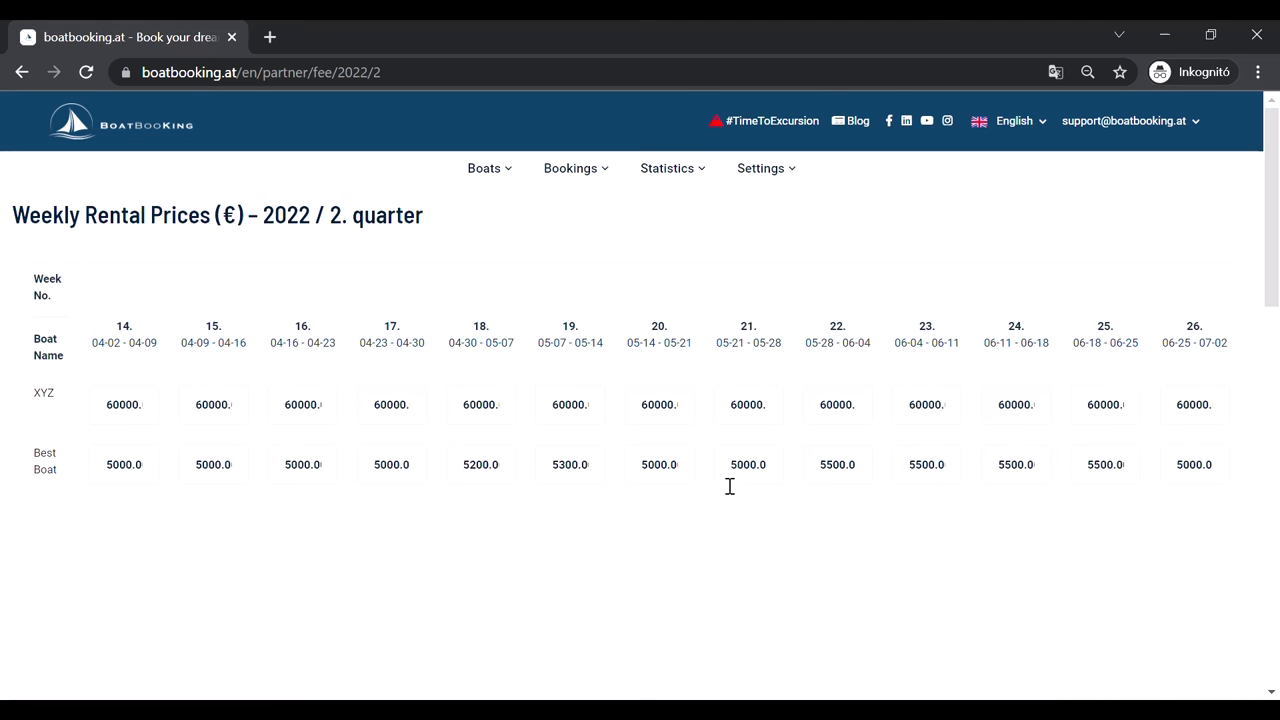
mouse_move(1197, 481)
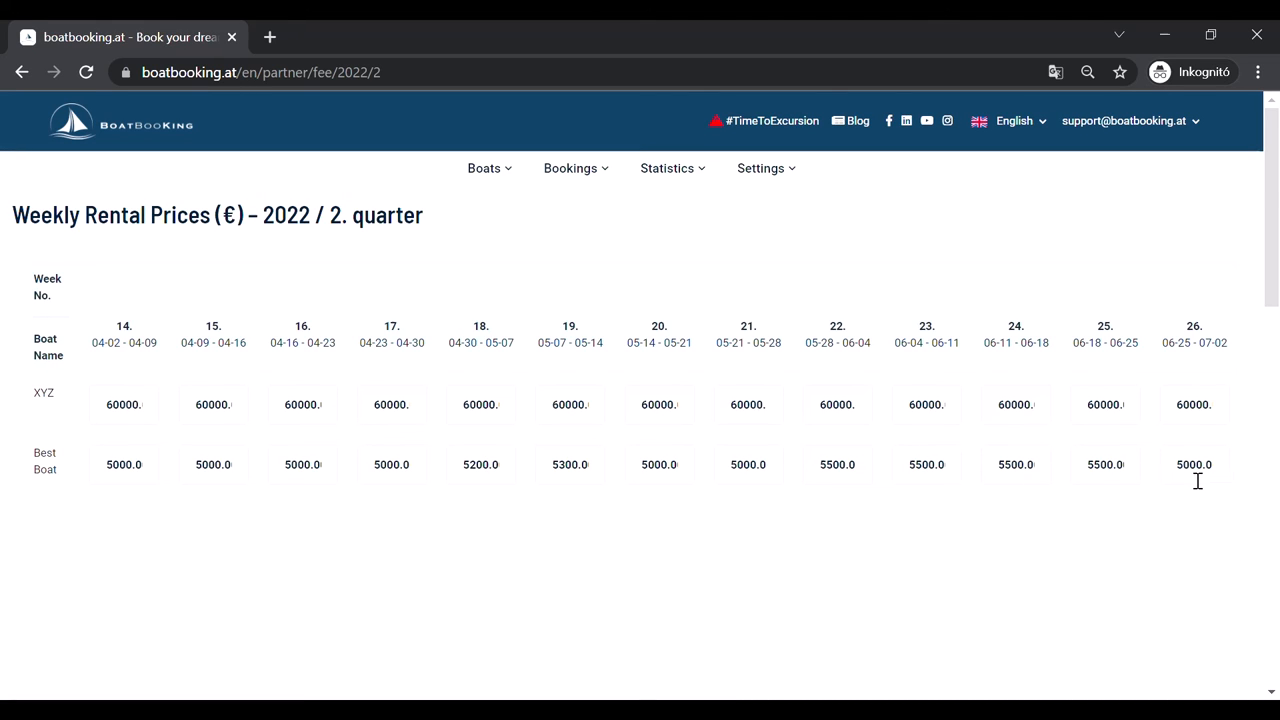
mouse_move(800, 477)
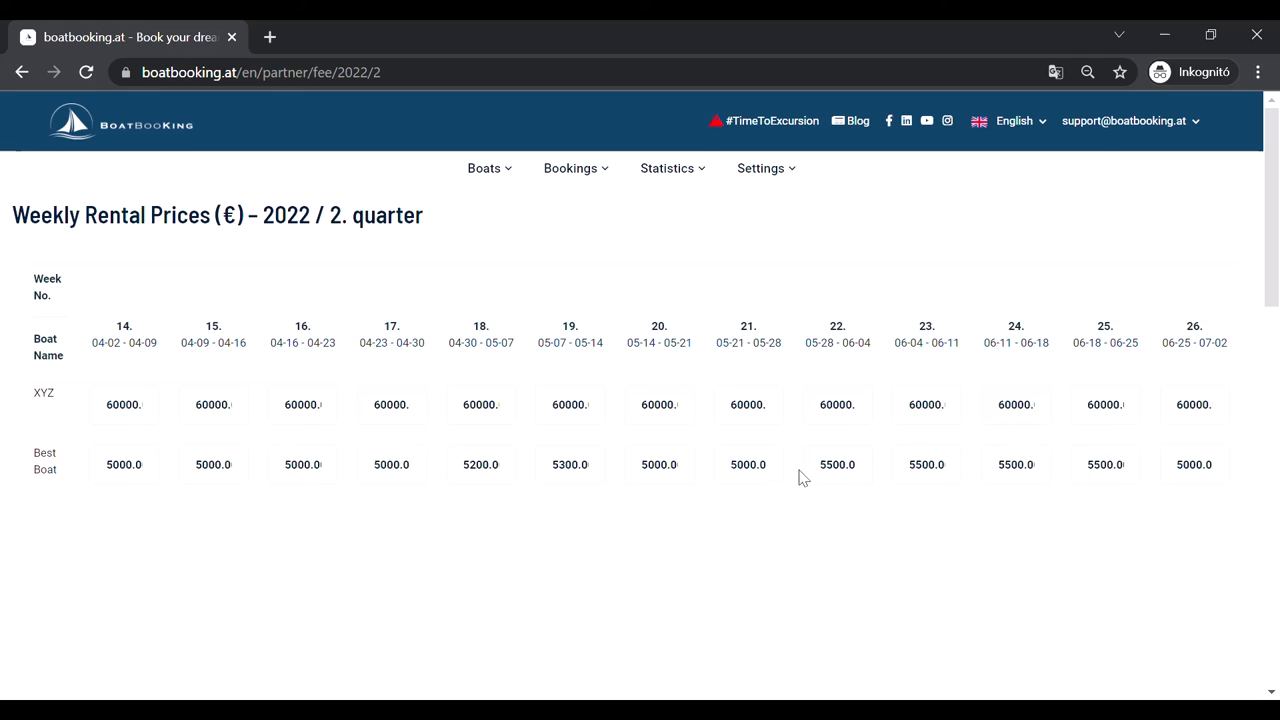
mouse_move(790, 528)
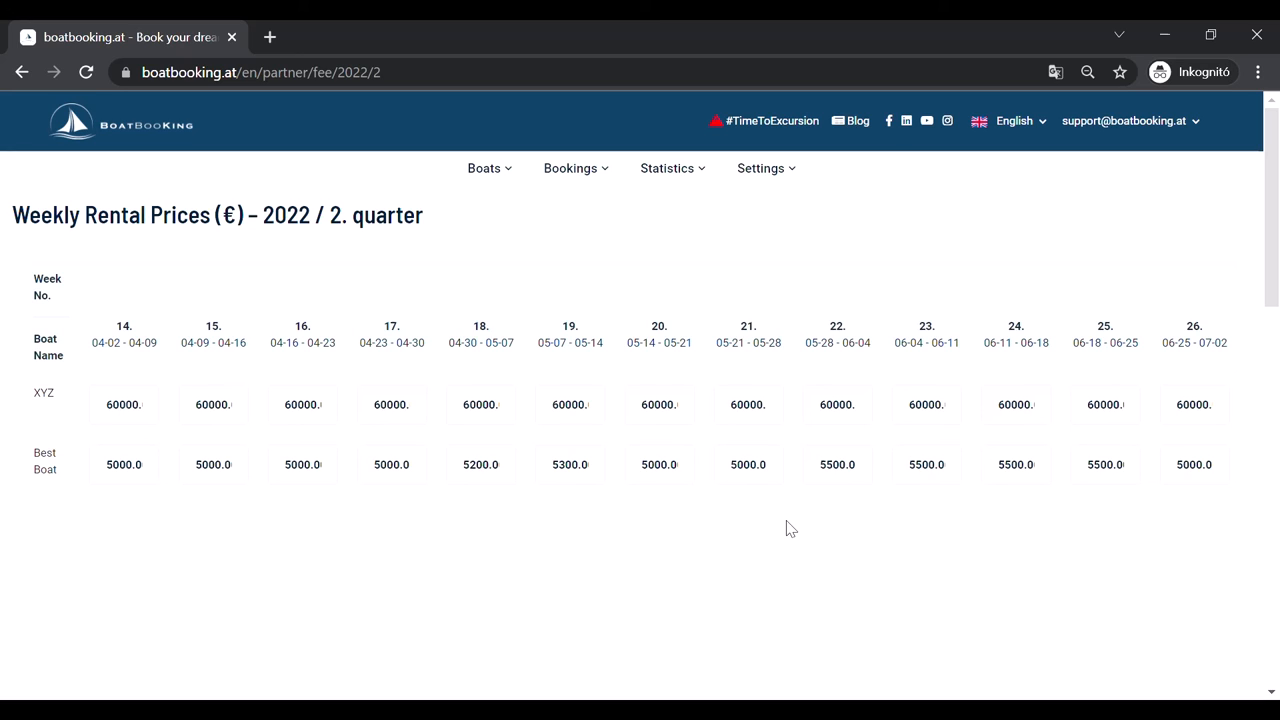
mouse_move(1115, 150)
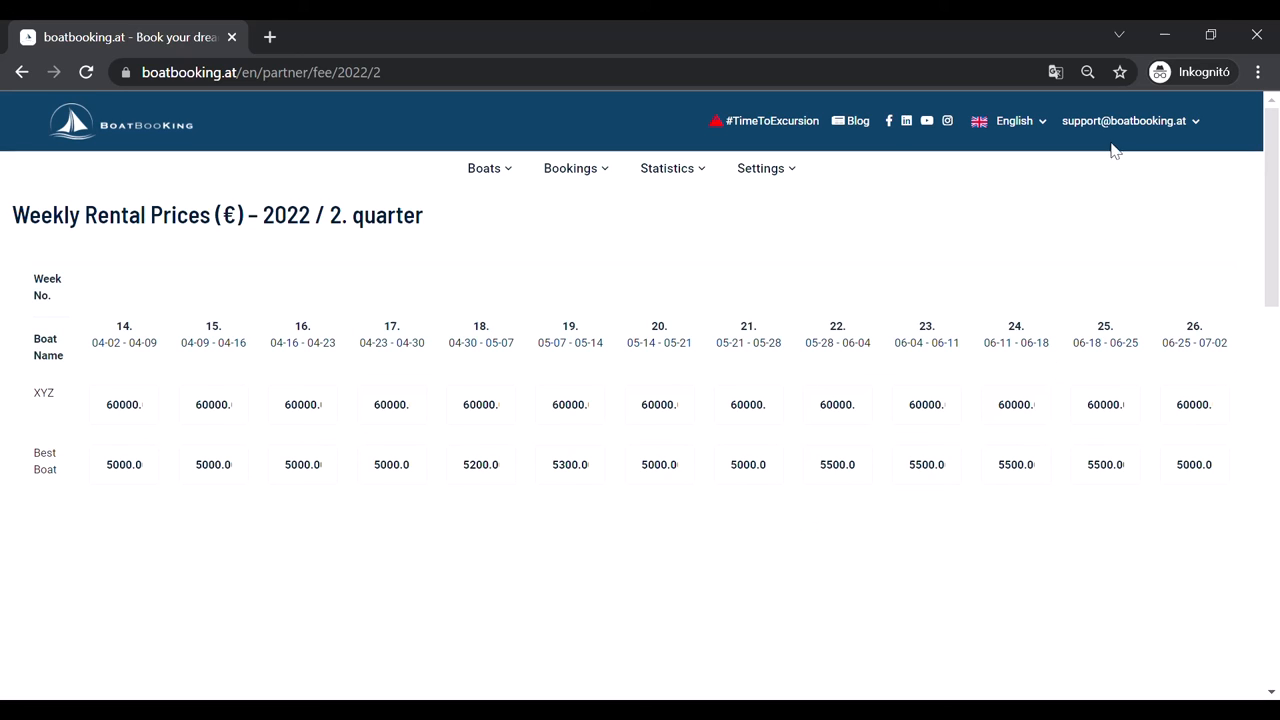
left_click(1128, 121)
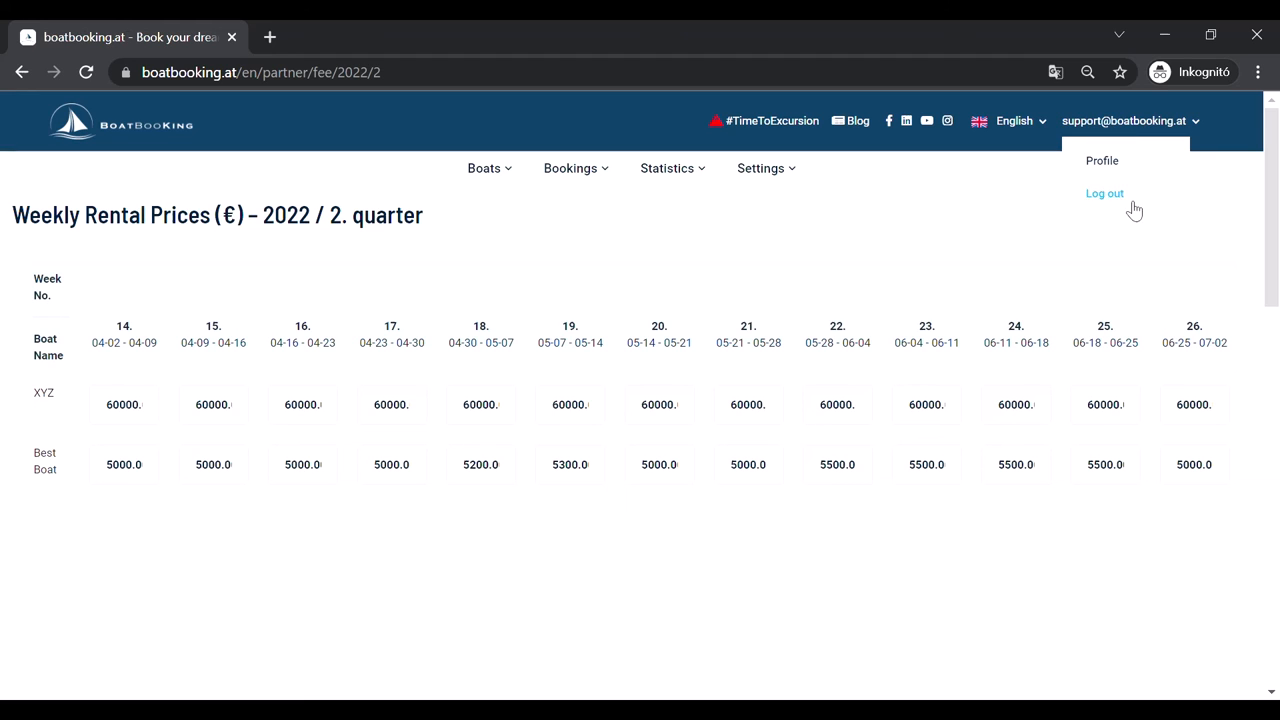